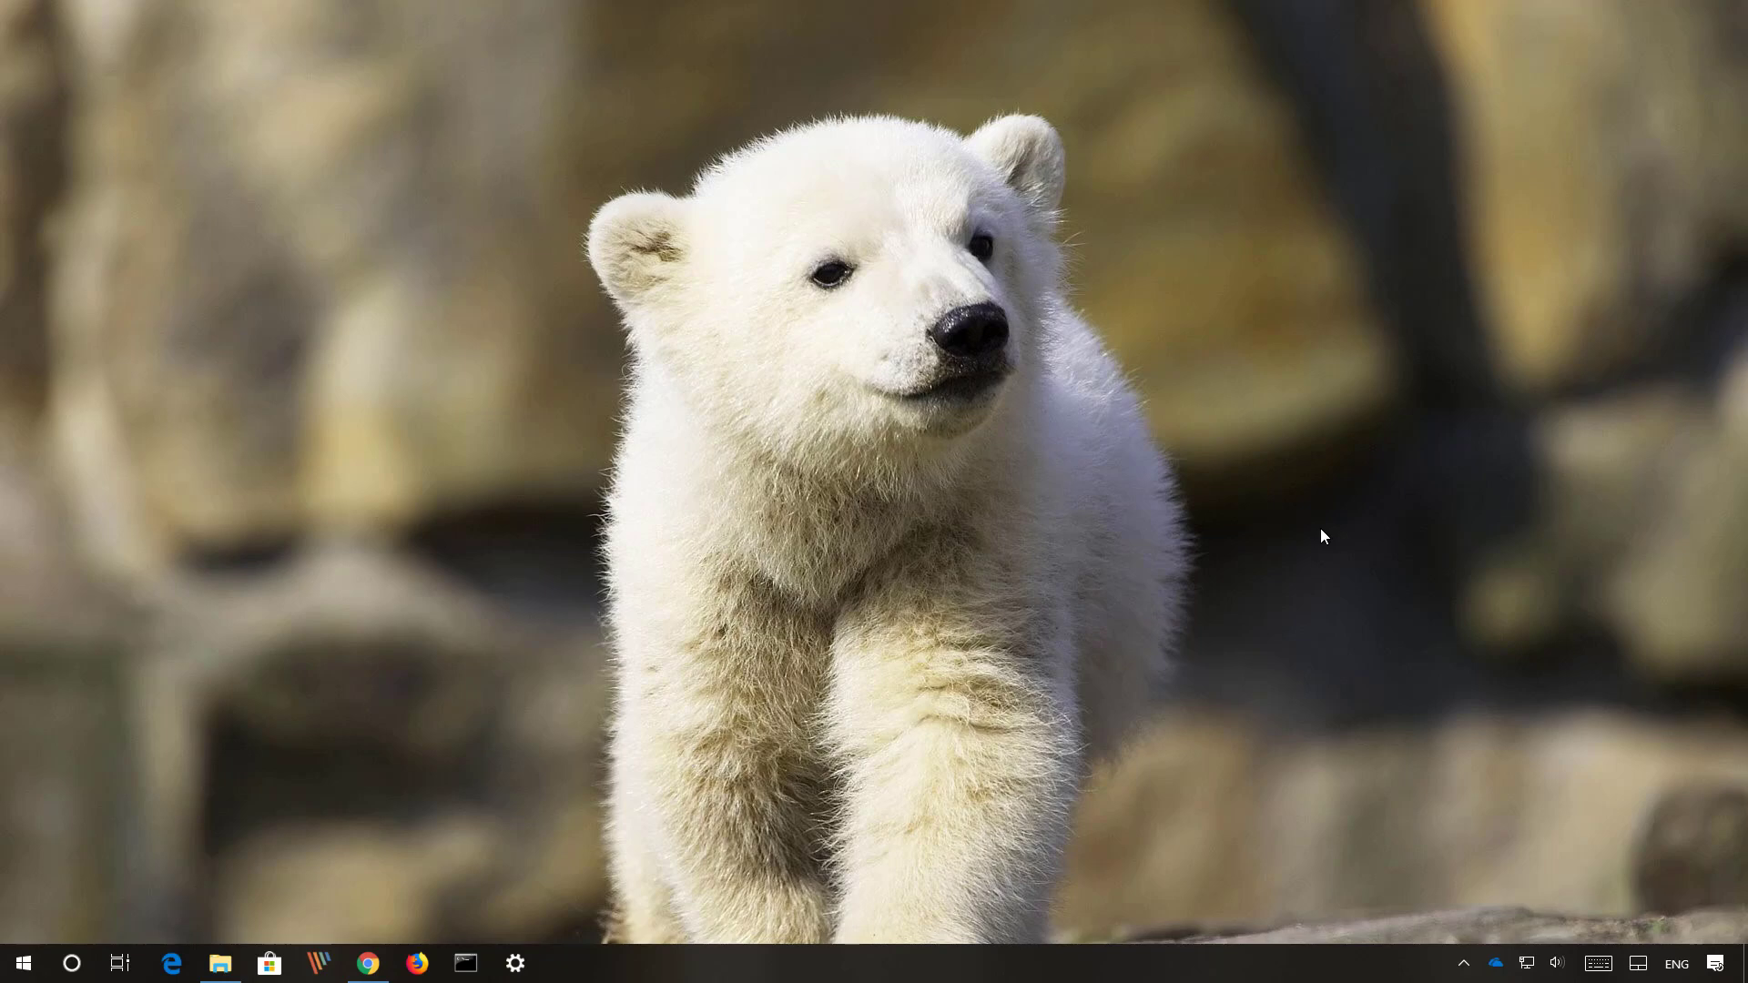
Open Chrome on the Download Windows 10 page and download the Media Creation Tool
click(368, 963)
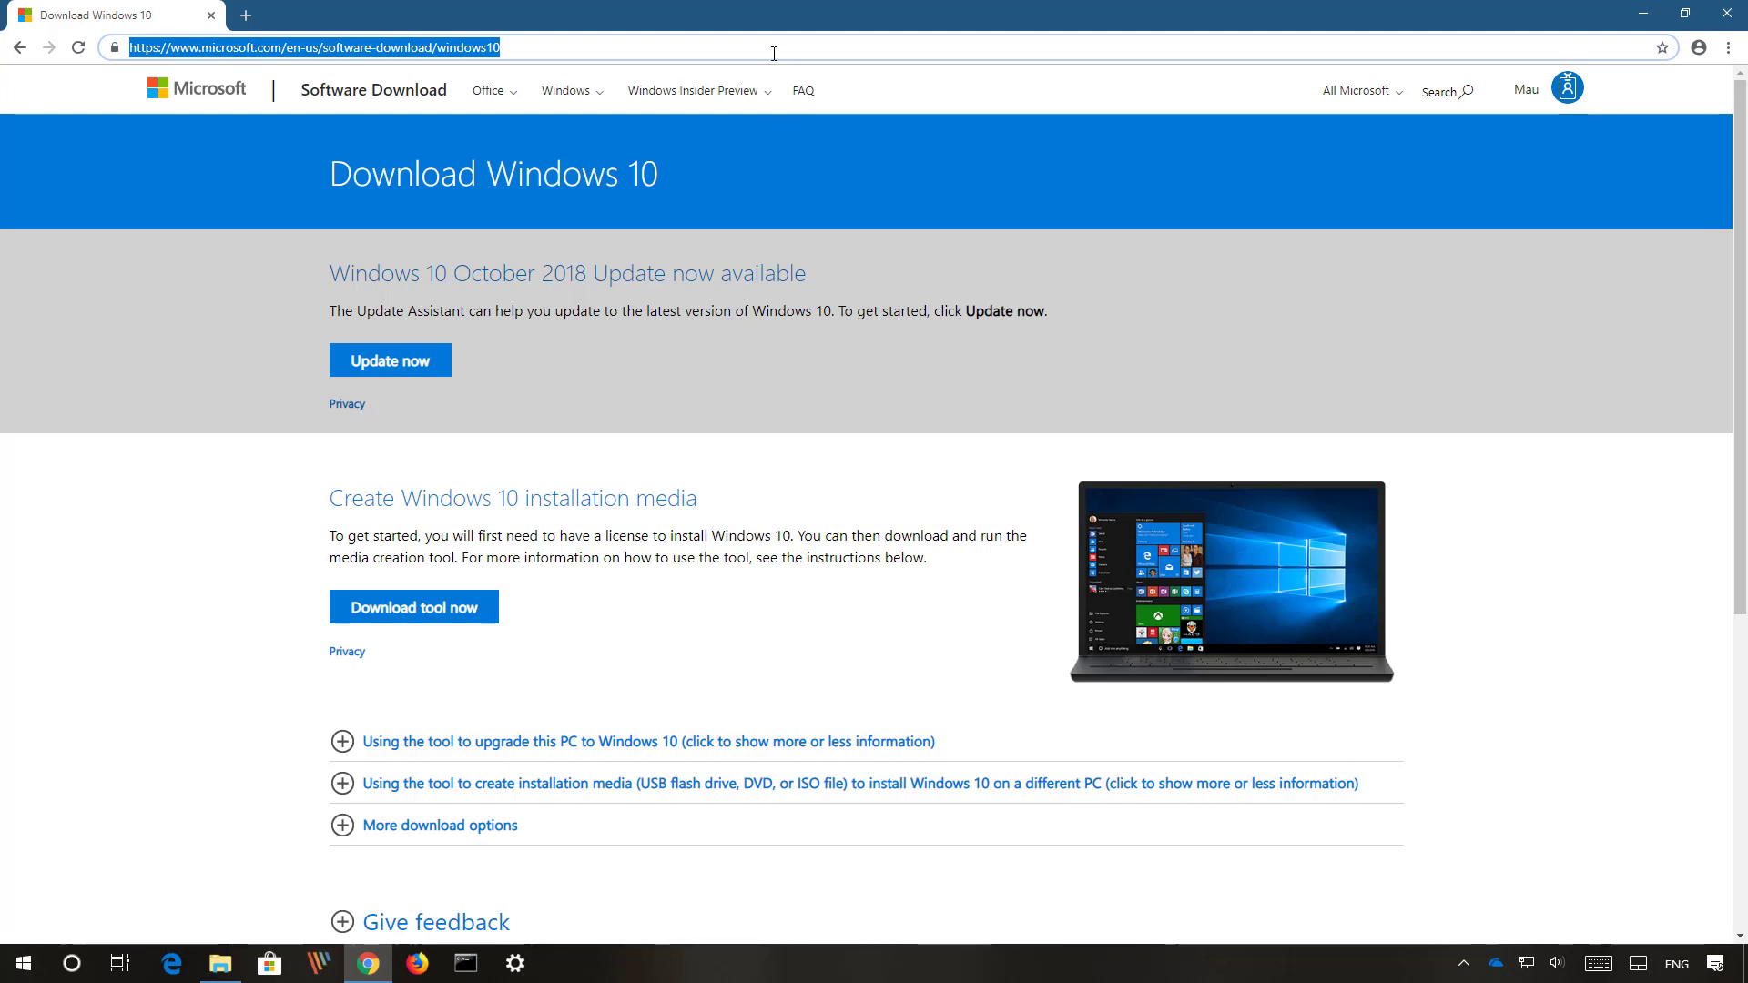
mouse_move(905, 418)
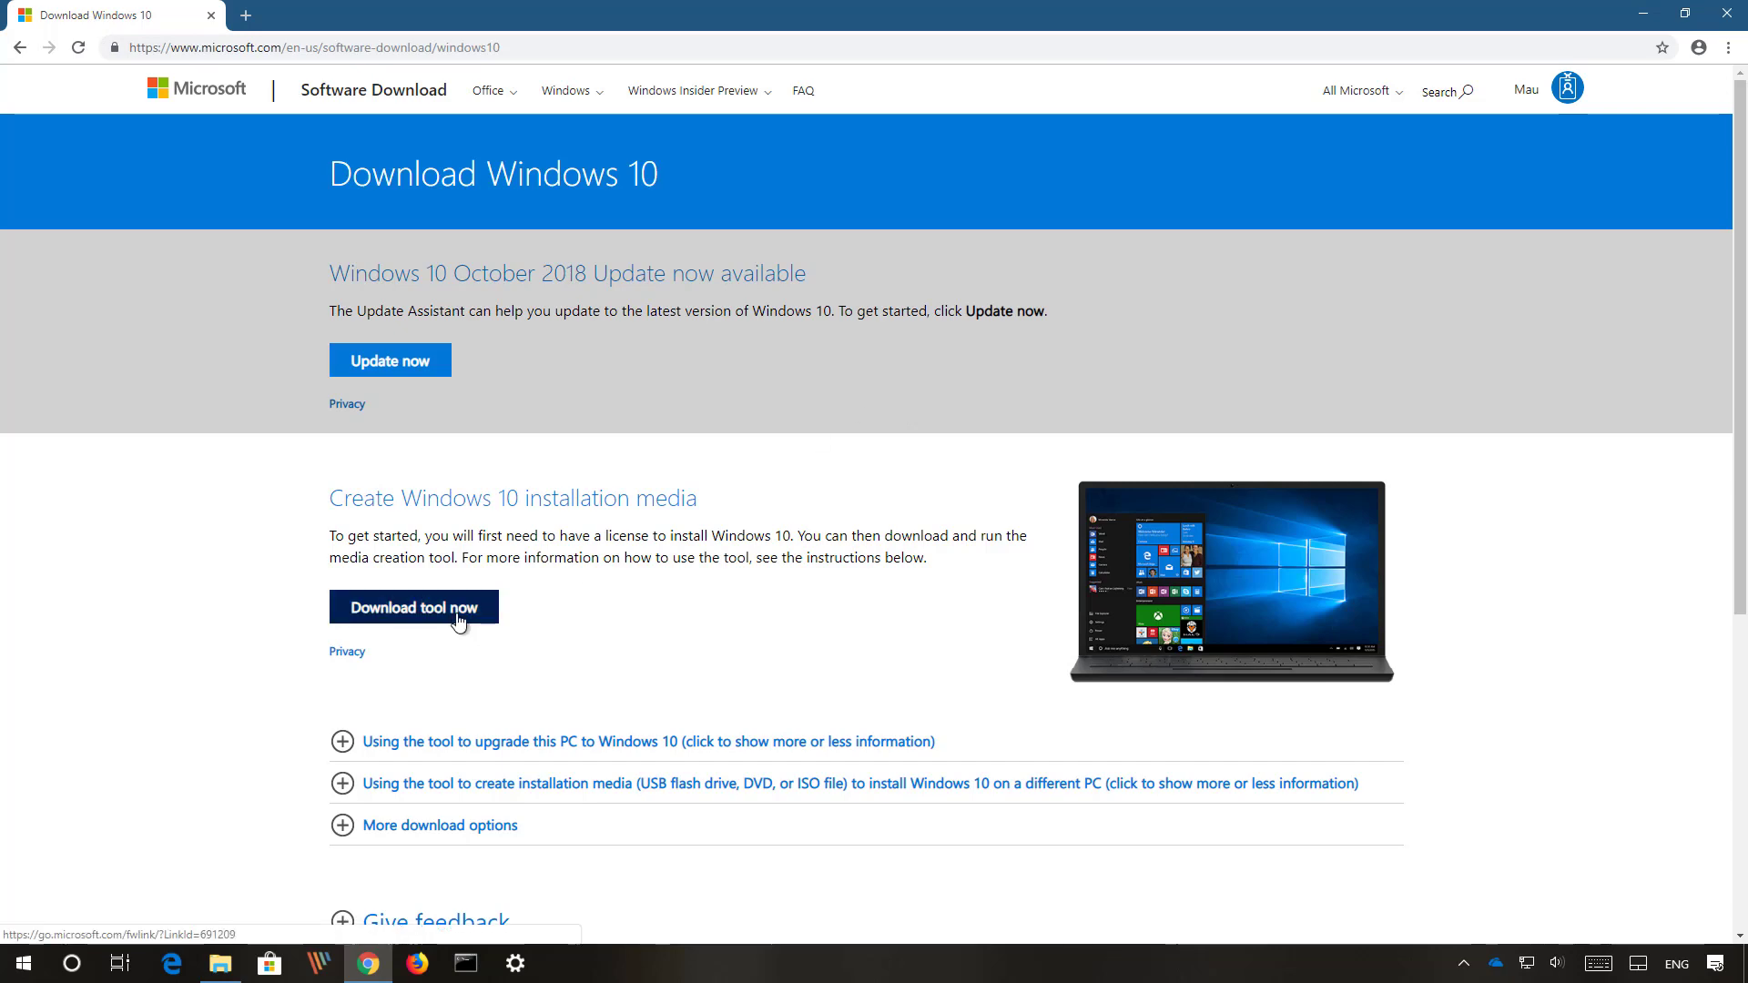
click(412, 607)
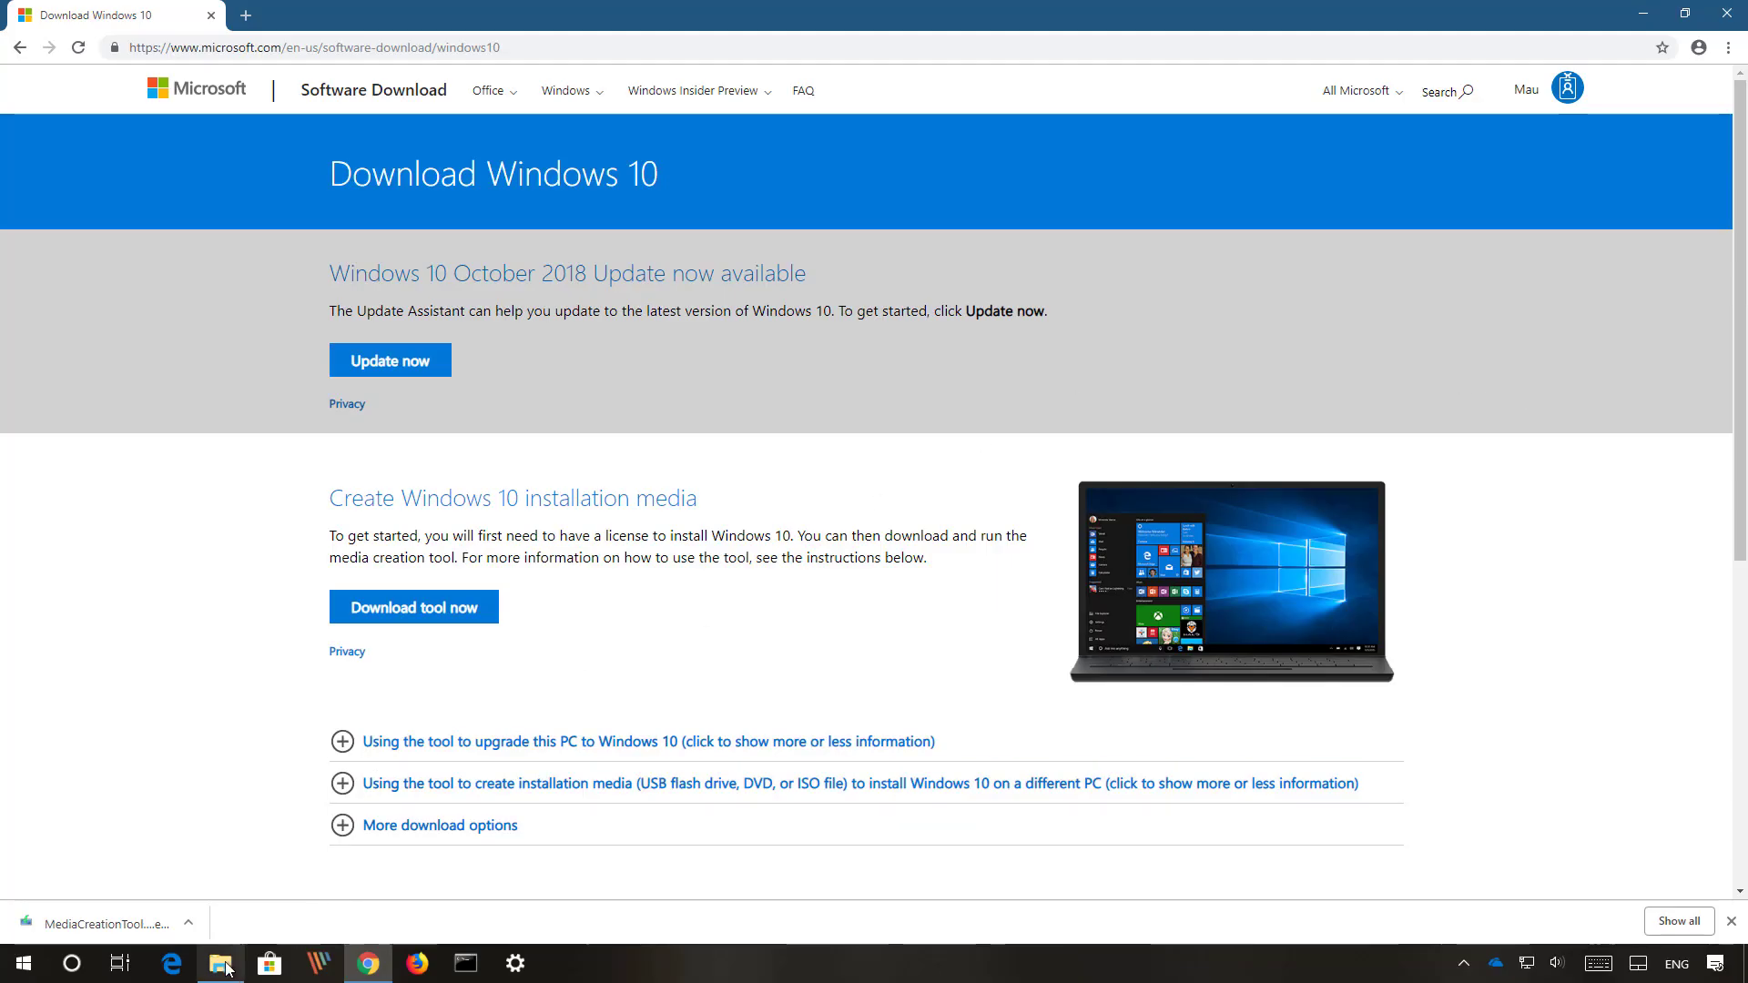
Launch MediaCreationTool.exe from the Downloads folder in File Explorer
click(219, 962)
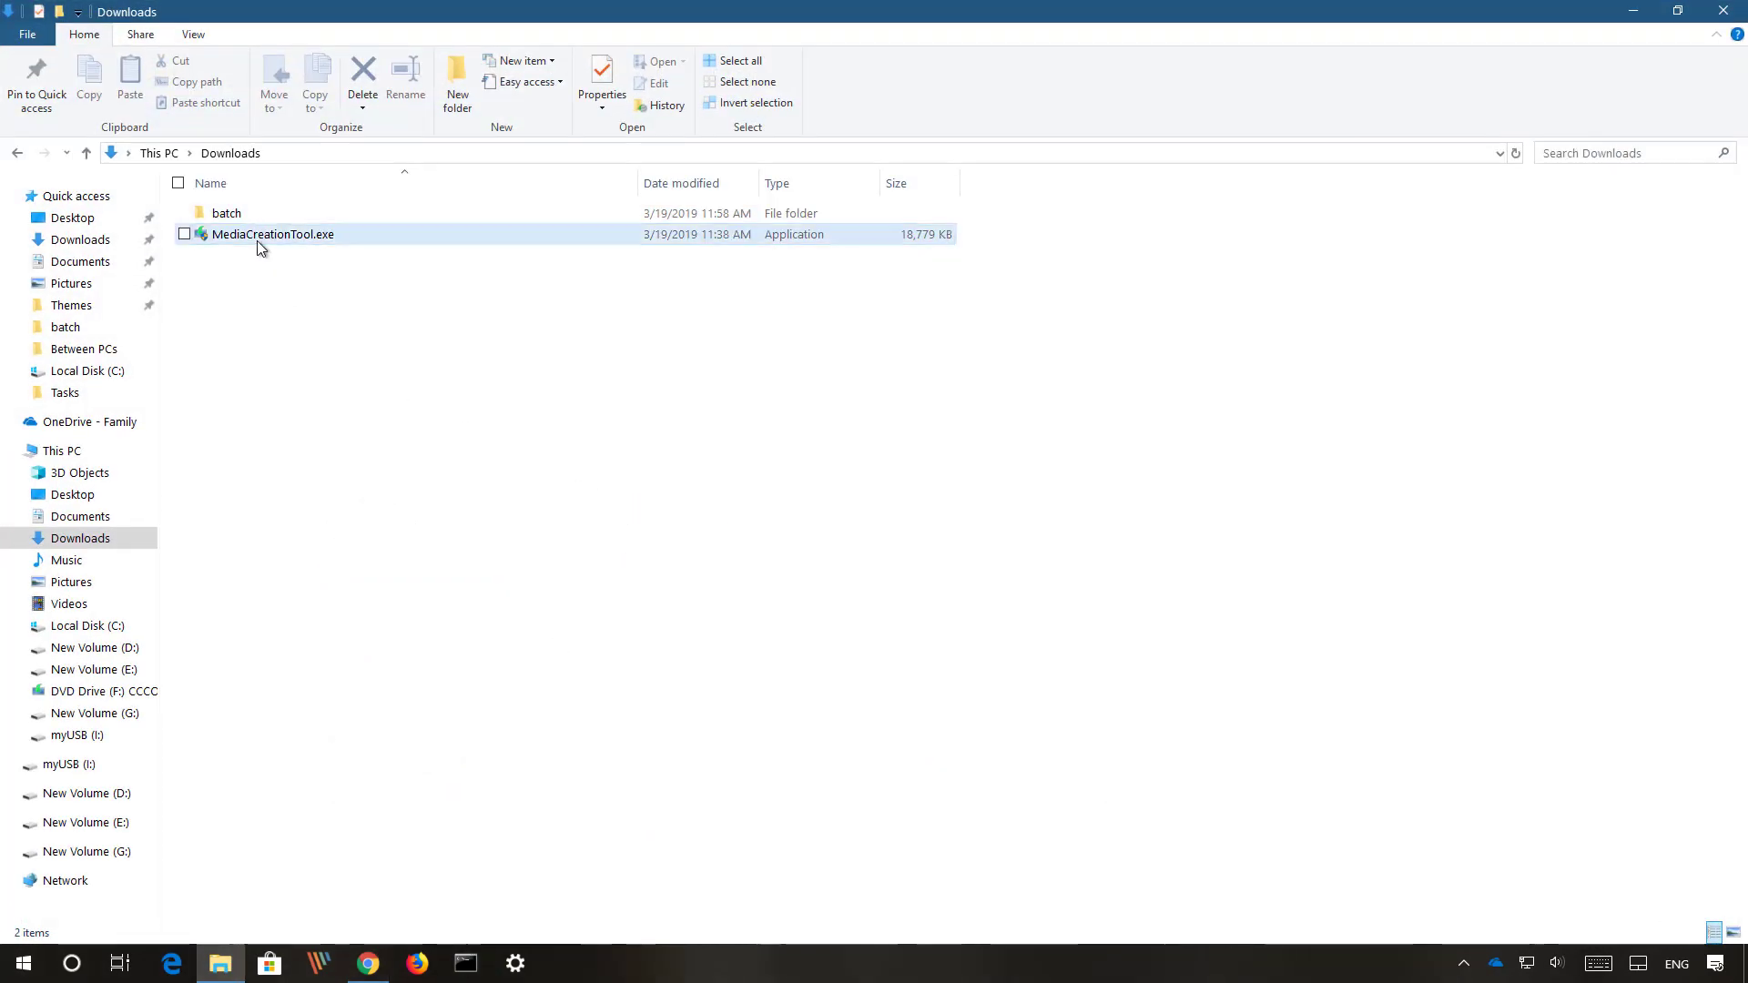
mouse_move(273, 234)
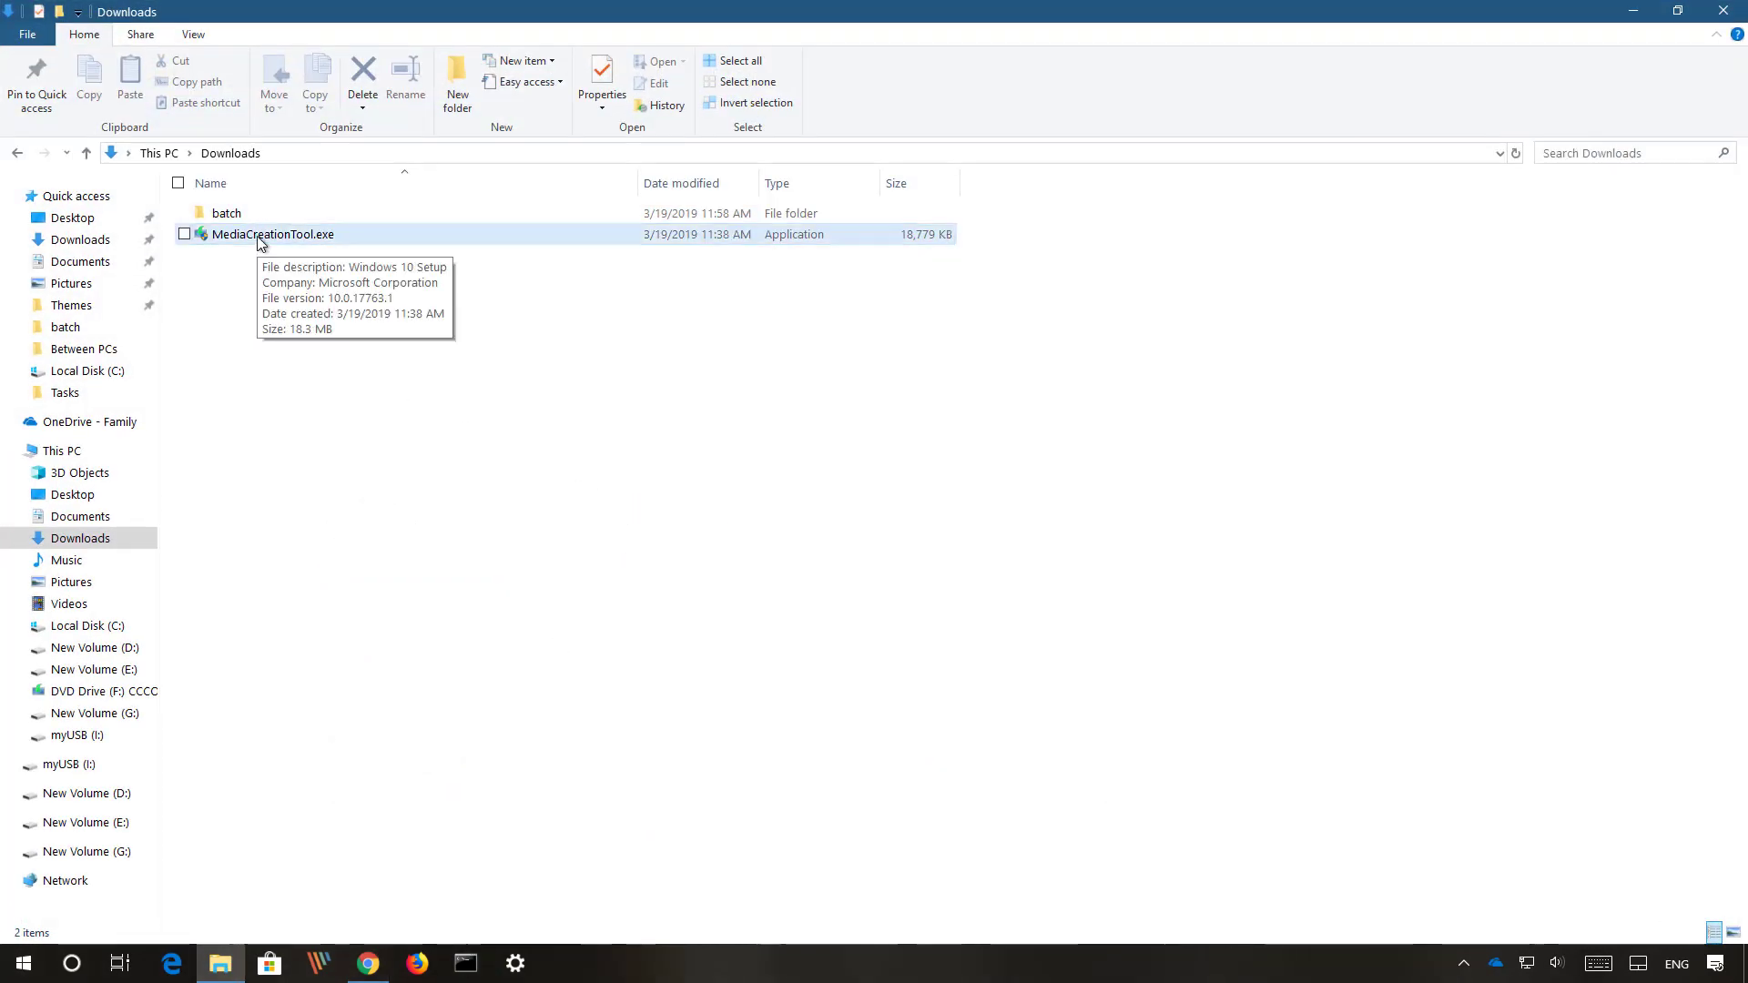
click(273, 234)
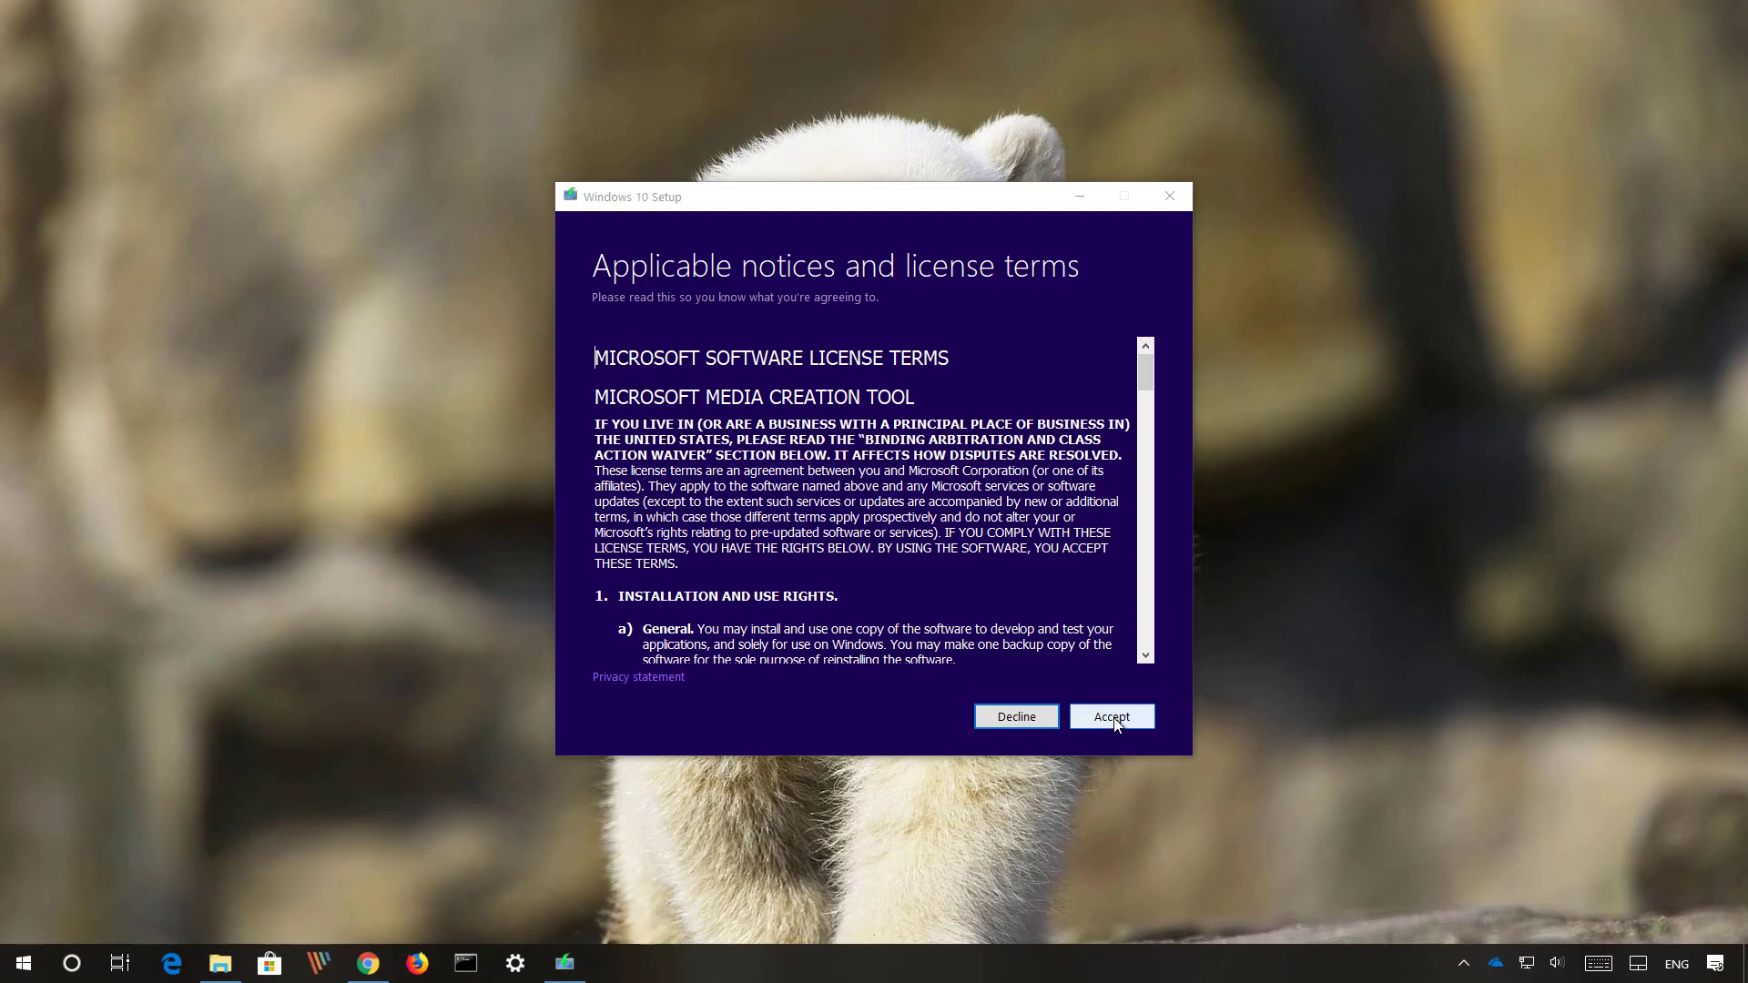
Accept the license and create installation media for English (United States), Windows 10, 64-bit
click(1111, 715)
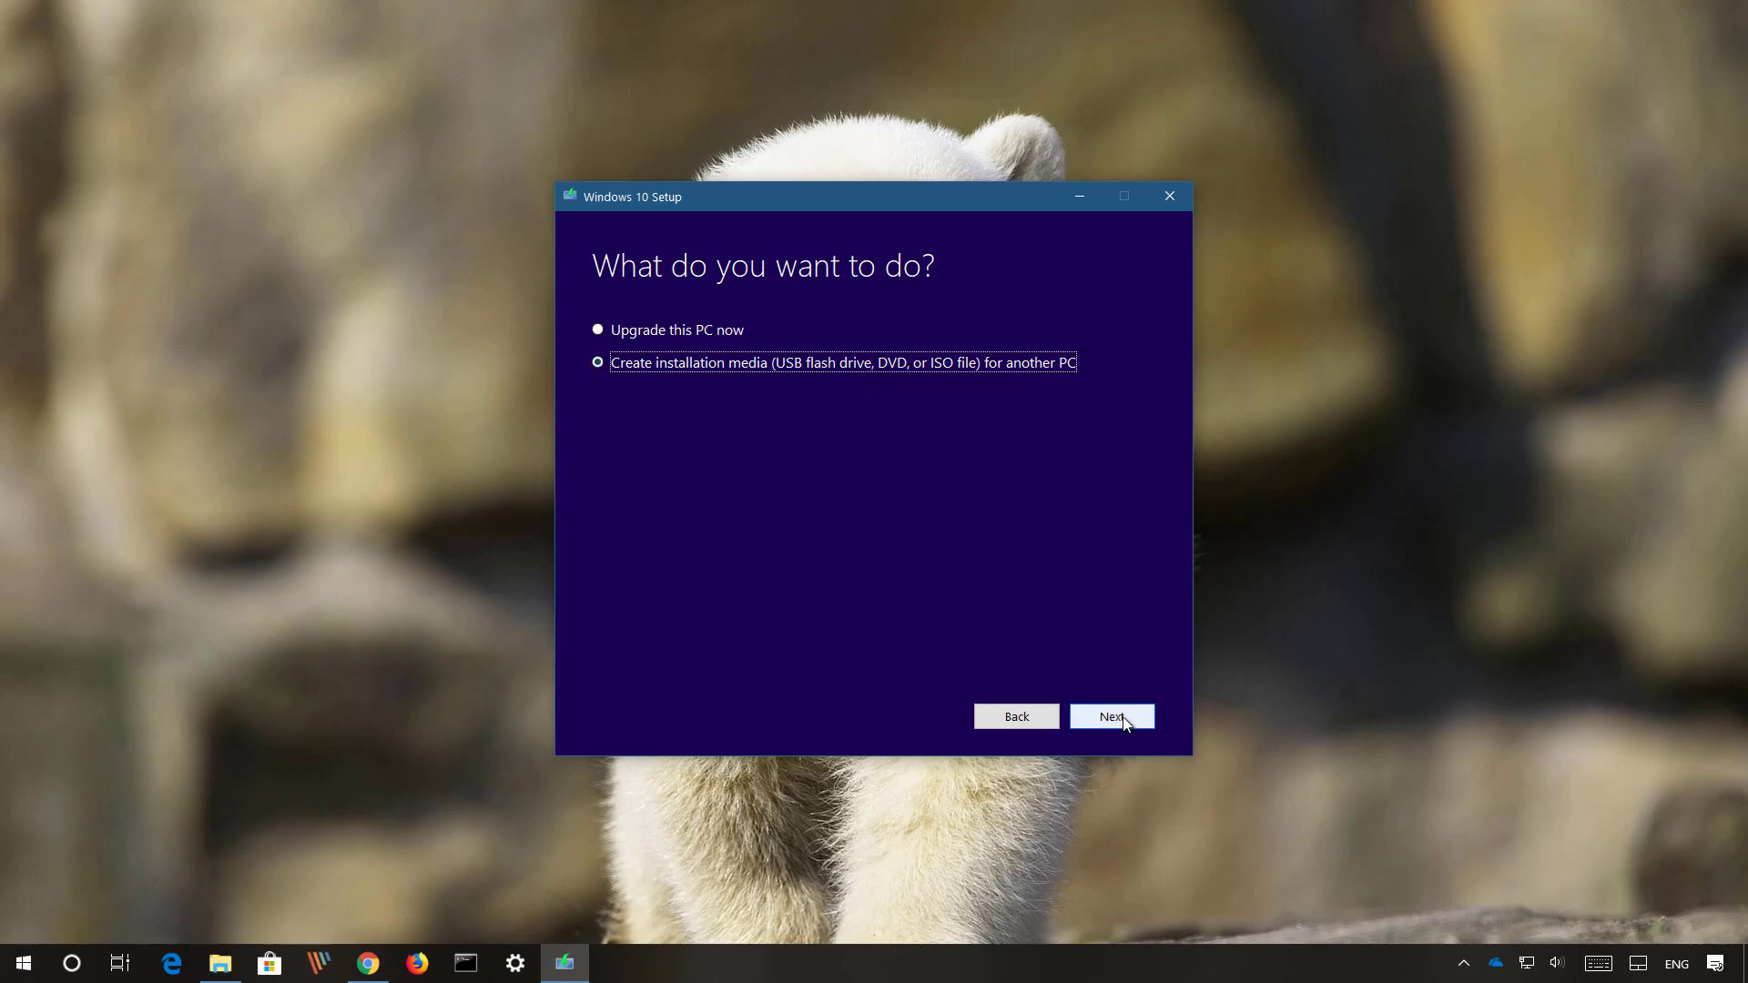
click(1111, 716)
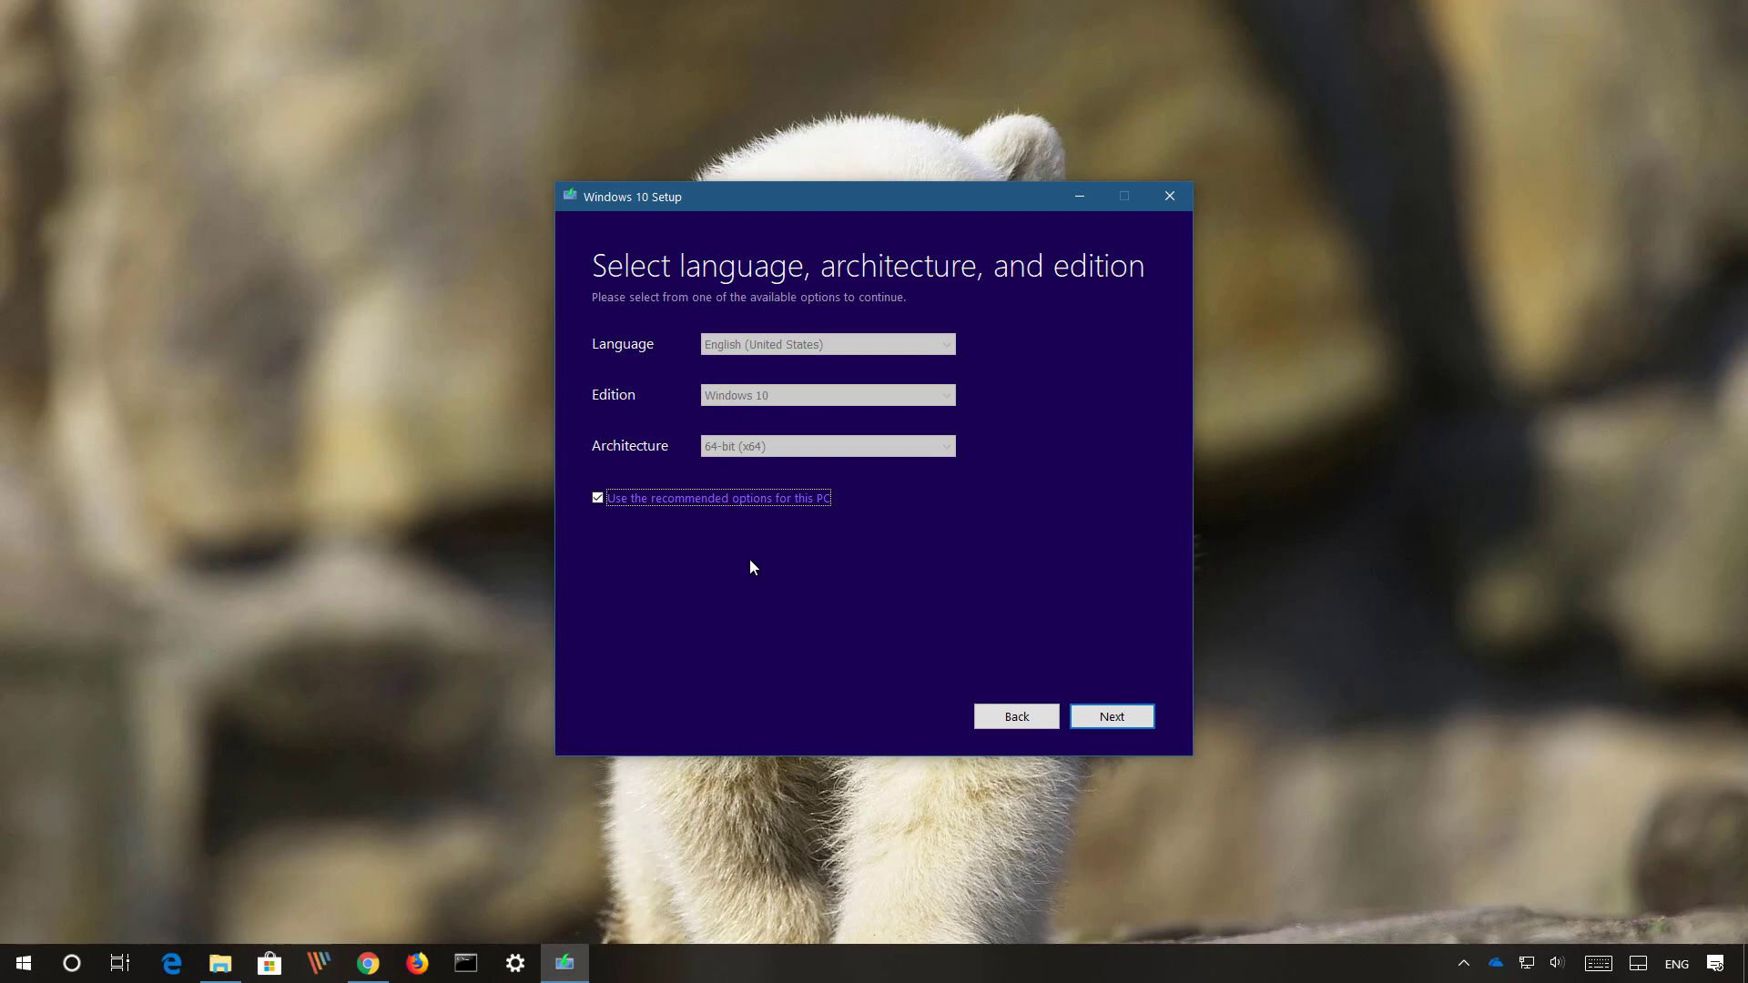
mouse_move(672, 406)
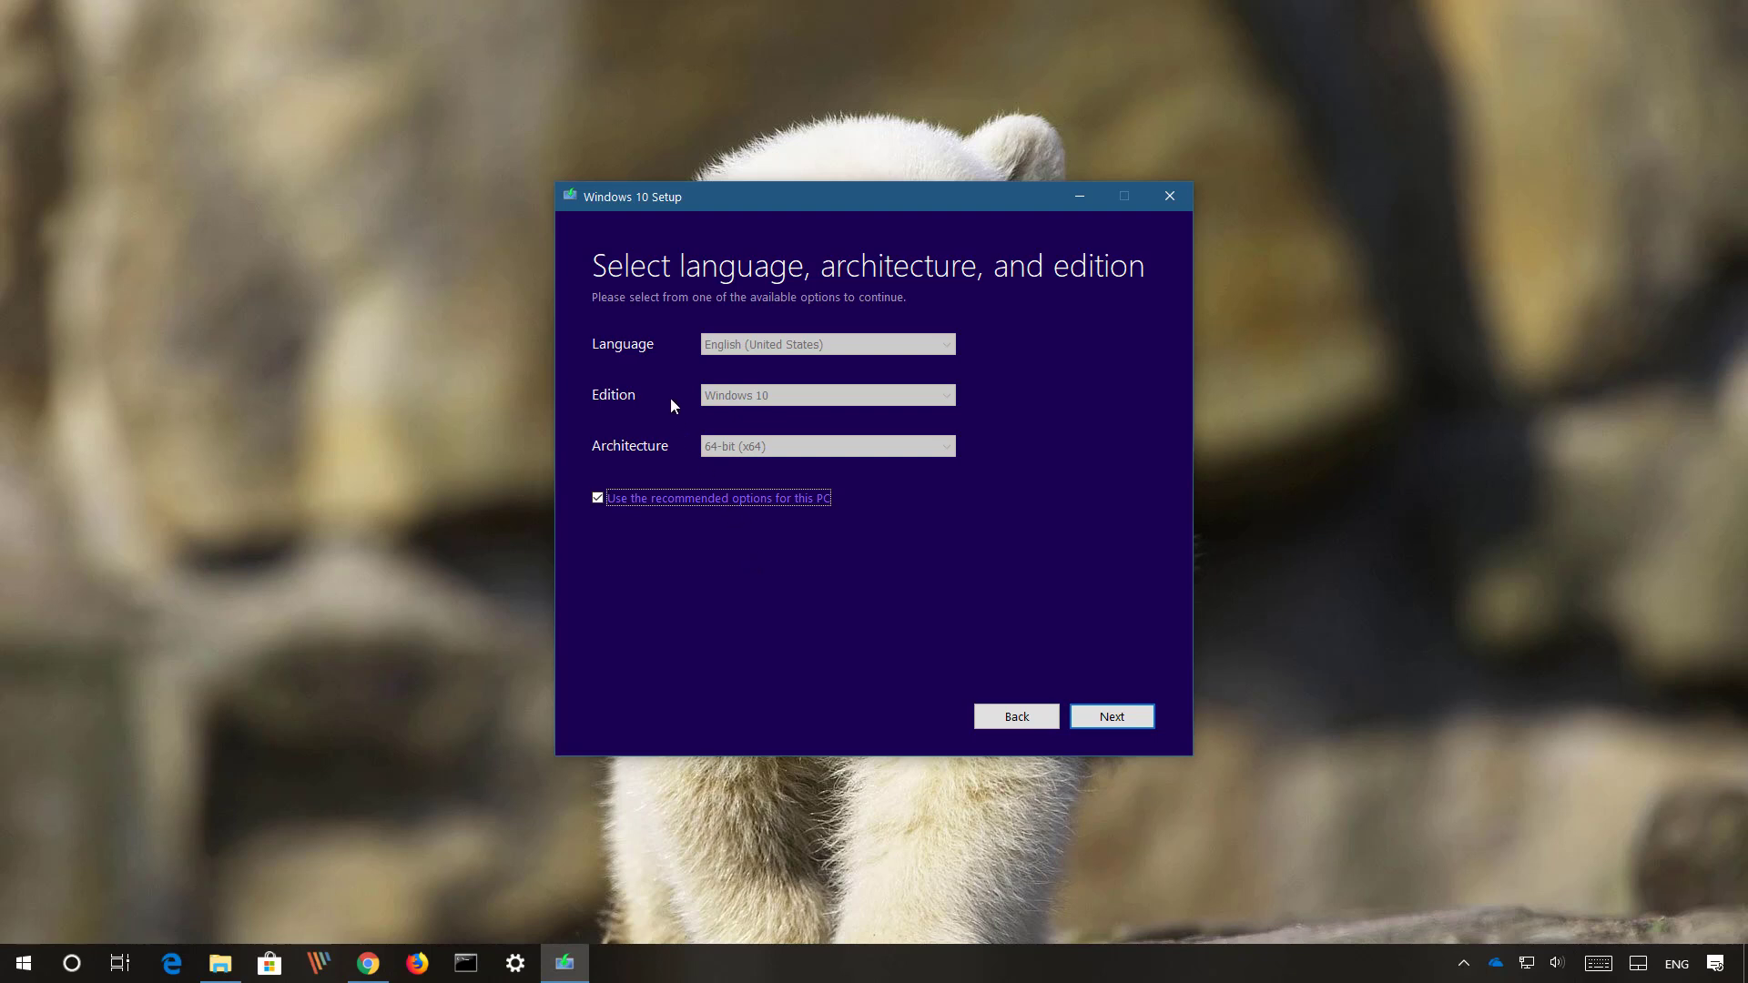
mouse_move(909, 554)
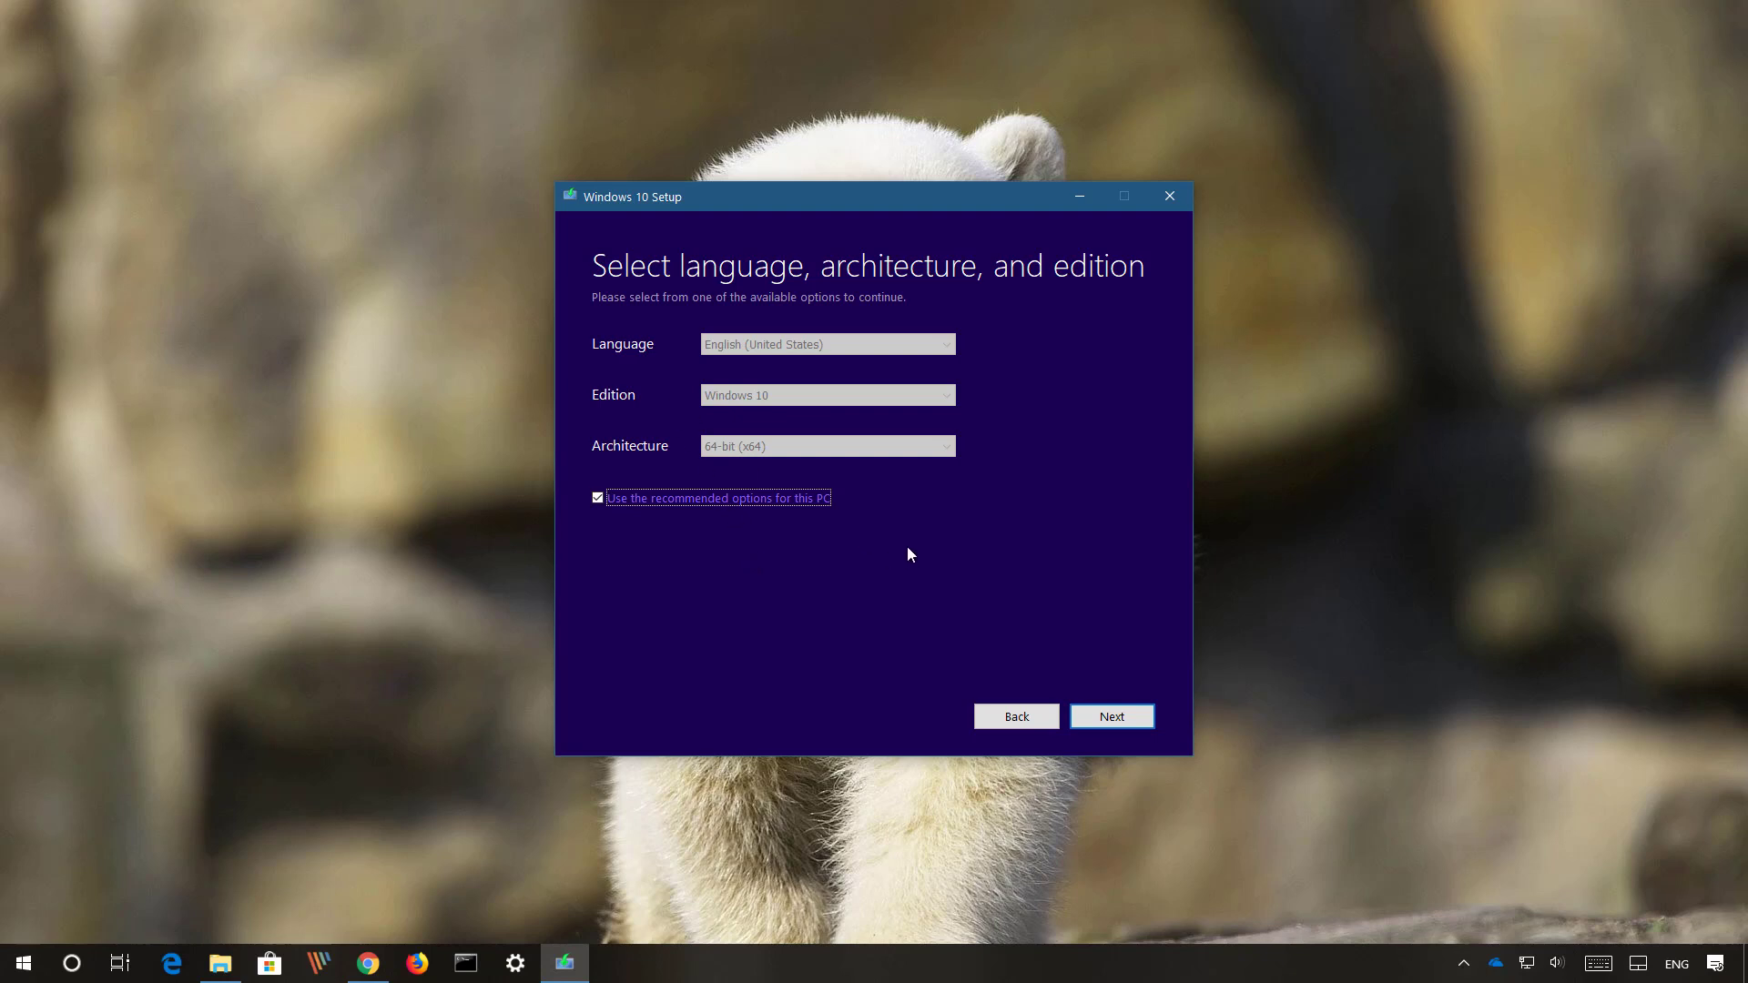
mouse_move(843, 570)
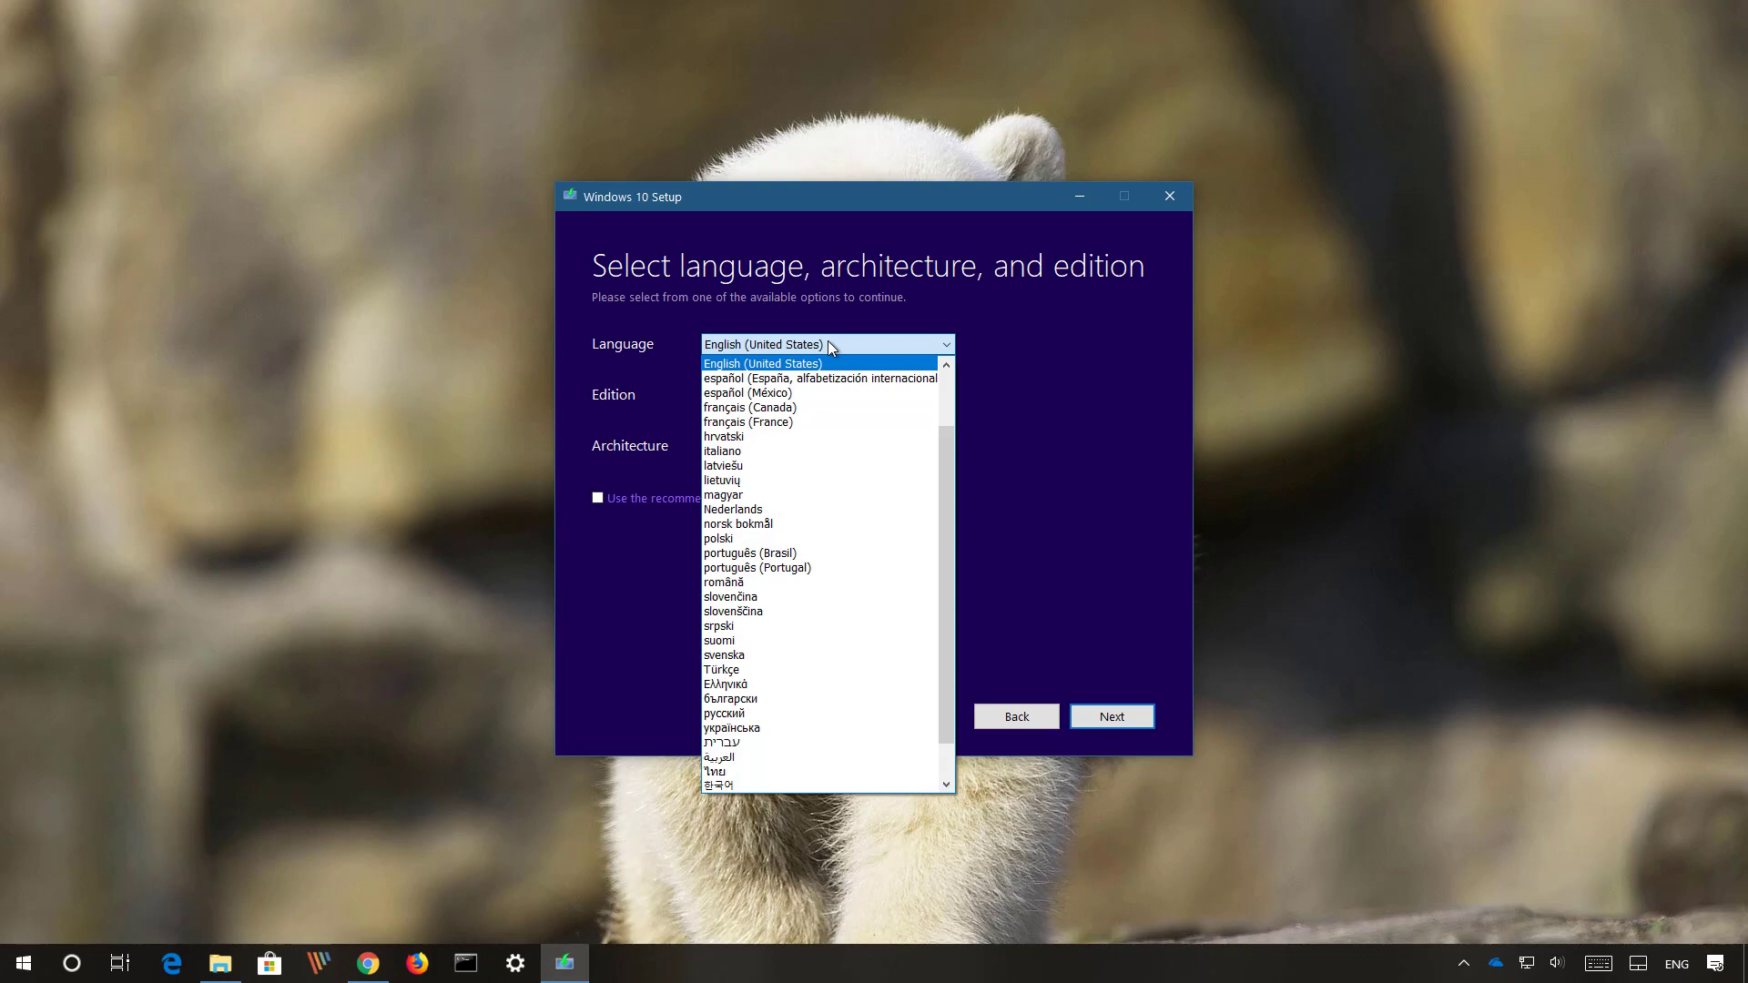
click(760, 363)
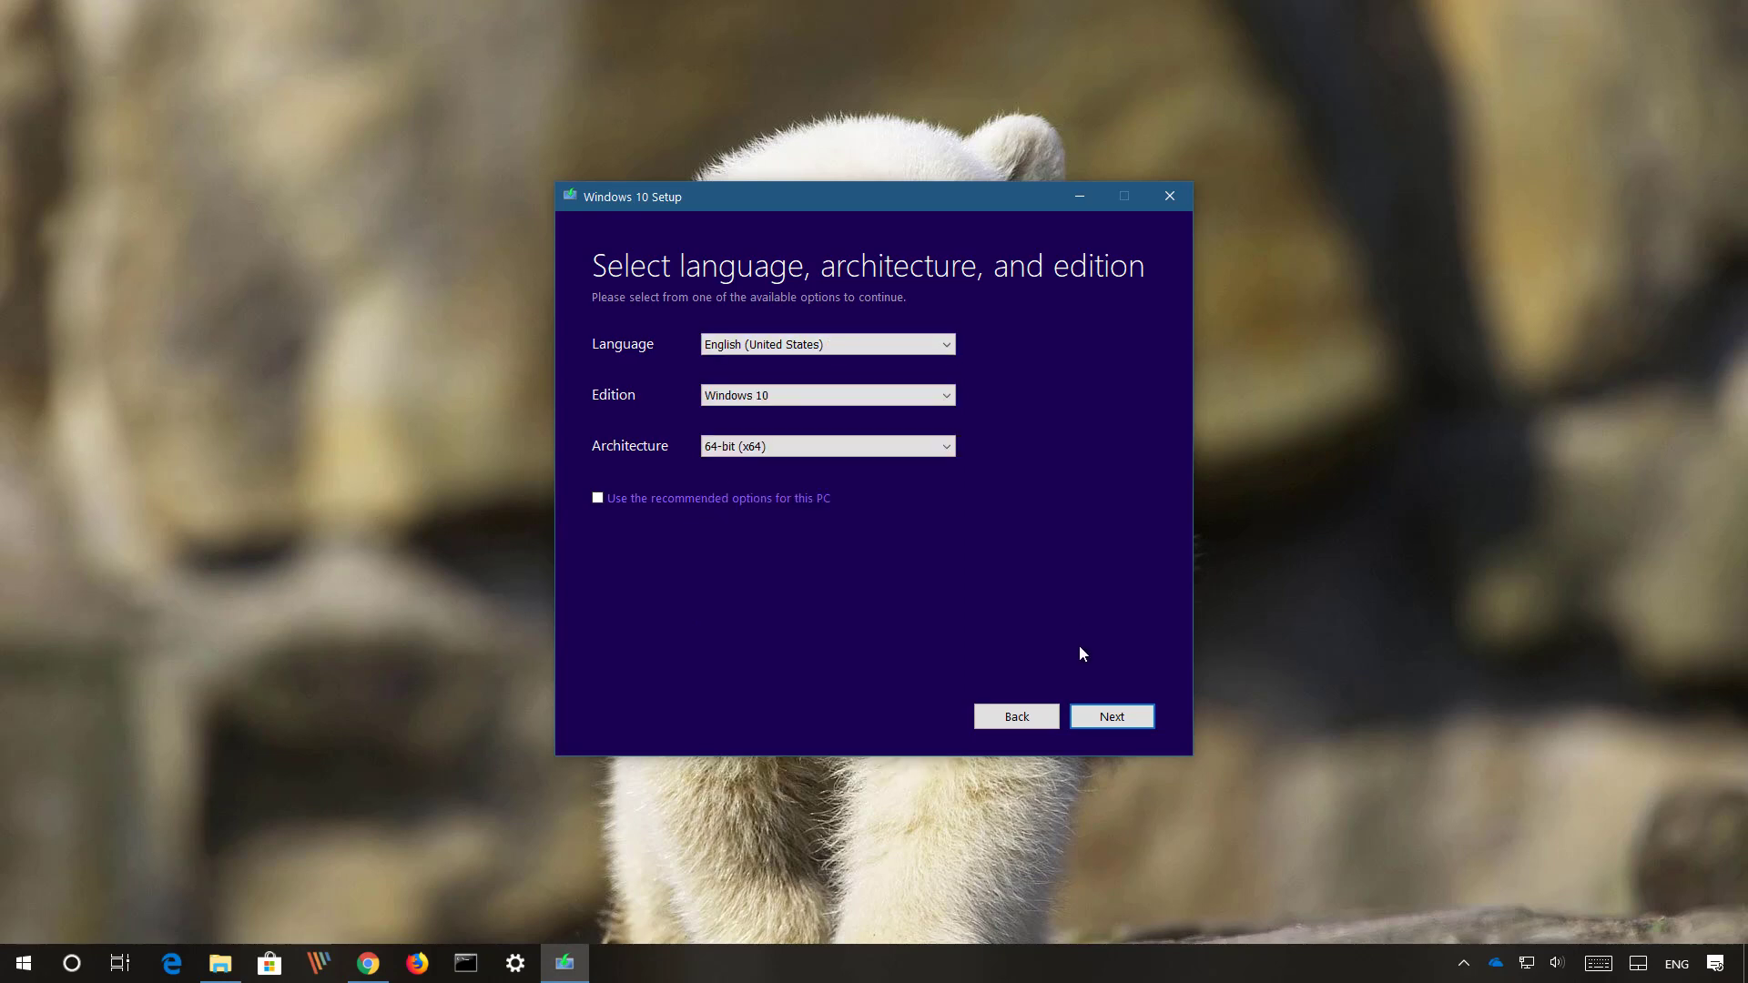
click(1111, 715)
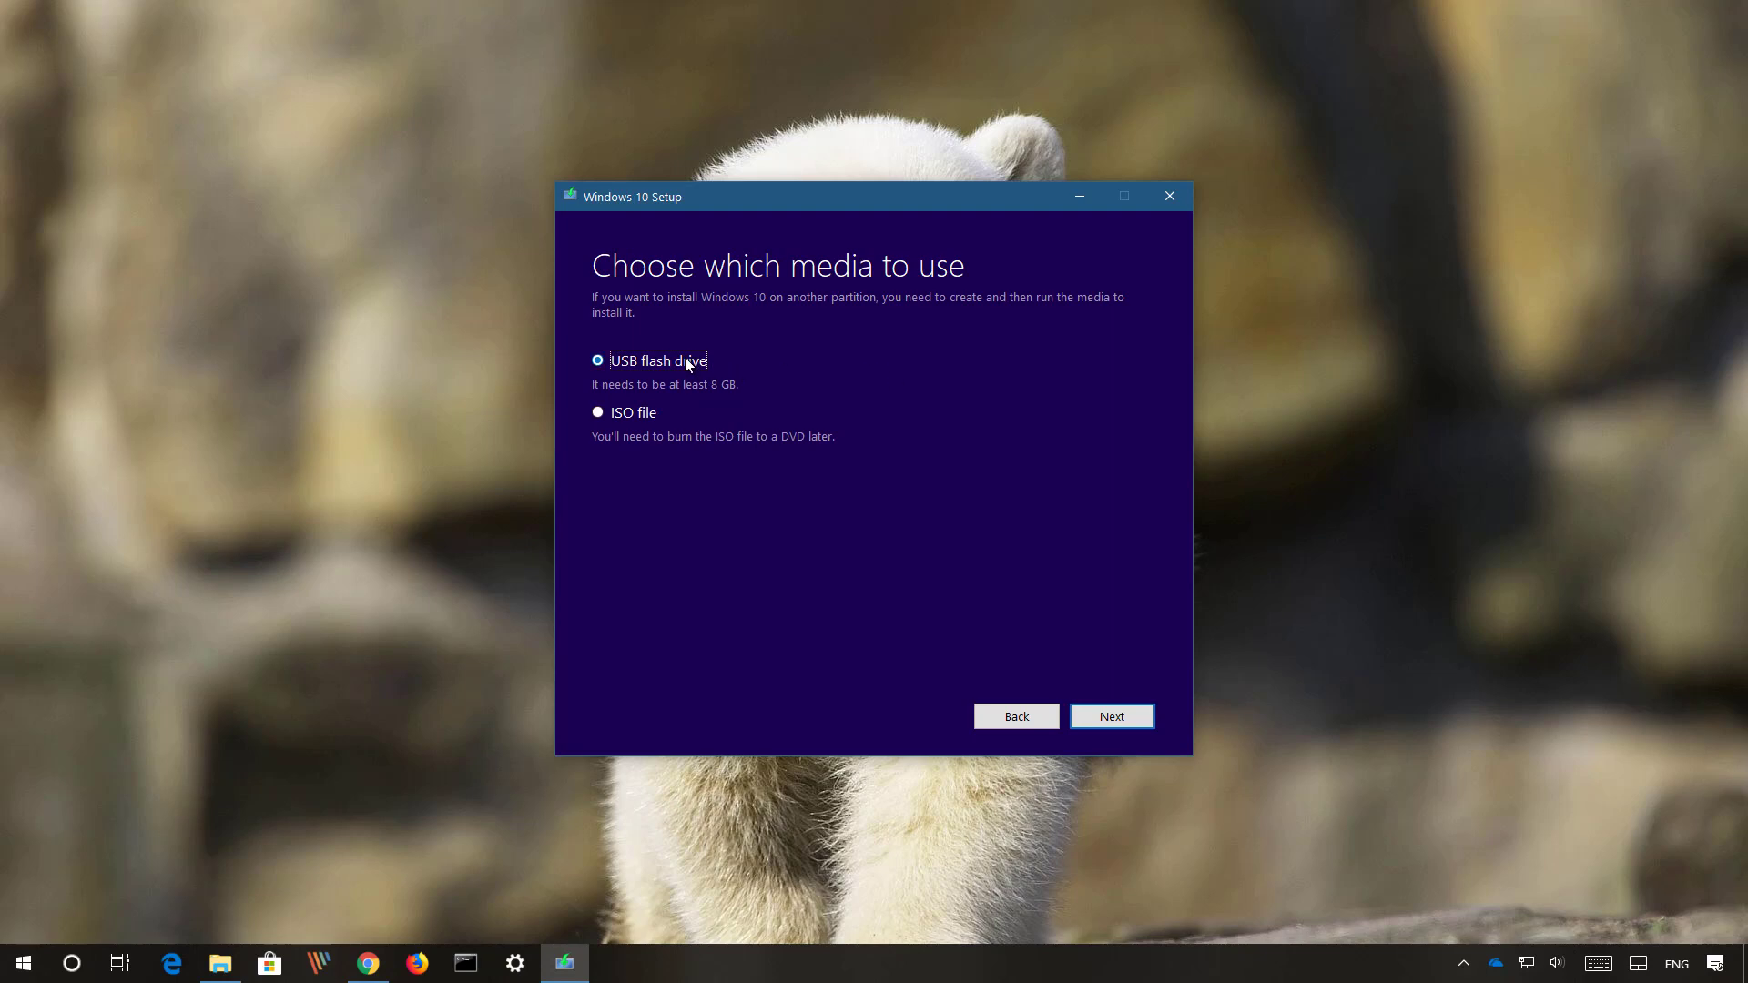
Write Windows 10 installation media to the I: (myUSB) USB flash drive
click(1110, 716)
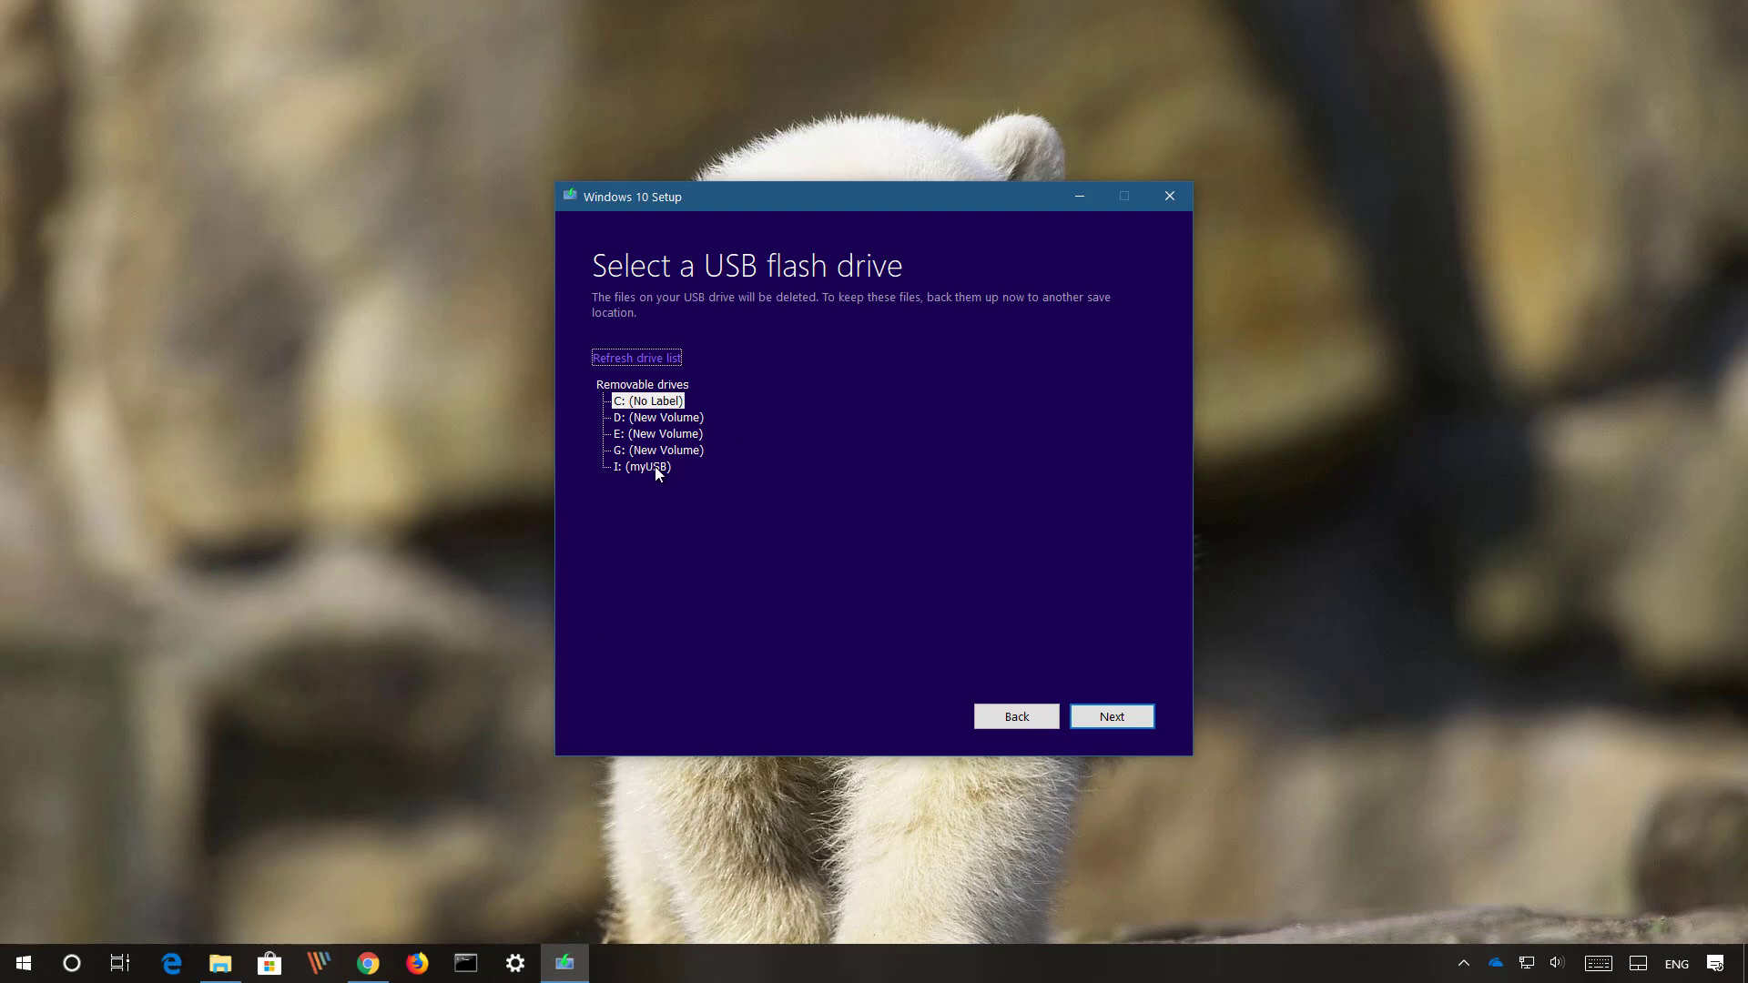
click(640, 466)
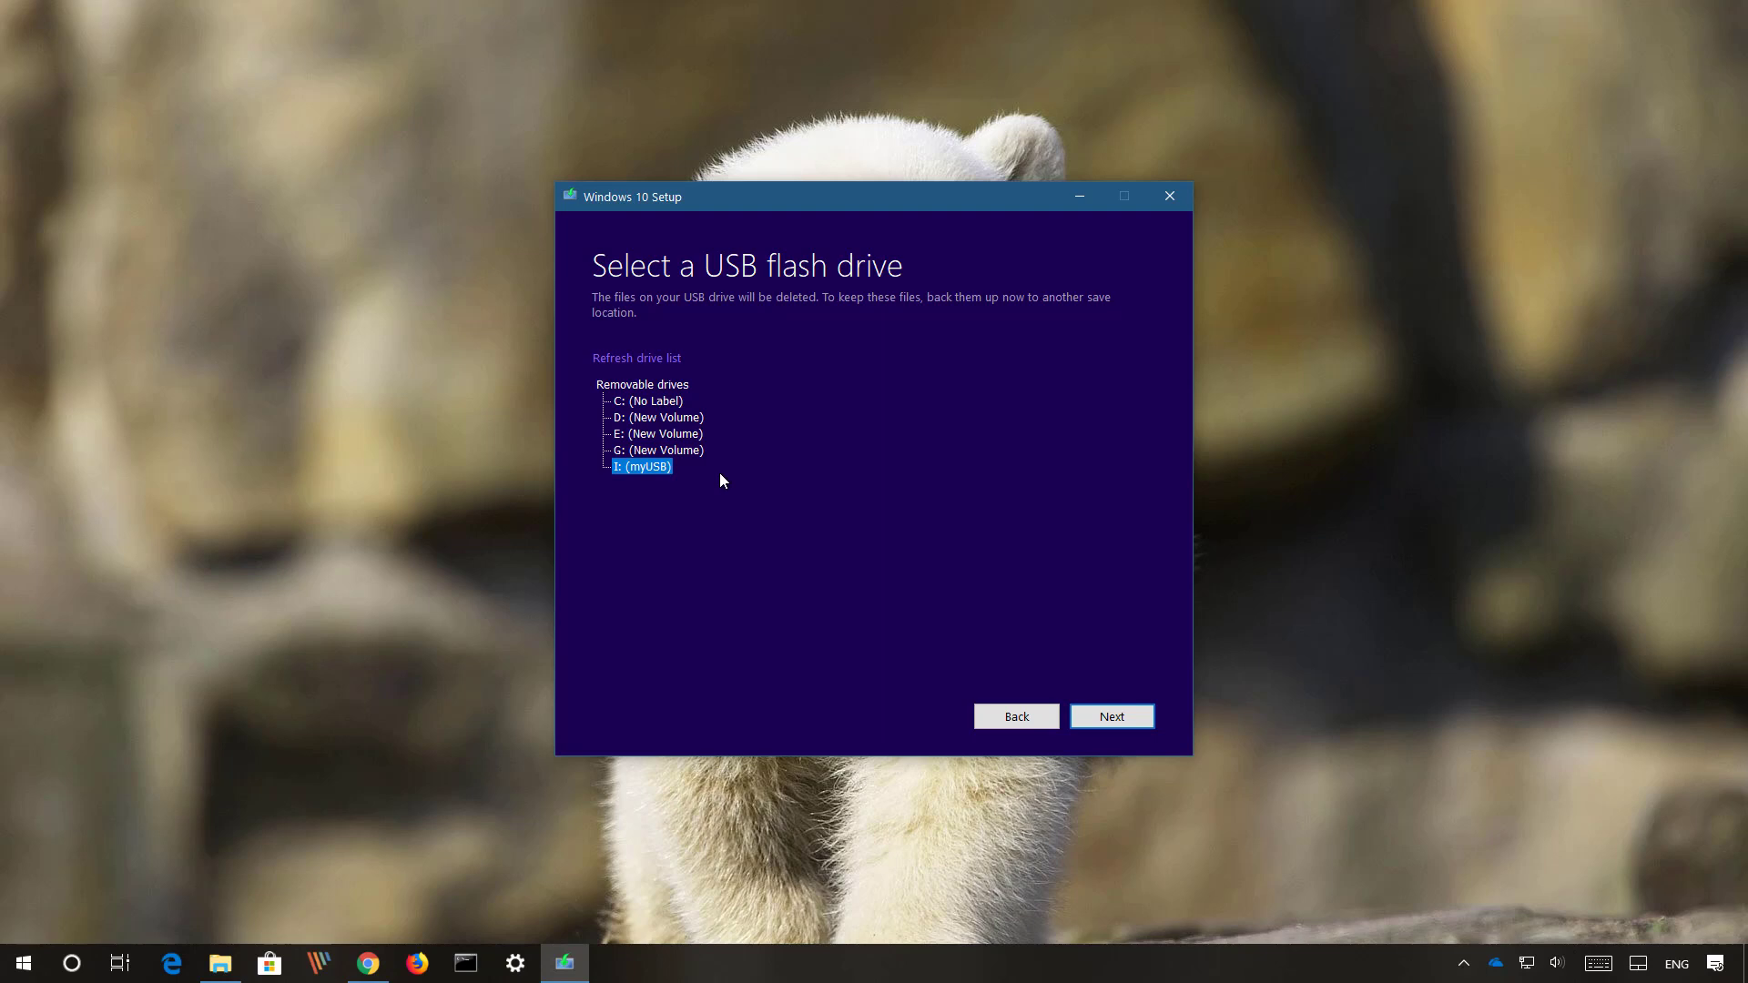
click(1111, 715)
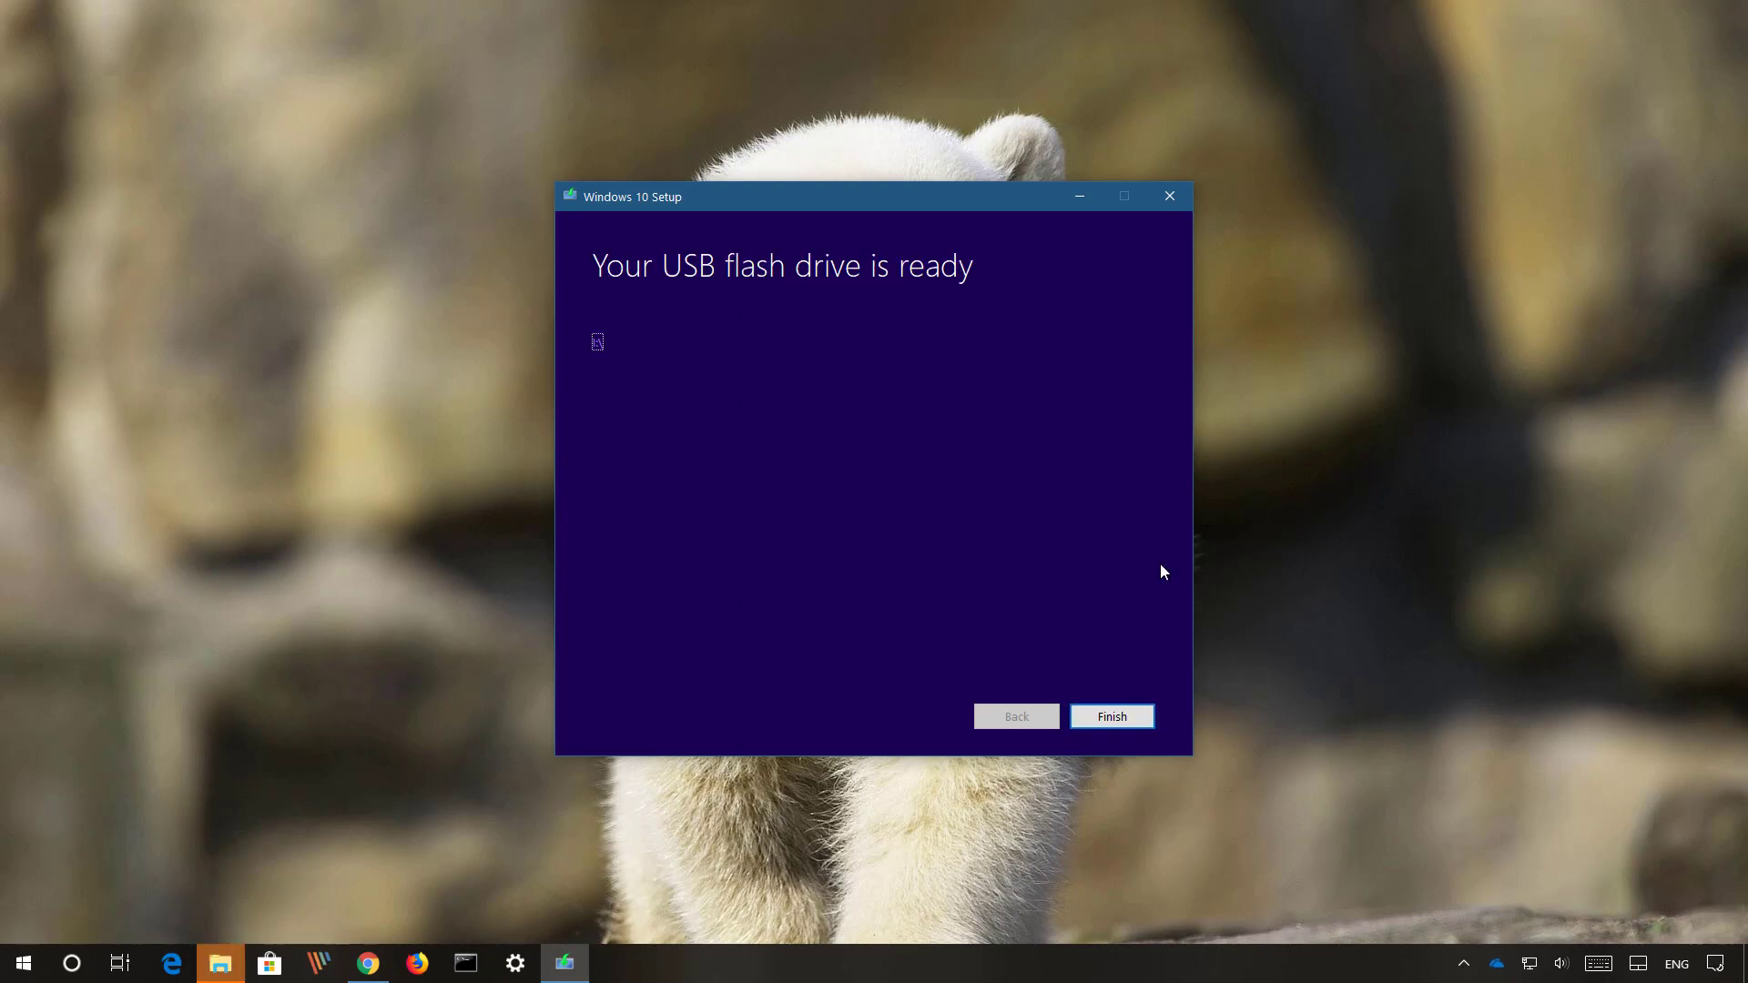
mouse_move(1111, 716)
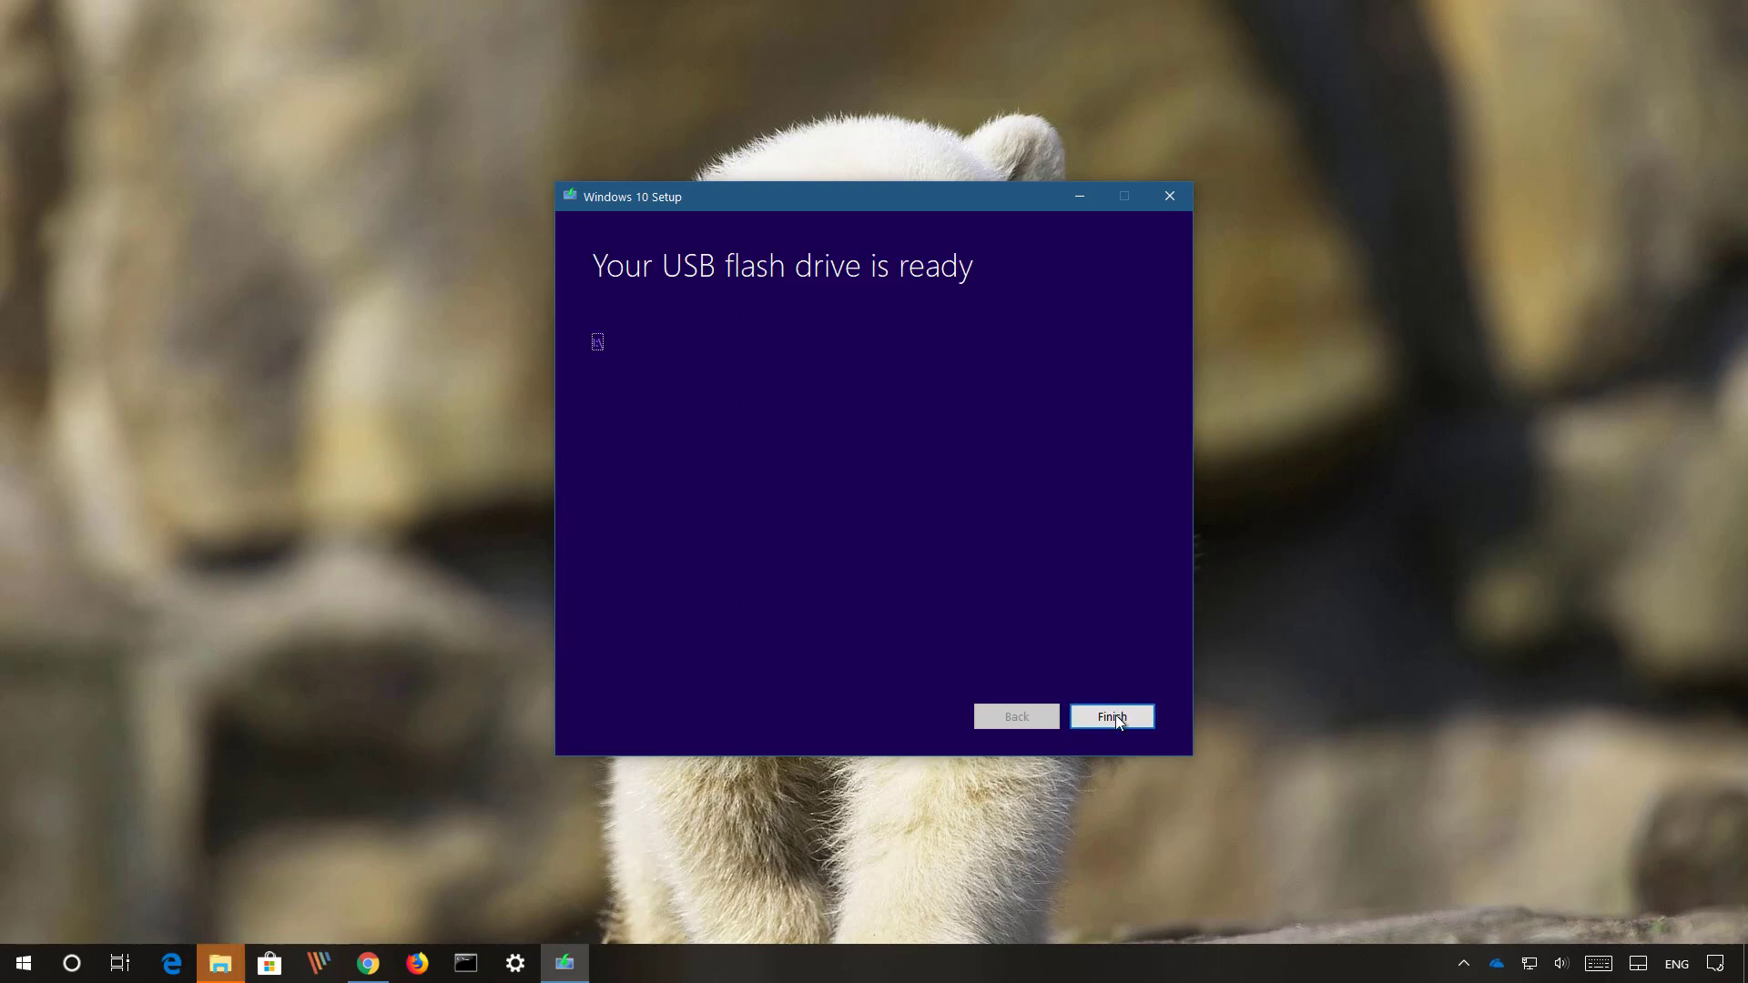
Close the finished Media Creation Tool to return to the polar bear desktop
click(1111, 715)
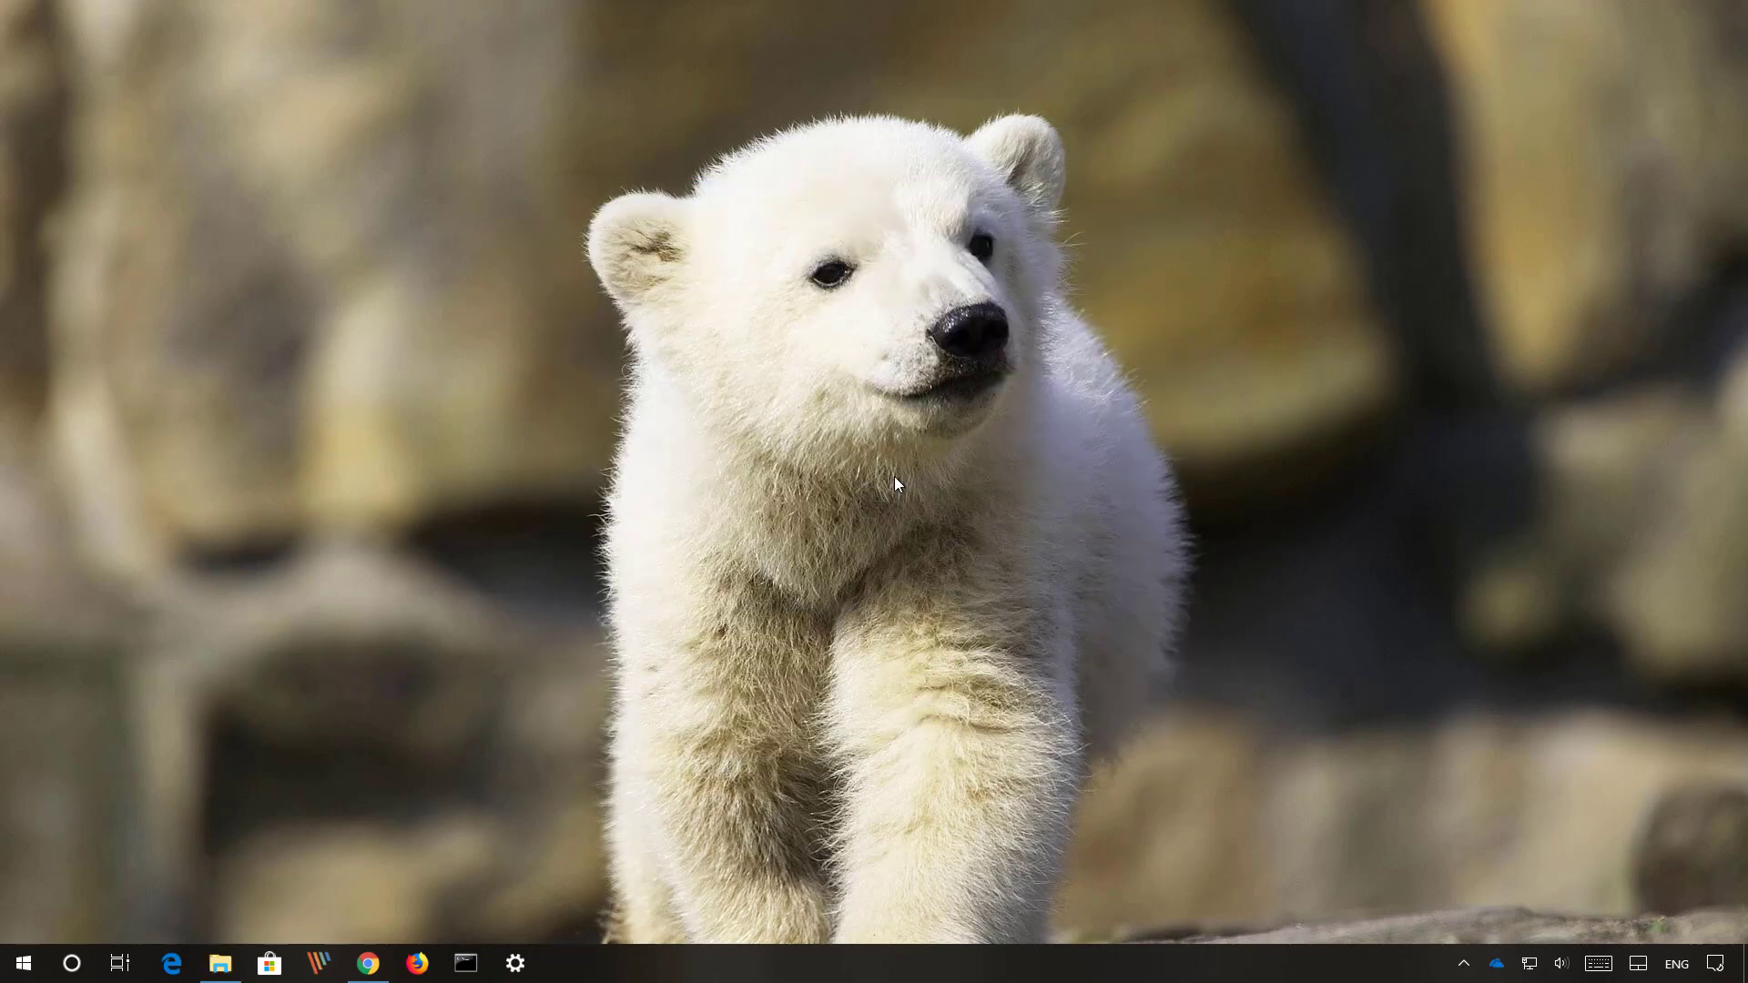
mouse_move(1113, 404)
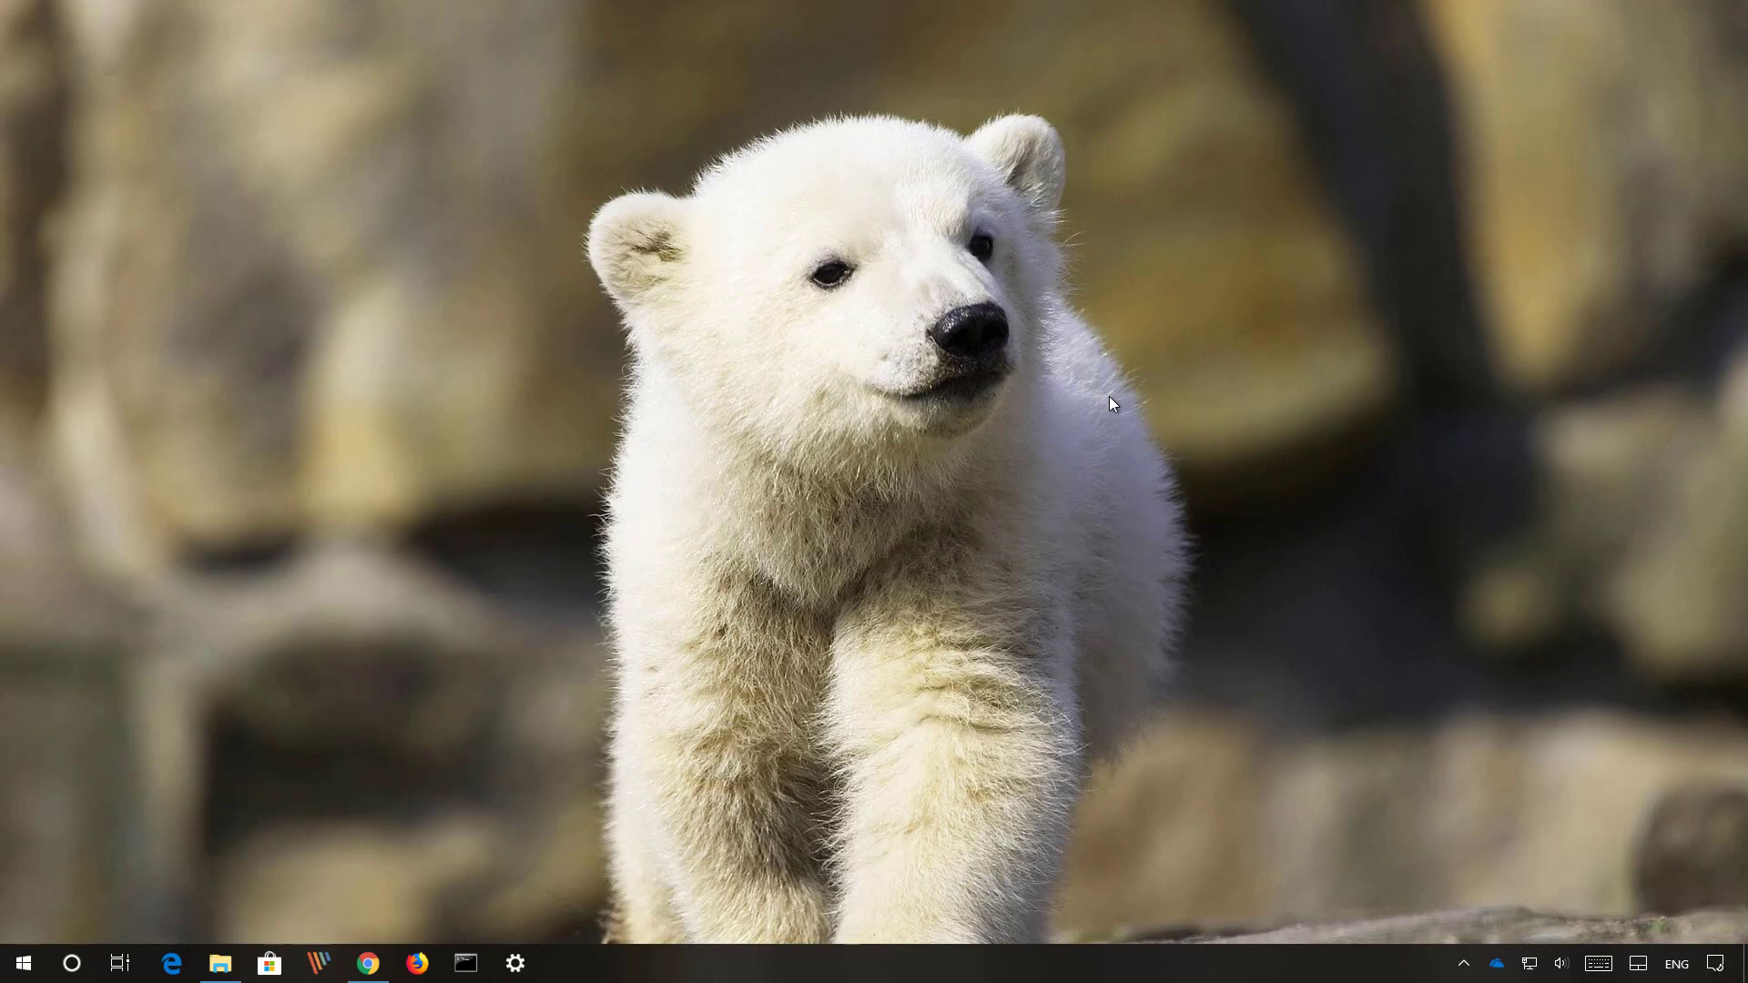
Accept the default language and keyboard settings and start the Windows installation
click(22, 962)
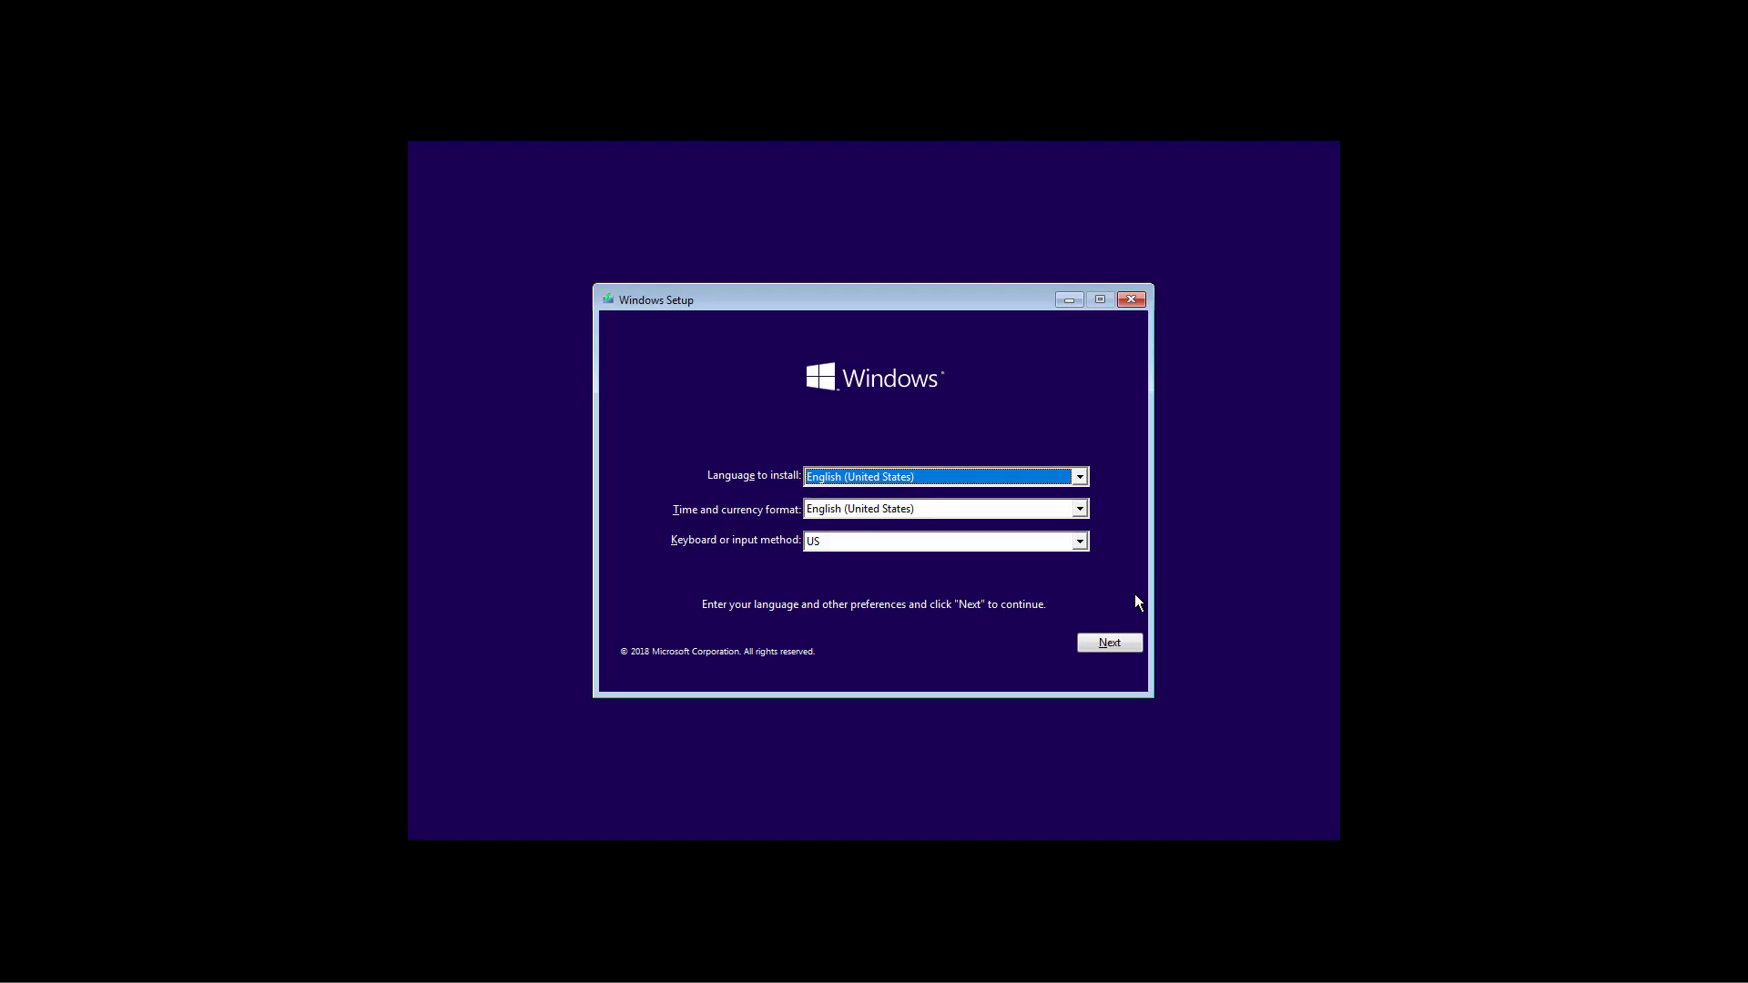
click(1108, 641)
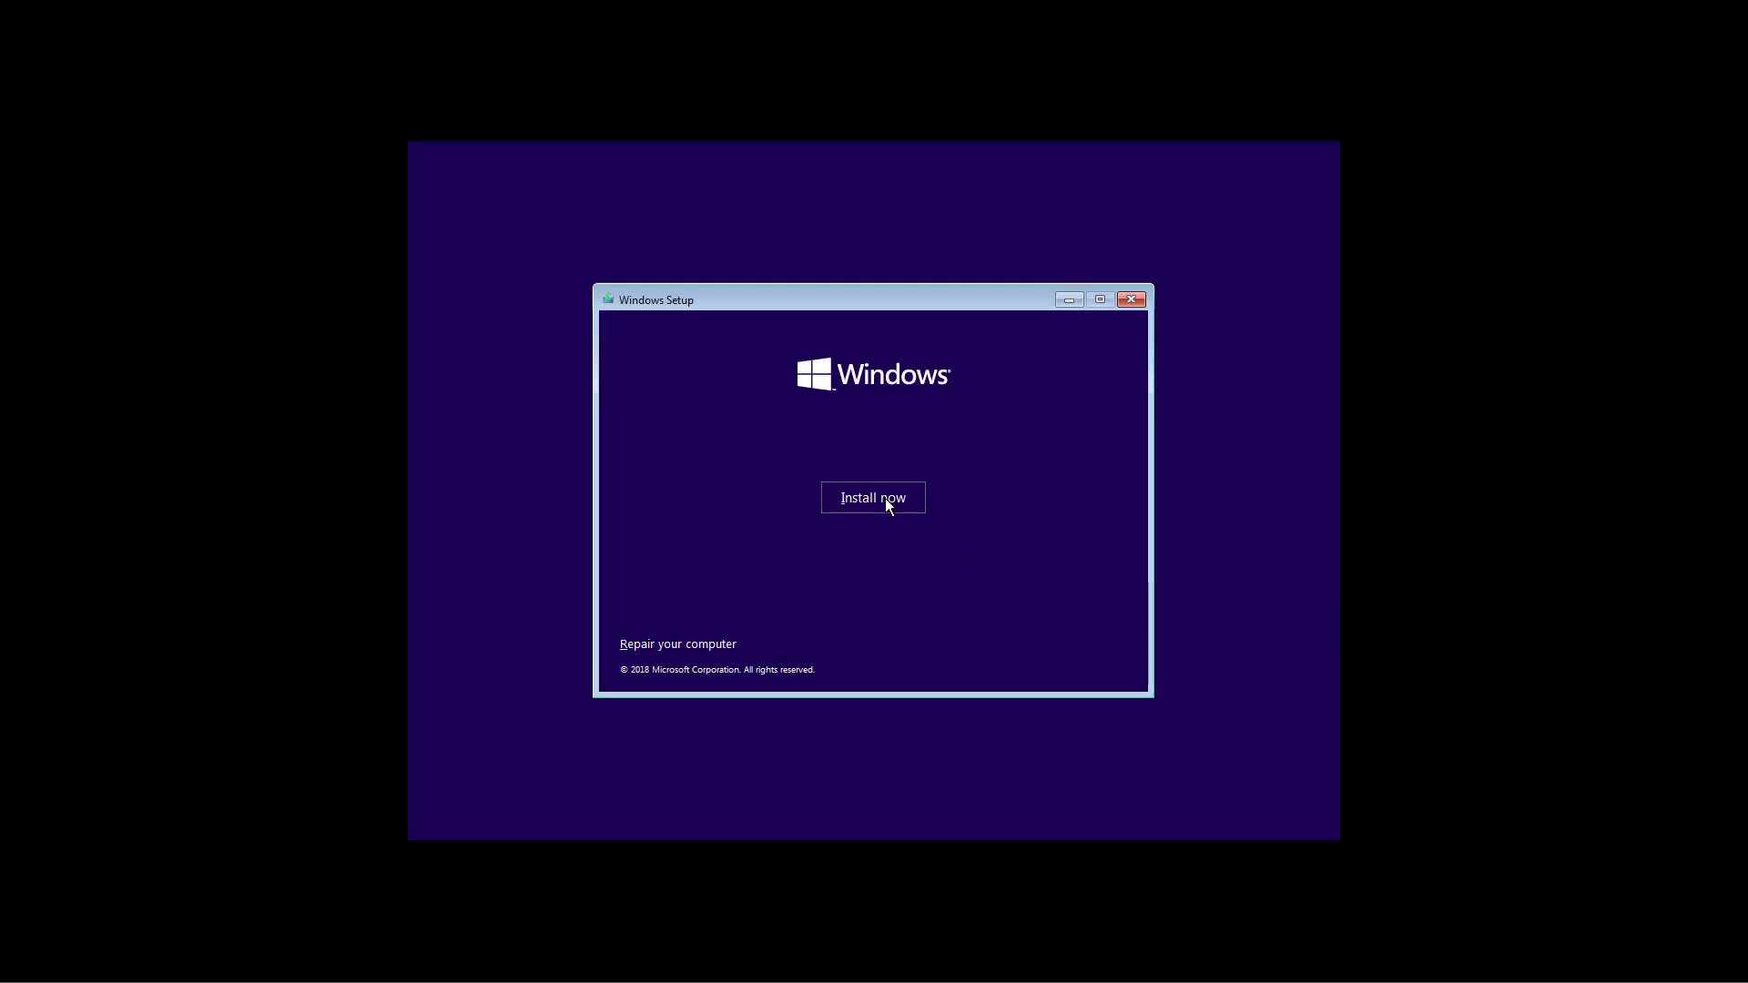
click(873, 497)
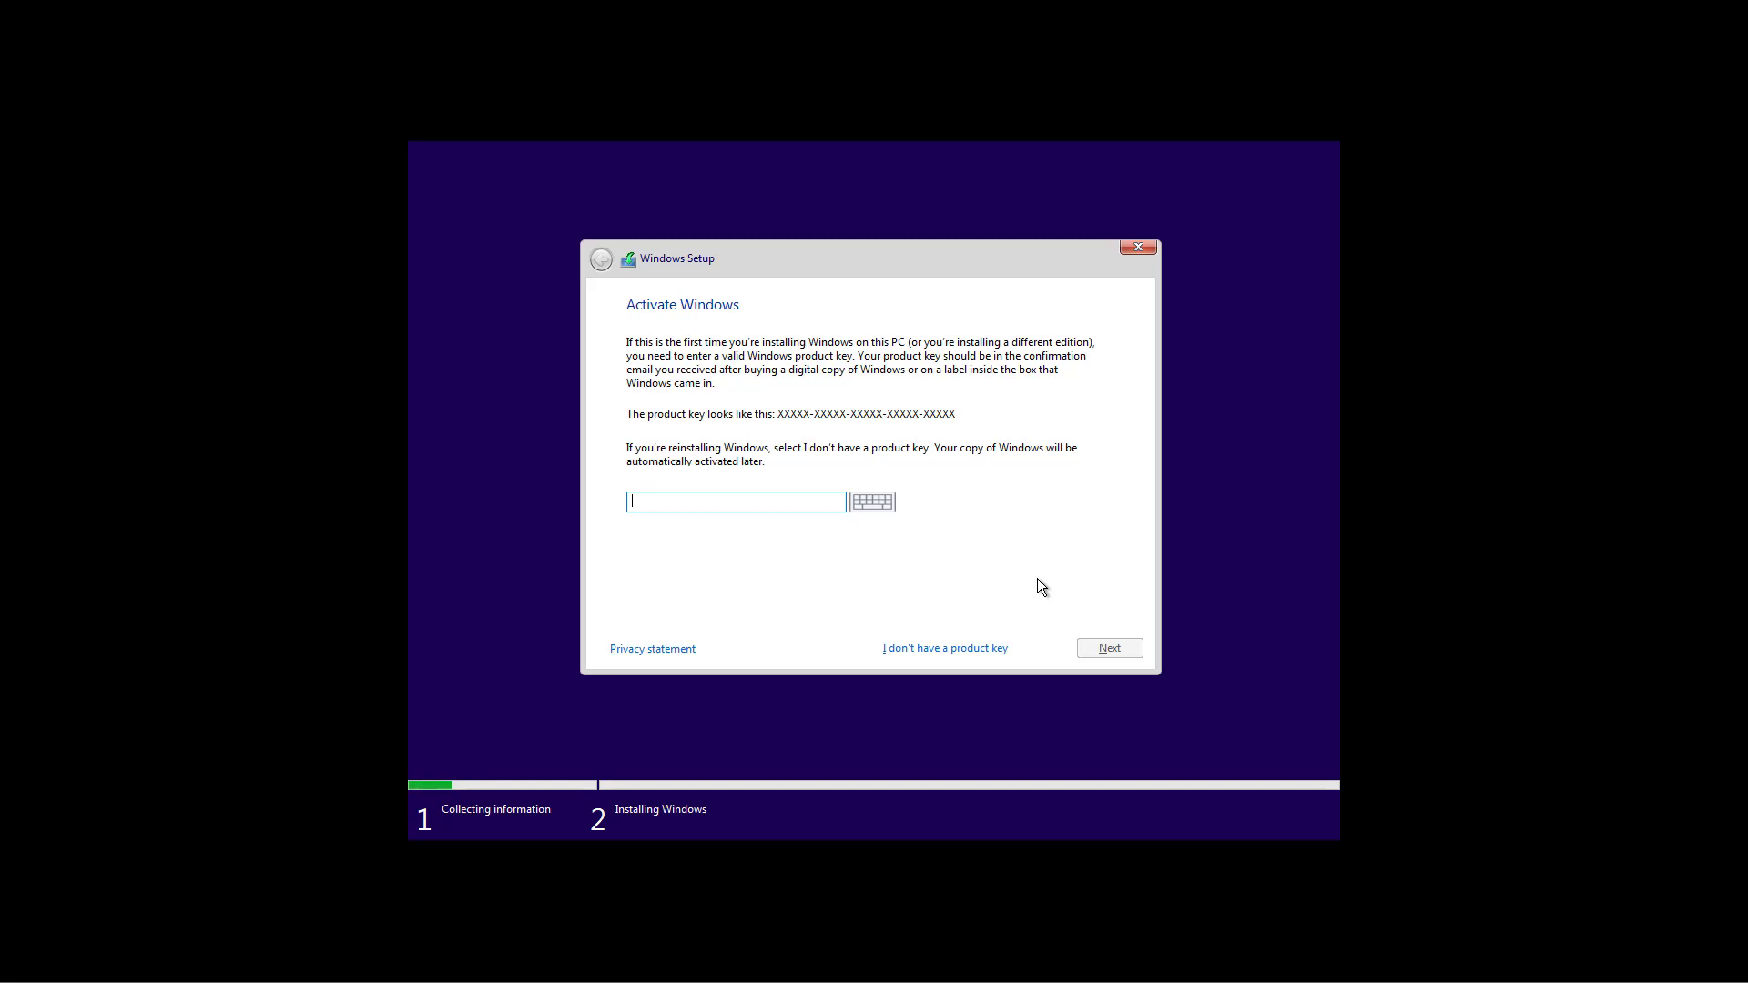
mouse_move(931, 660)
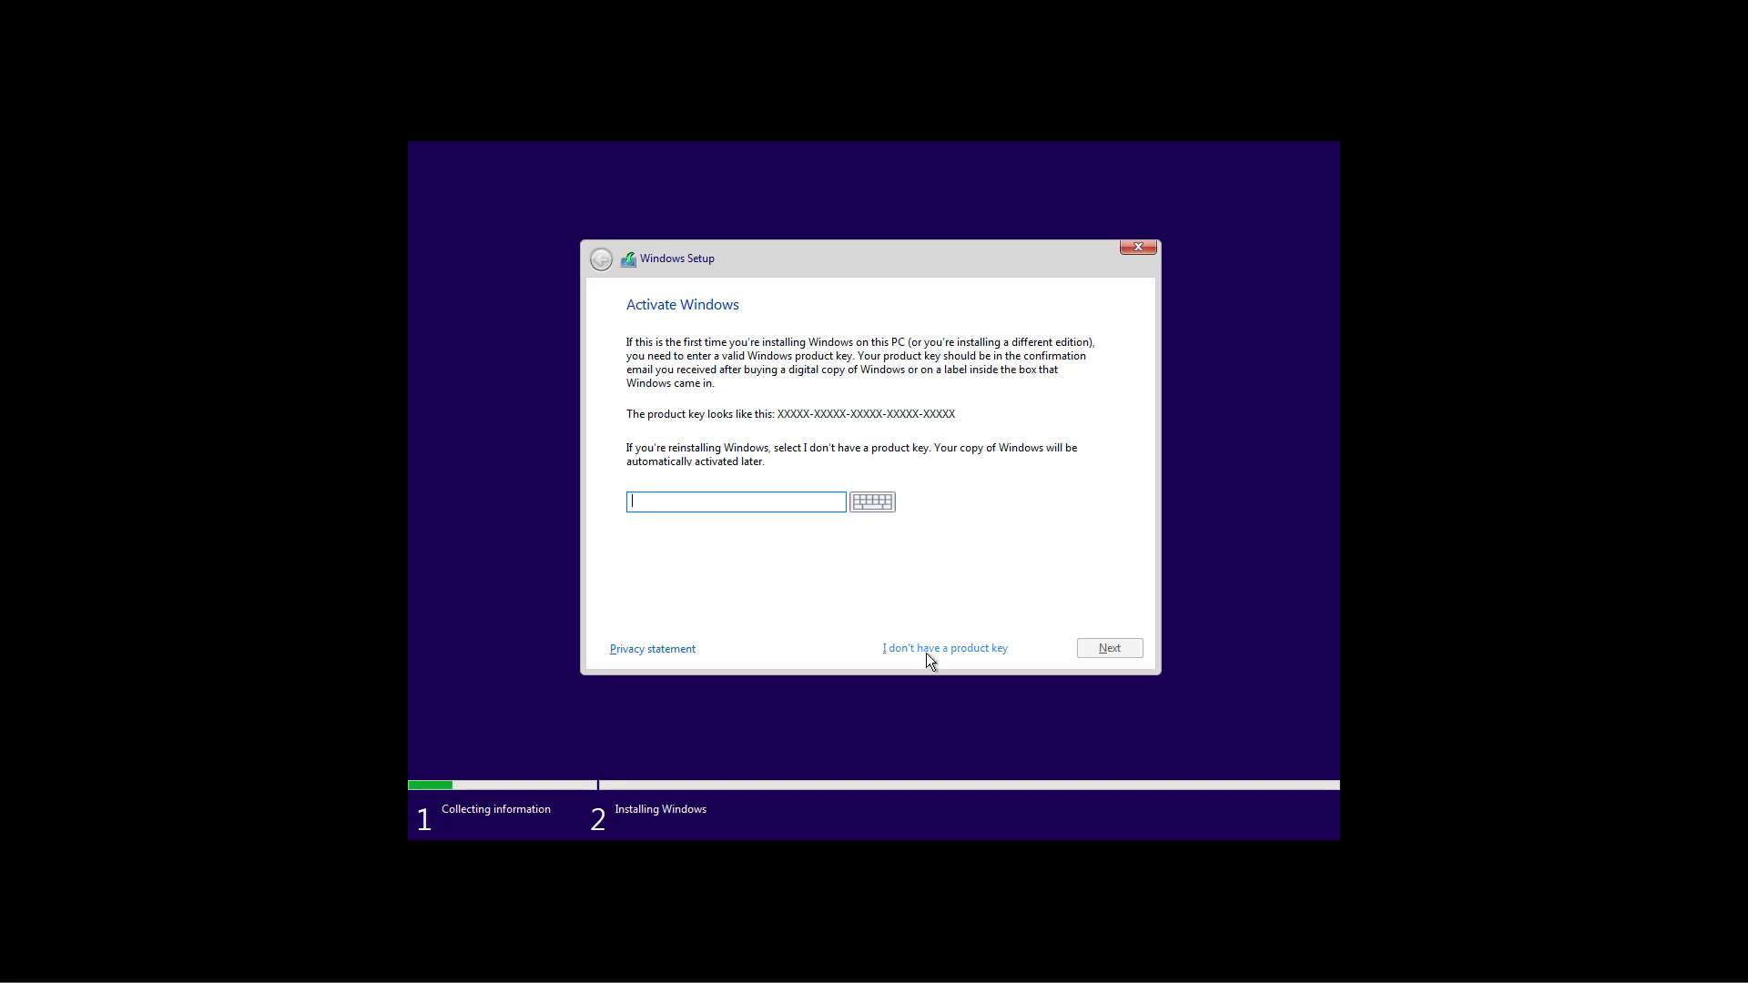
Skip the product key, choose Windows 10 Pro, accept the license, and pick Custom install
click(943, 647)
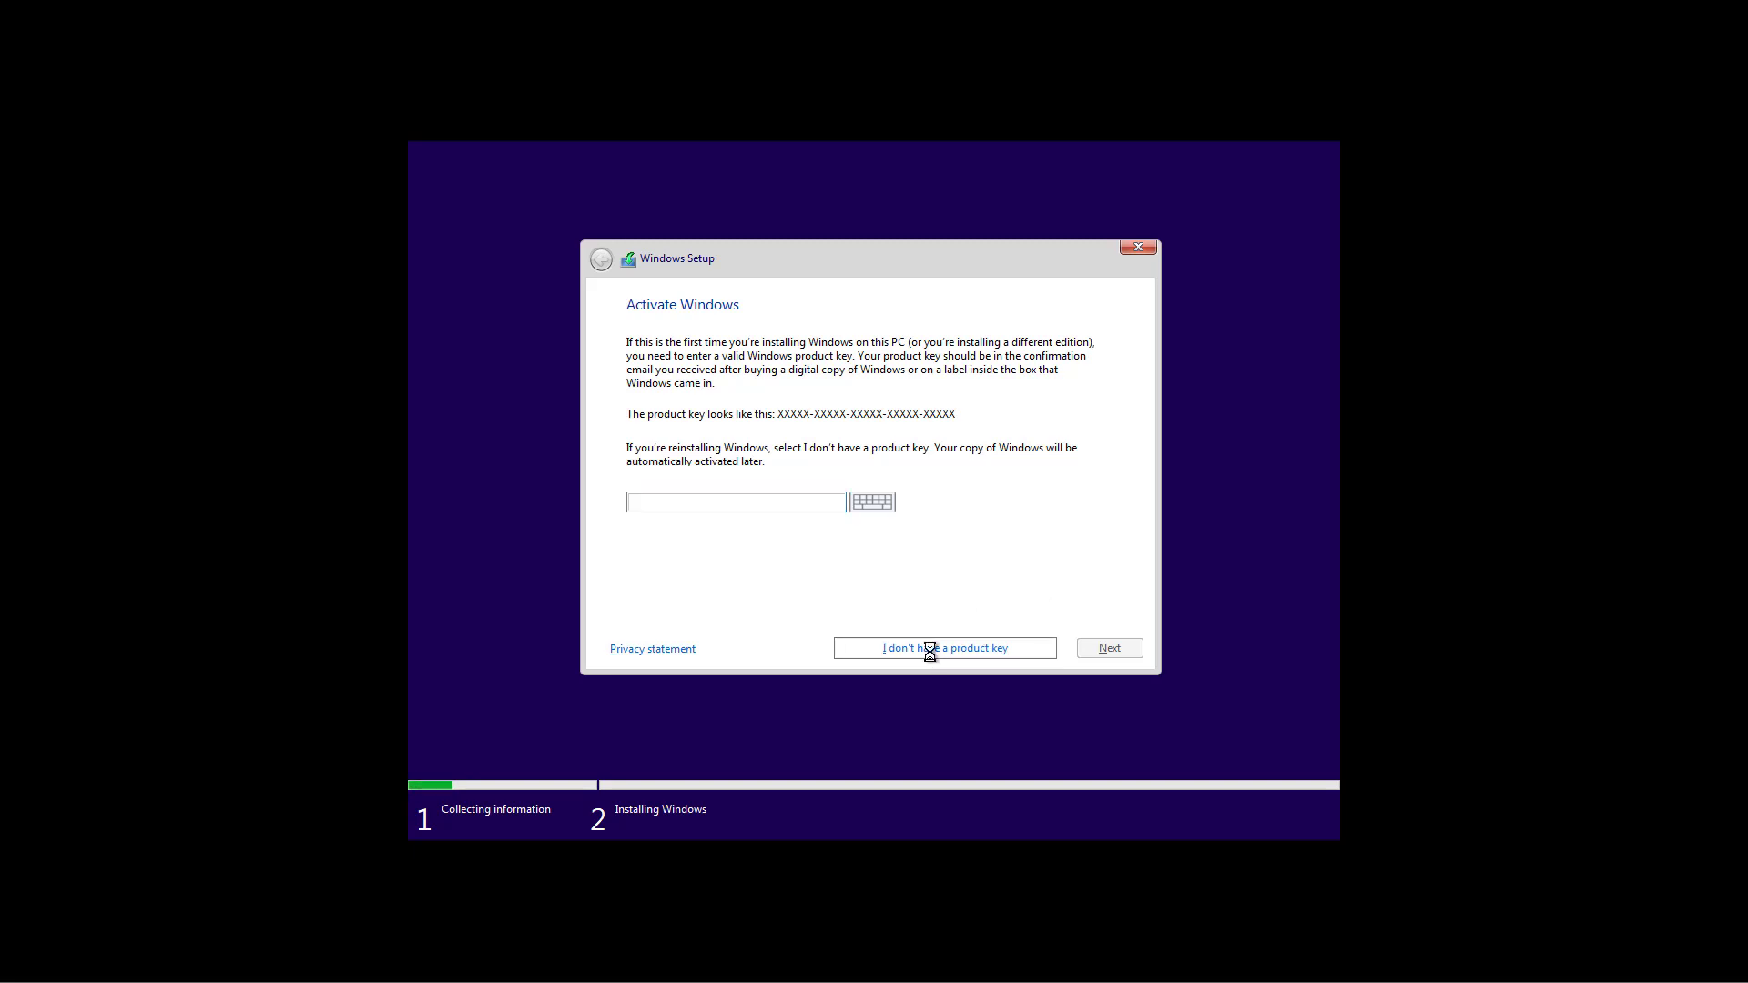
click(943, 647)
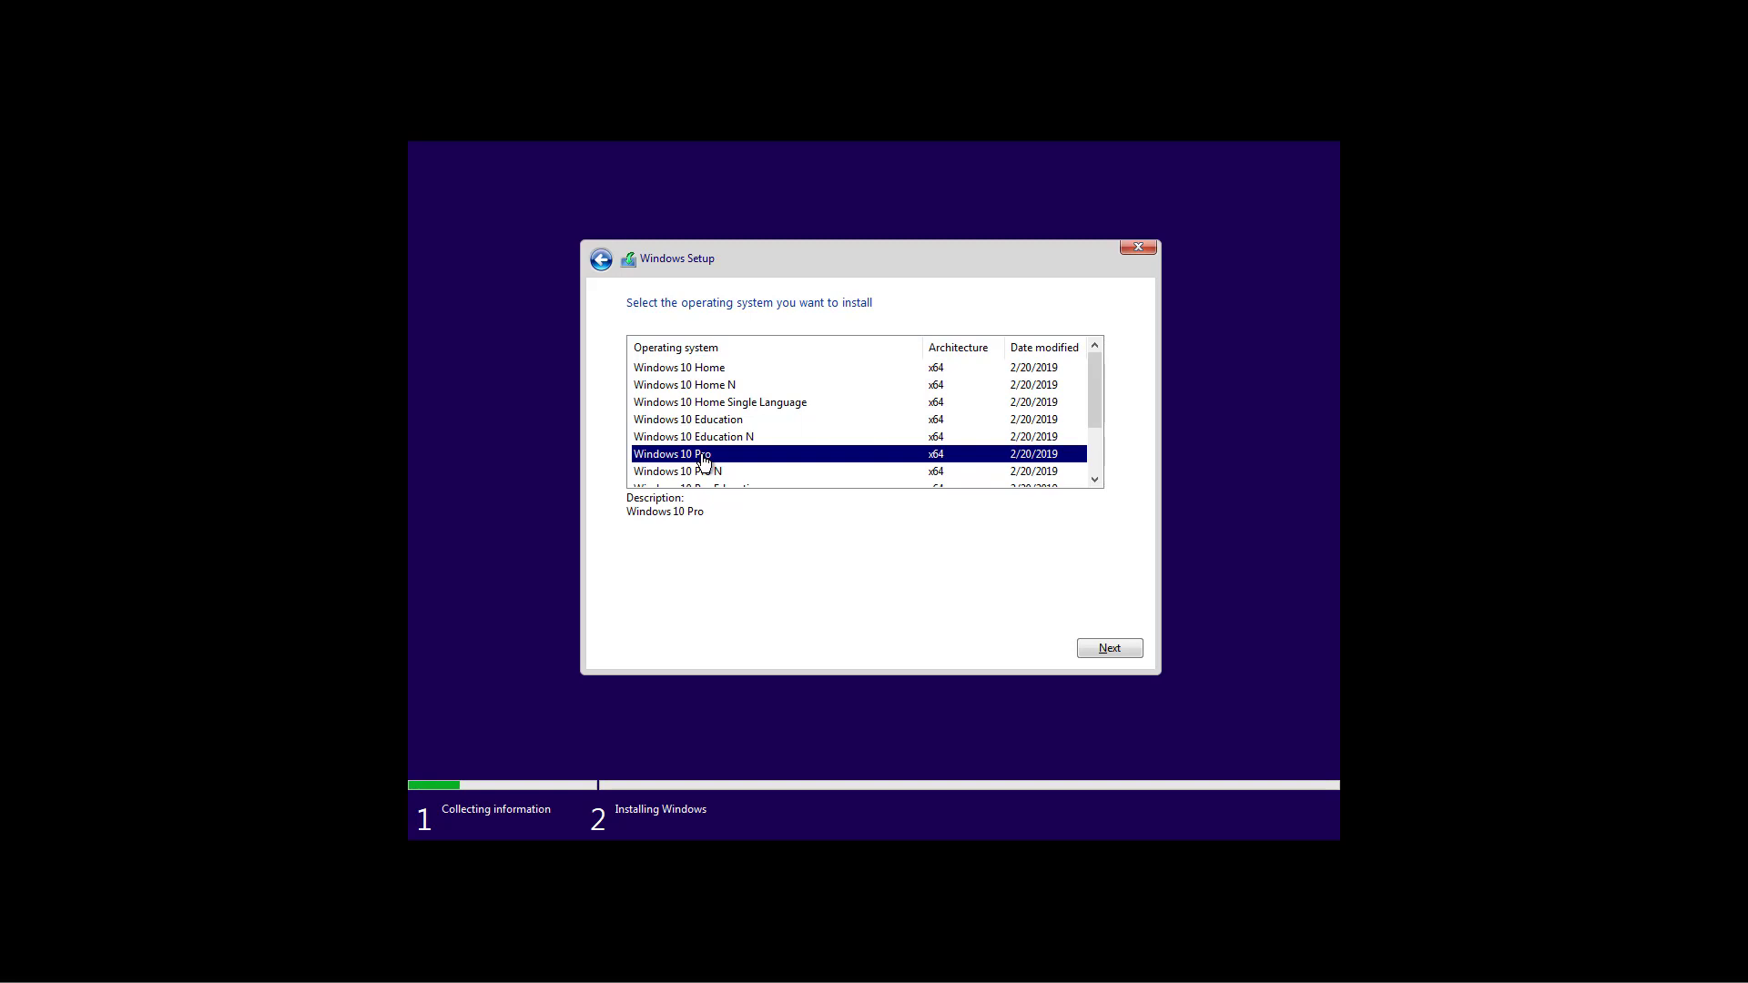
mouse_move(1107, 648)
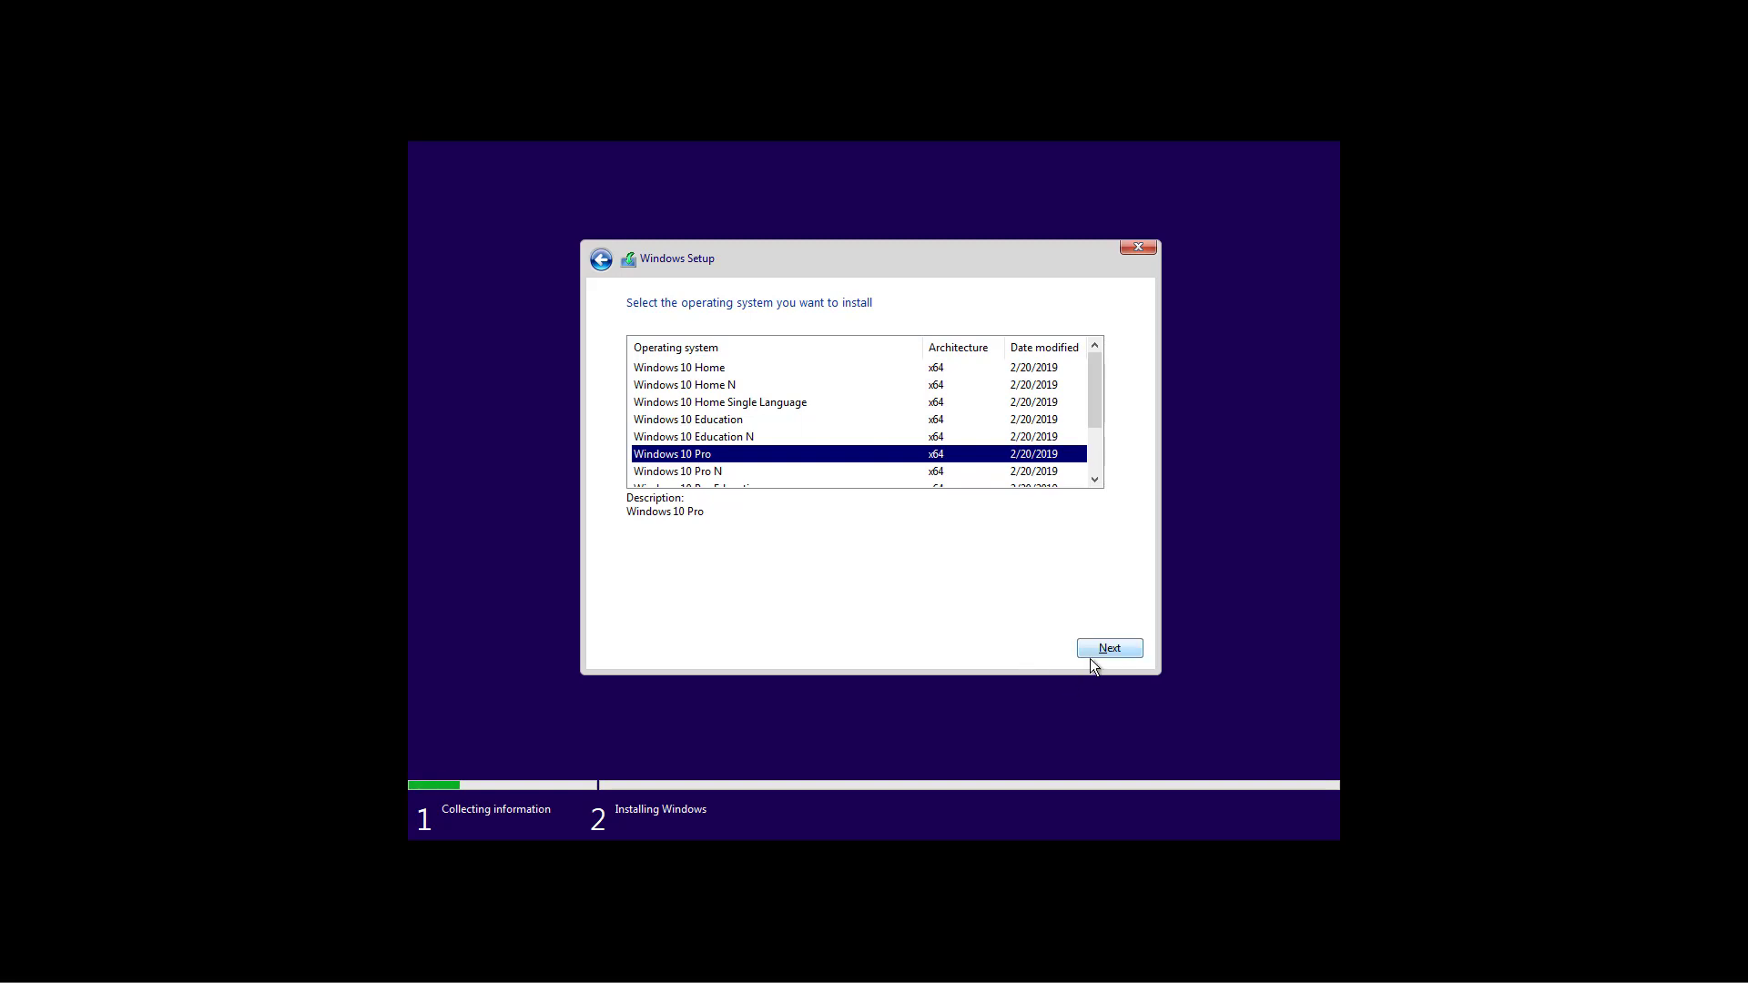
click(1107, 647)
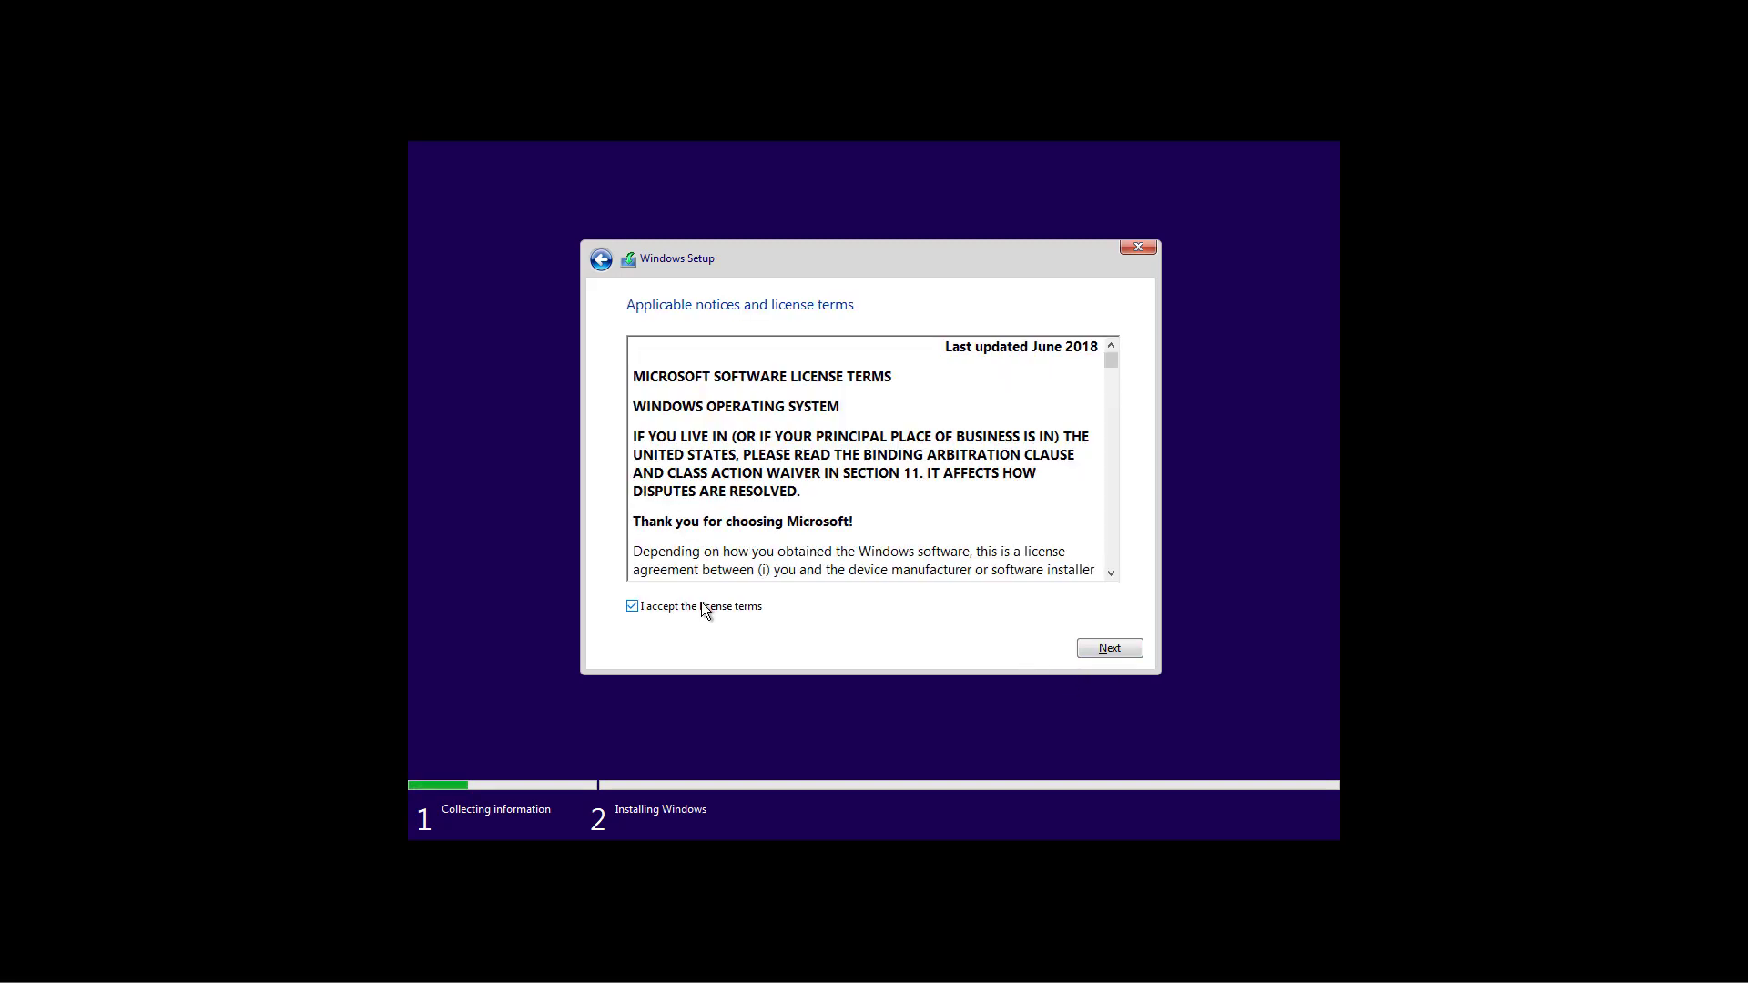
mouse_move(1108, 647)
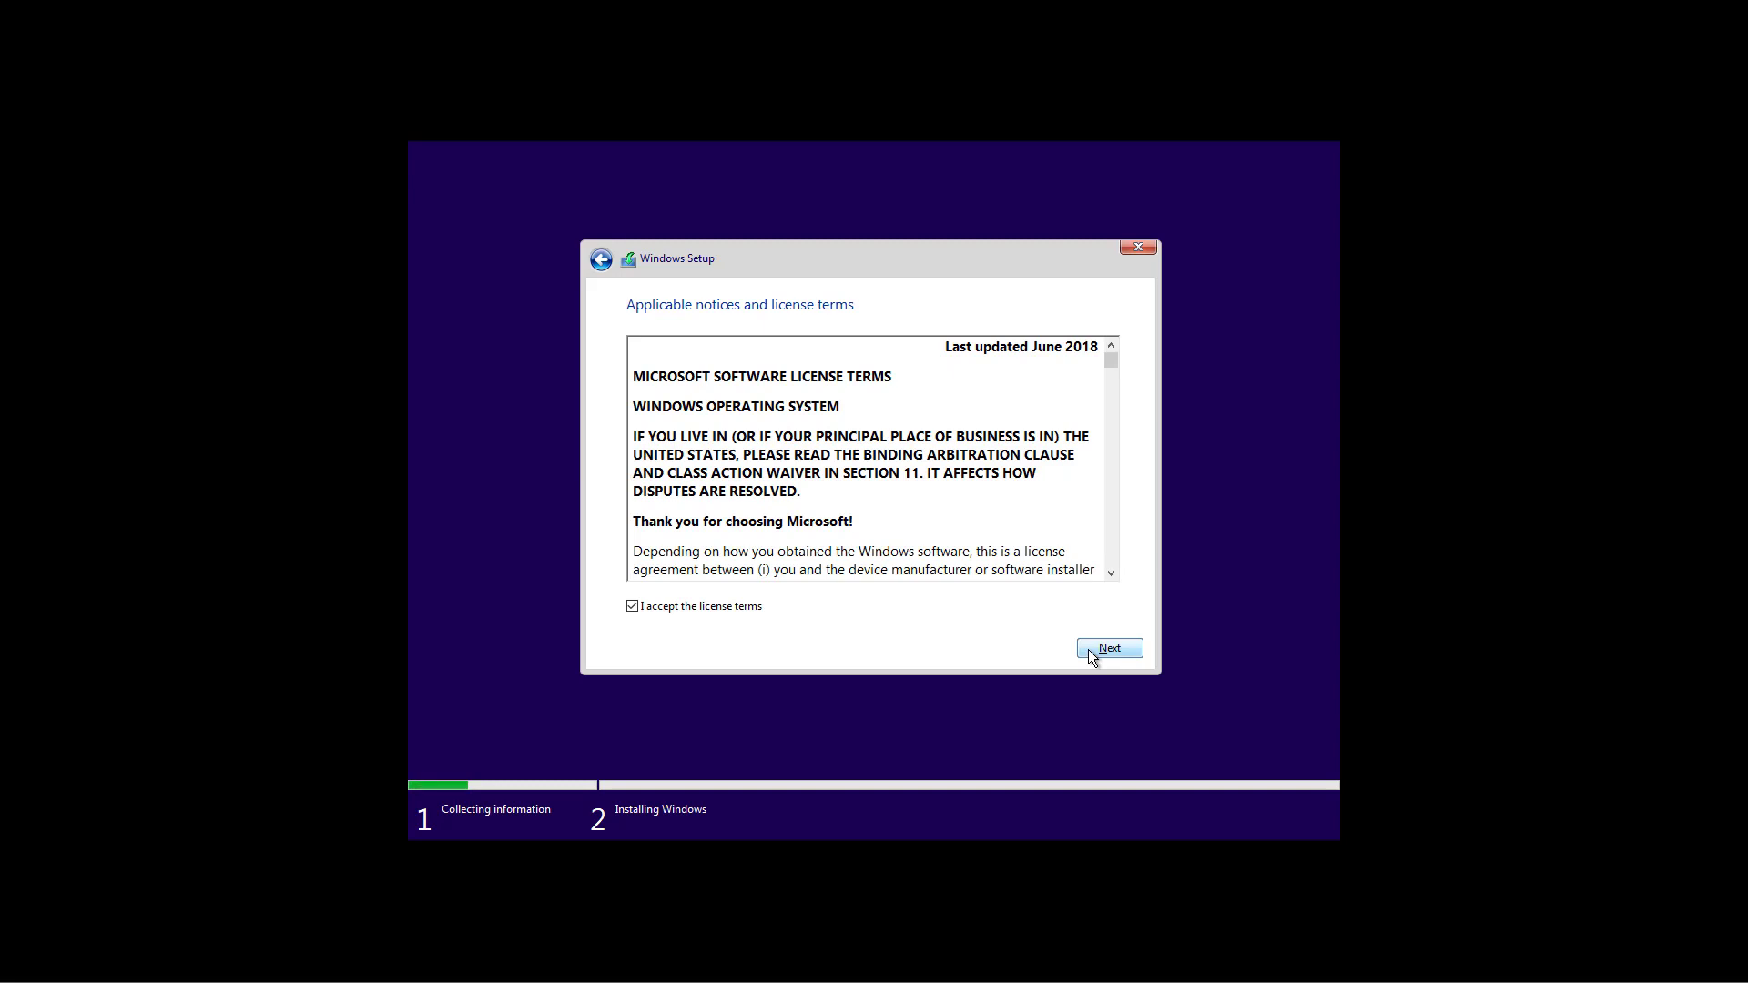
click(1107, 649)
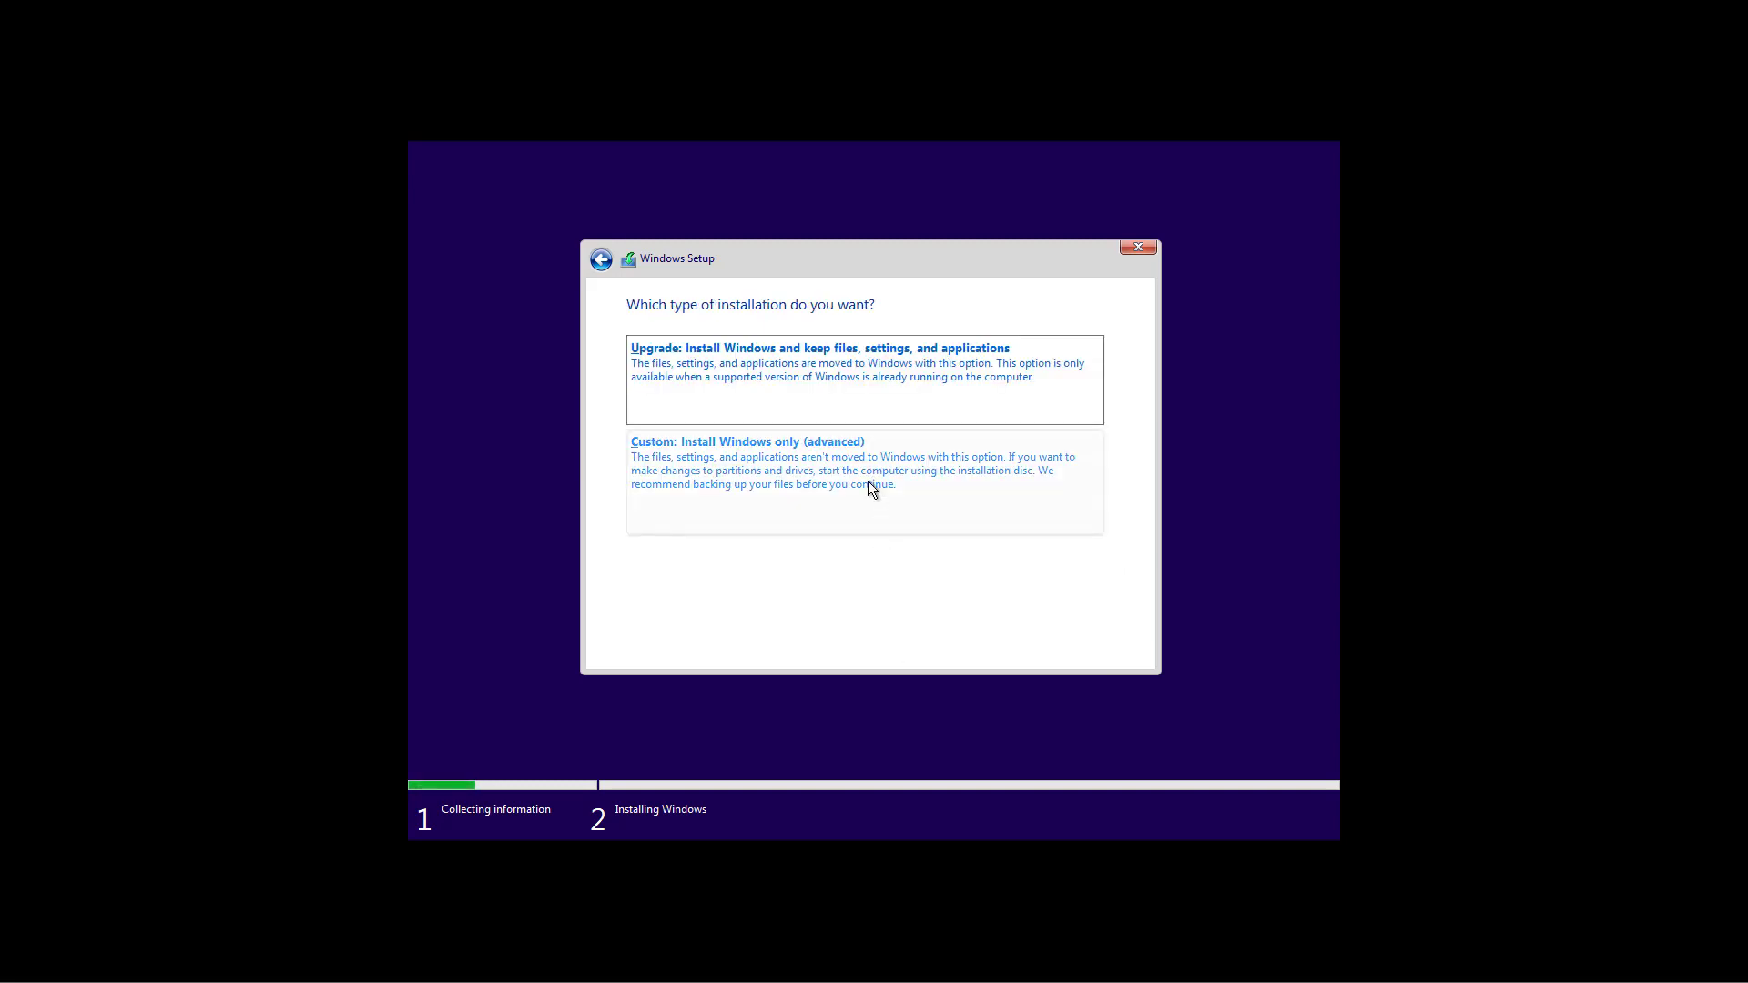
click(746, 441)
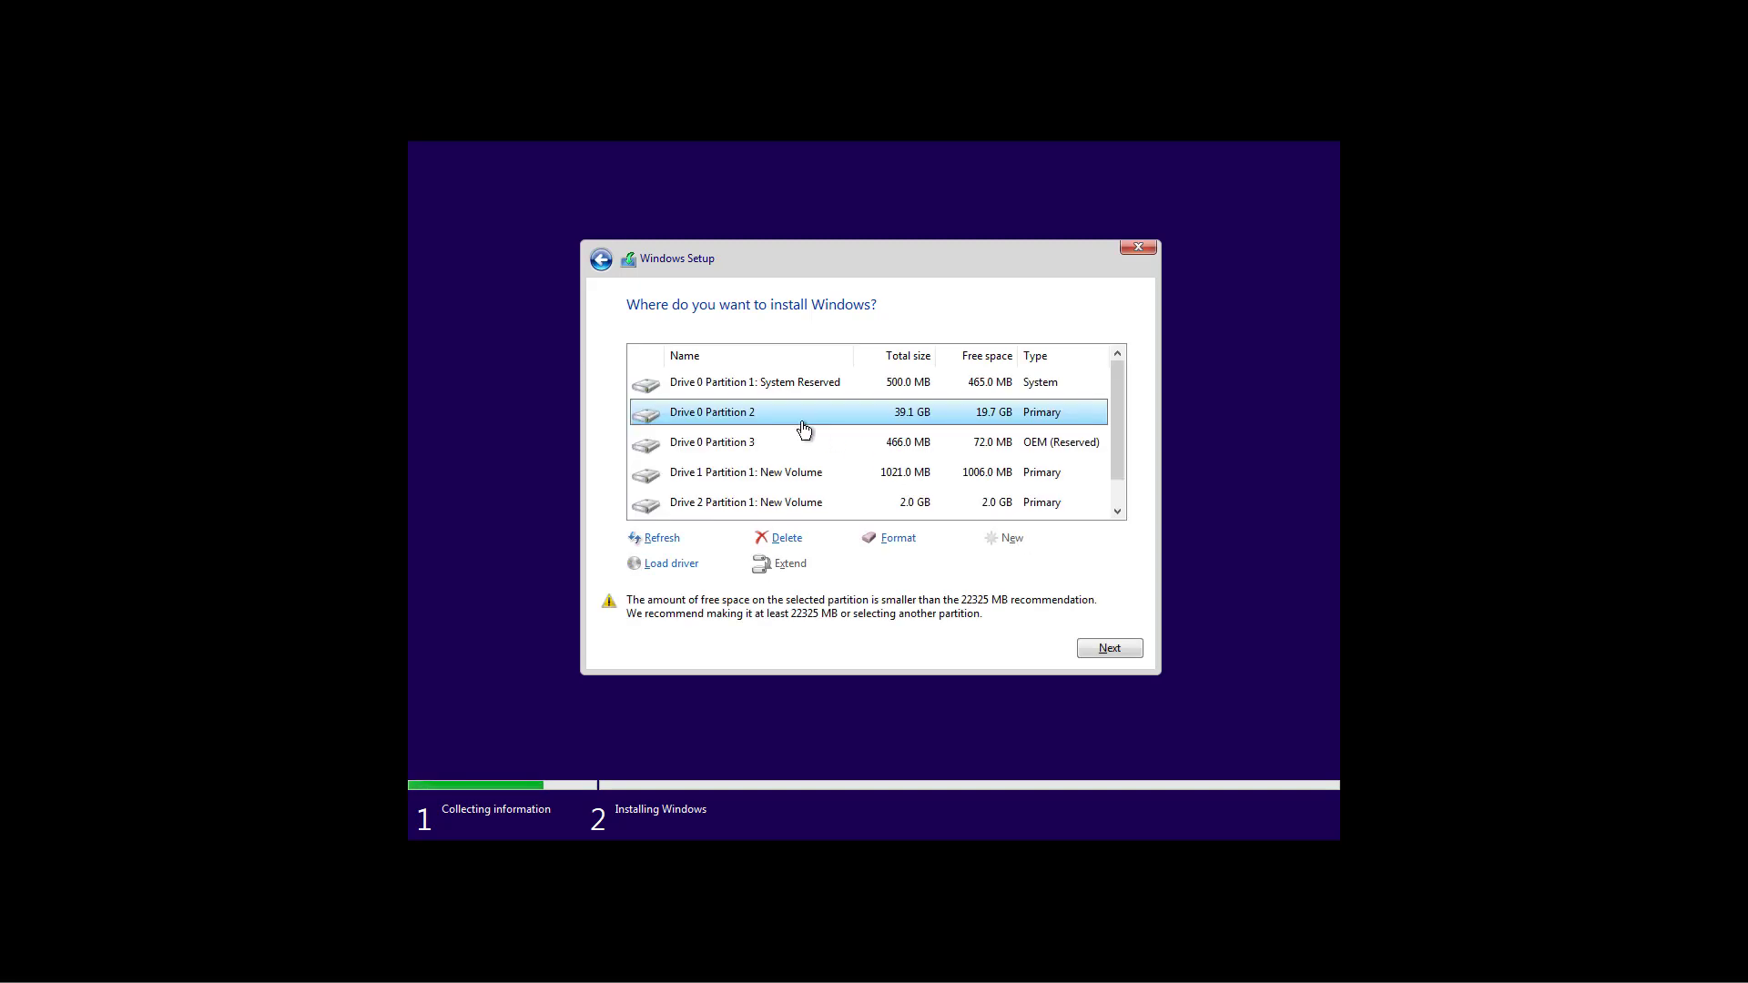
mouse_move(774, 425)
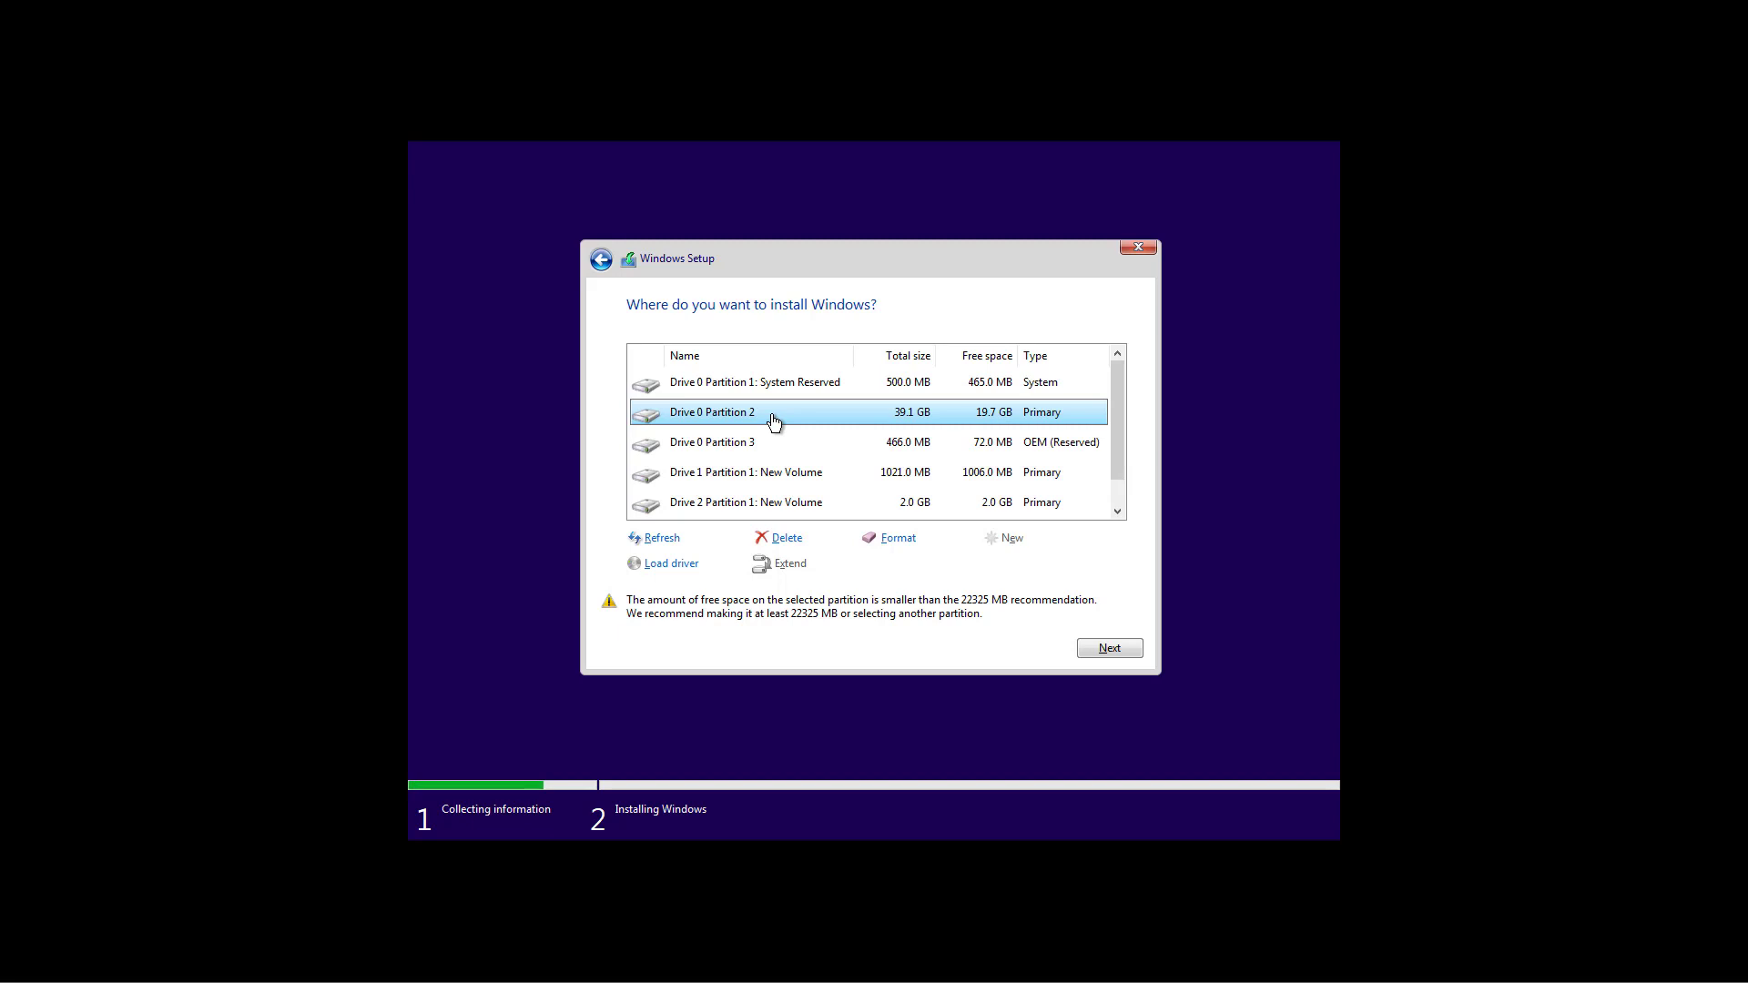
Delete Drive 0's System Reserved, 39.1 GB and OEM partitions; install to 40 GB unallocated space
click(754, 382)
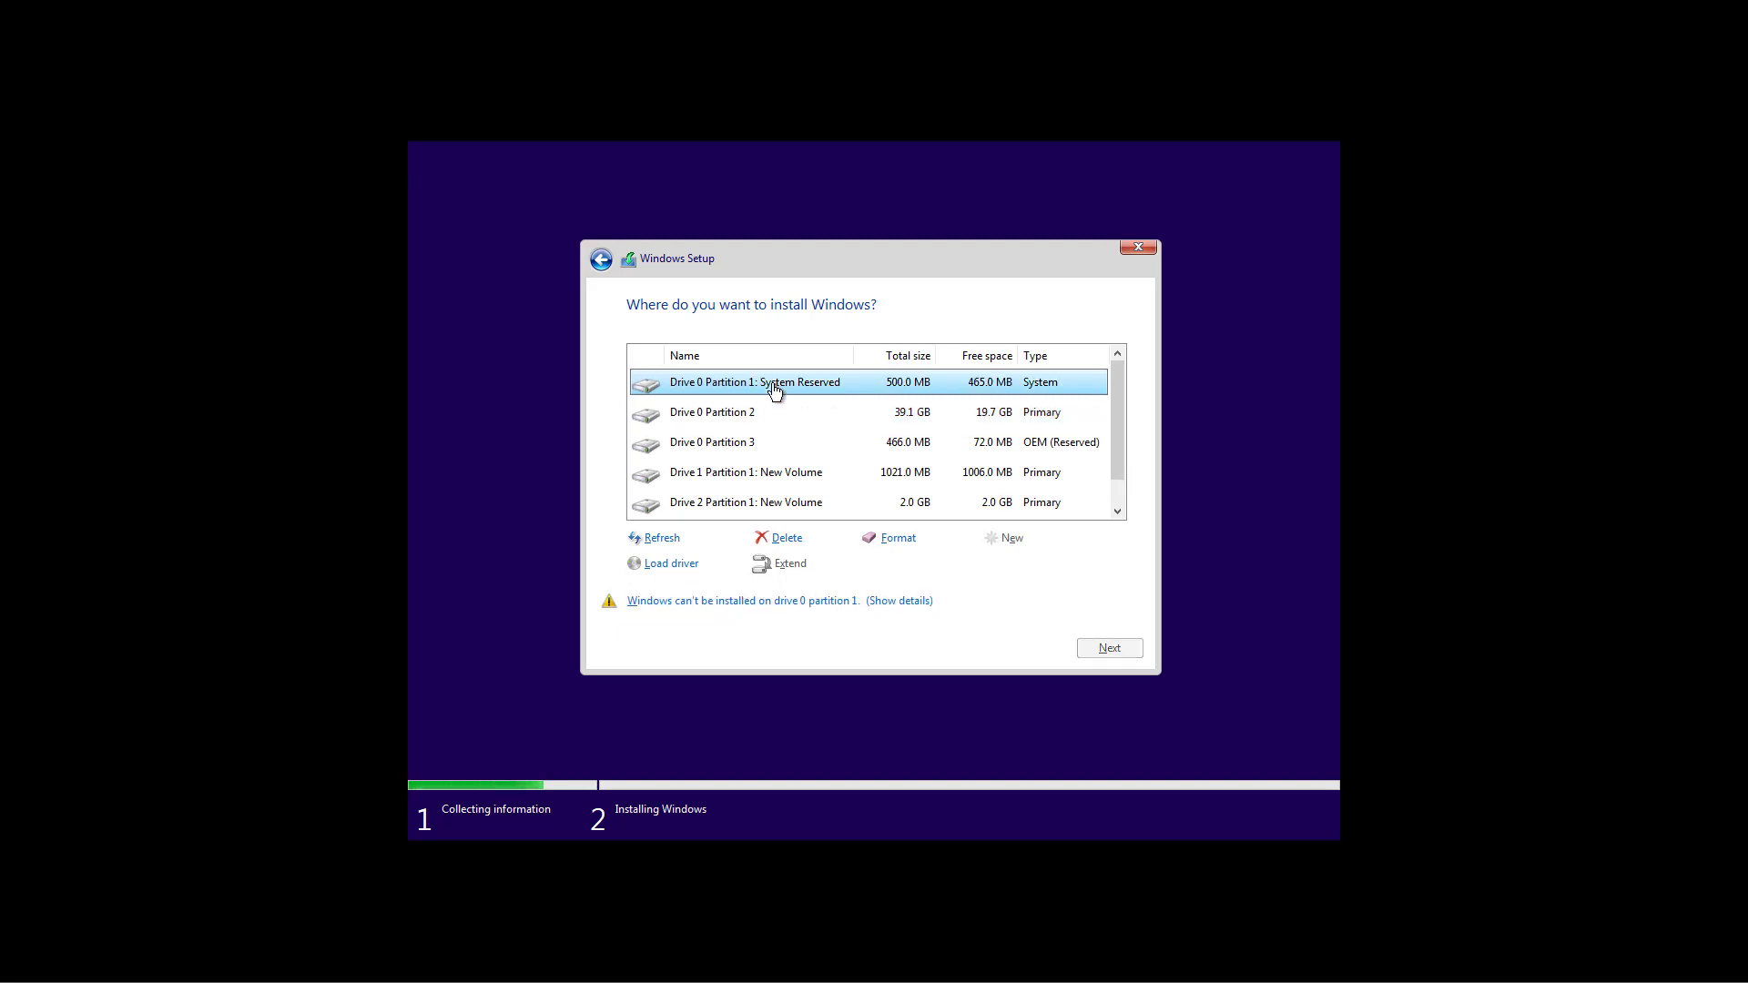
click(784, 537)
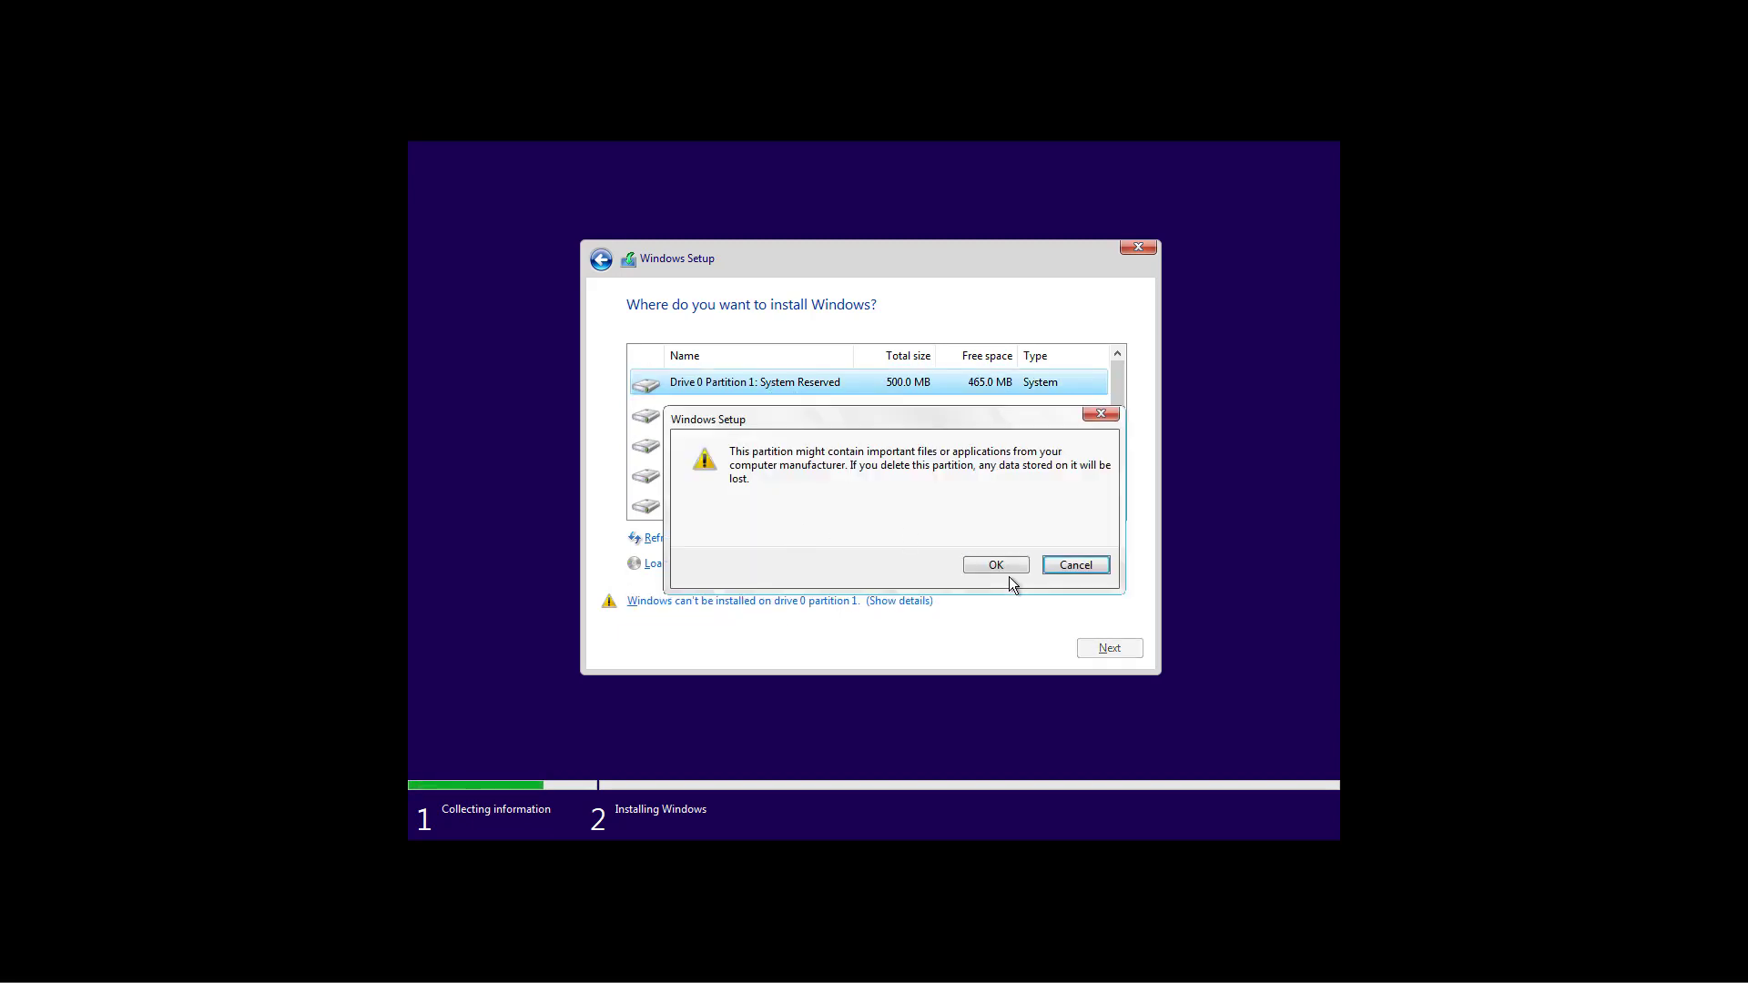
click(993, 564)
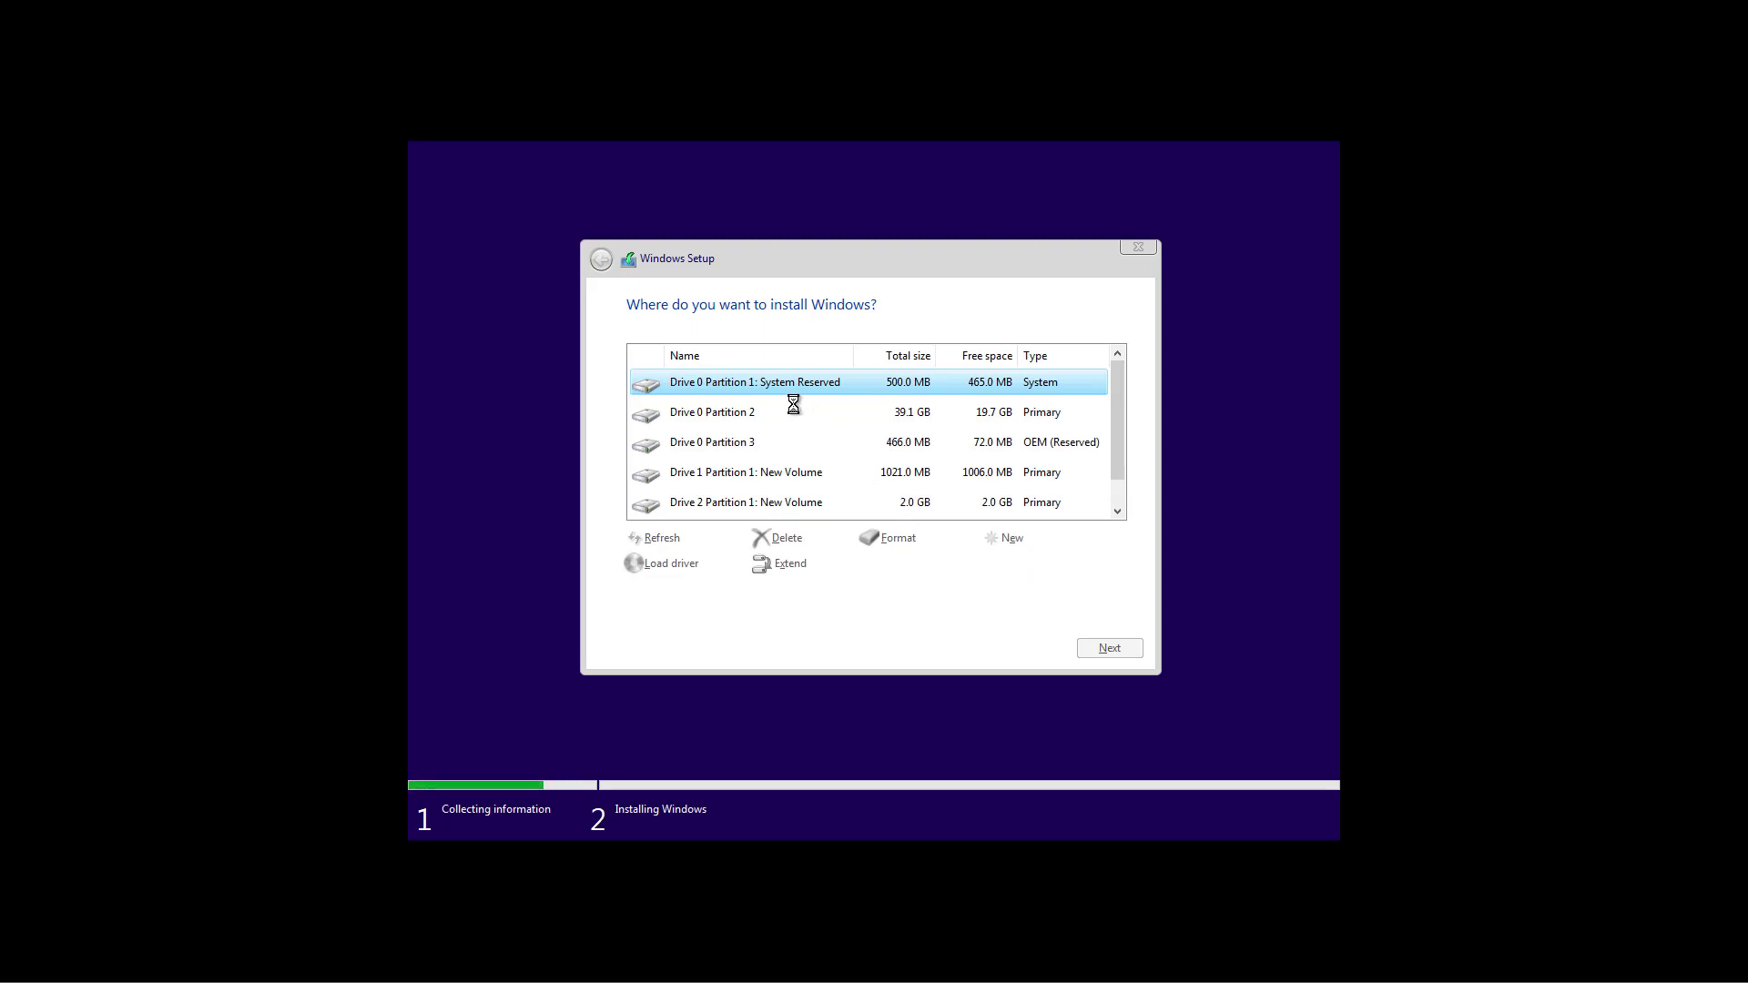
click(786, 537)
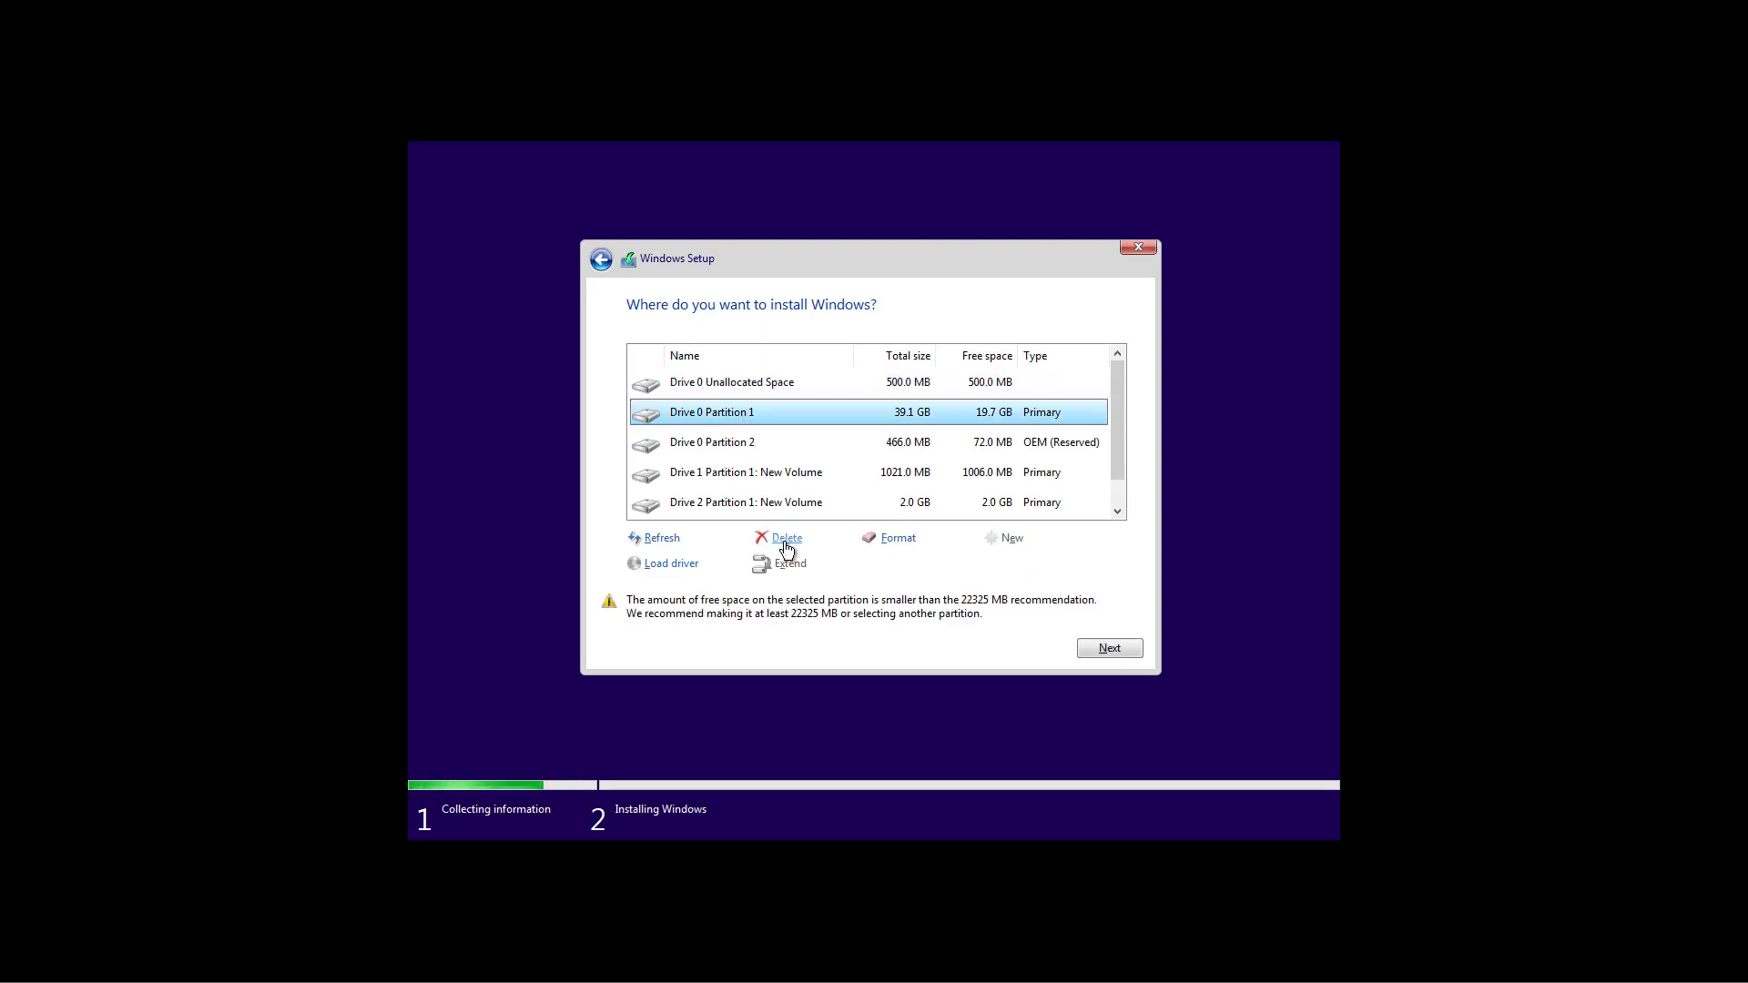
click(785, 538)
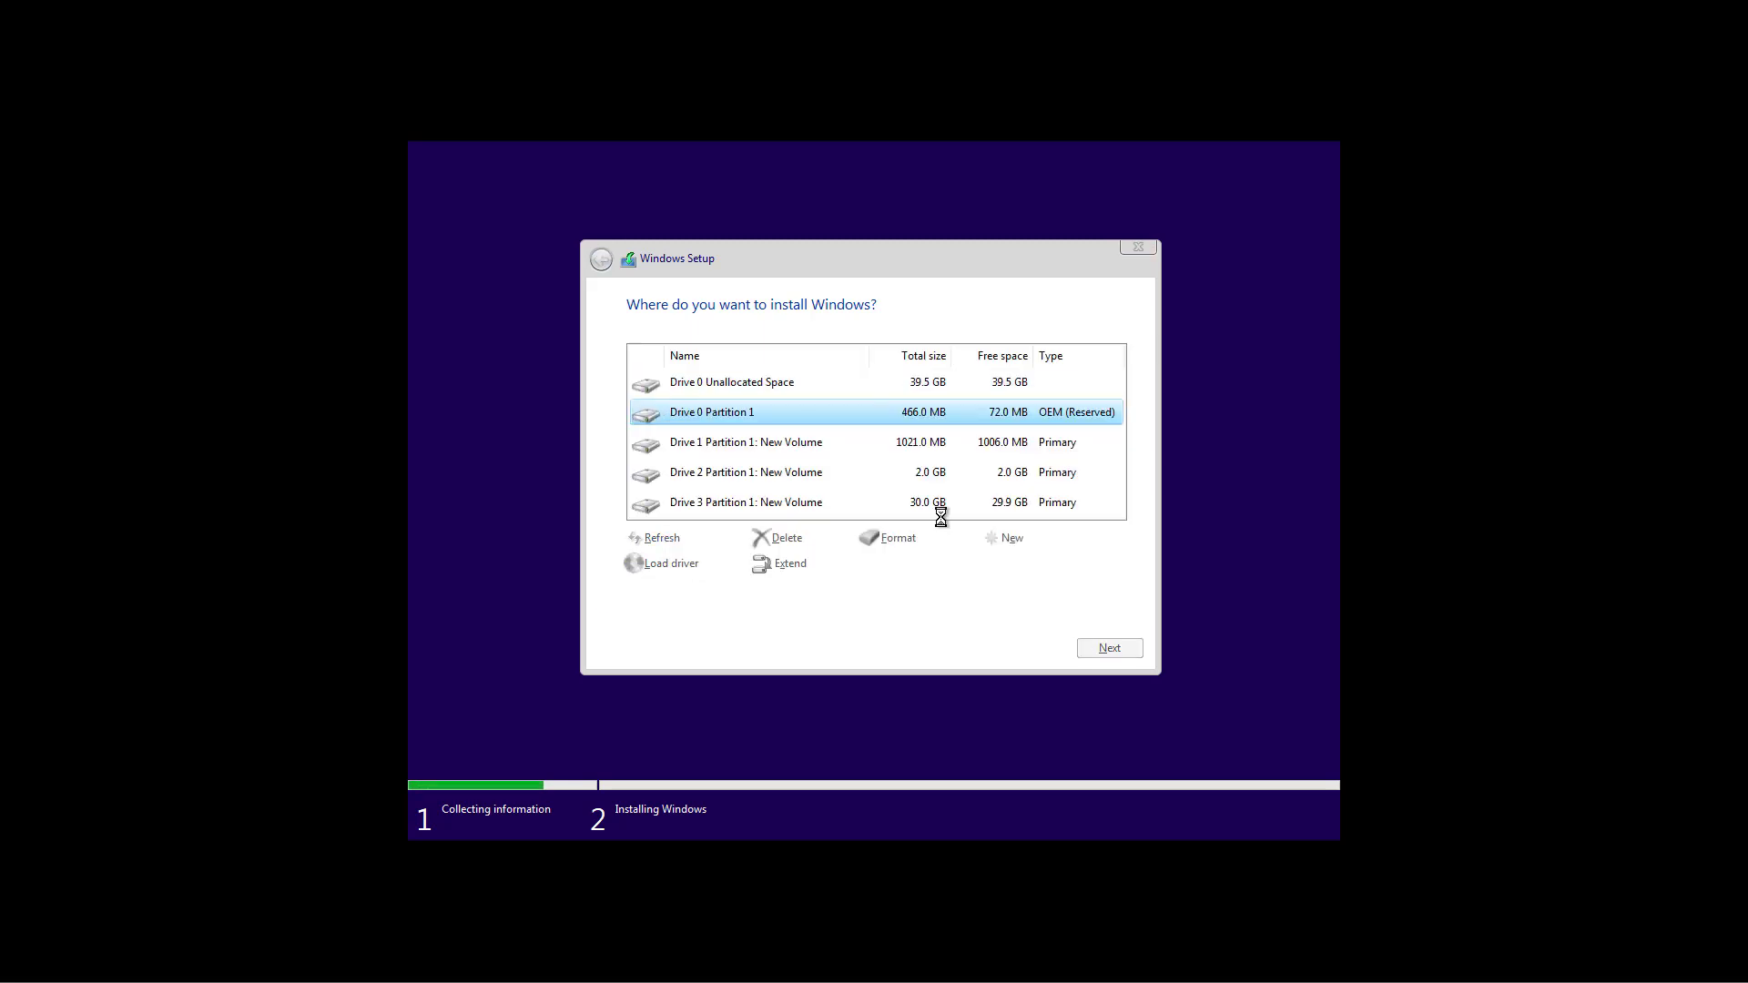
click(786, 537)
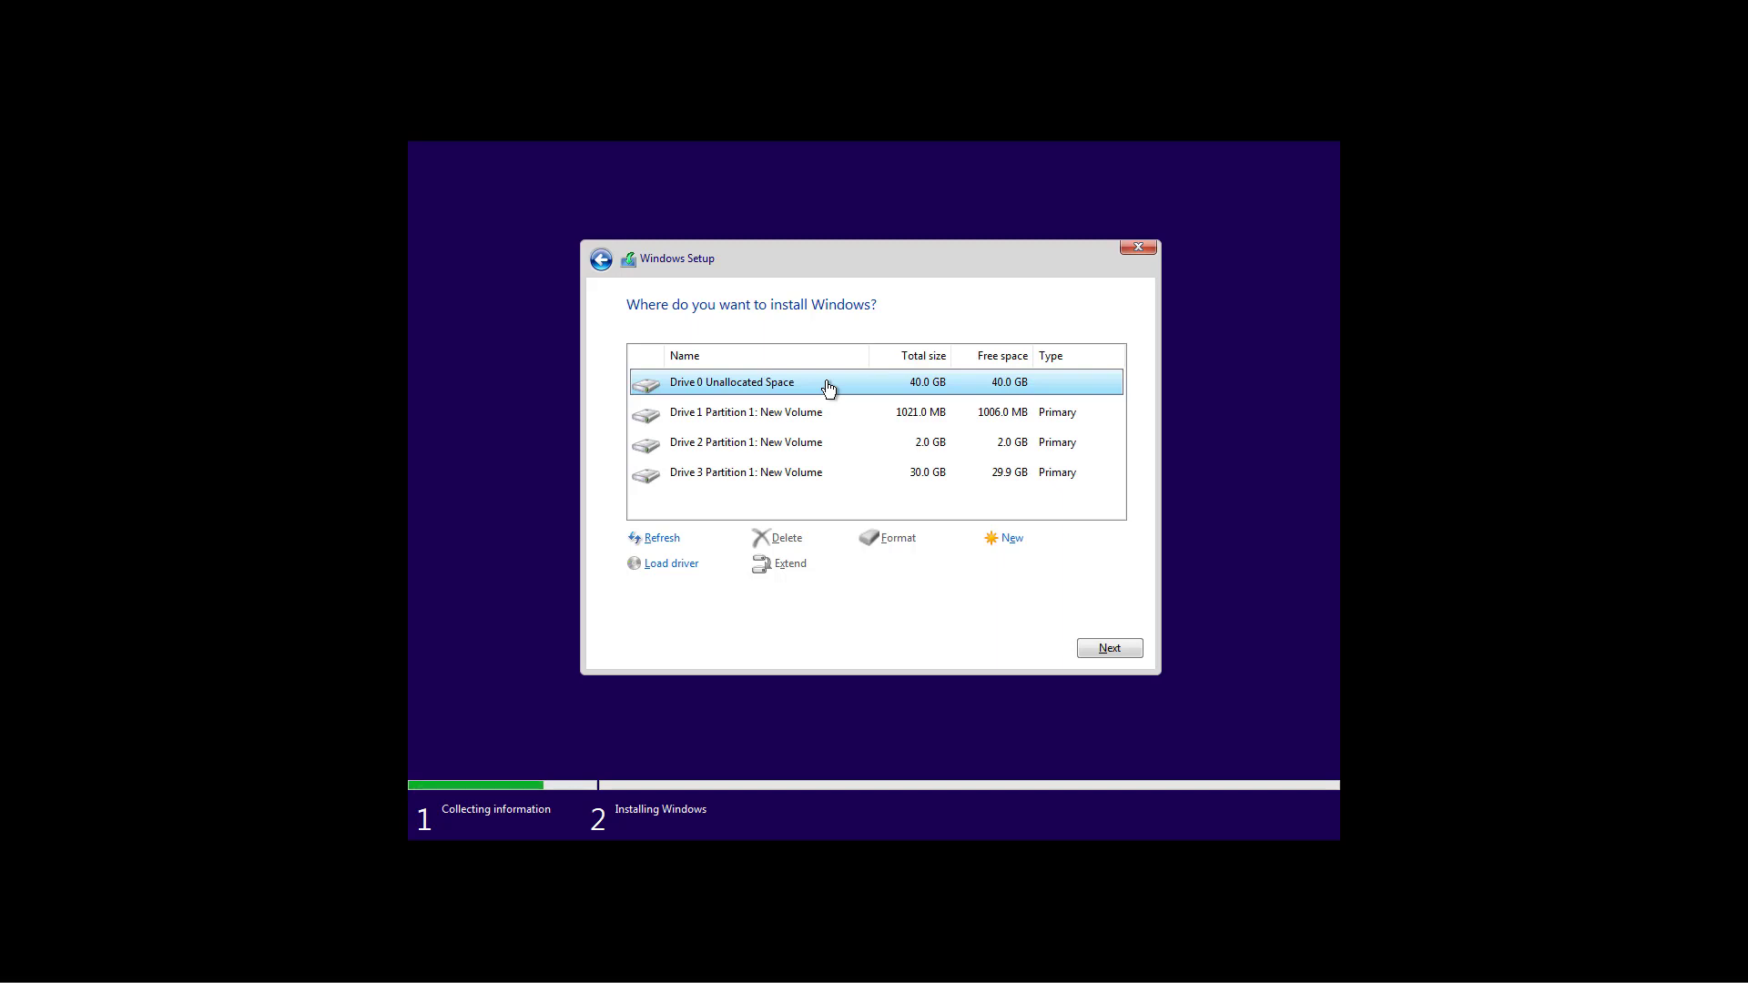
mouse_move(1092, 634)
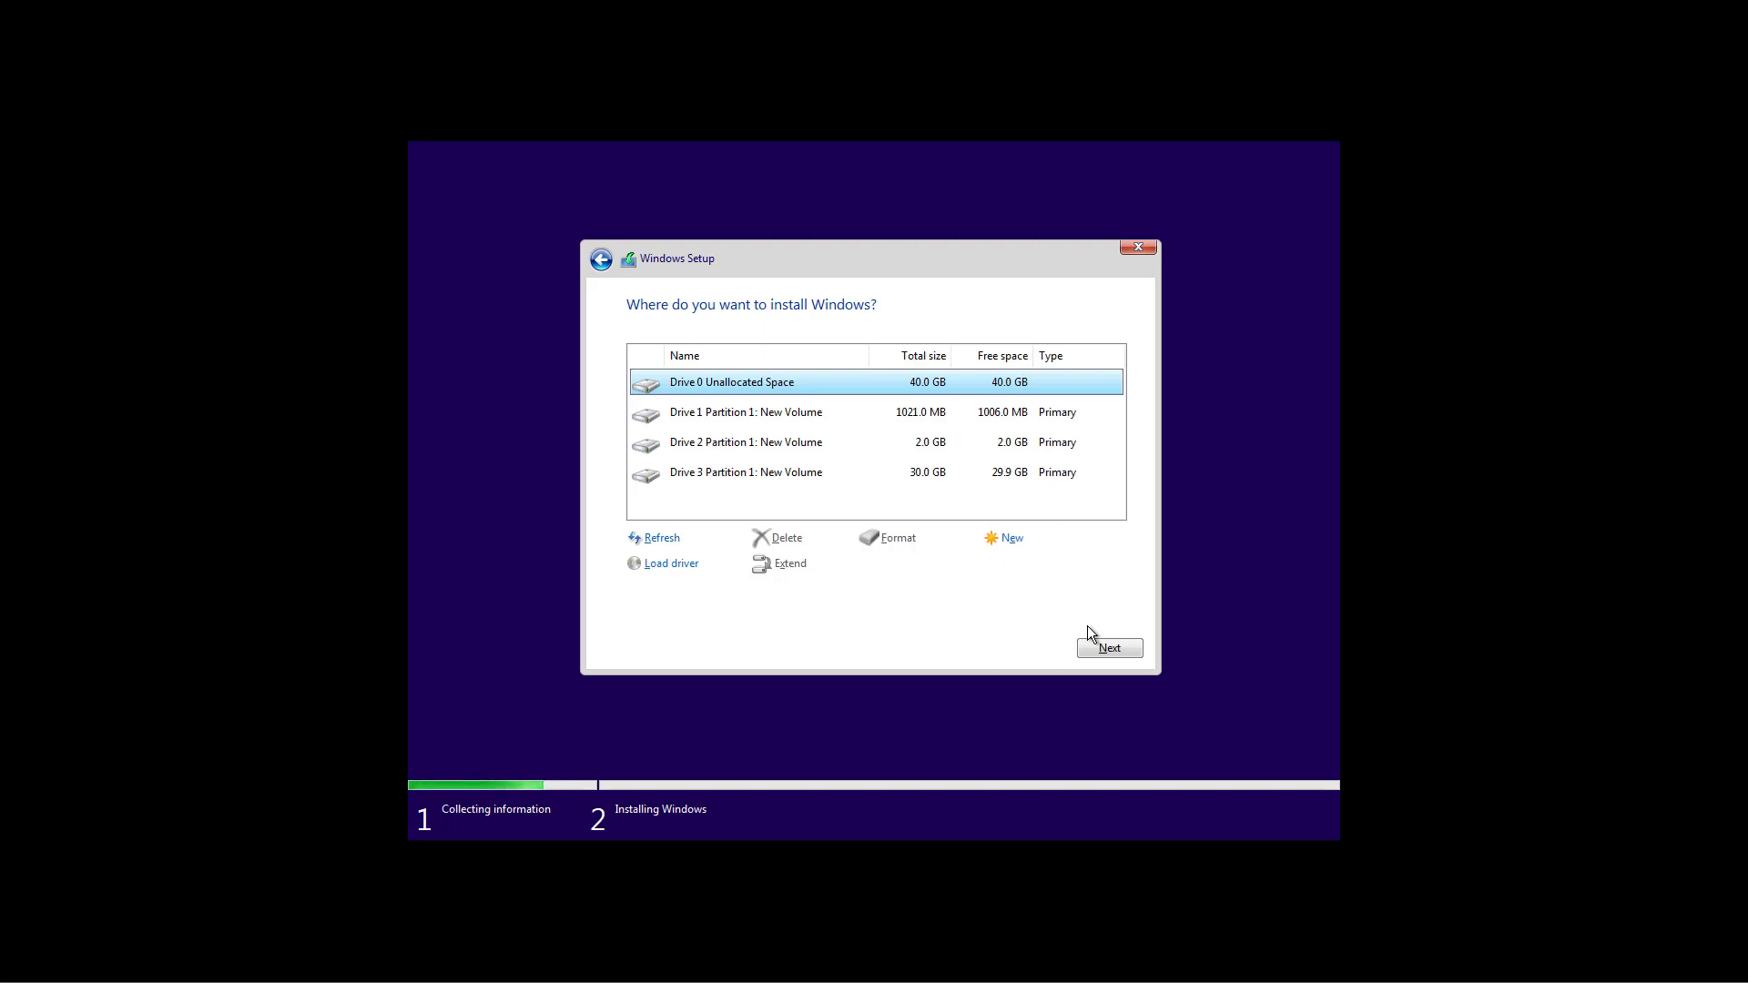
click(1108, 647)
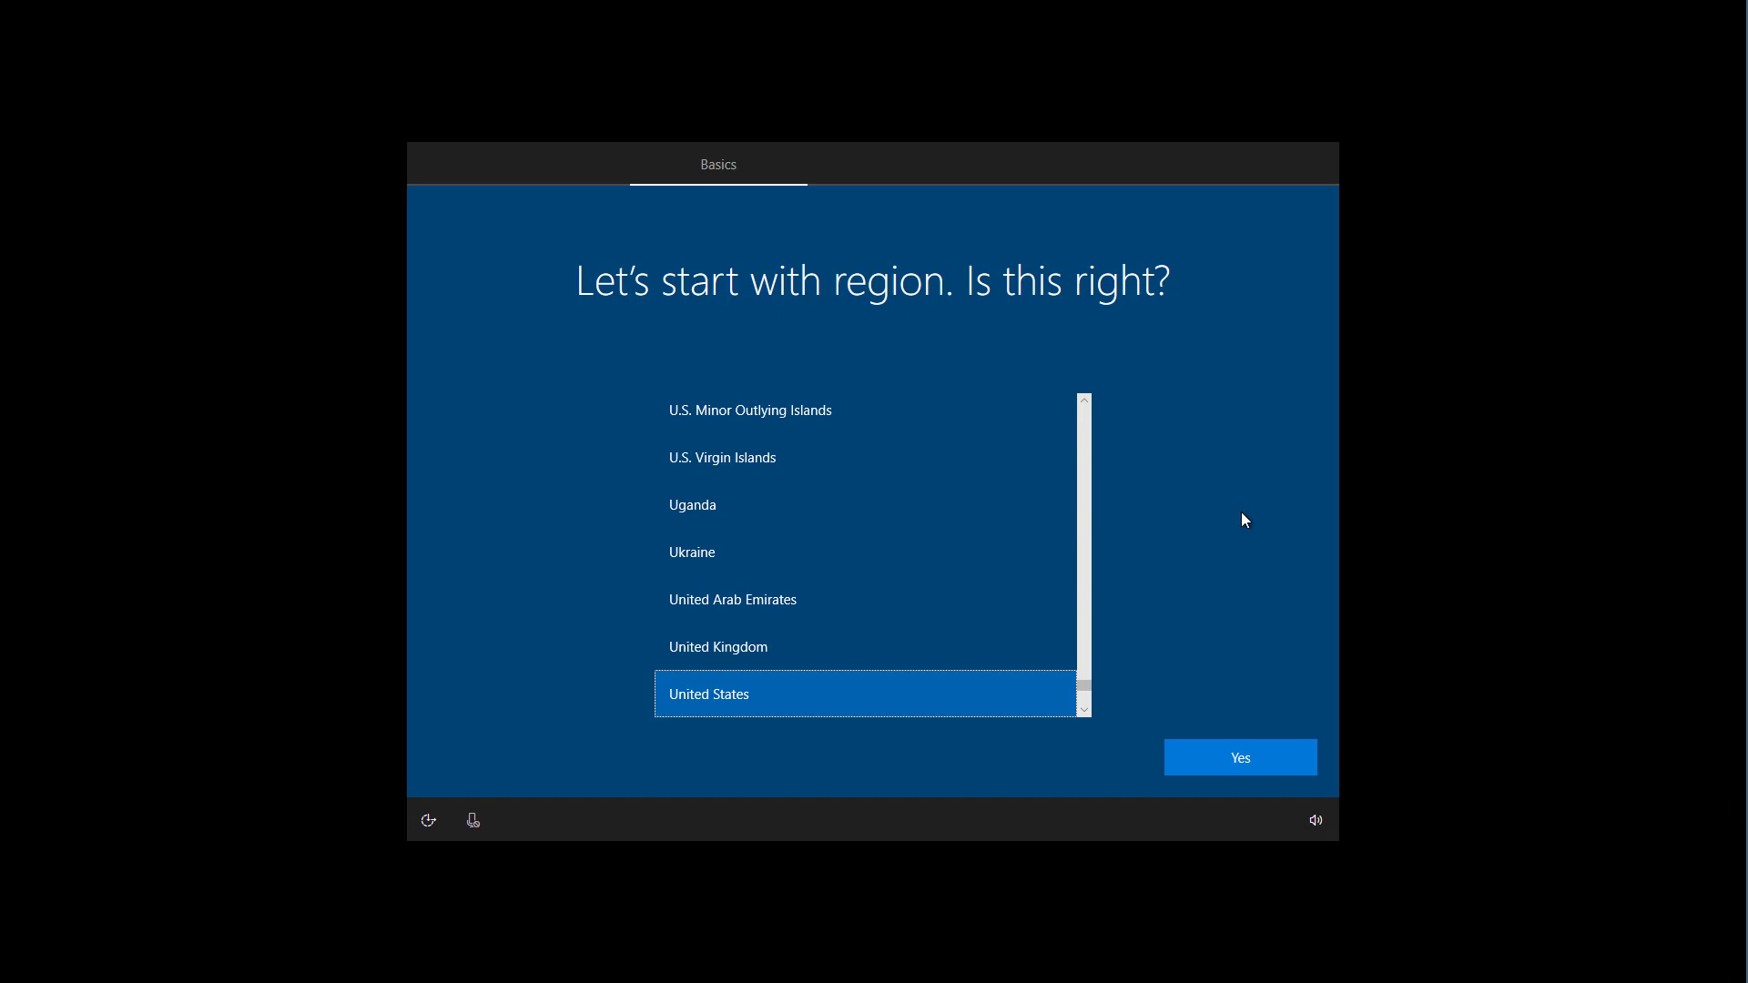
mouse_move(1159, 745)
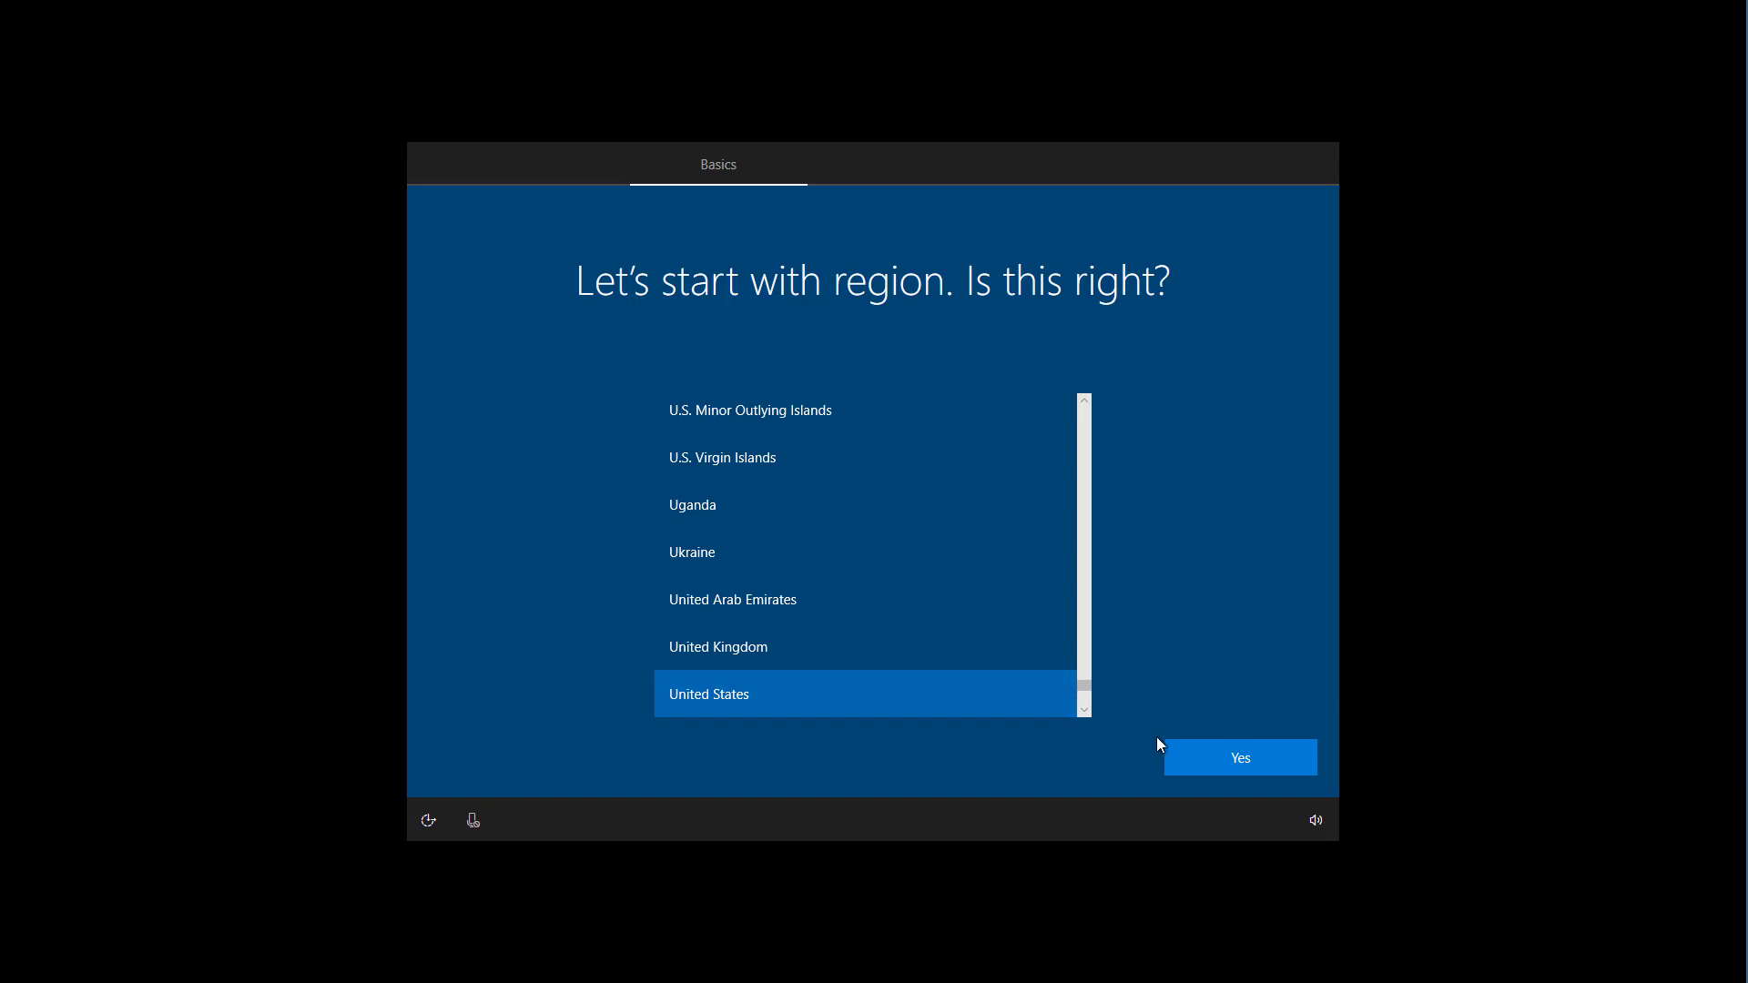
Confirm United States region and US keyboard, skip a second layout, and choose personal use
click(1238, 757)
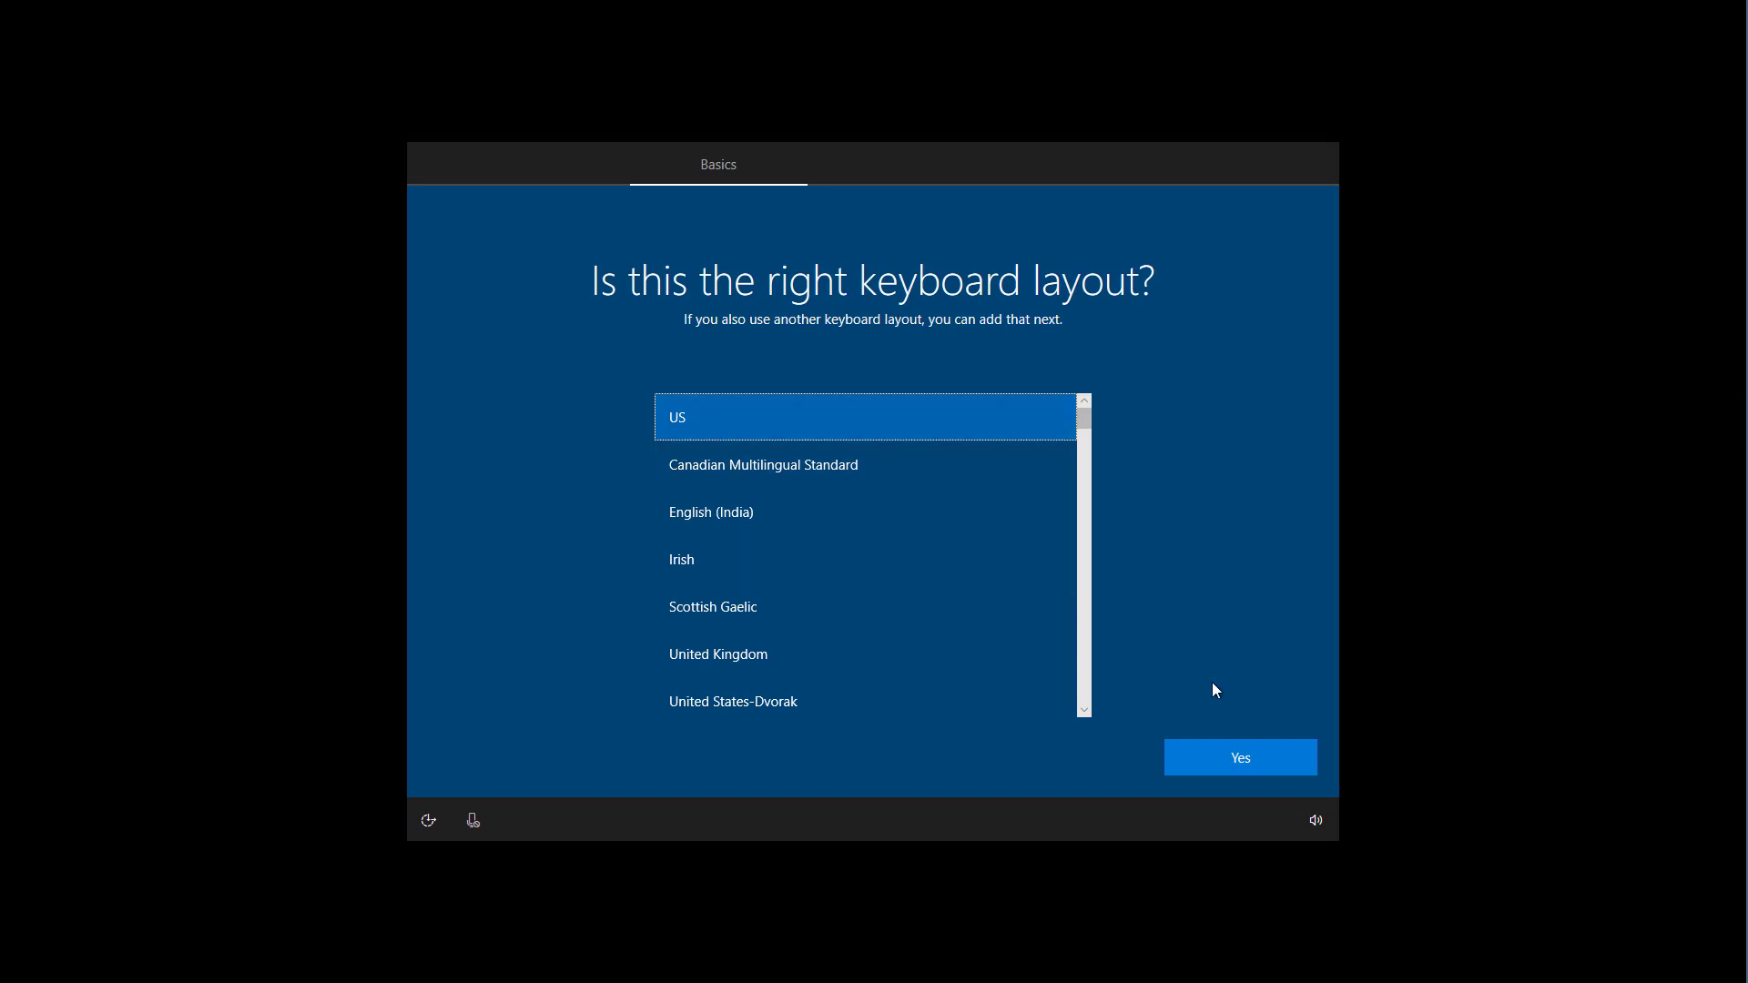
click(1237, 757)
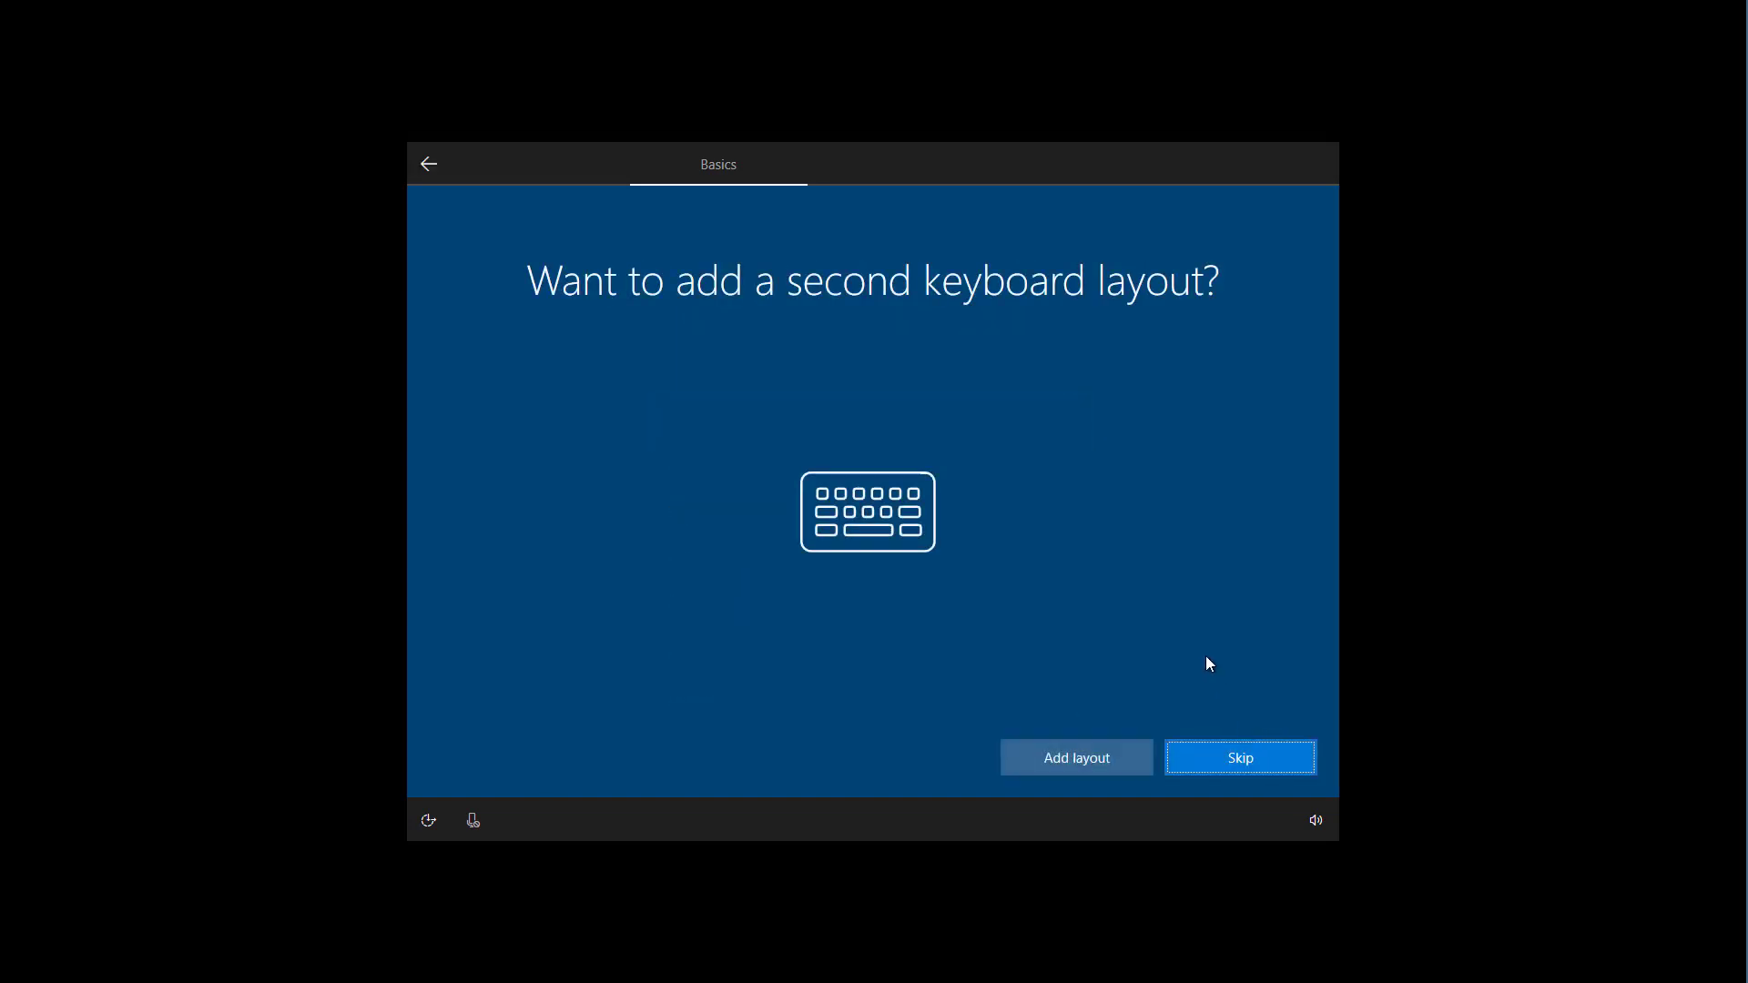
mouse_move(1187, 545)
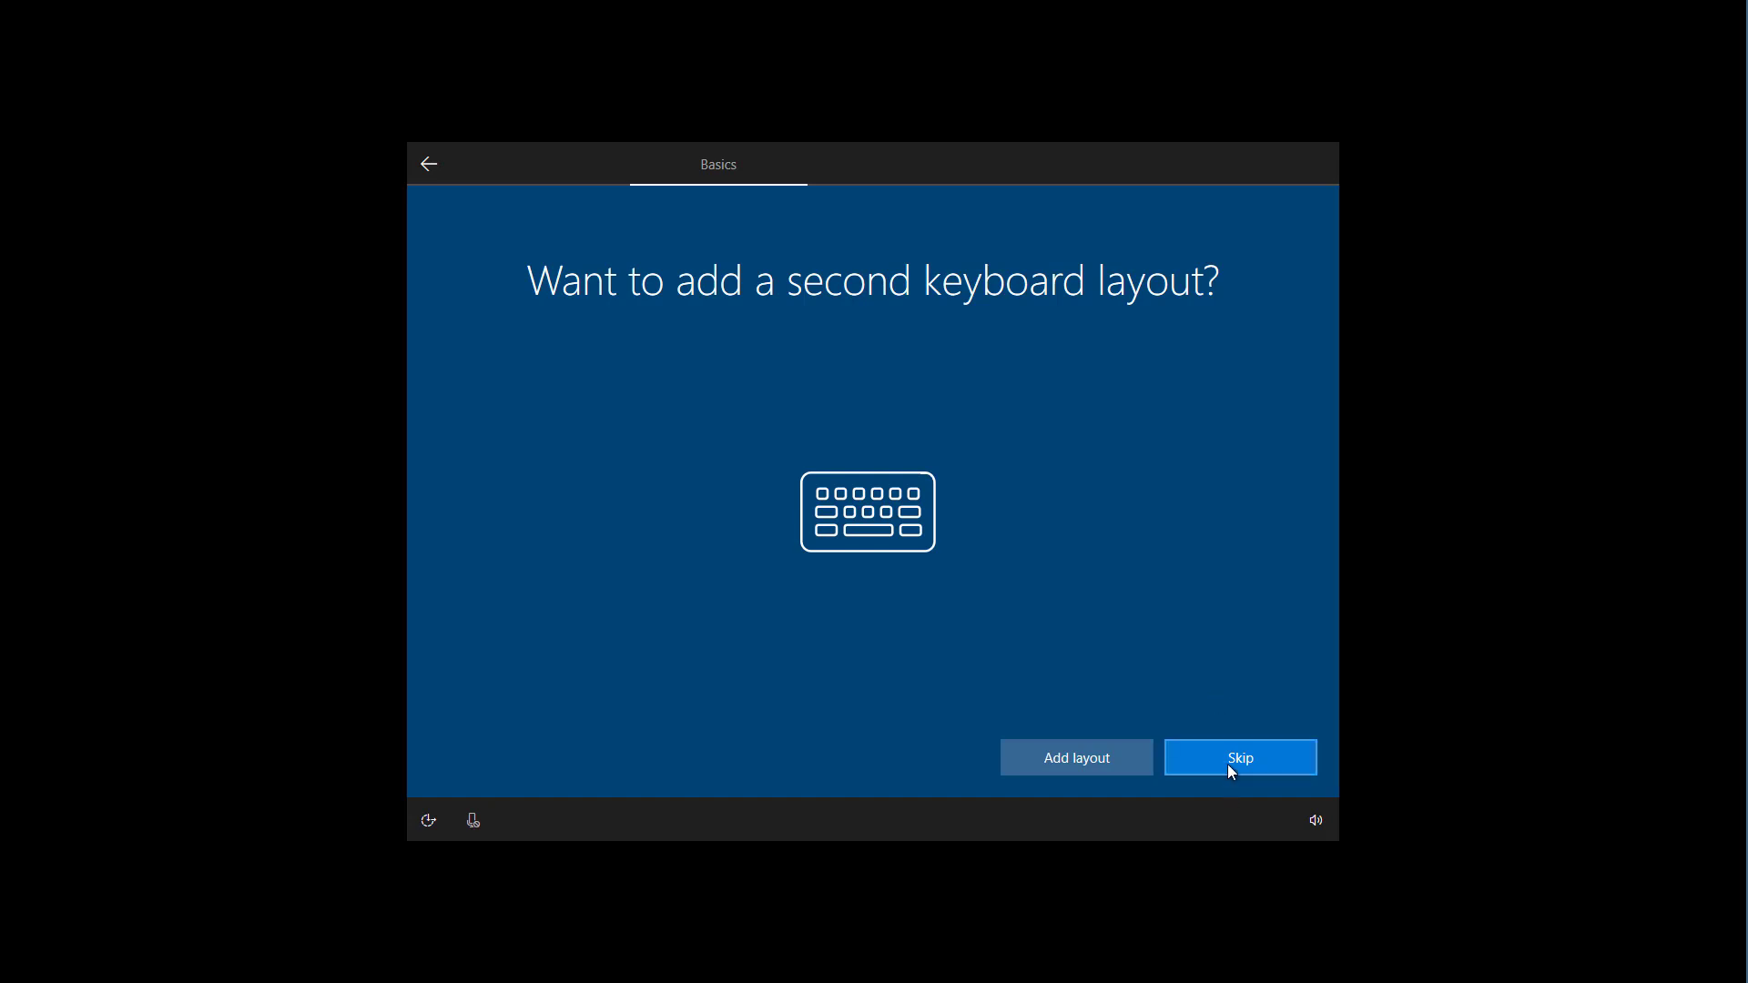
click(1237, 756)
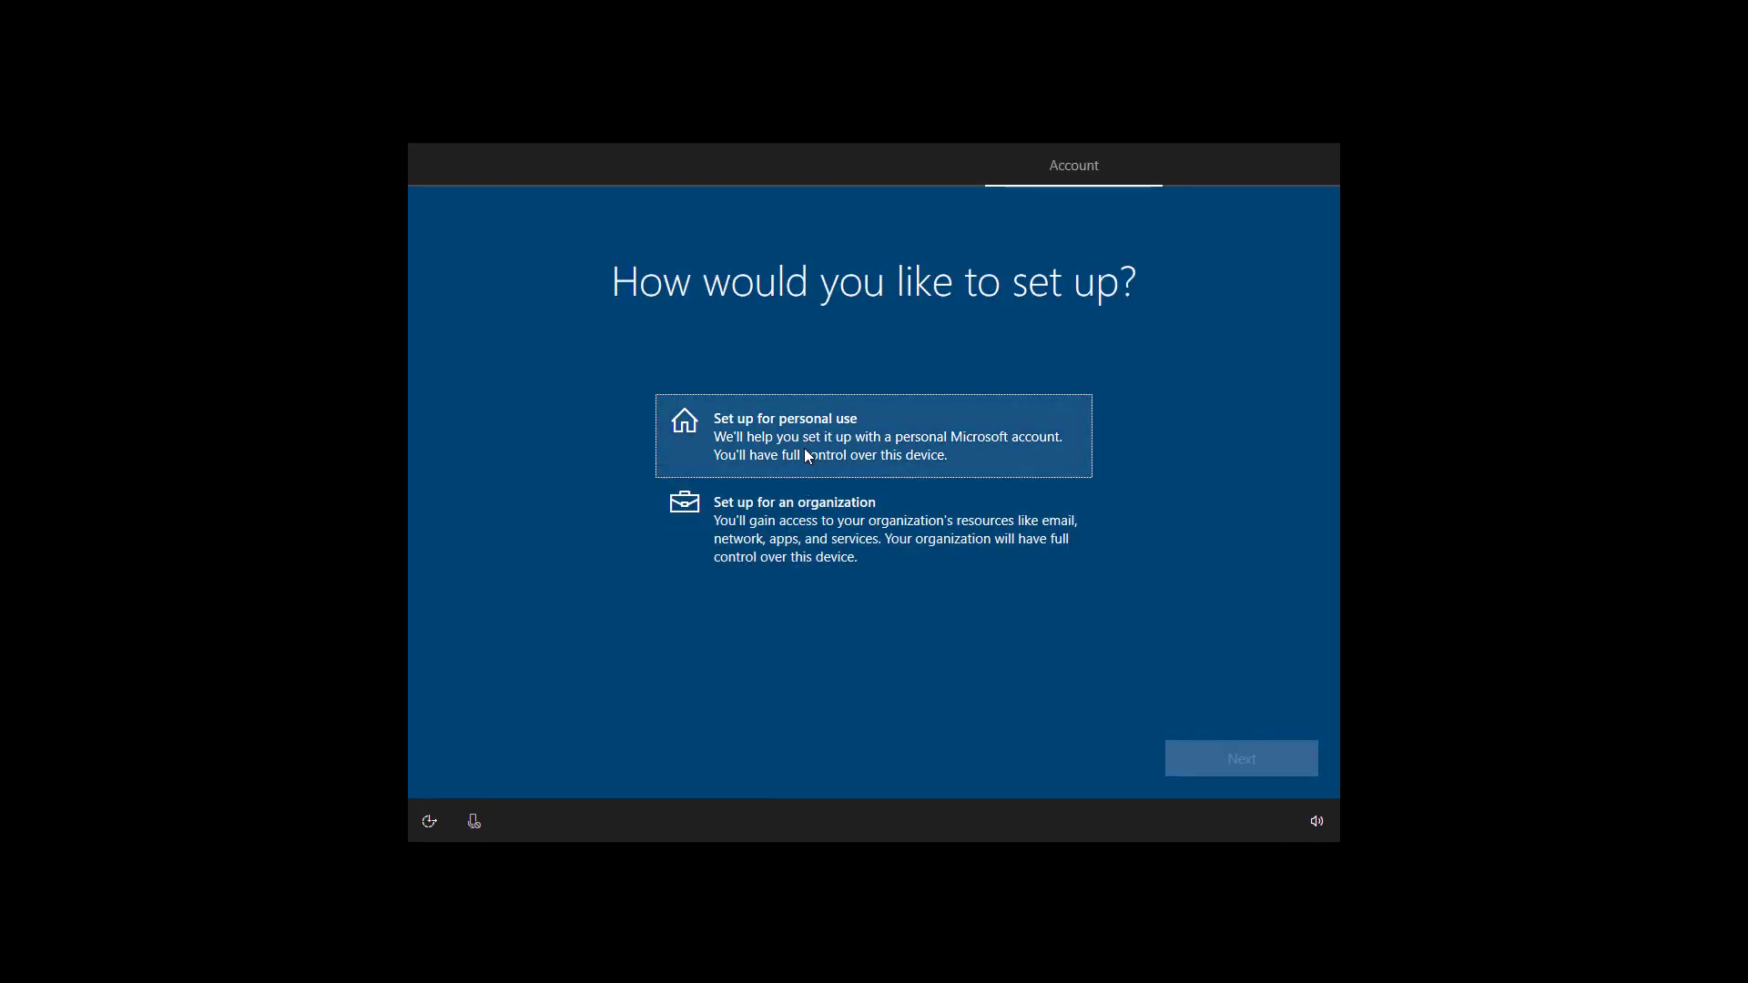
click(872, 435)
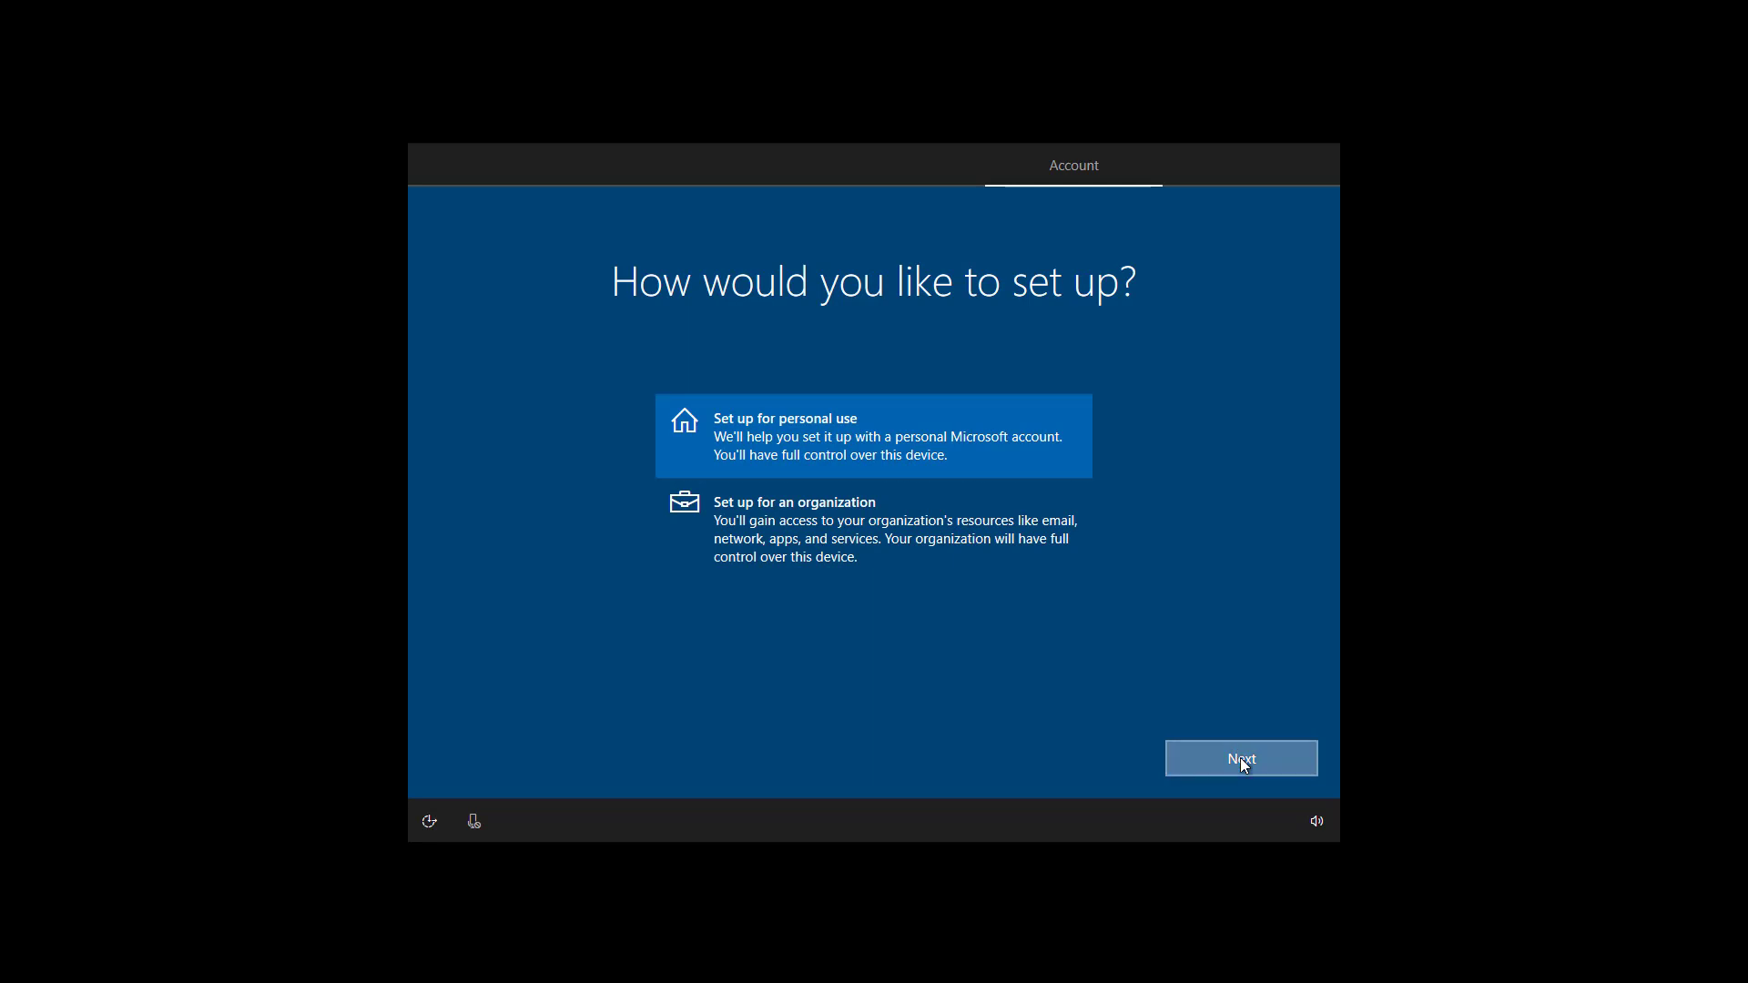
click(1238, 758)
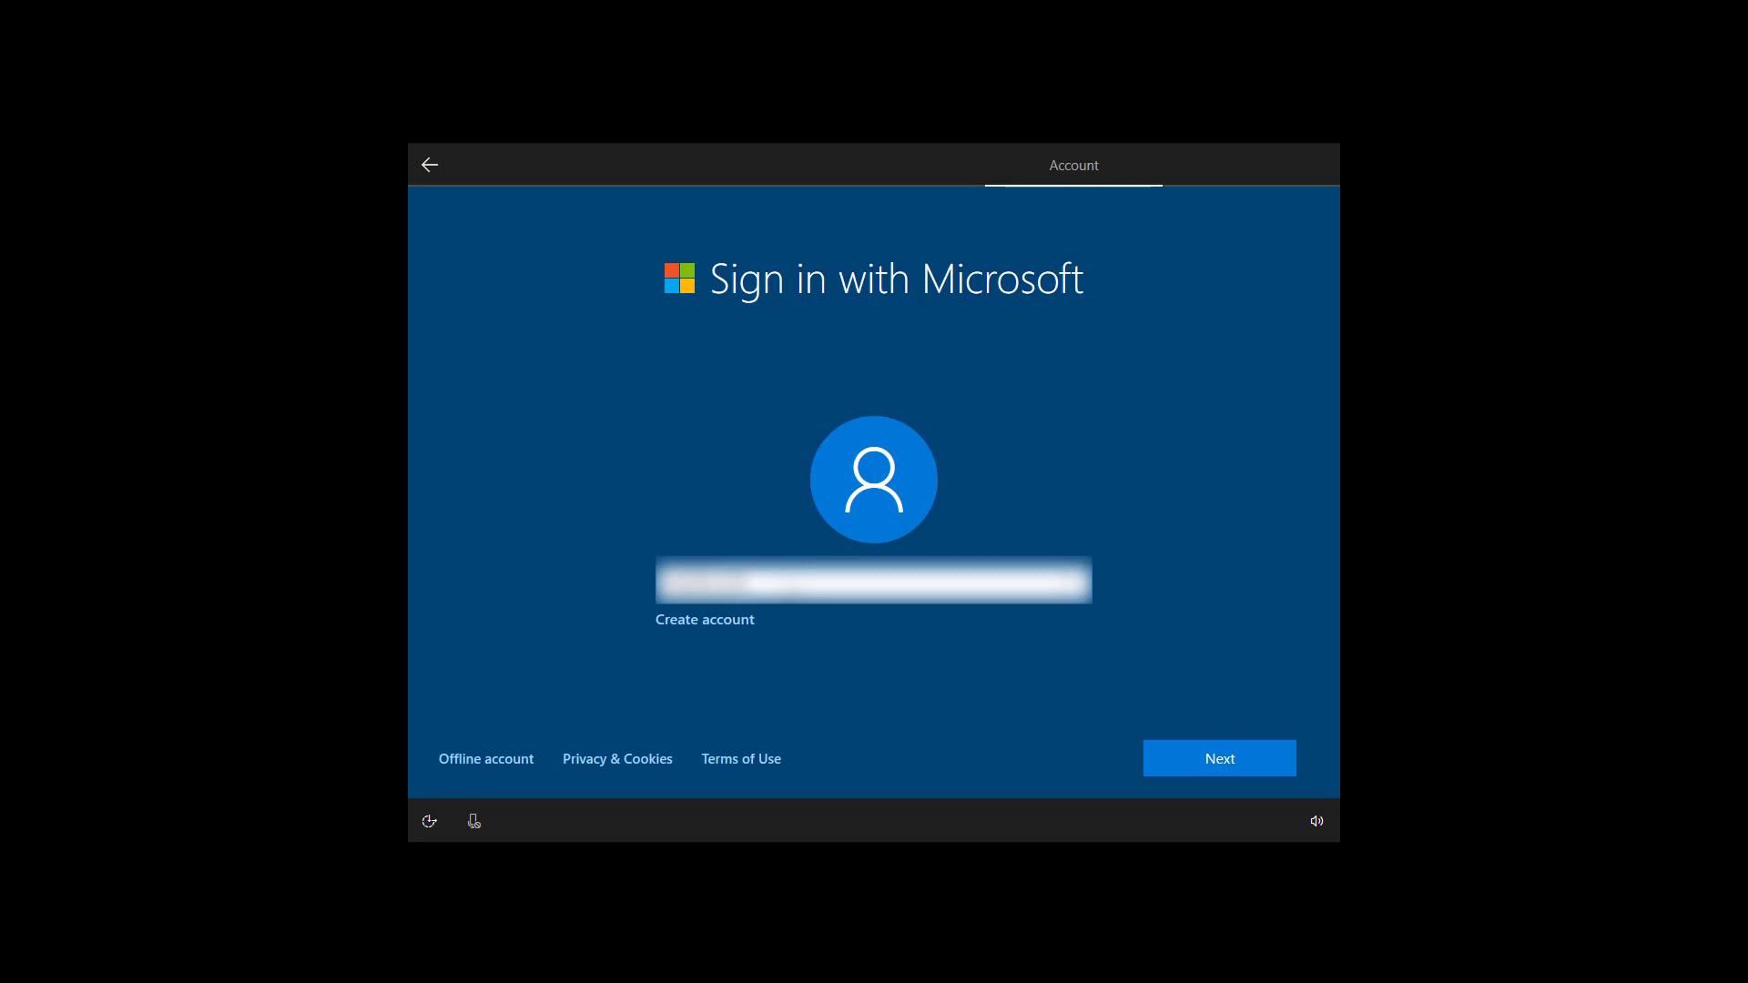
mouse_move(776, 487)
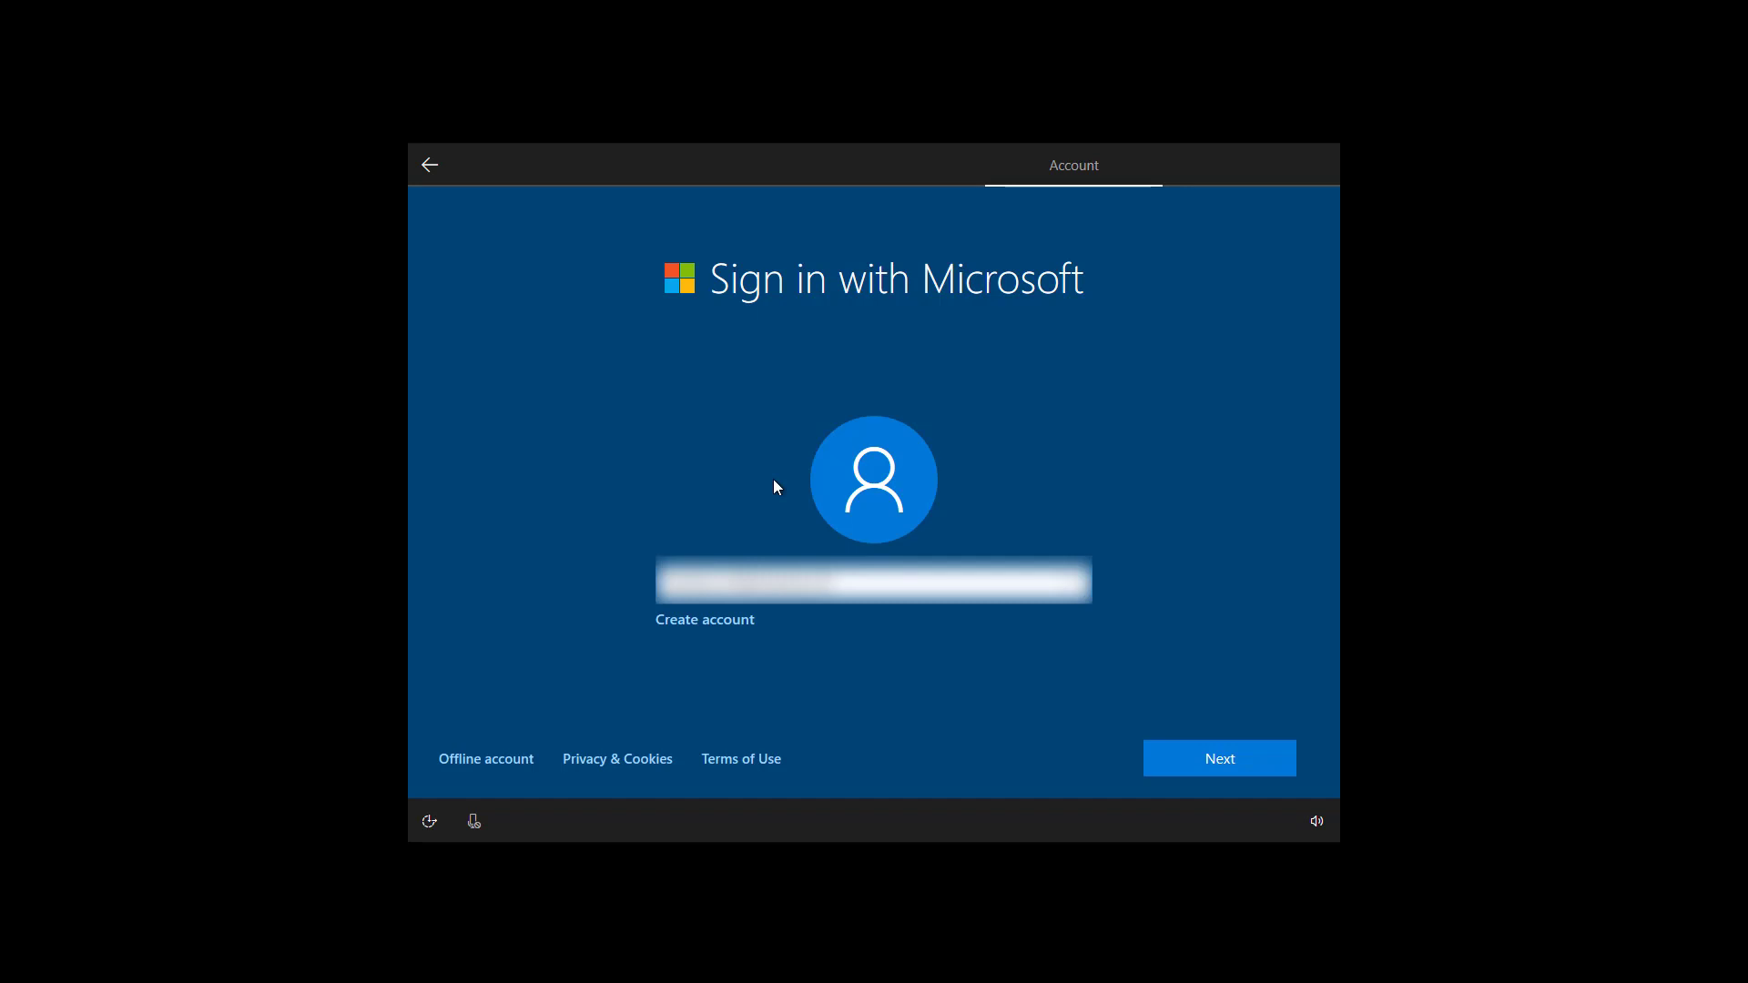
mouse_move(624, 728)
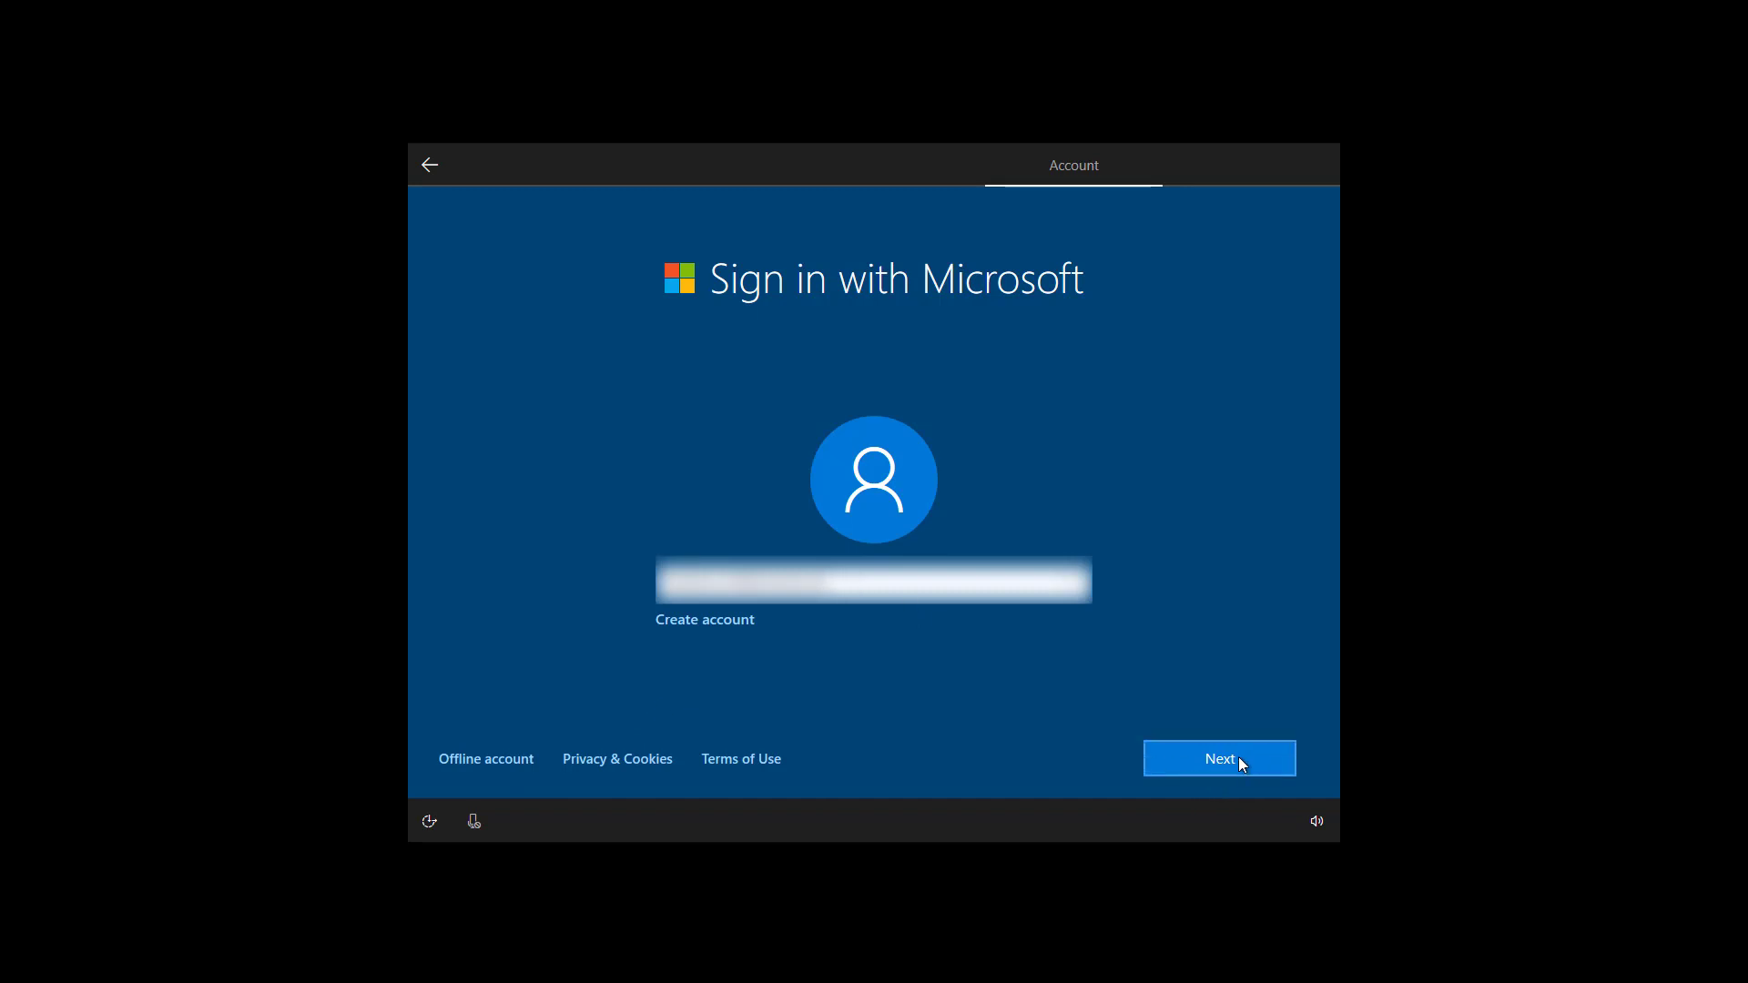
Submit the Microsoft account email and enter the account password
click(1217, 759)
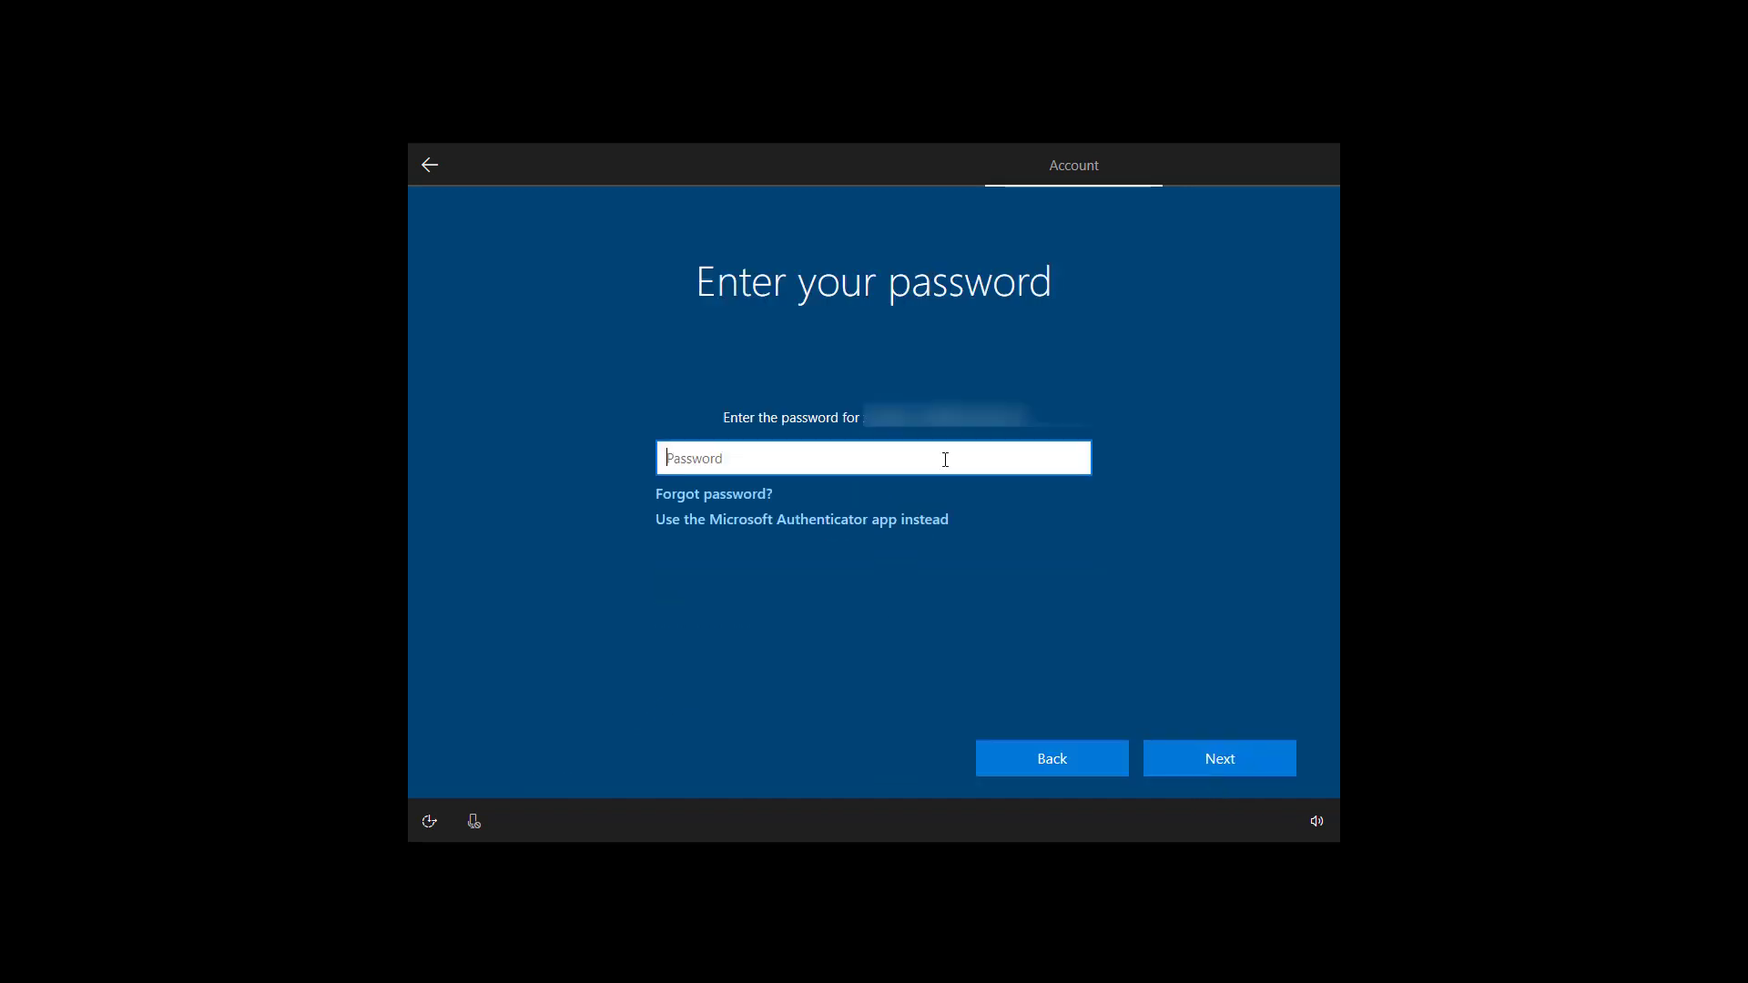
text(•••)
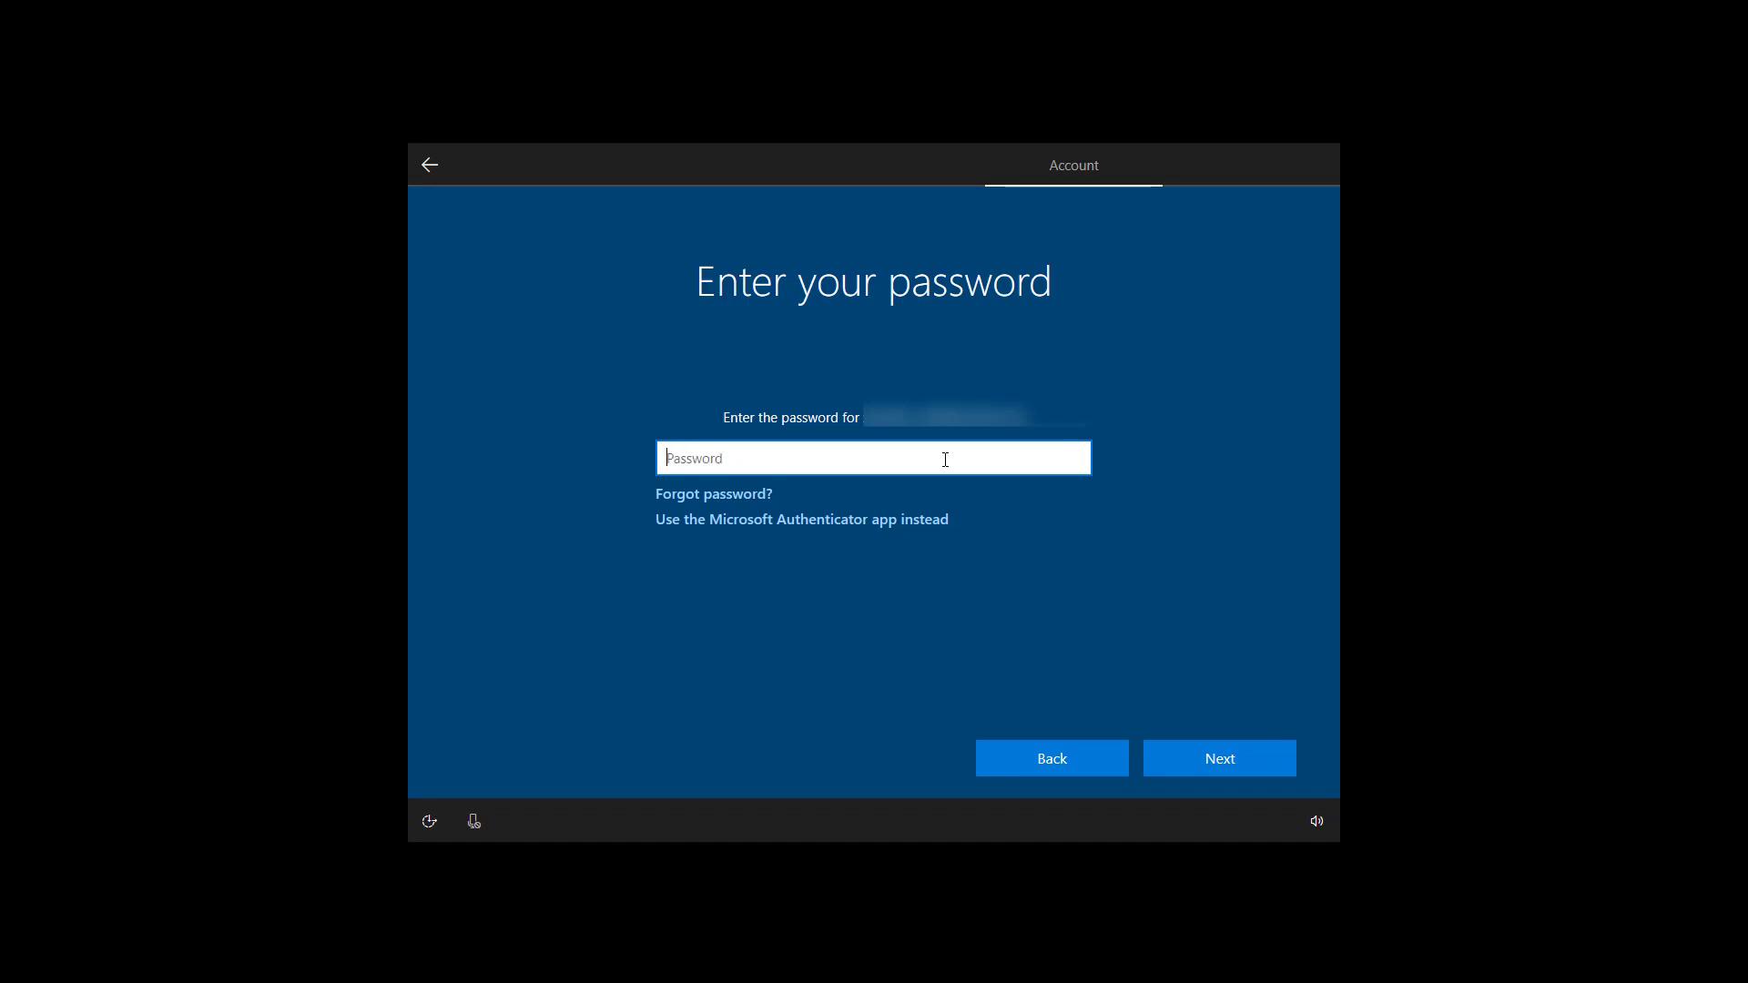
text(password)
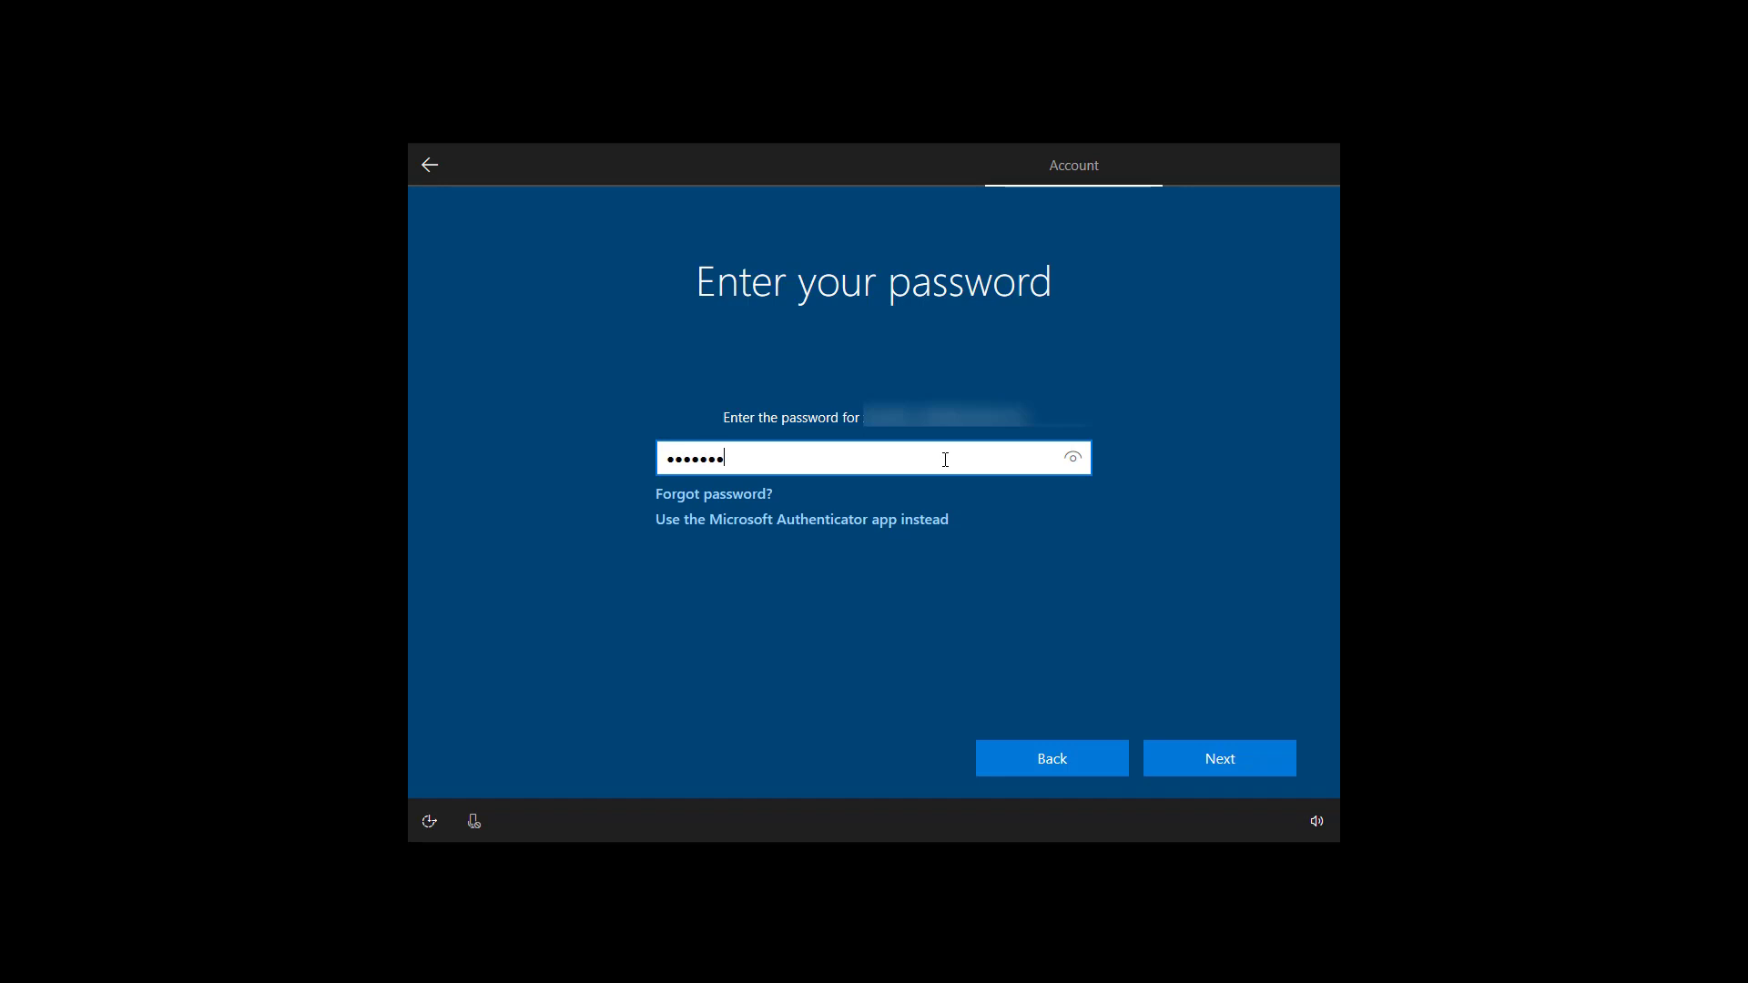
text(password)
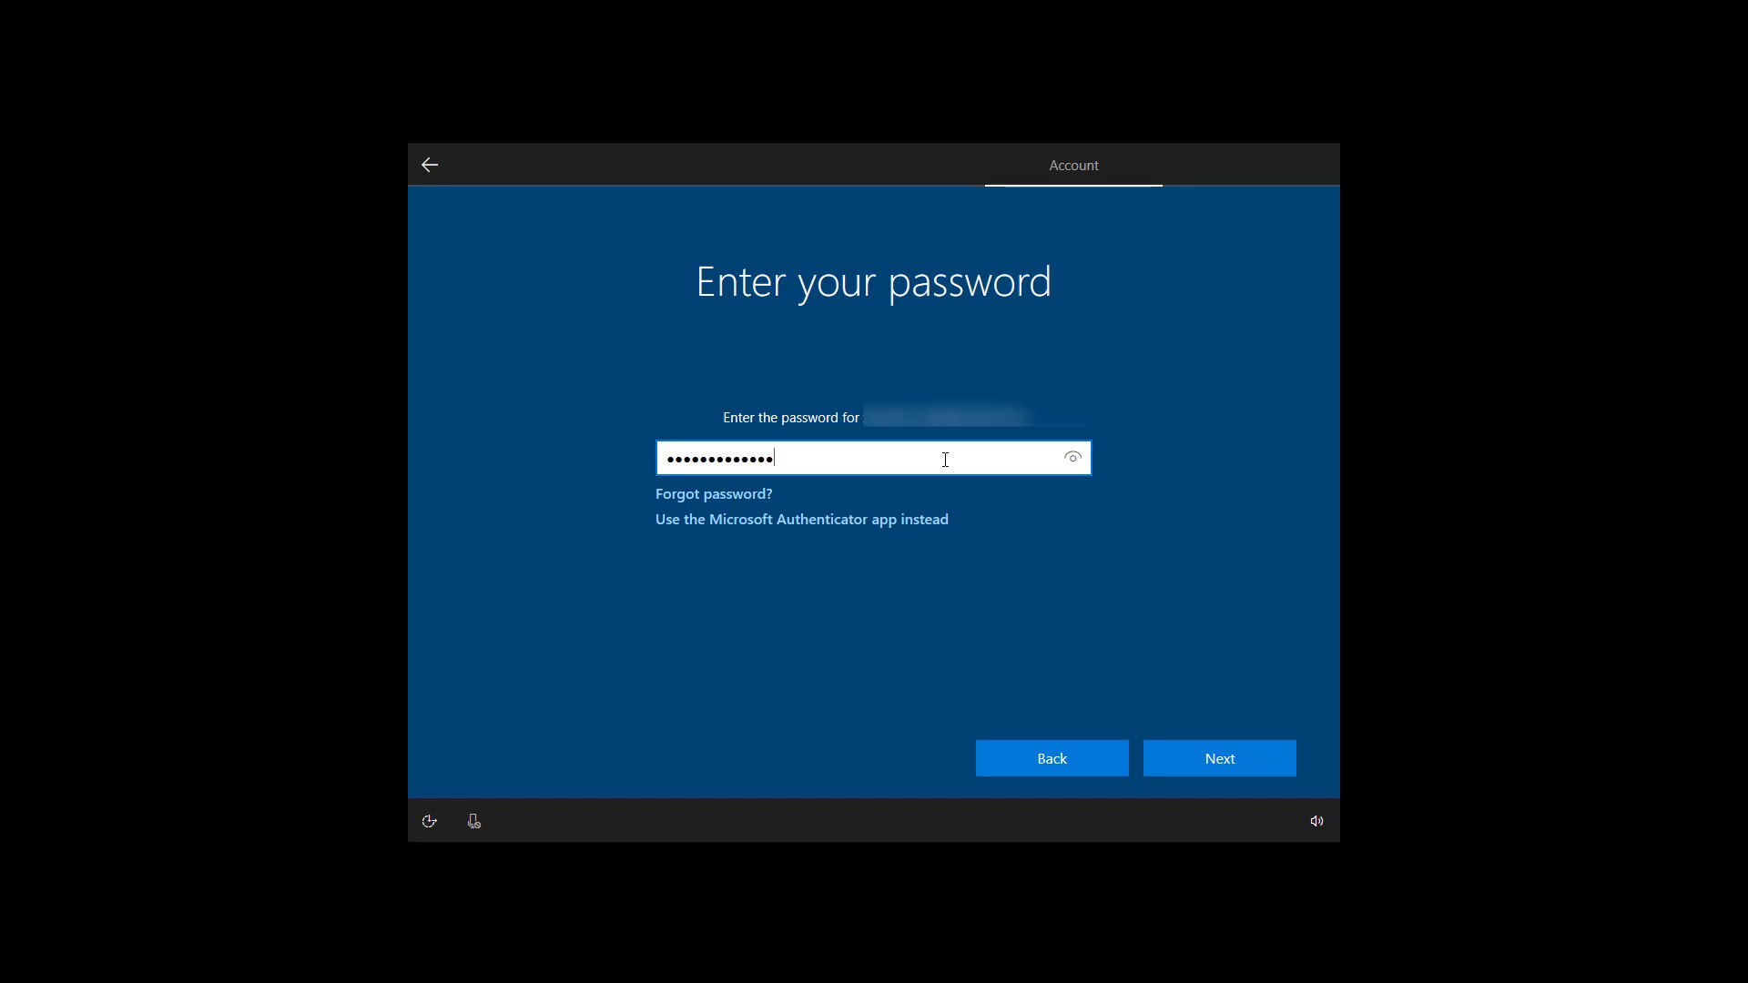
mouse_move(788, 531)
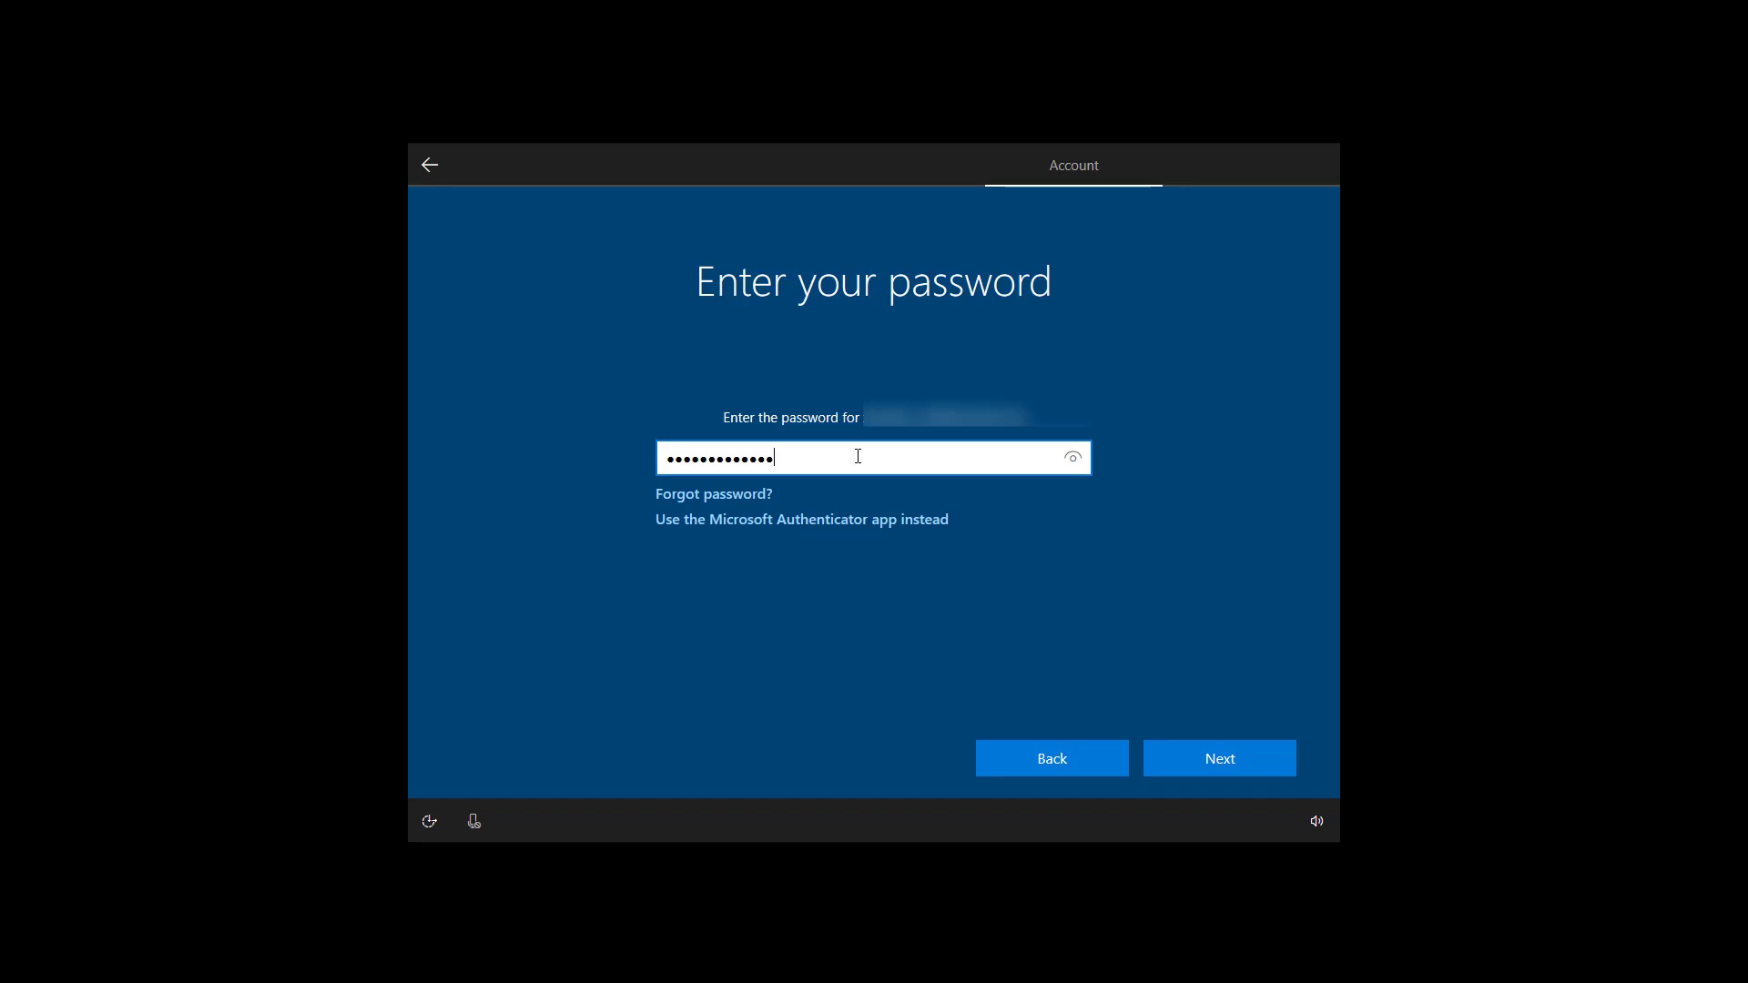
mouse_move(872, 621)
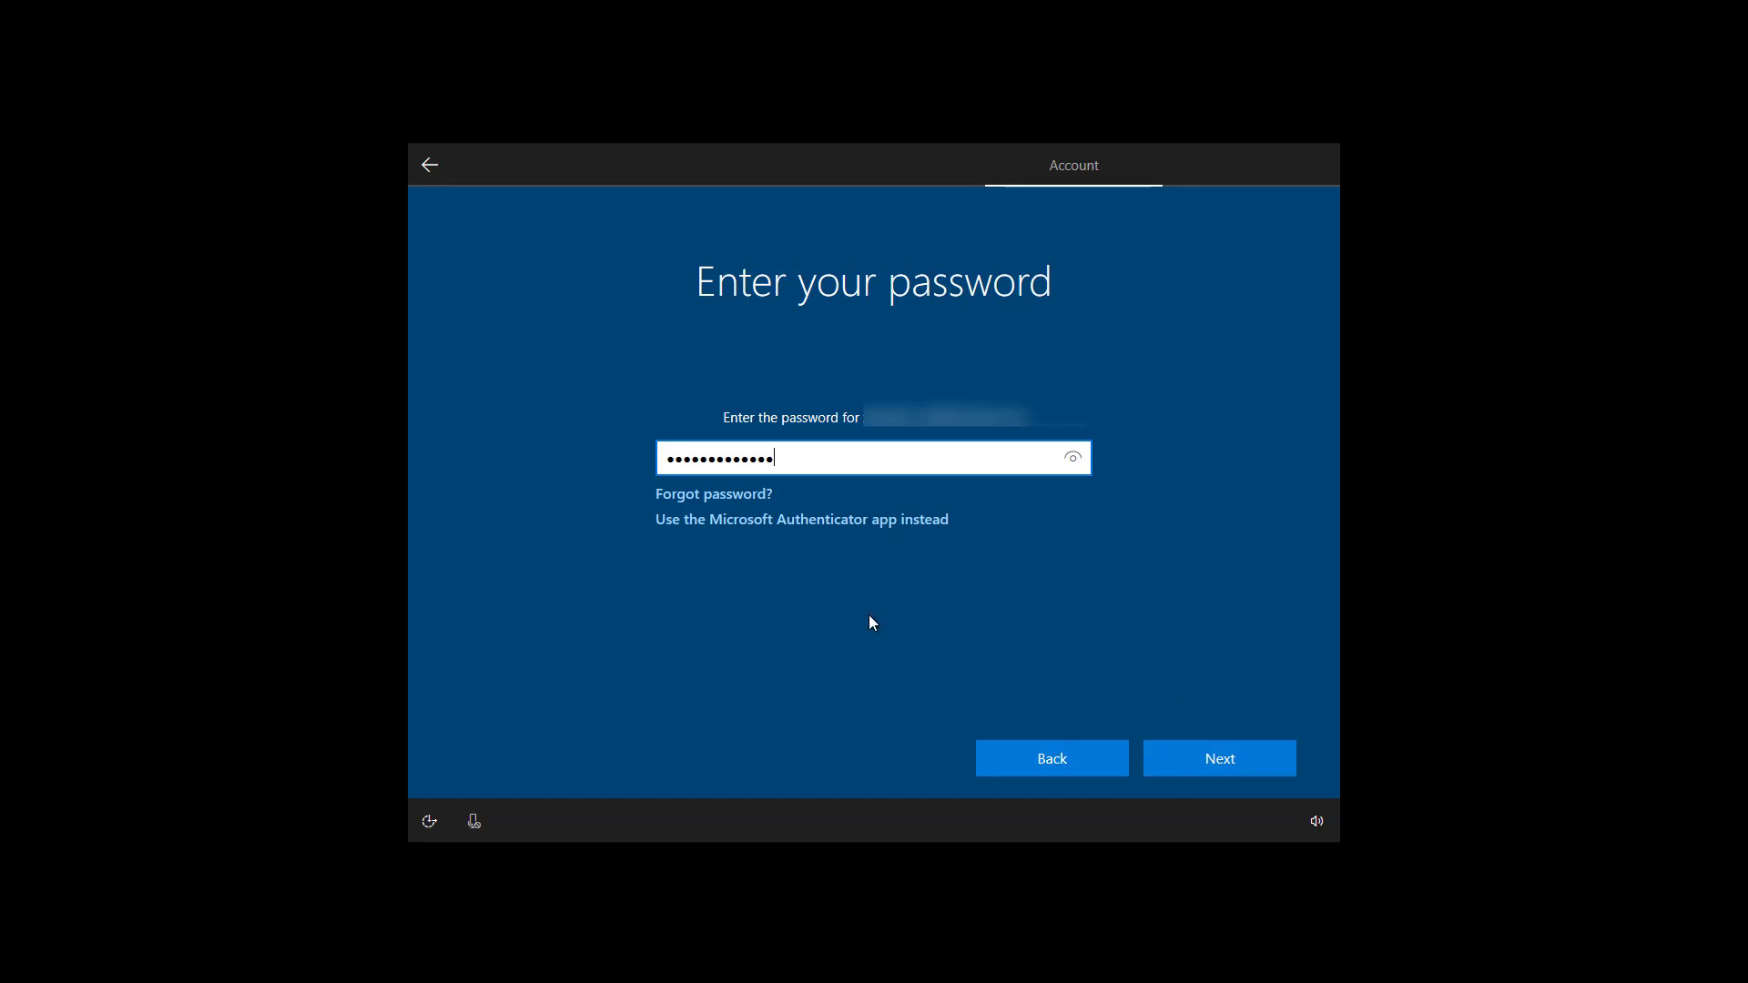
mouse_move(859, 604)
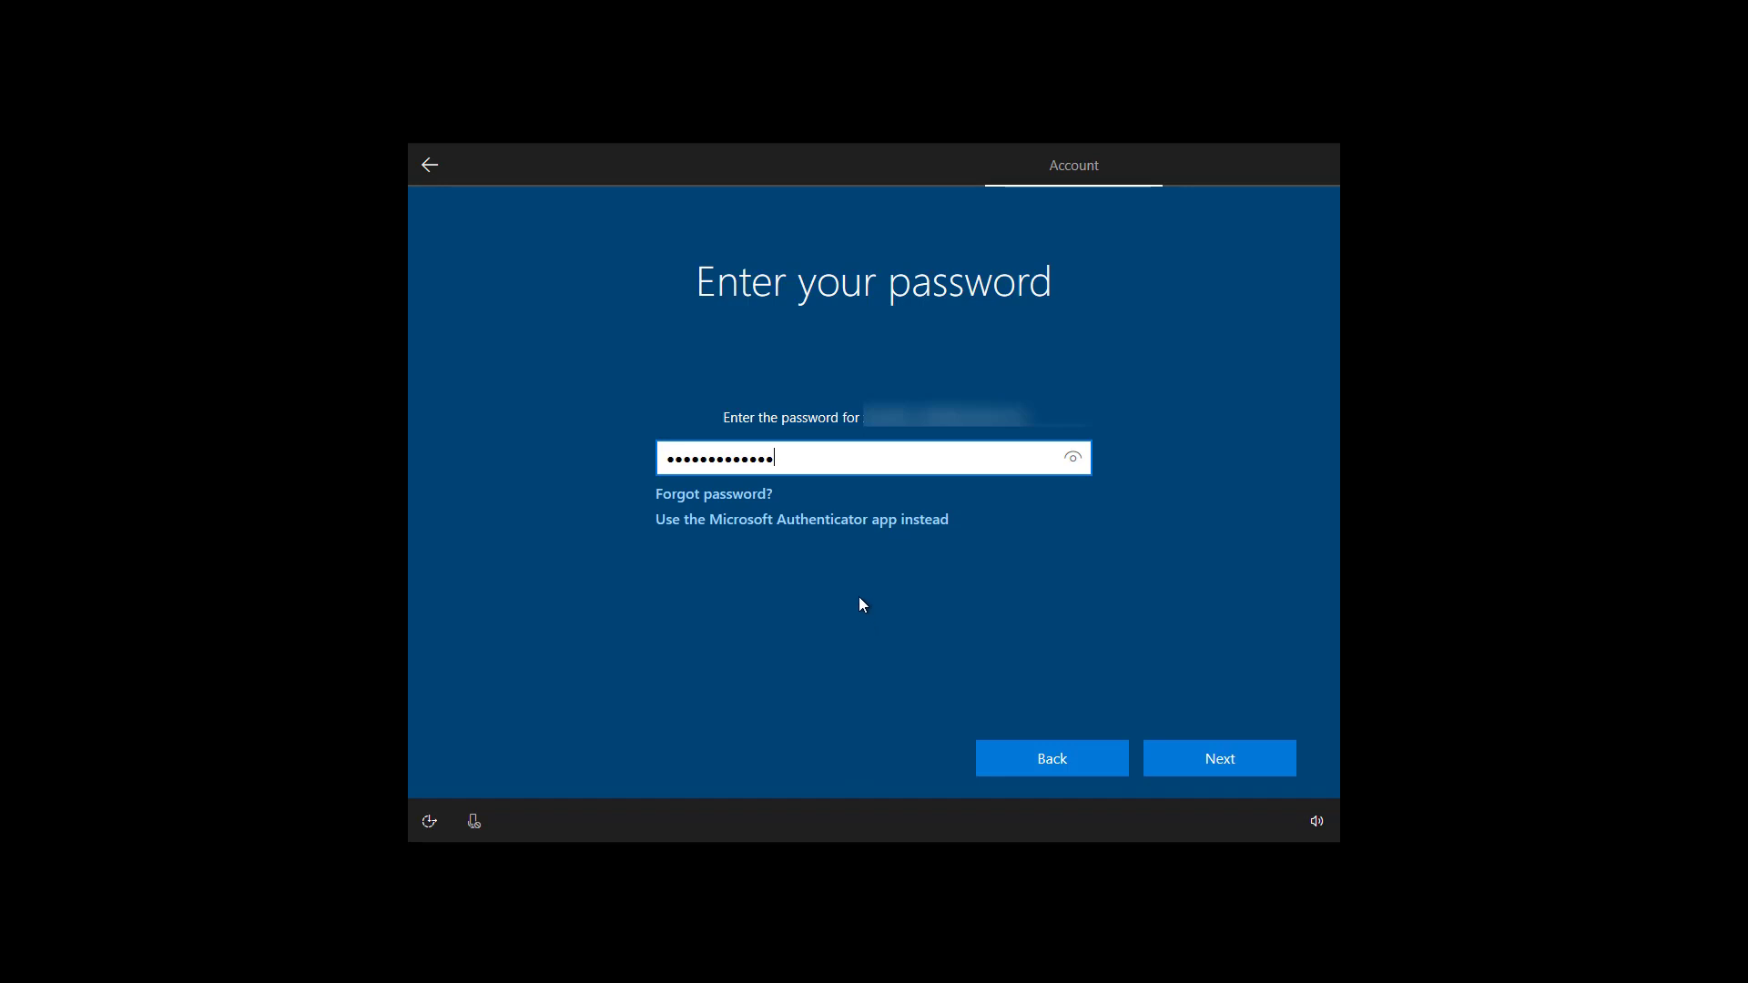
mouse_move(841, 527)
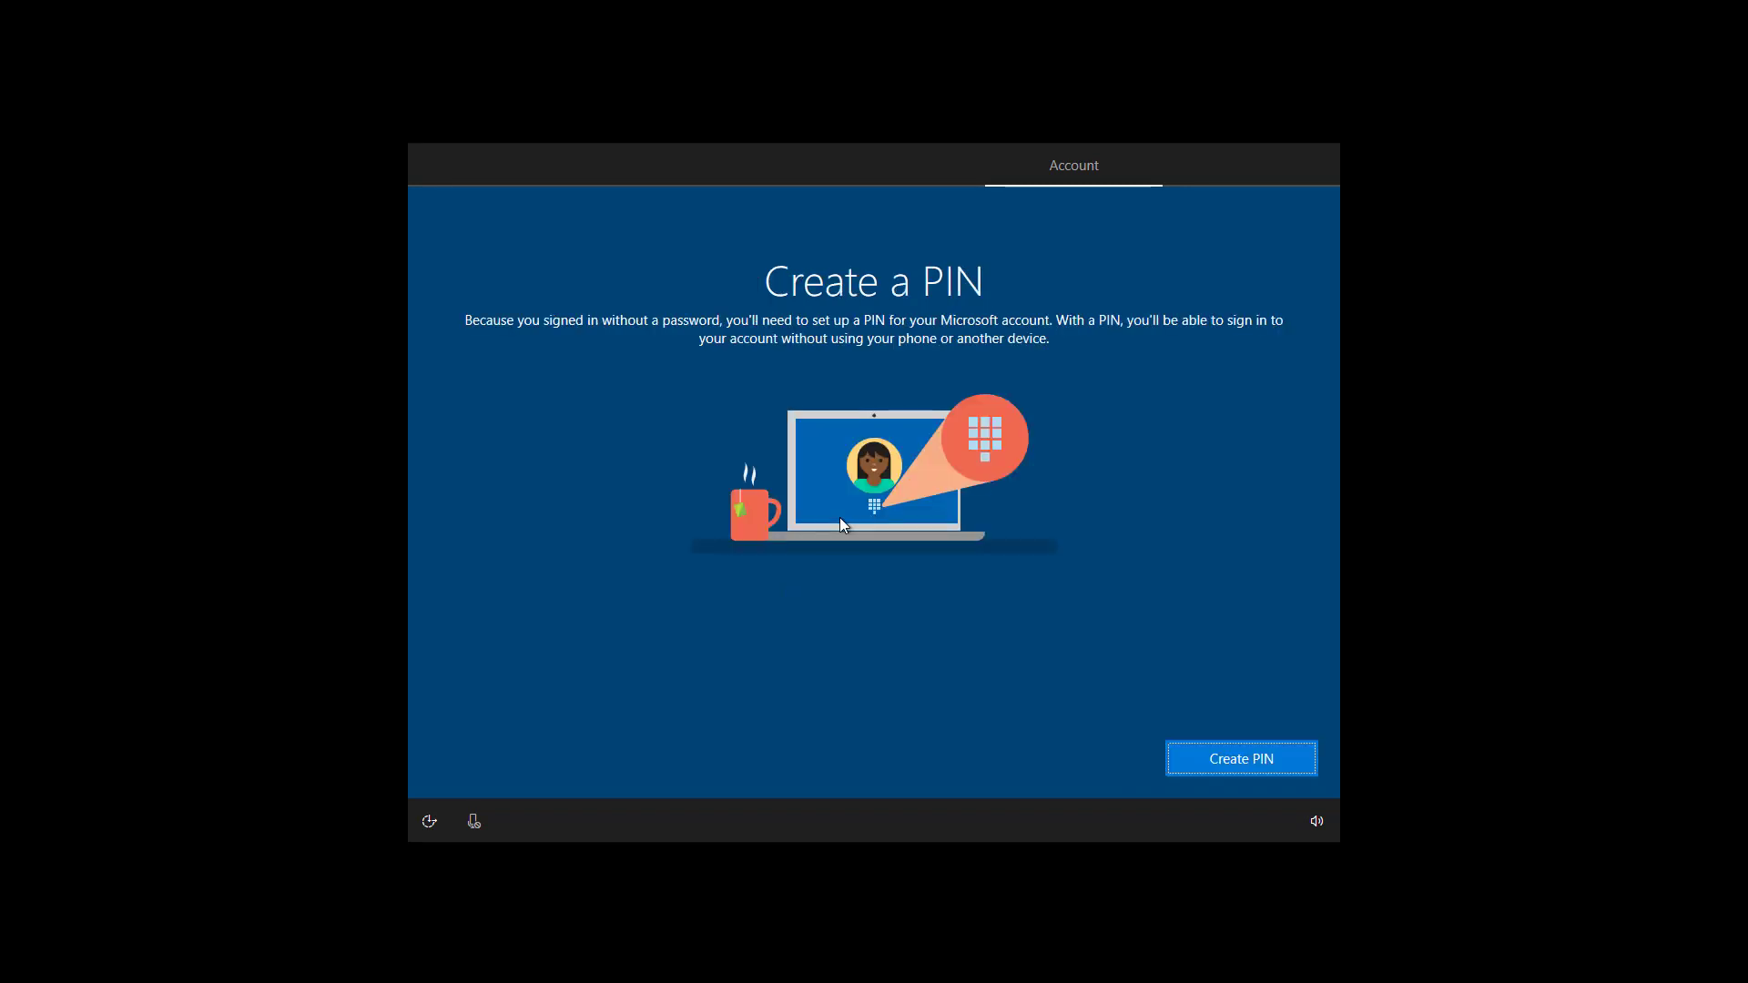
click(1239, 758)
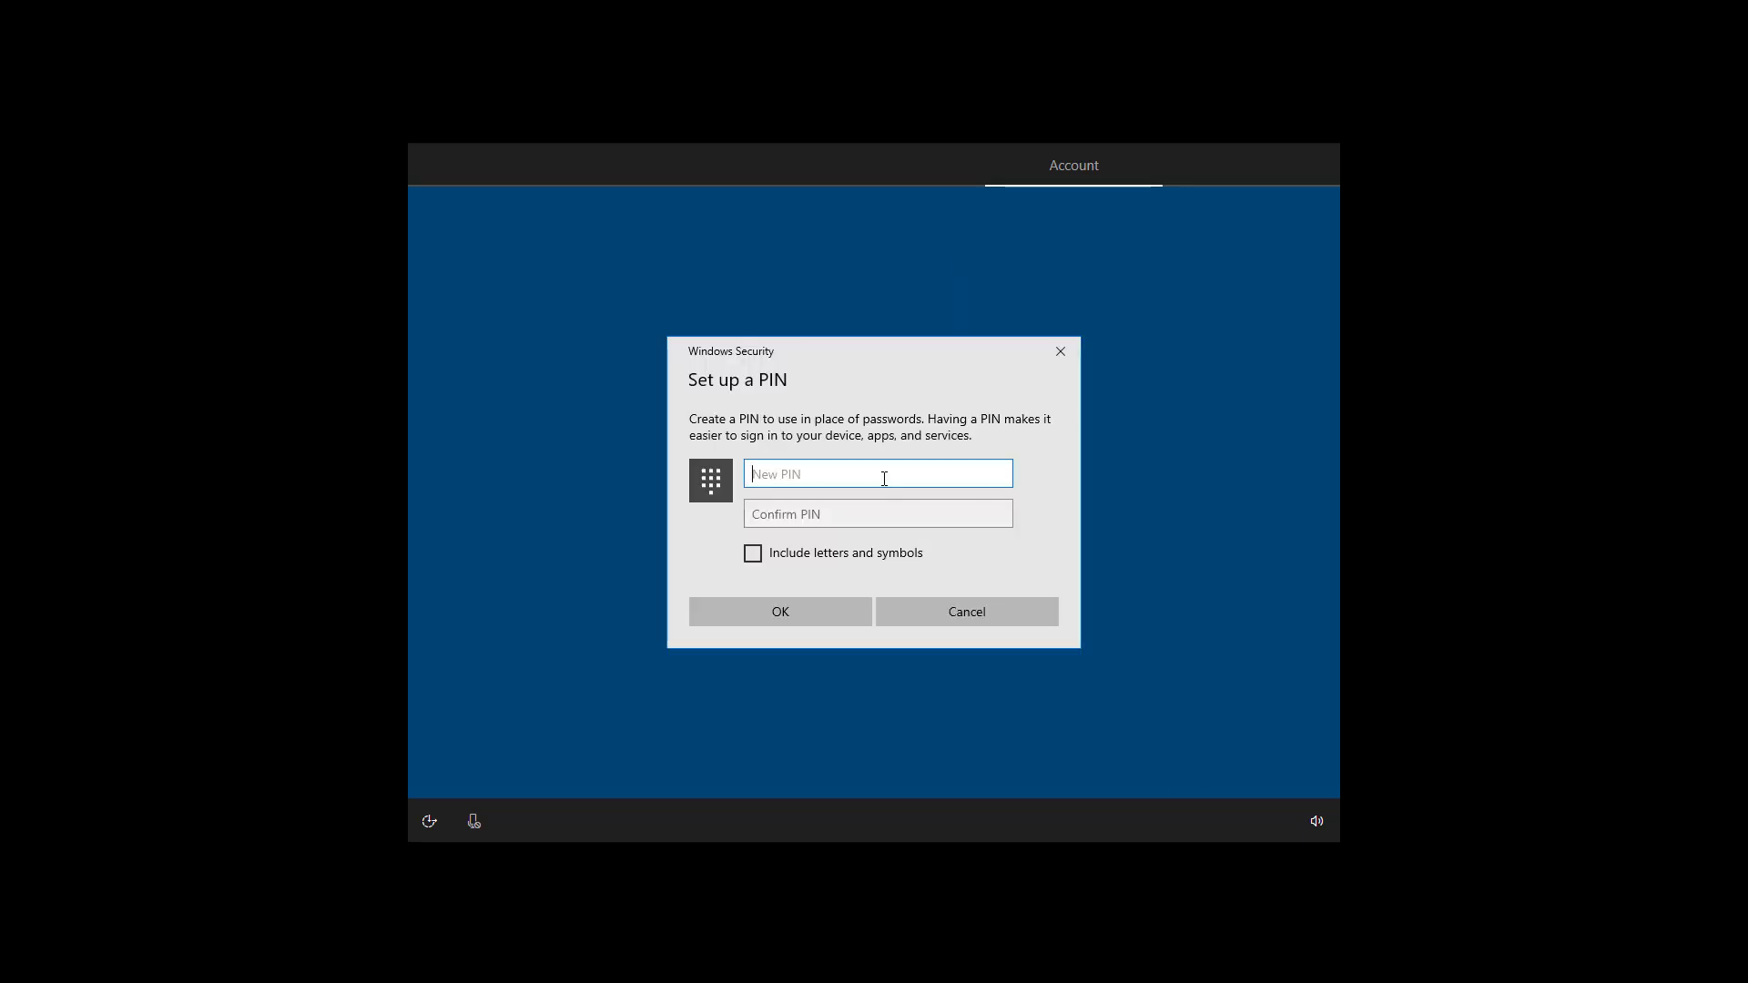
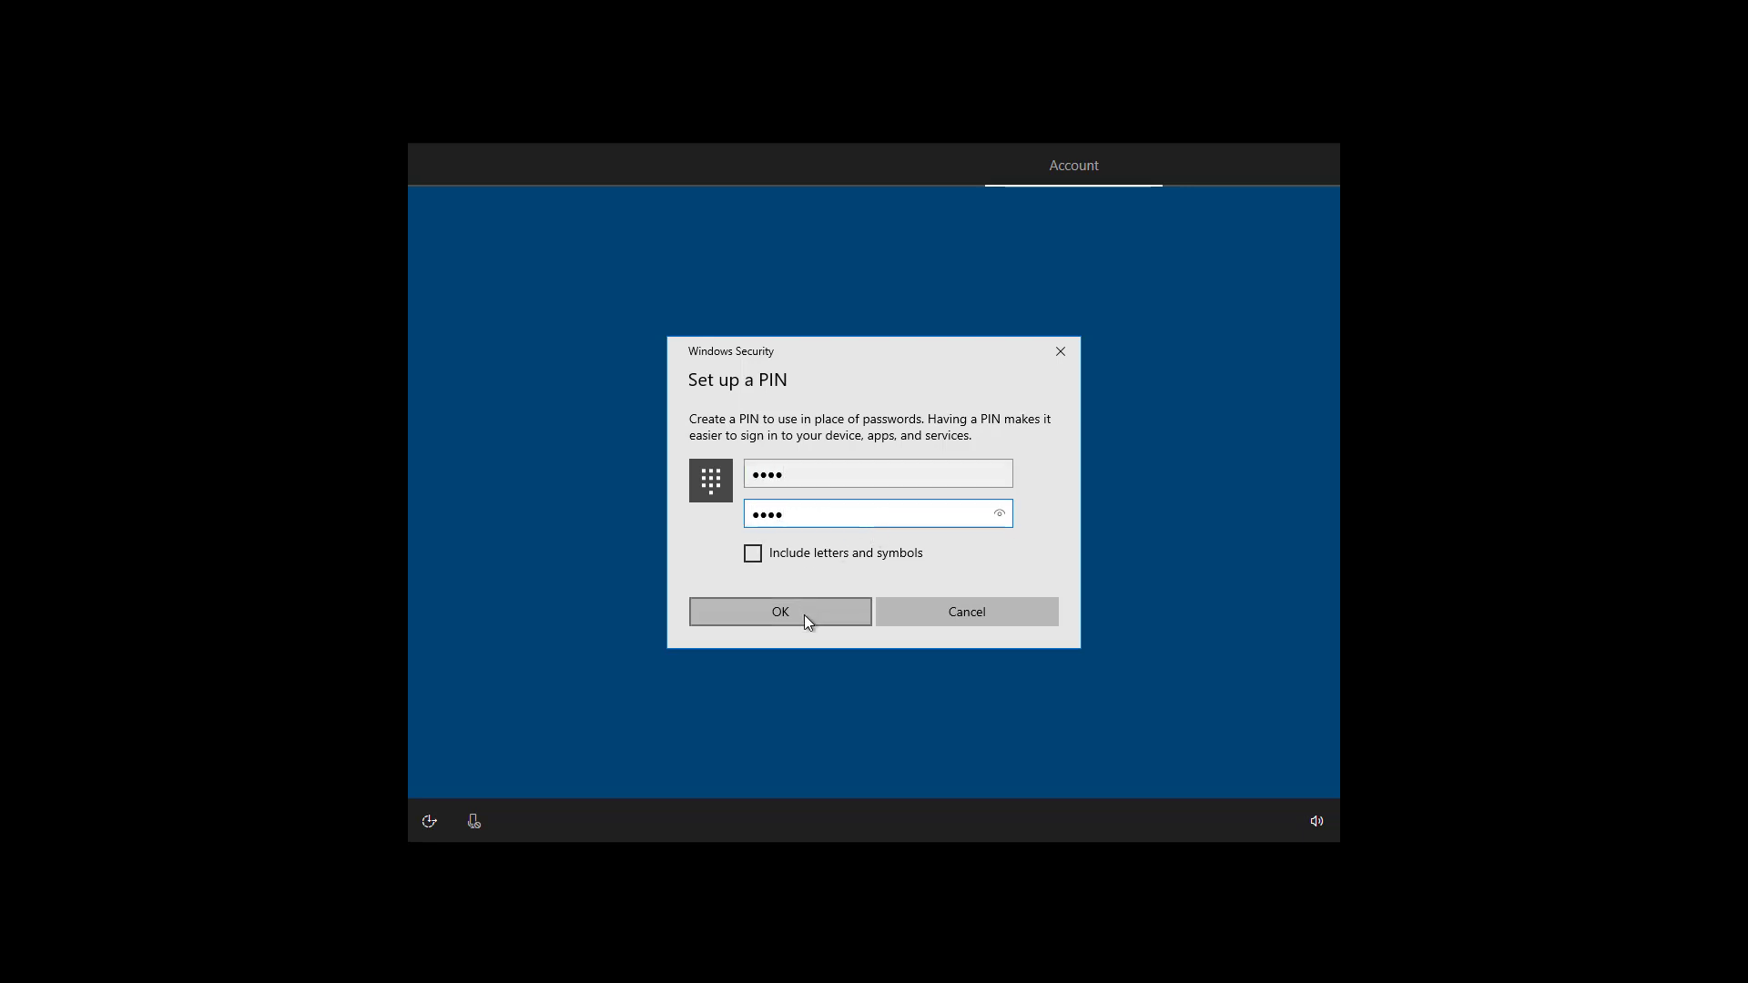
click(779, 611)
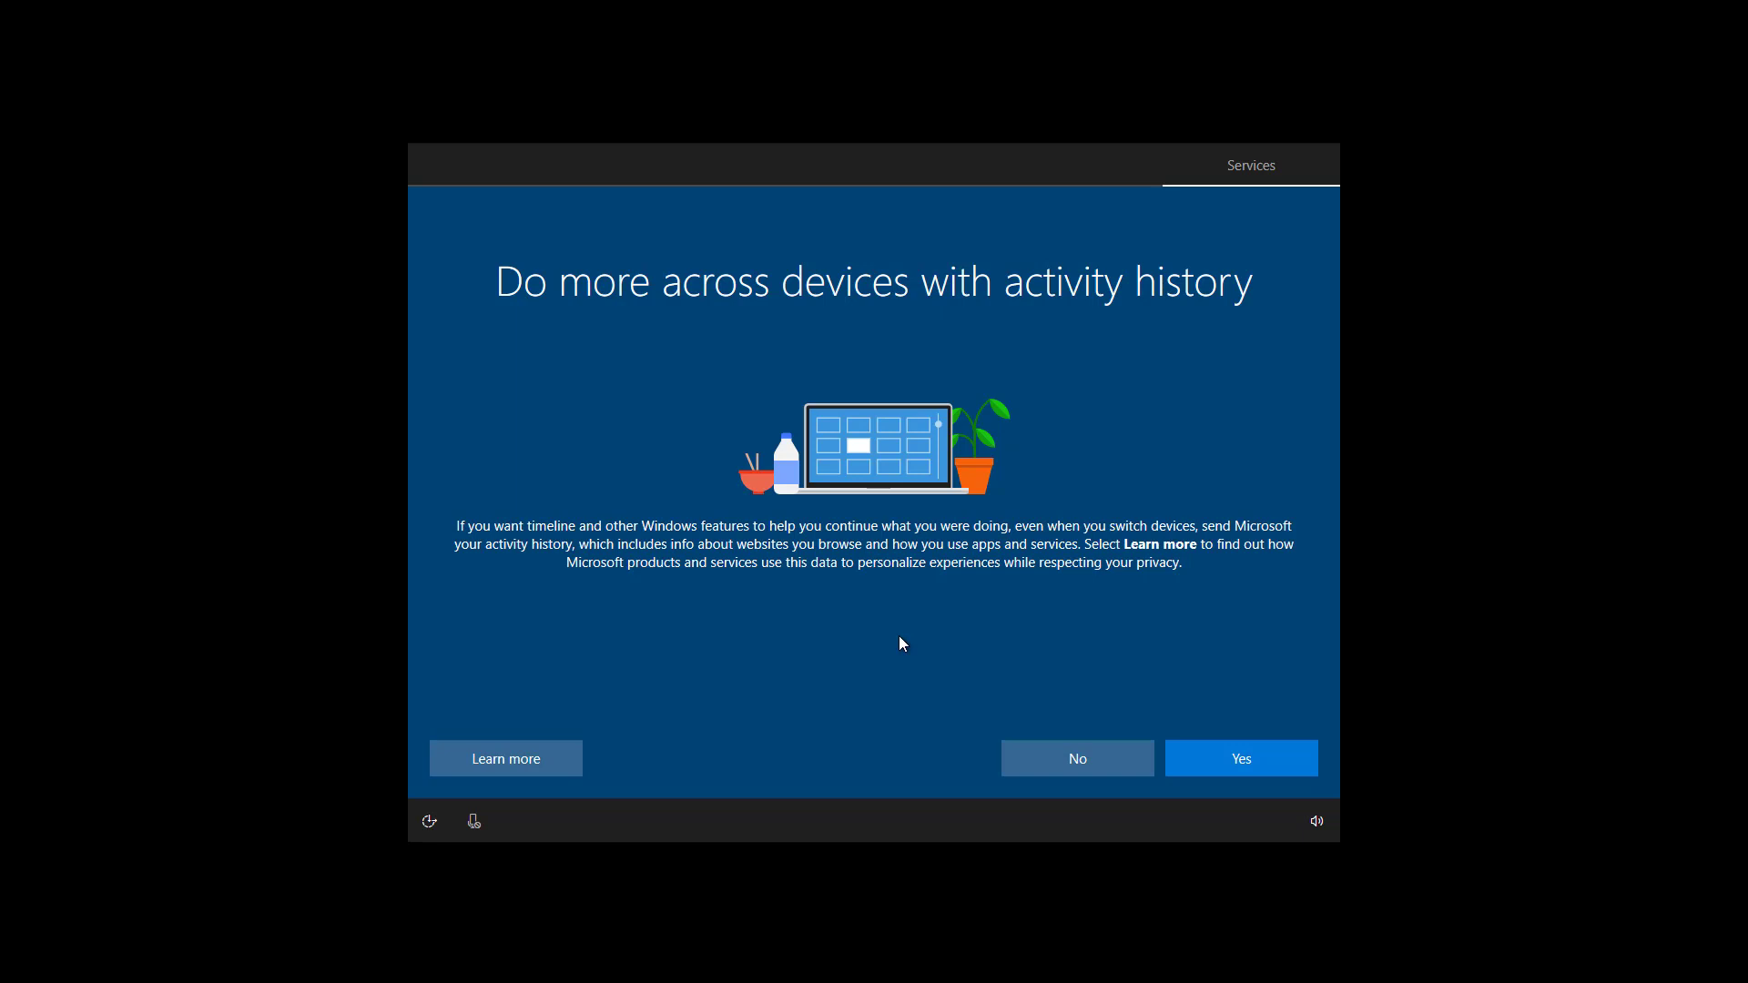
mouse_move(1003, 704)
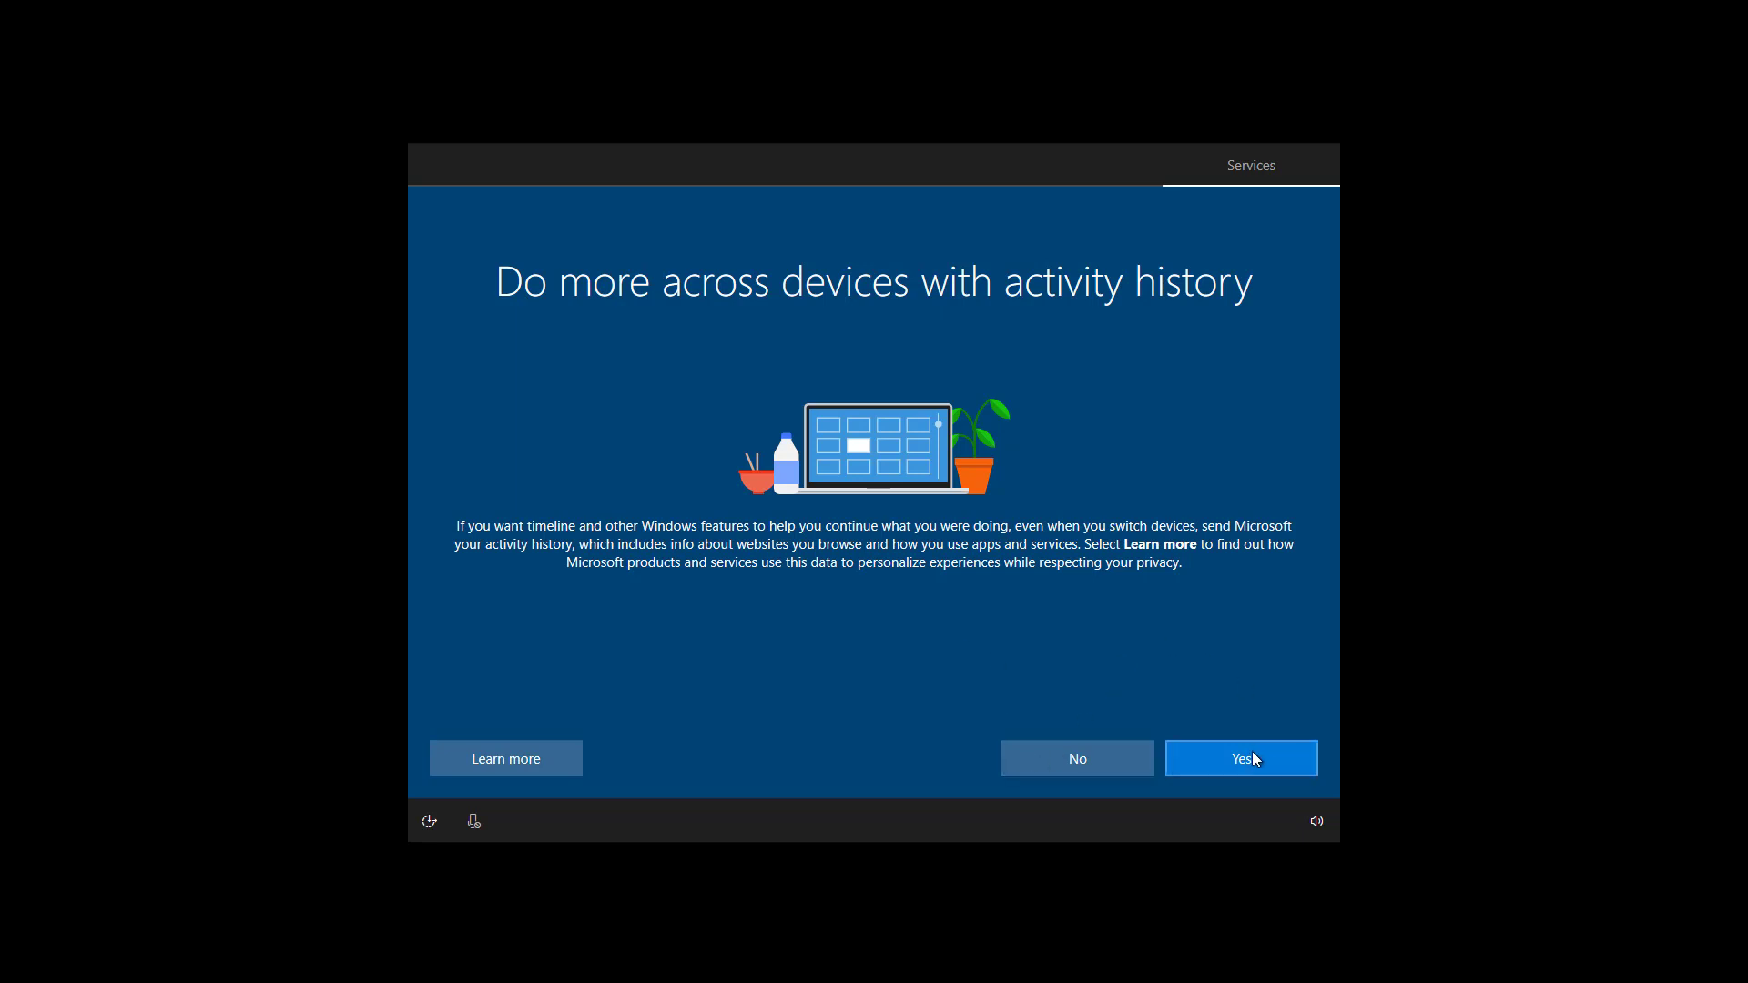
mouse_move(1251, 767)
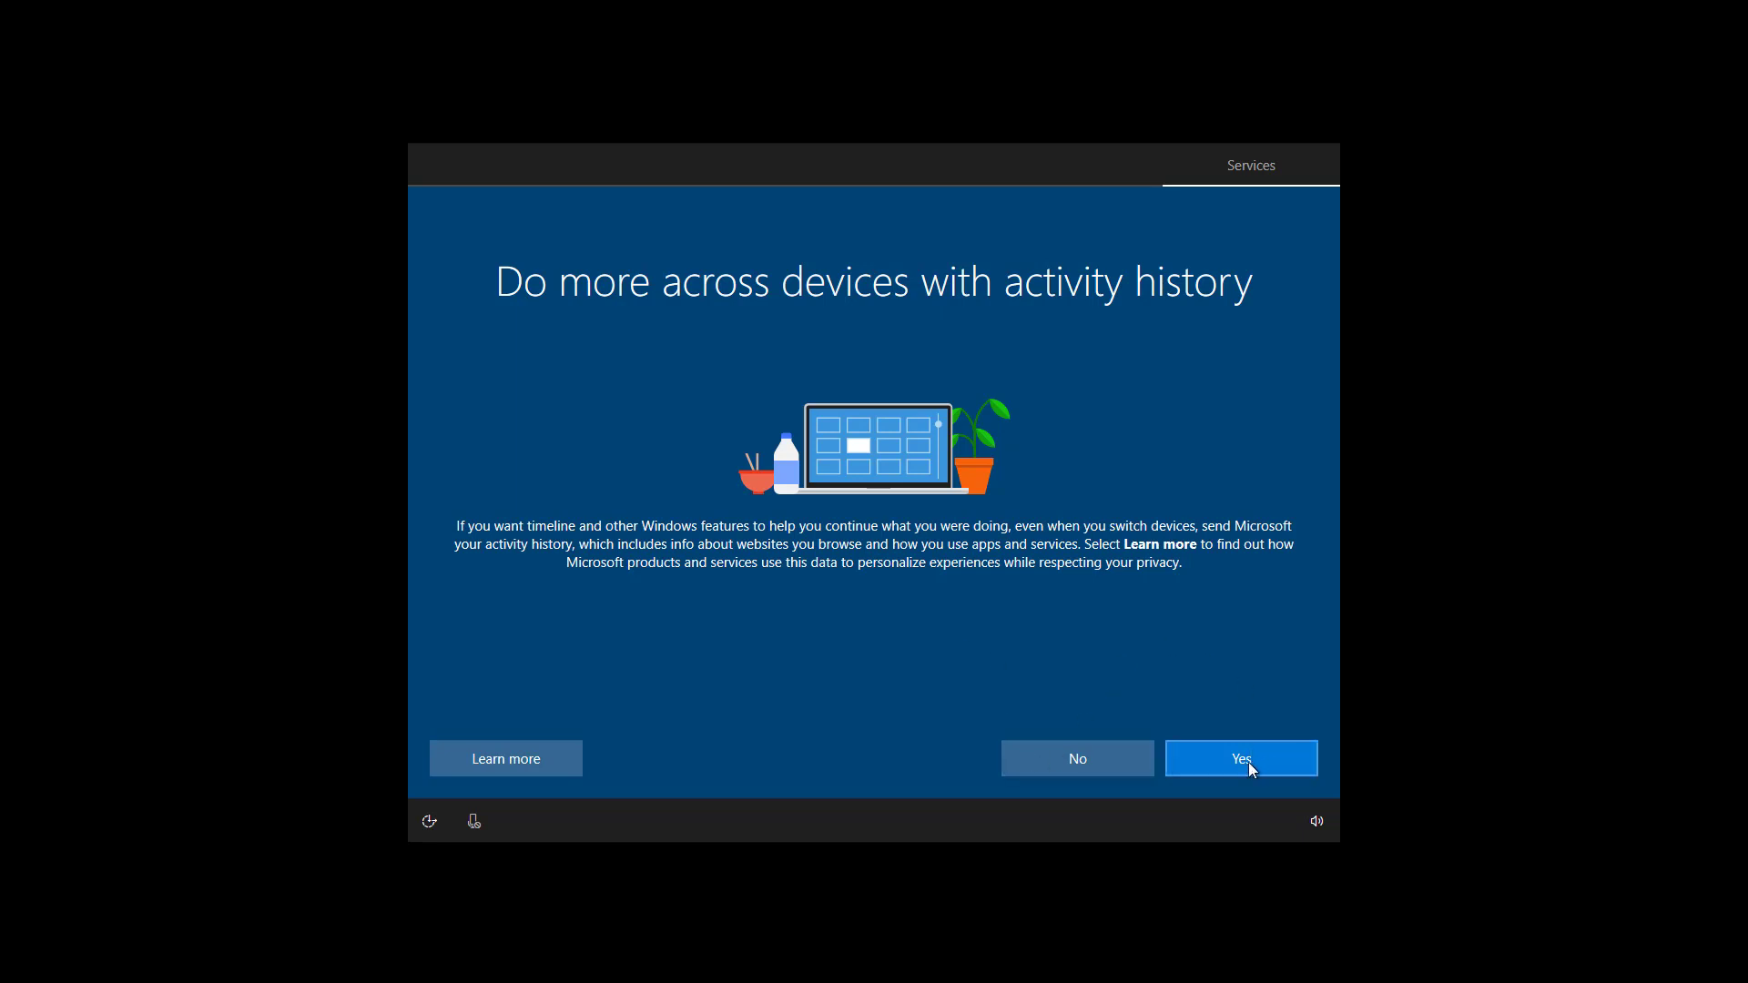
Turn on activity history, skip phone linking for now, and keep OneDrive backing up files
click(1238, 759)
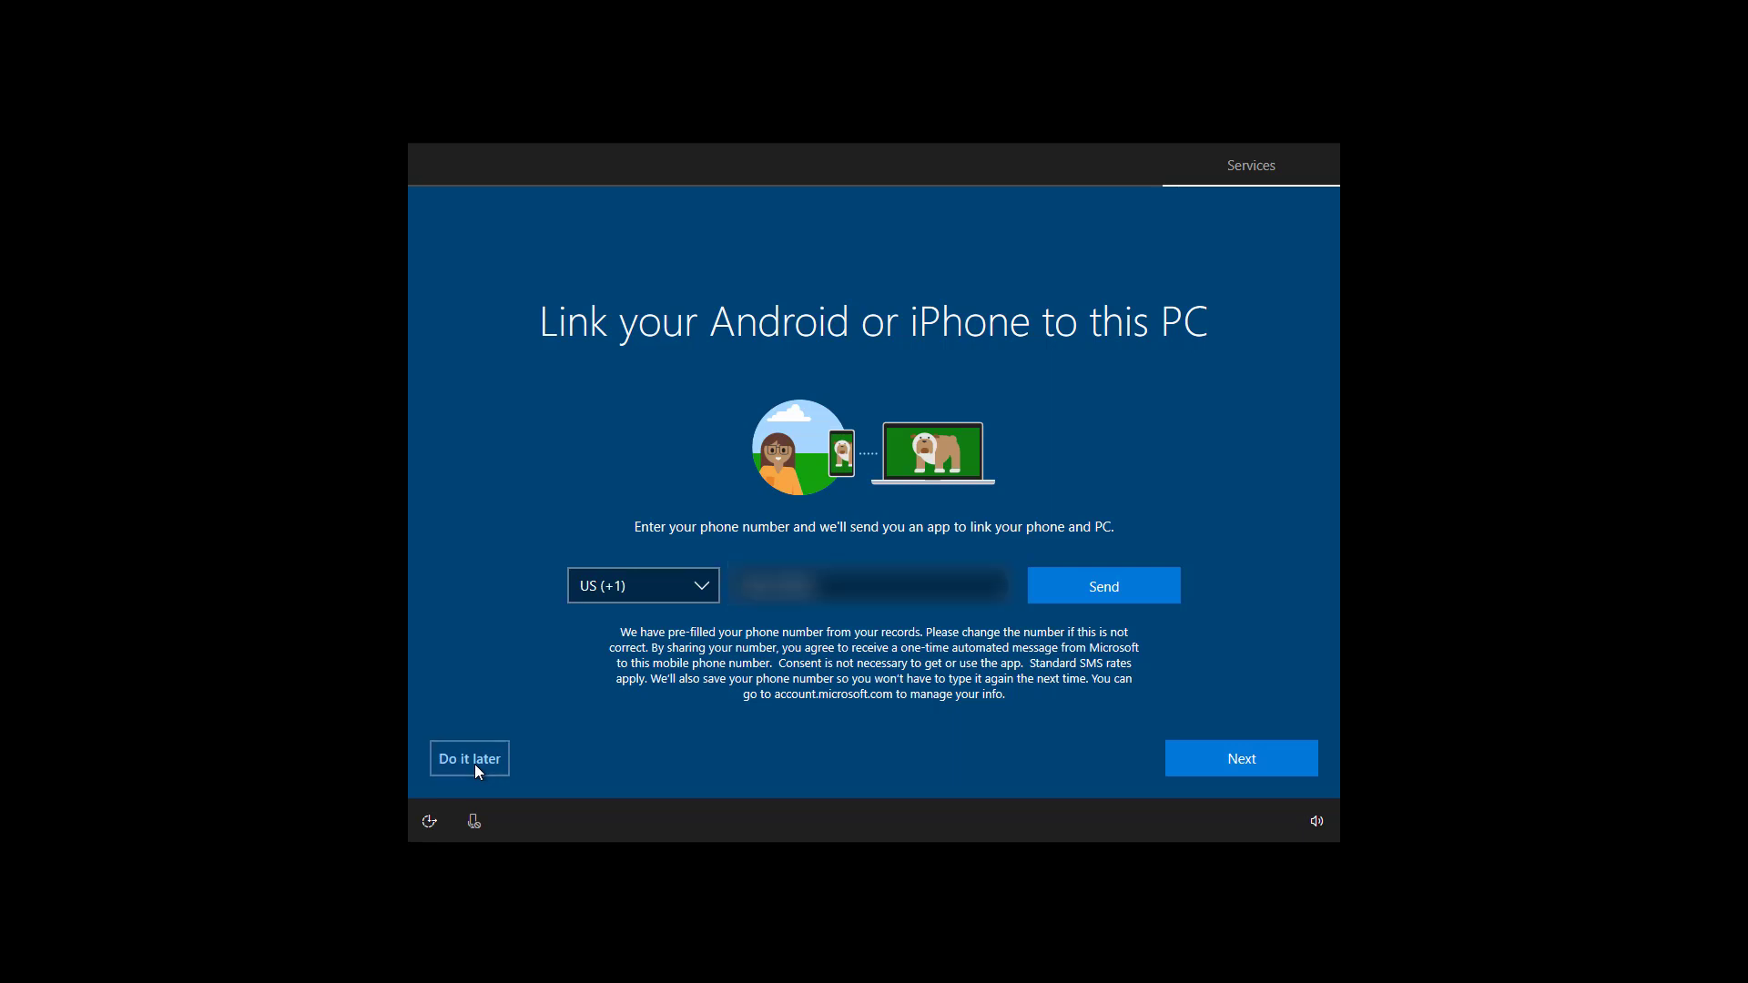
click(468, 758)
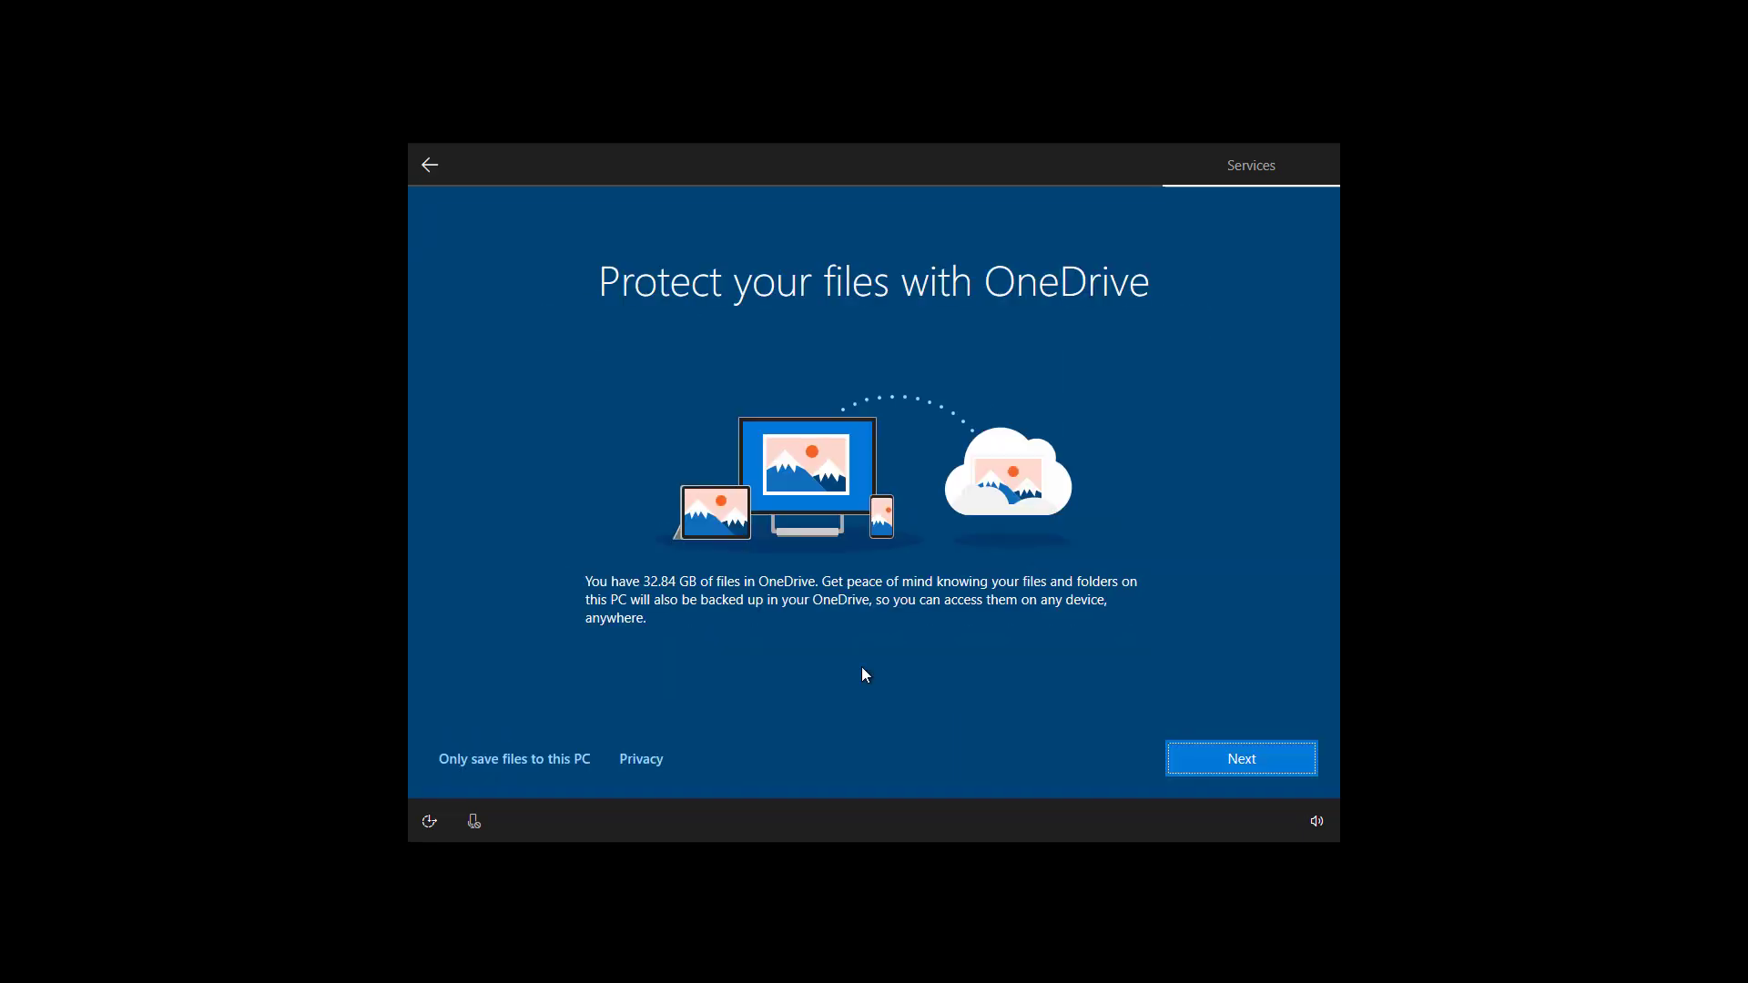
mouse_move(821, 579)
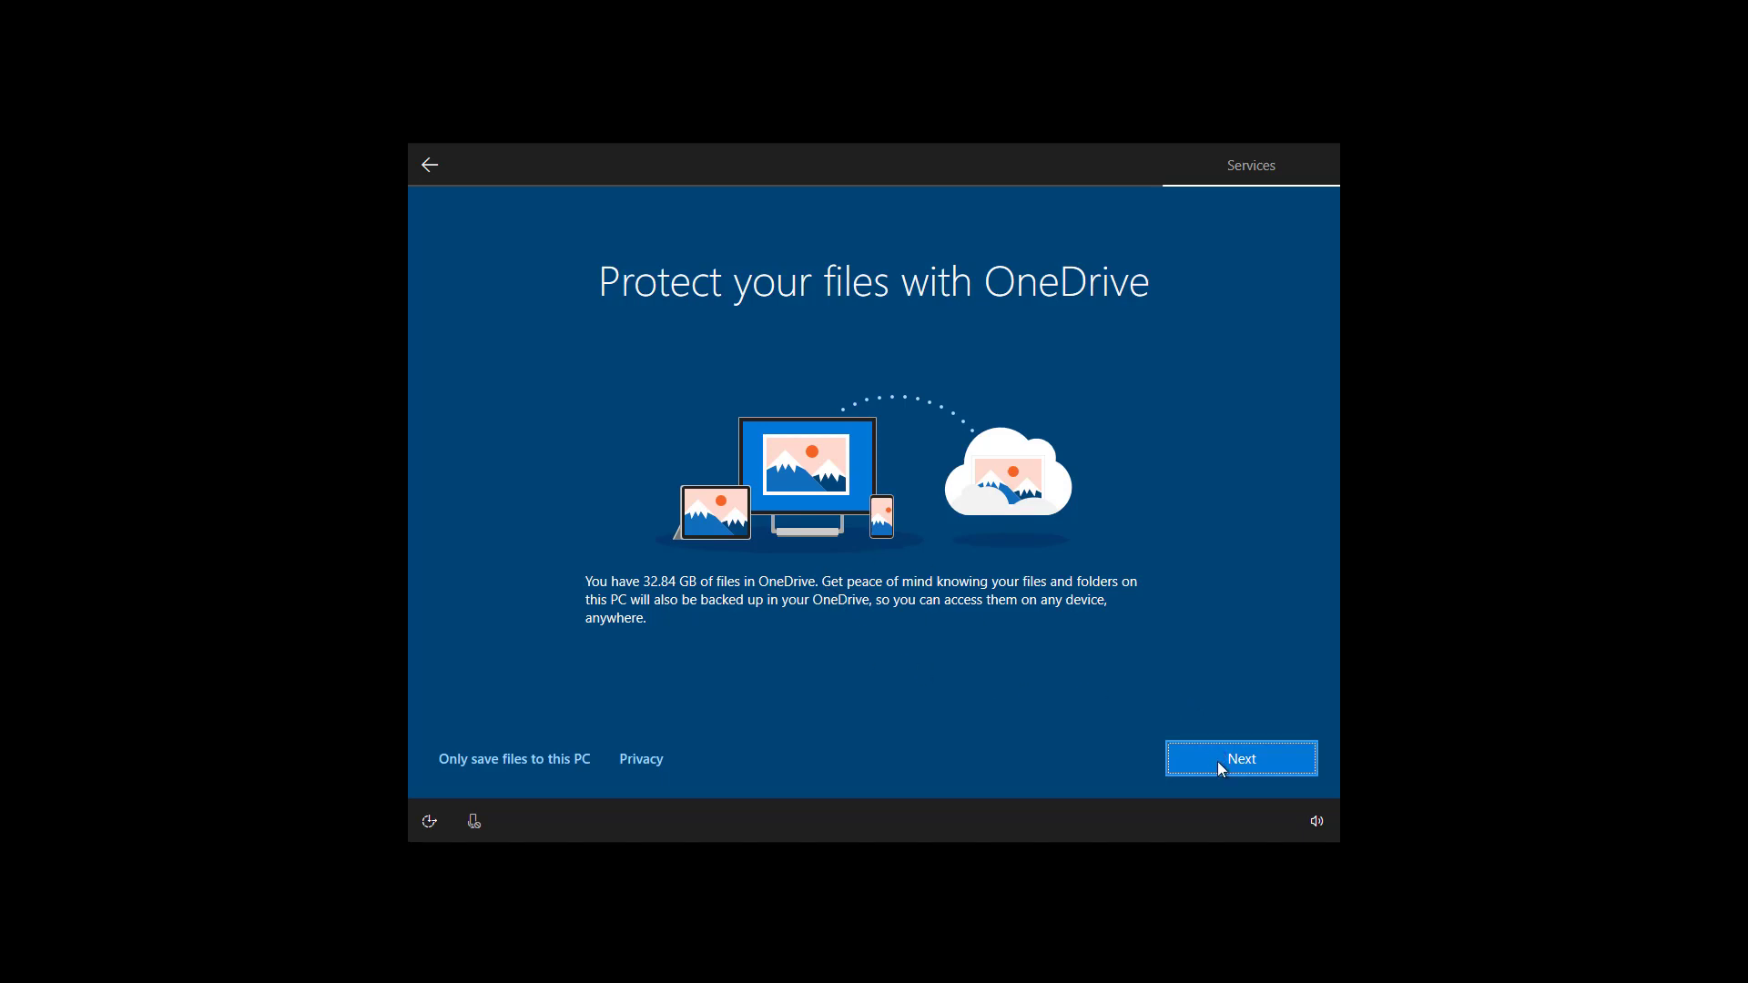
click(1240, 758)
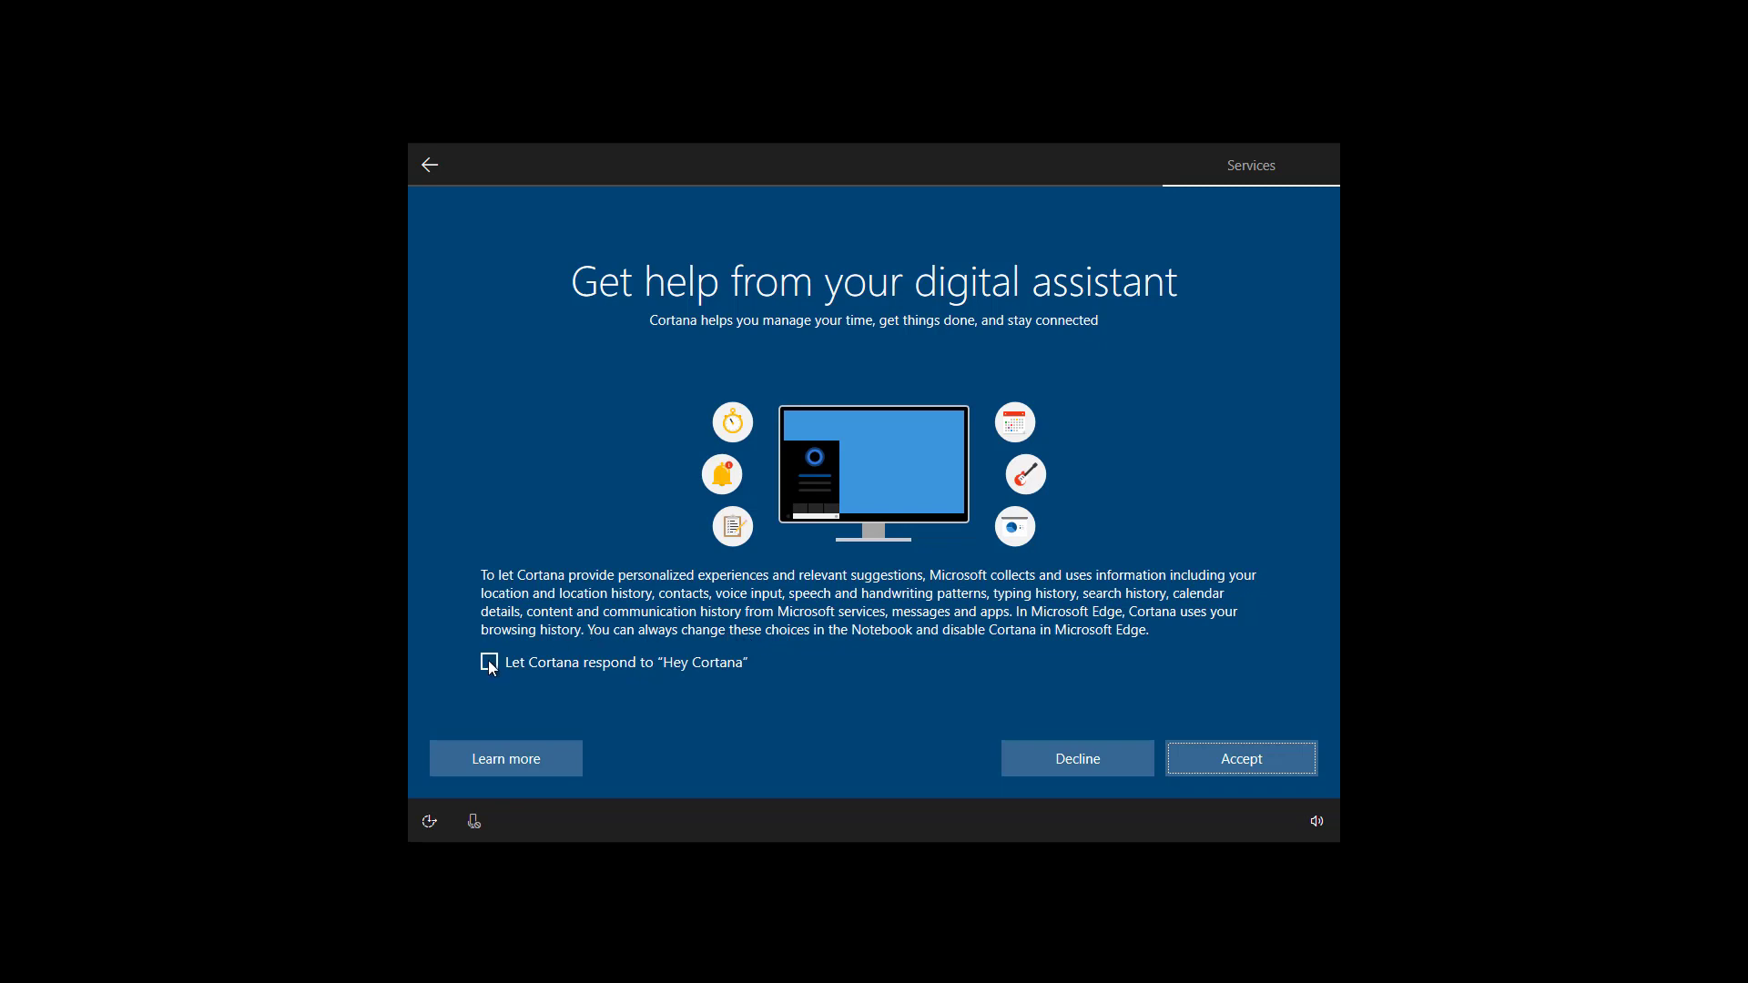
Tick the option letting Cortana respond to "Hey Cortana"
click(489, 661)
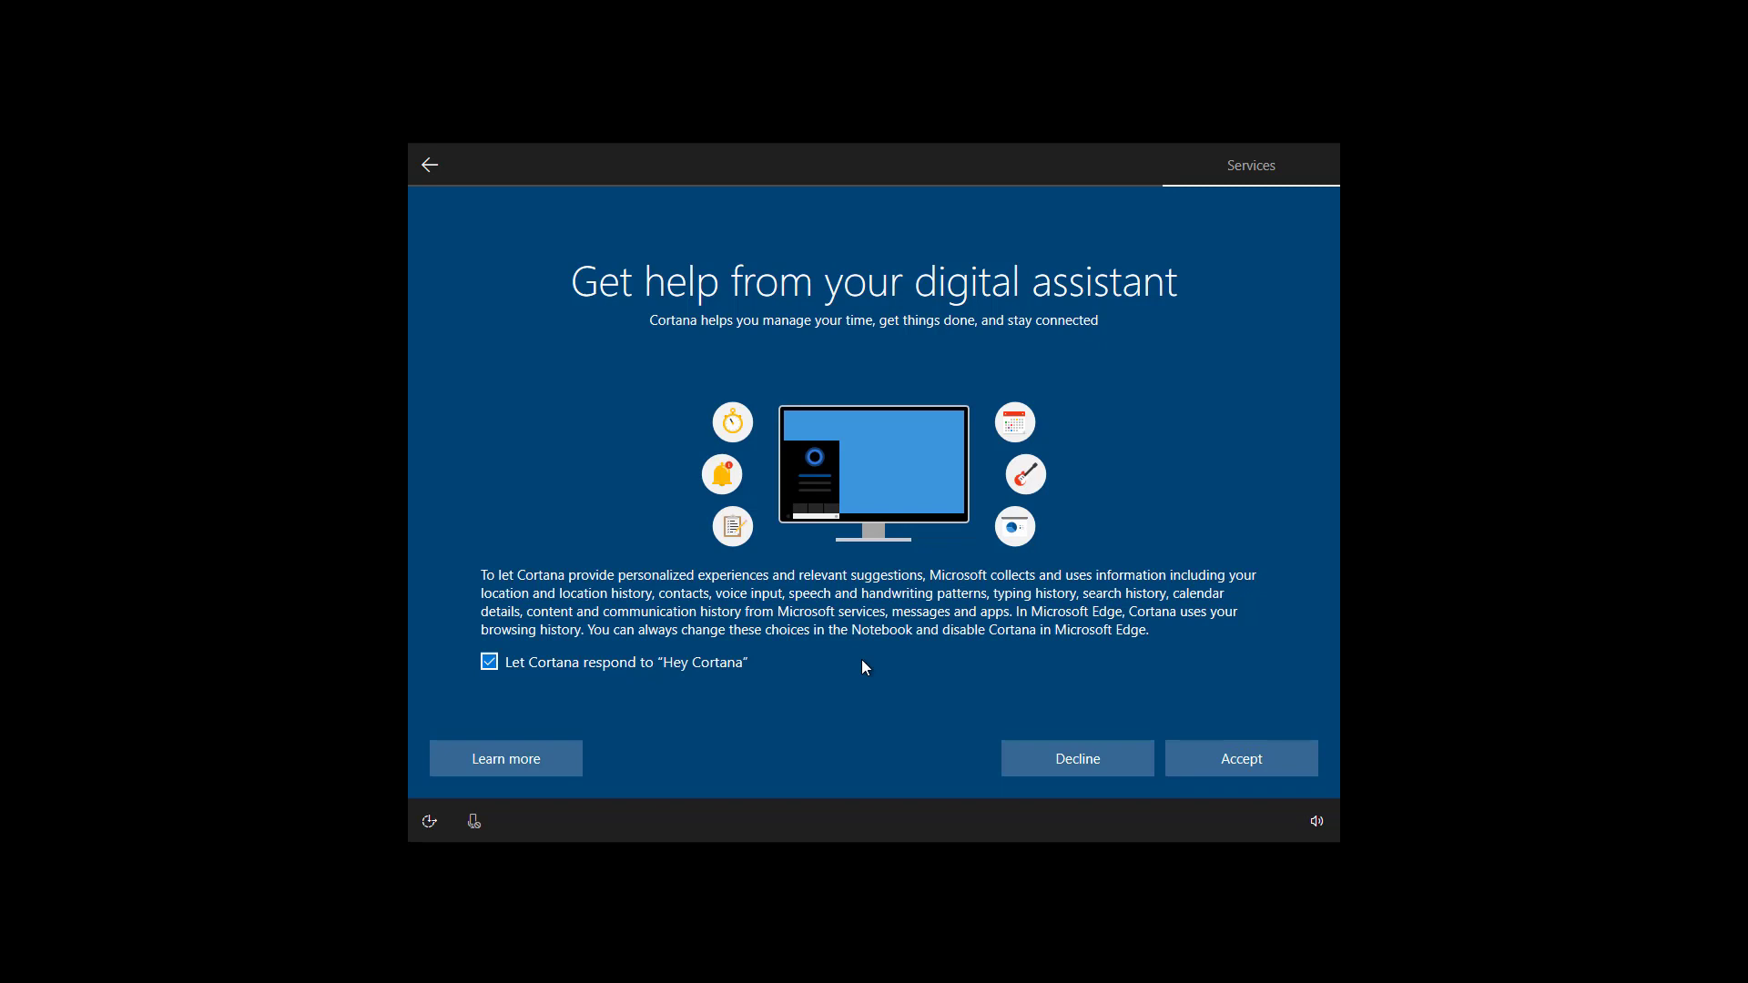
mouse_move(1240, 709)
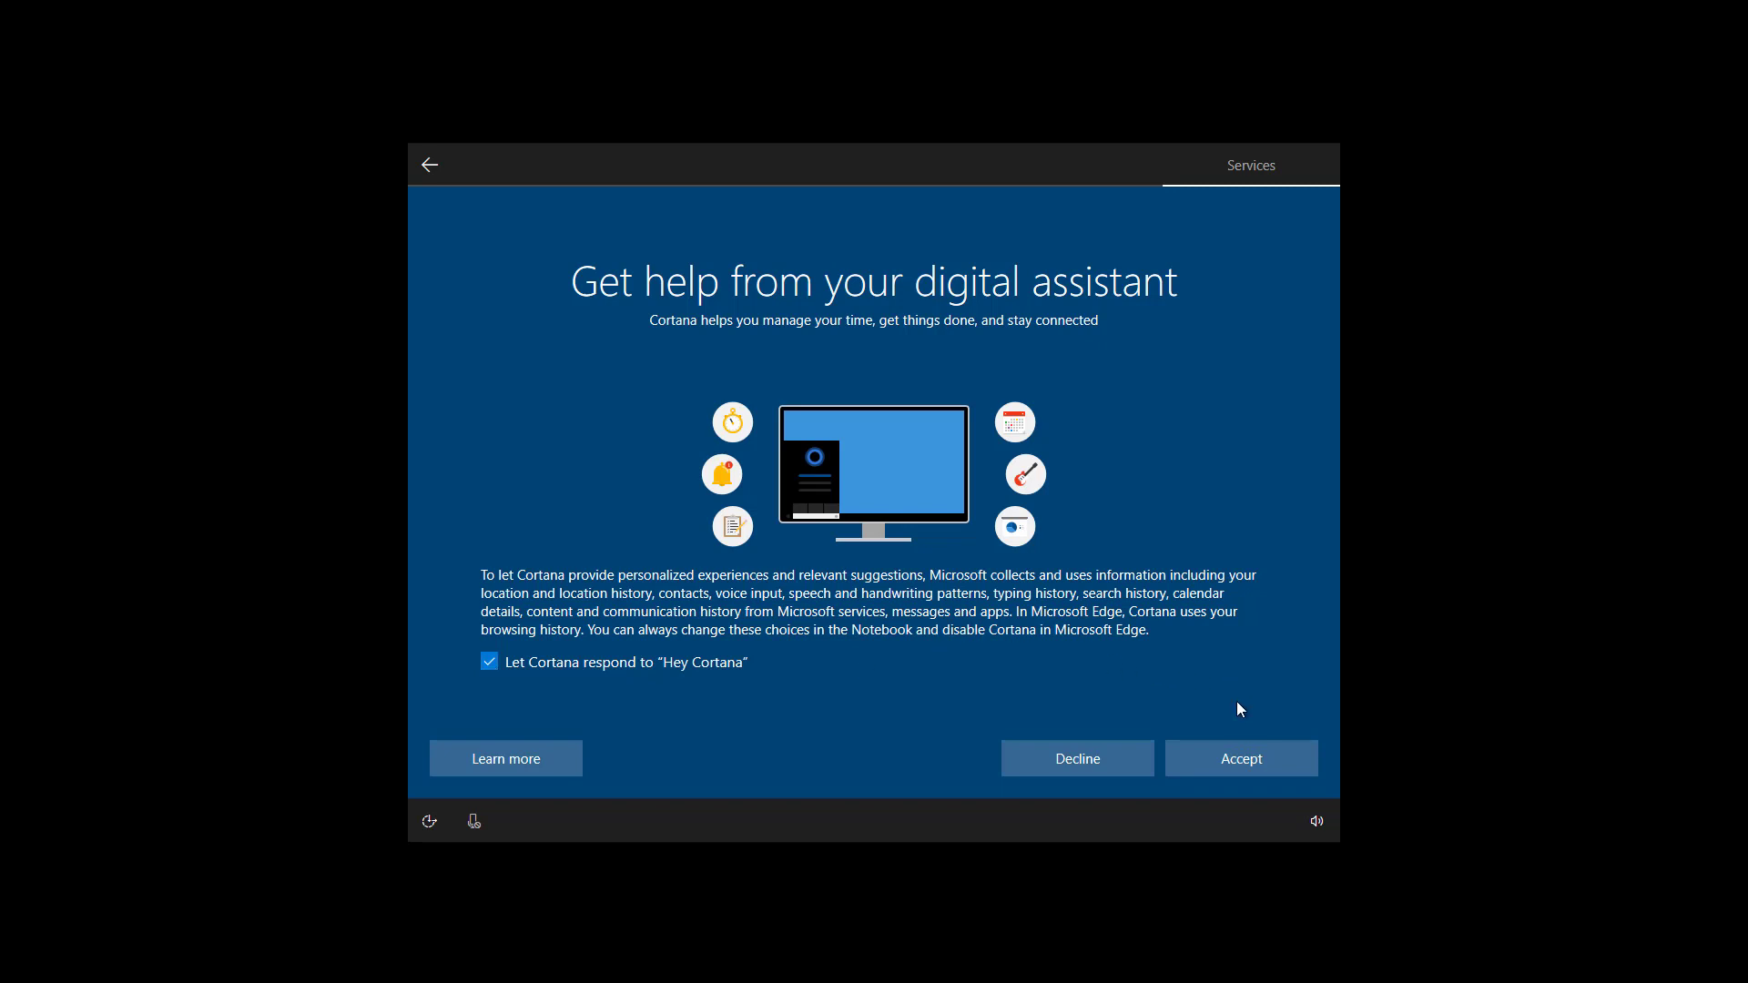
mouse_move(1240, 770)
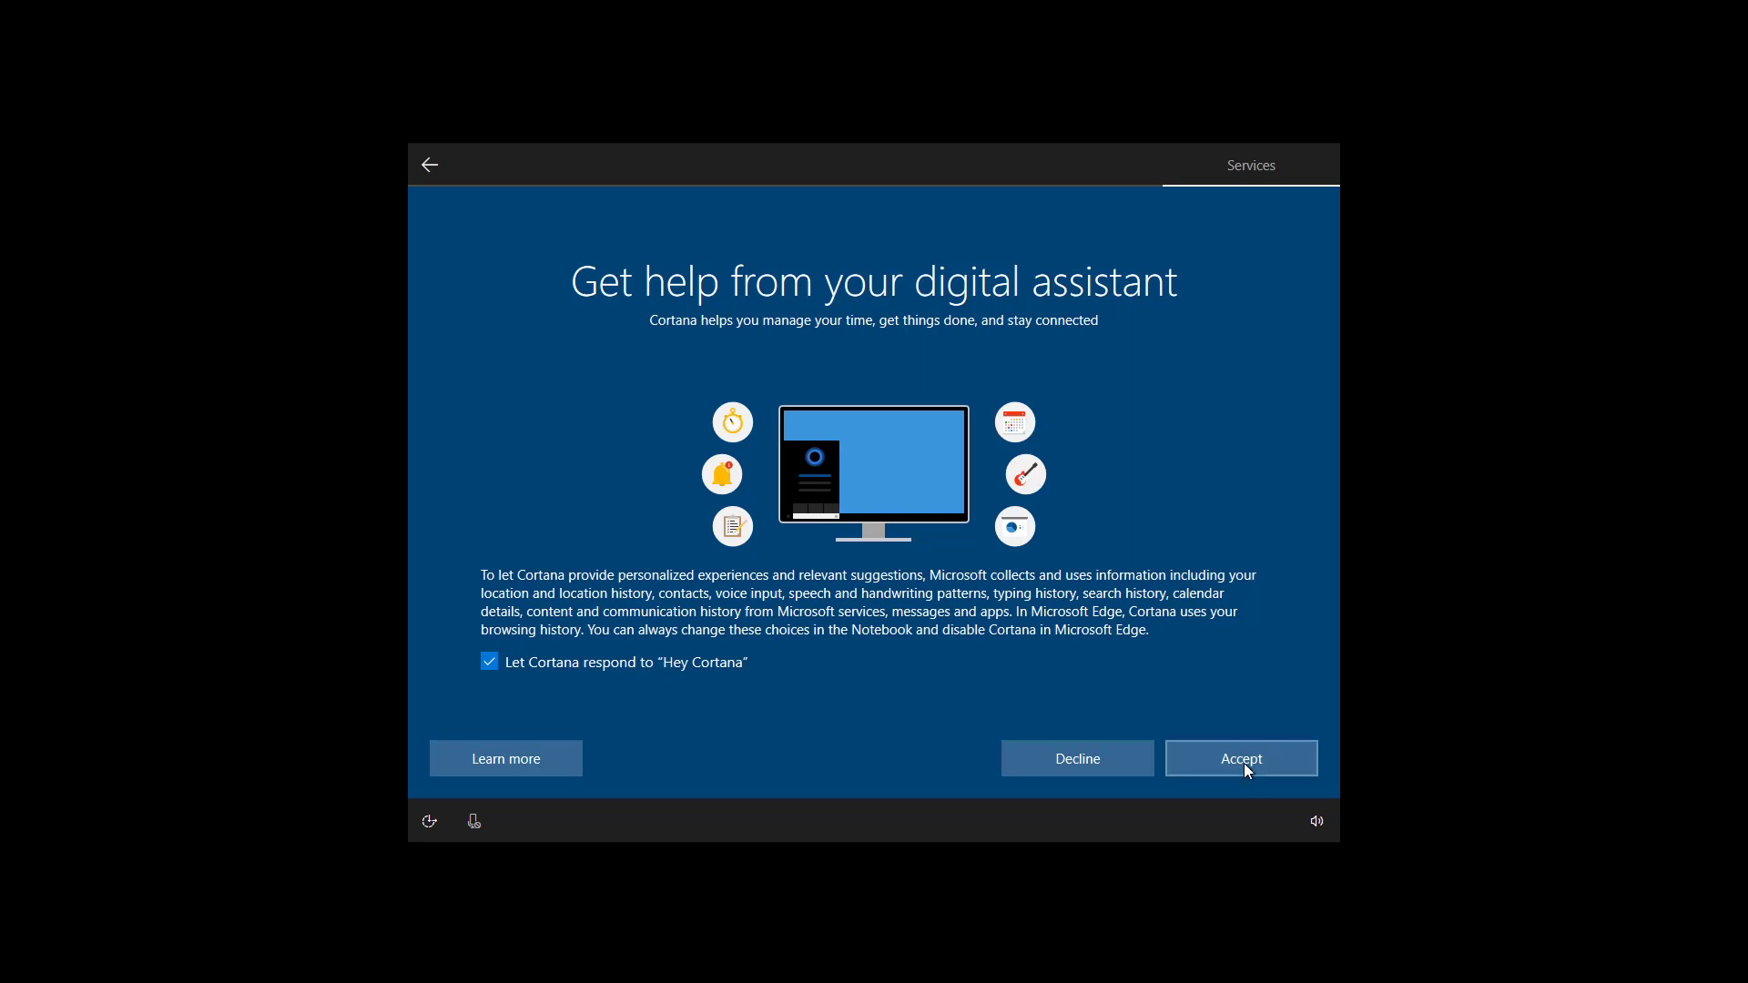
Accept Cortana as the digital assistant and switch off Location on the privacy screen
click(1238, 758)
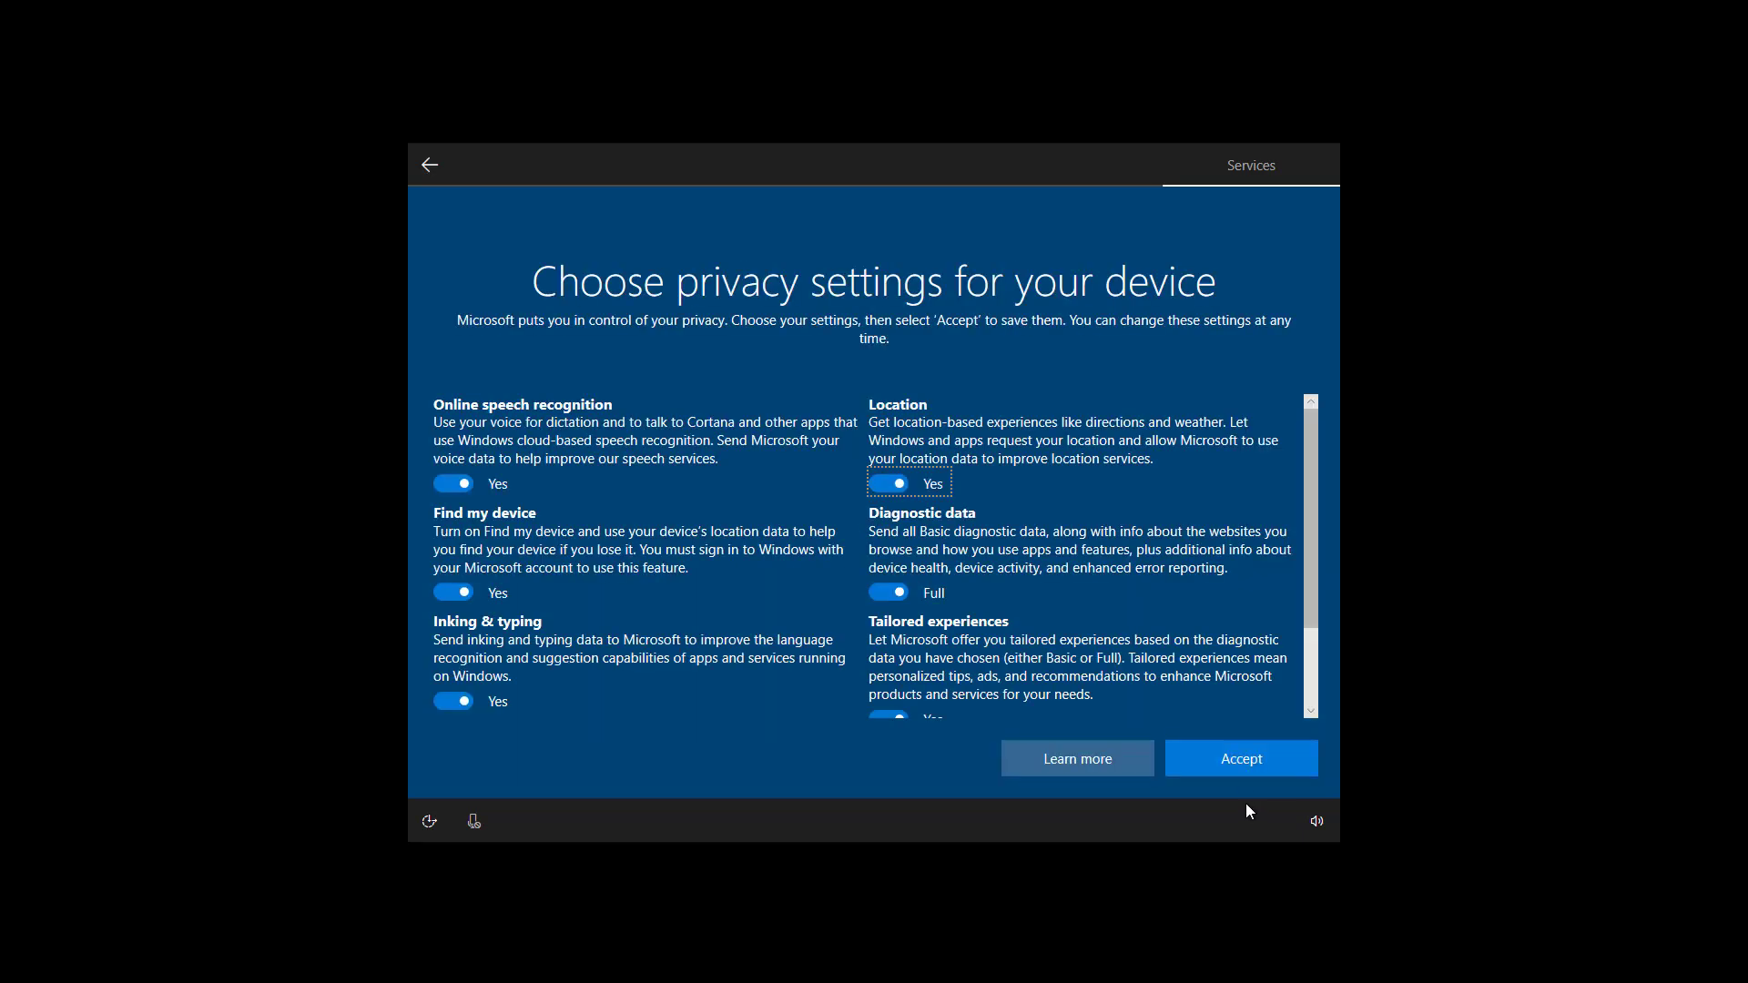
mouse_move(1198, 533)
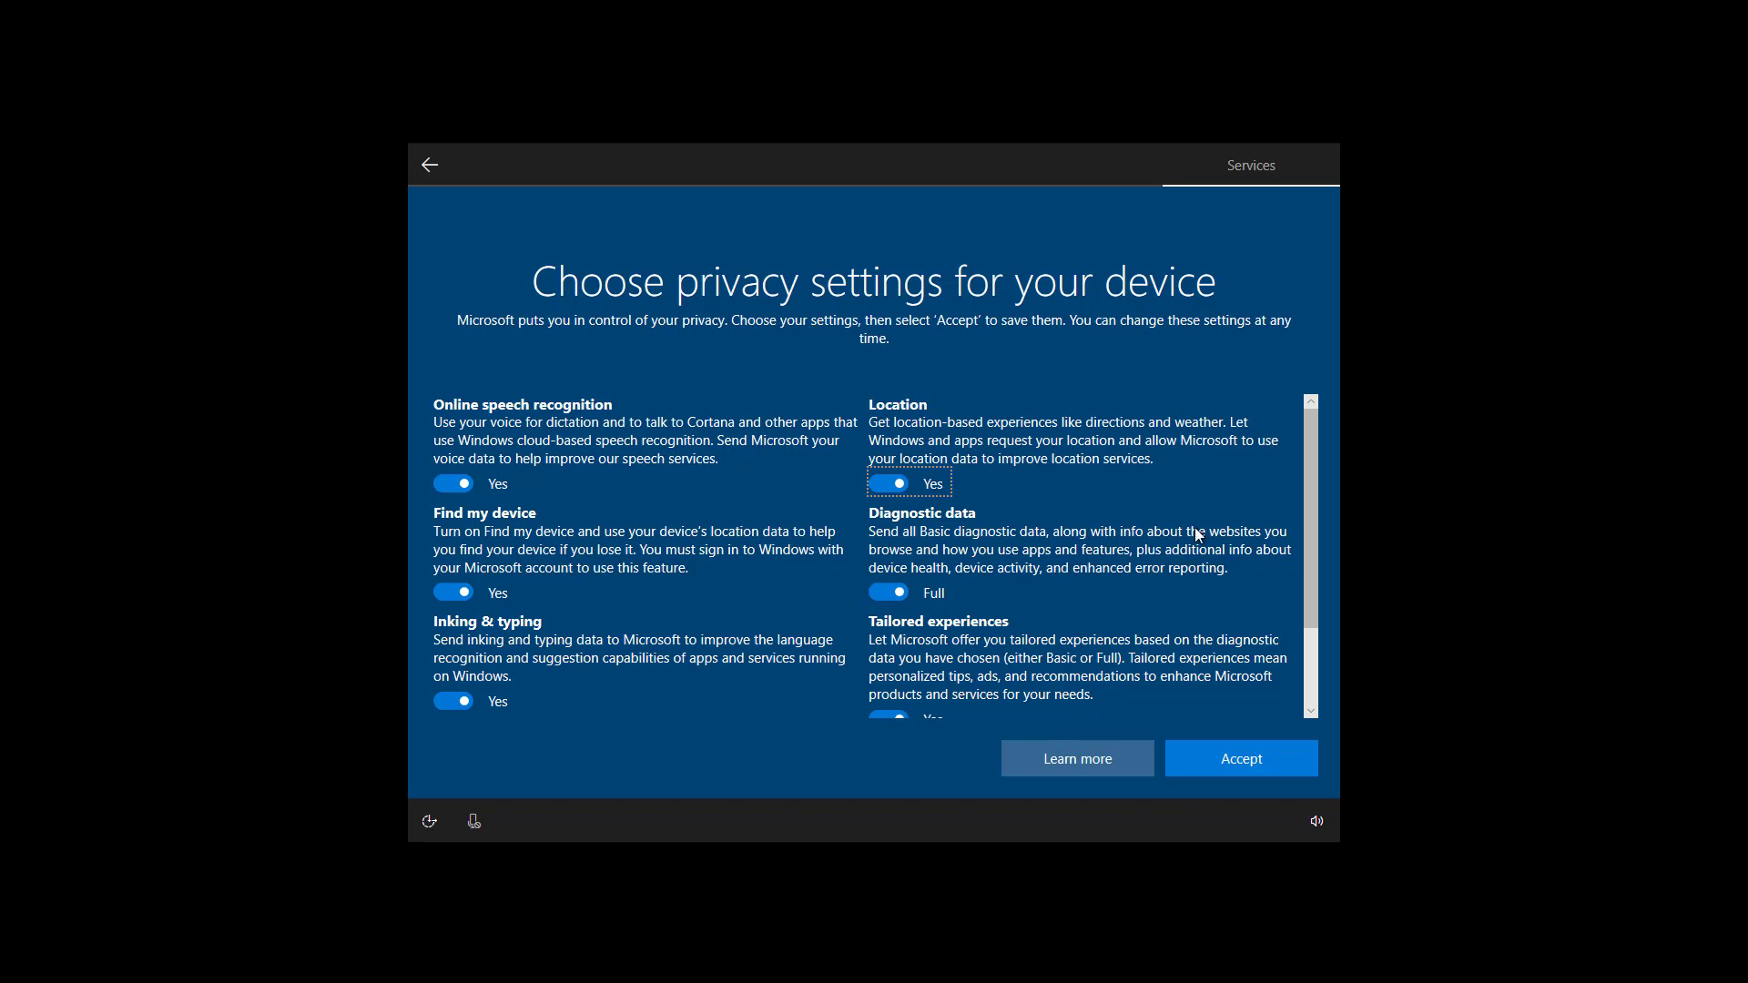
scroll(down, 3)
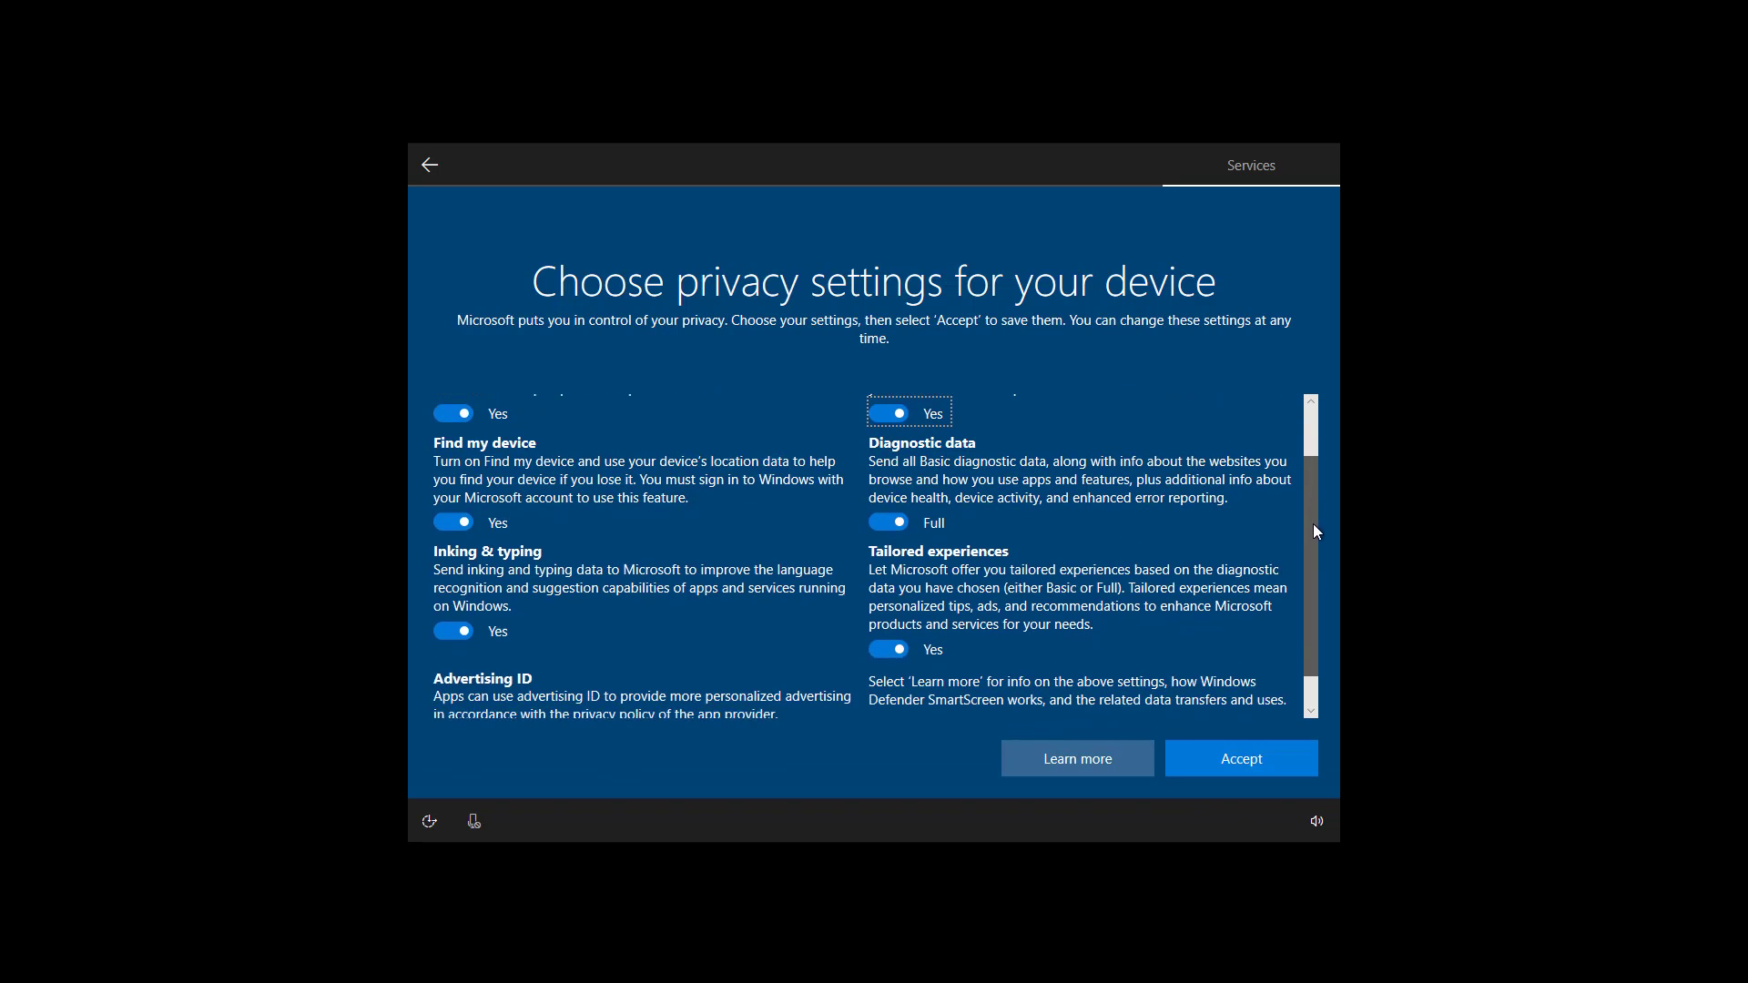
scroll(up, 3)
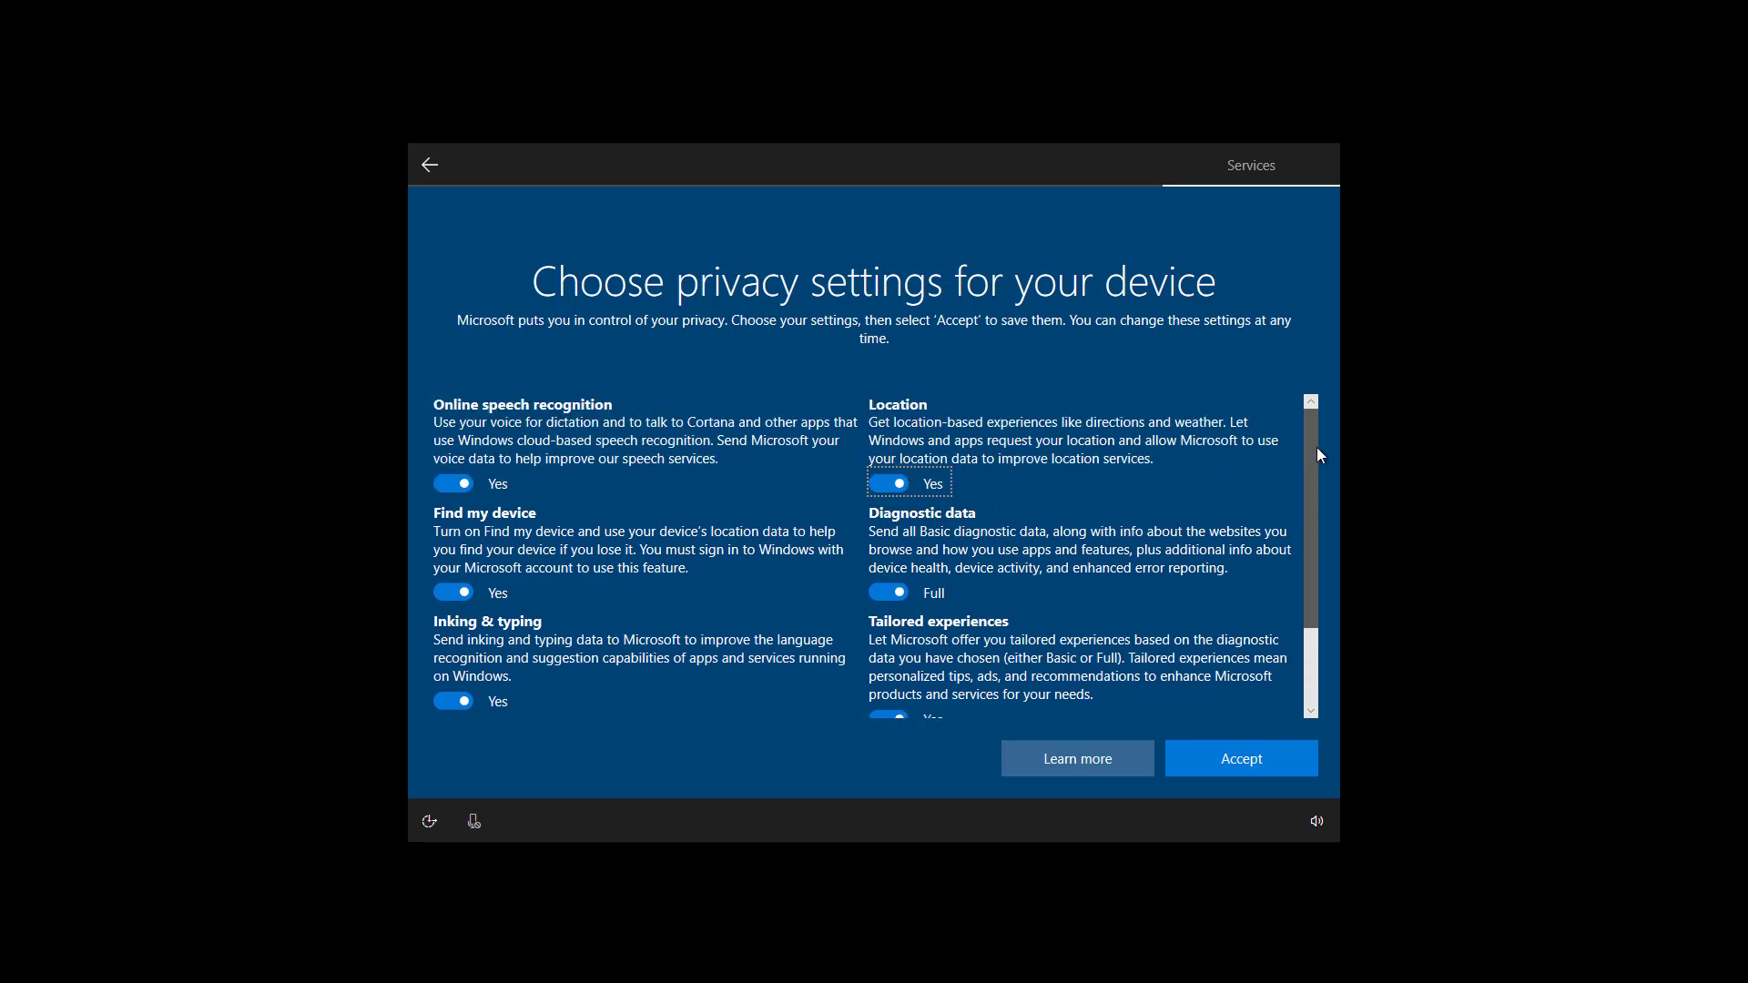
mouse_move(1018, 511)
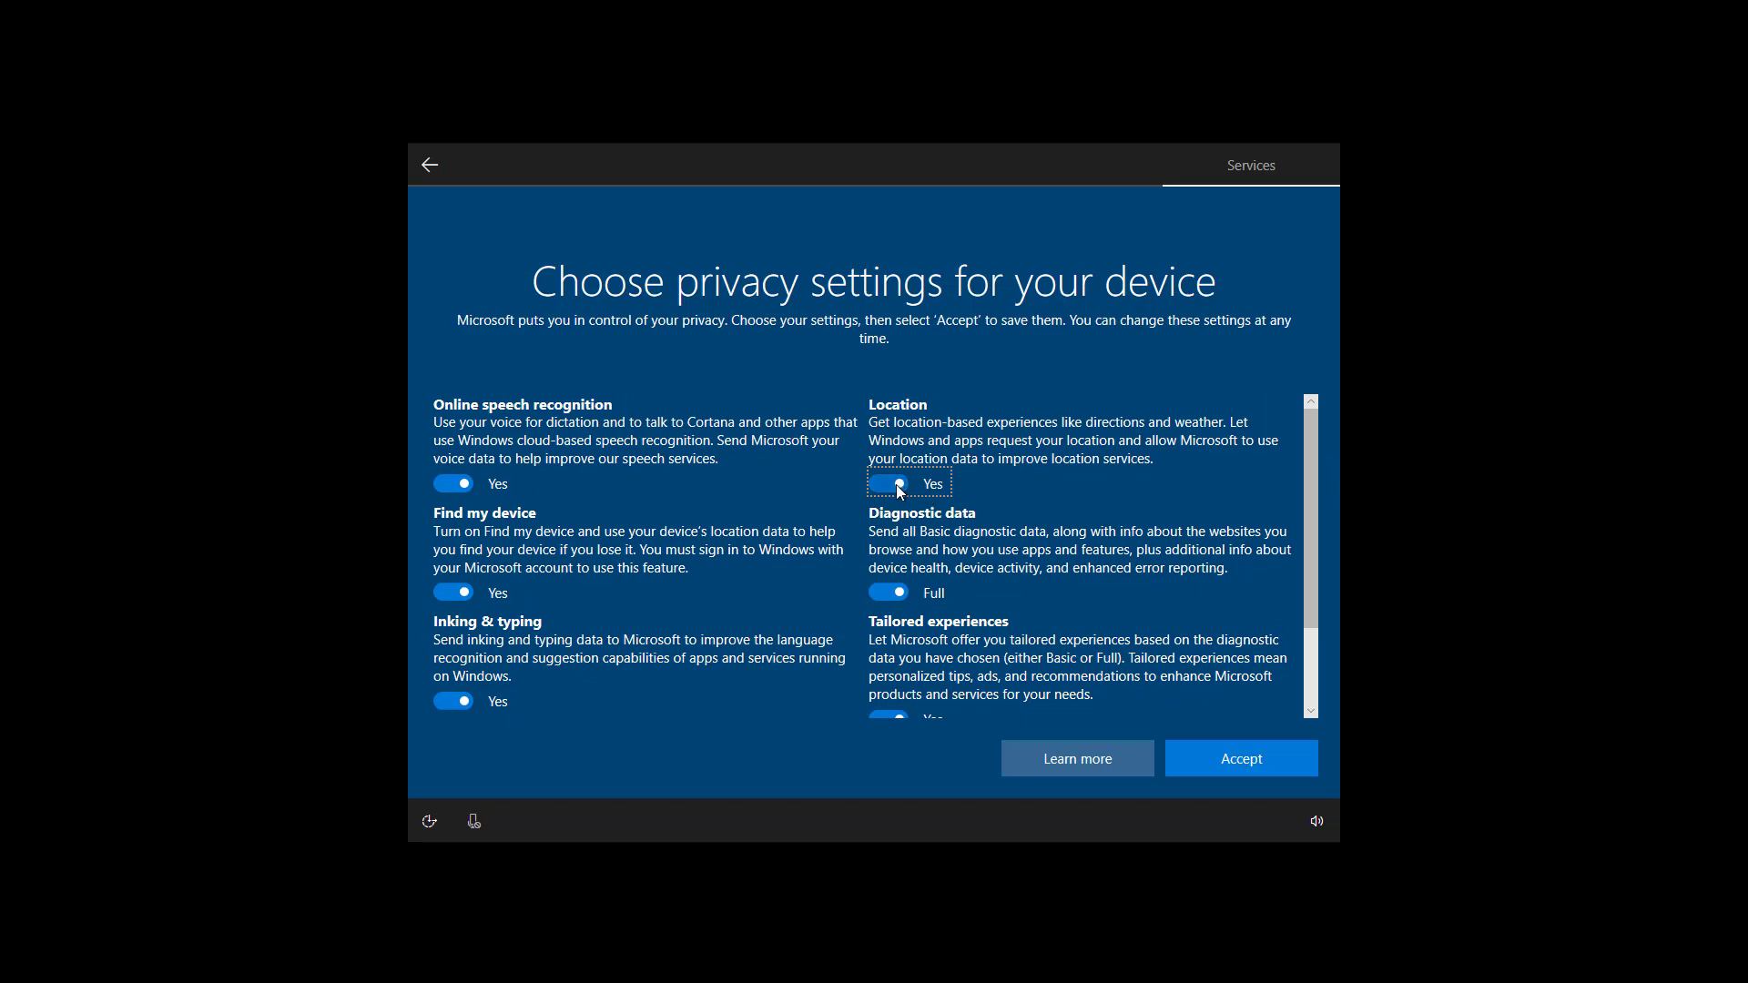
click(889, 465)
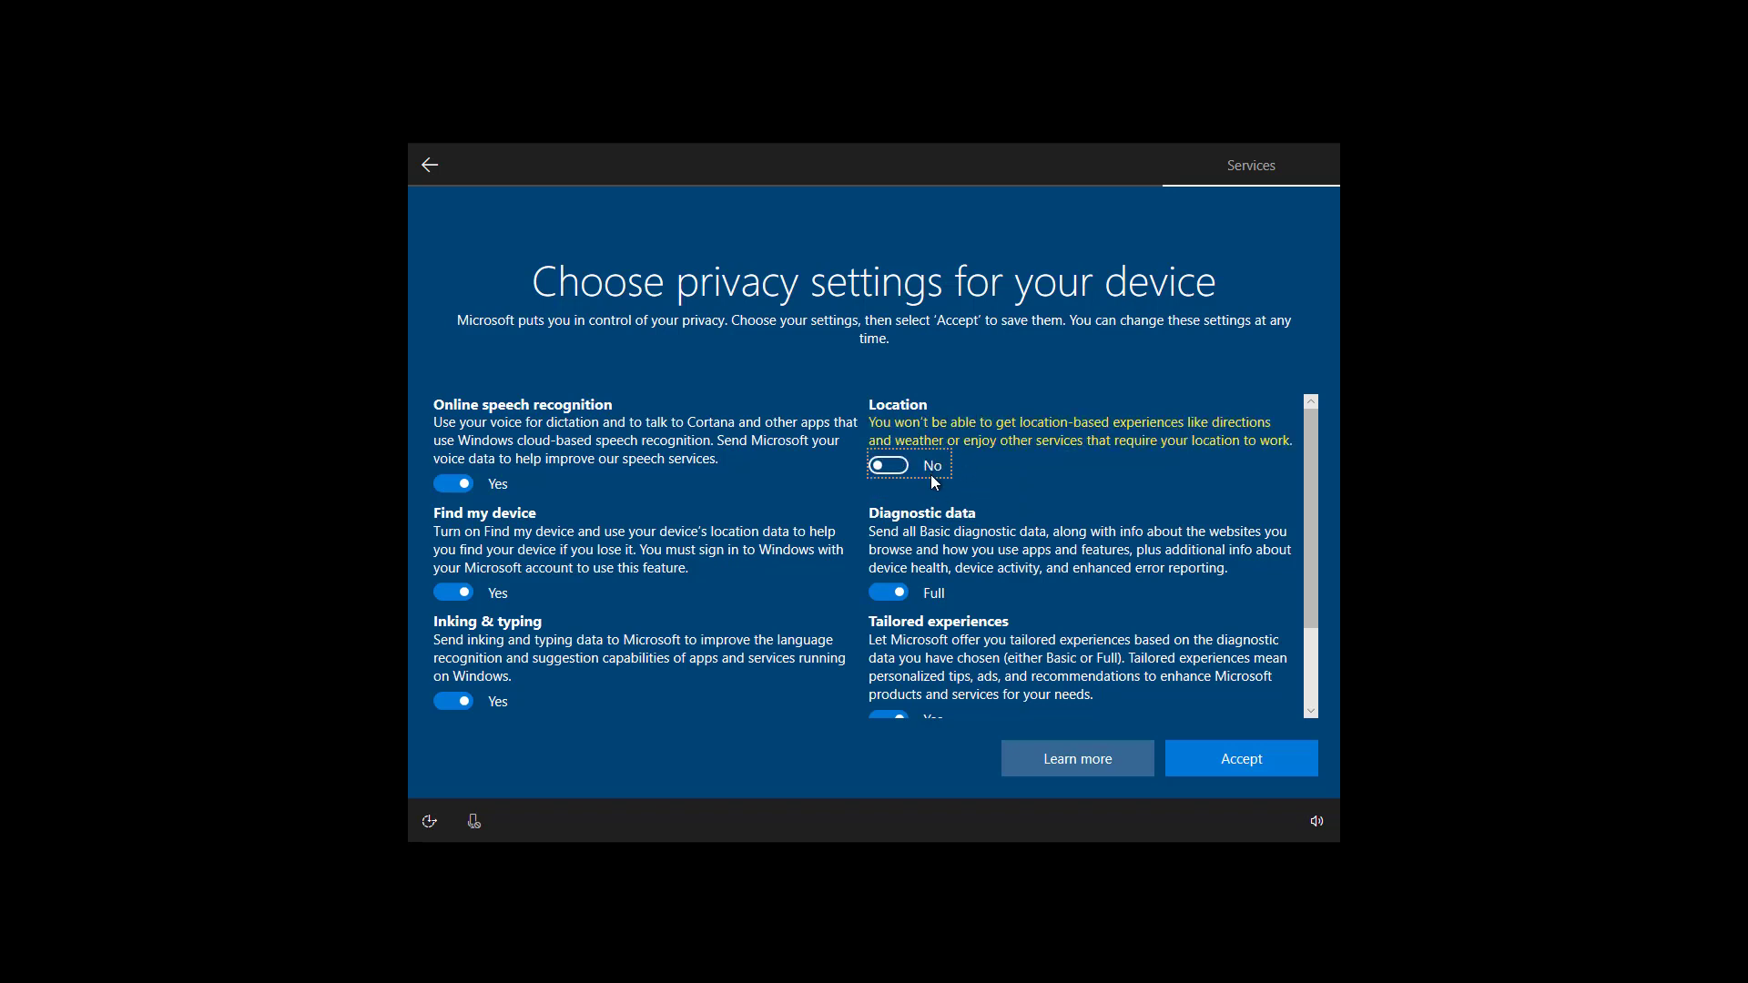
mouse_move(1014, 443)
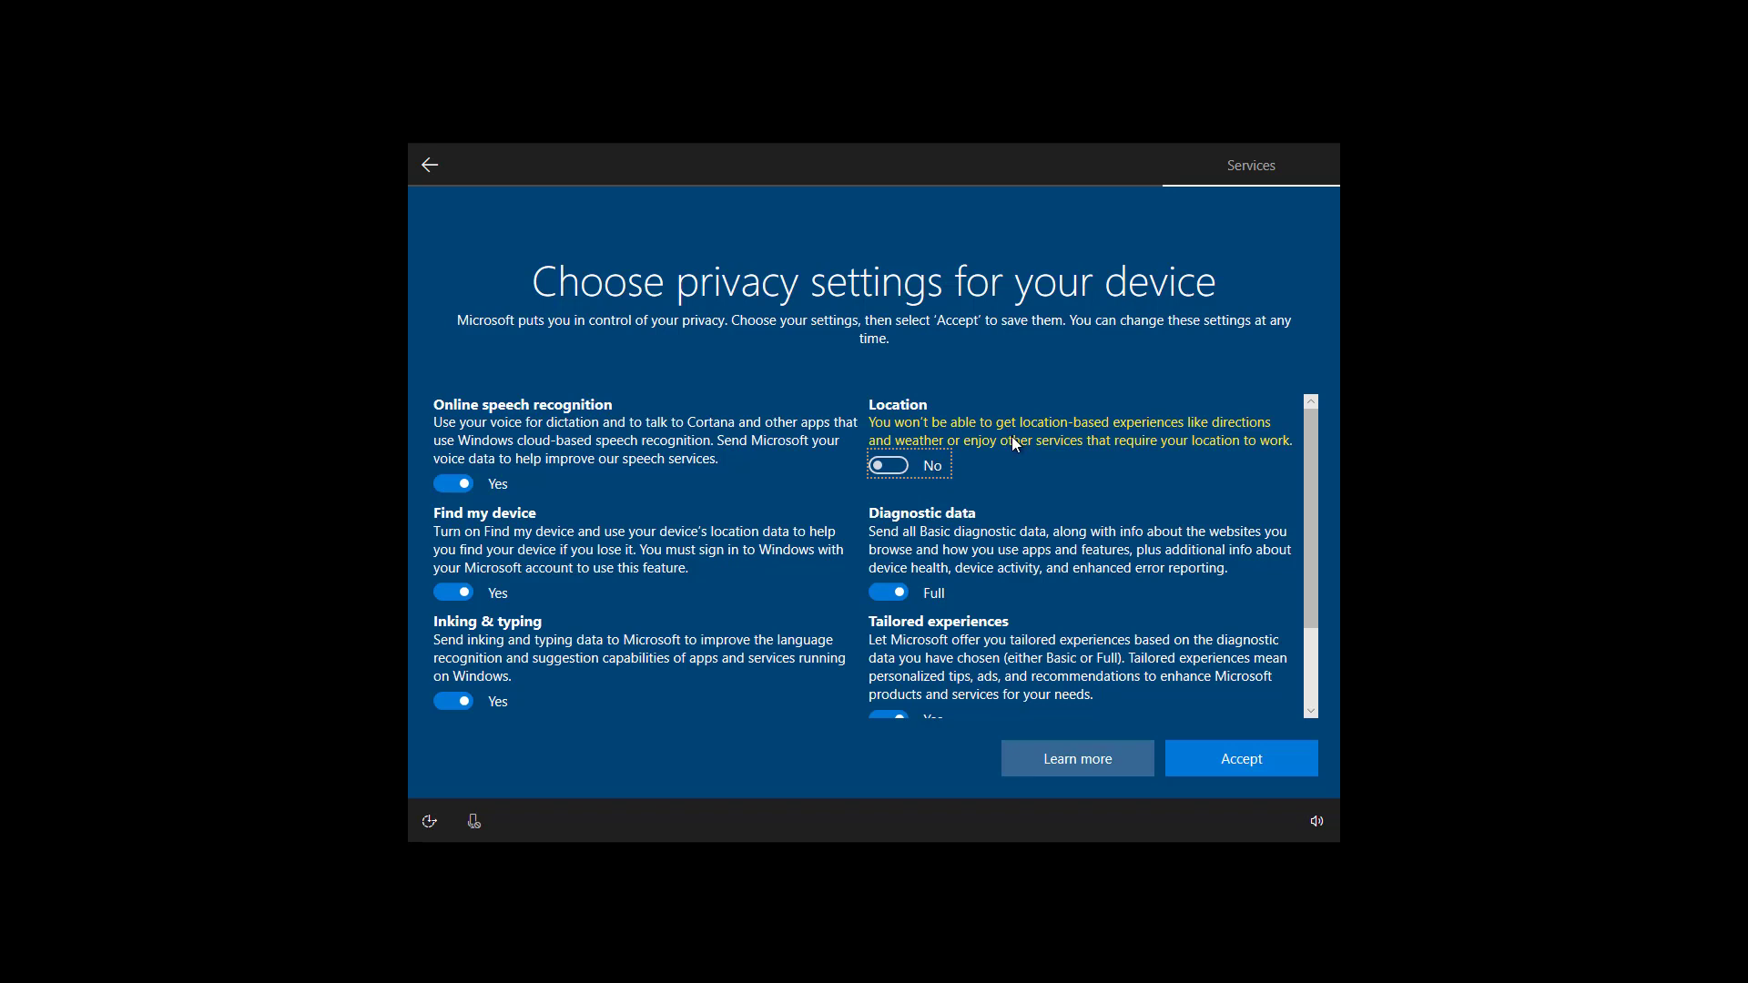
mouse_move(1257, 479)
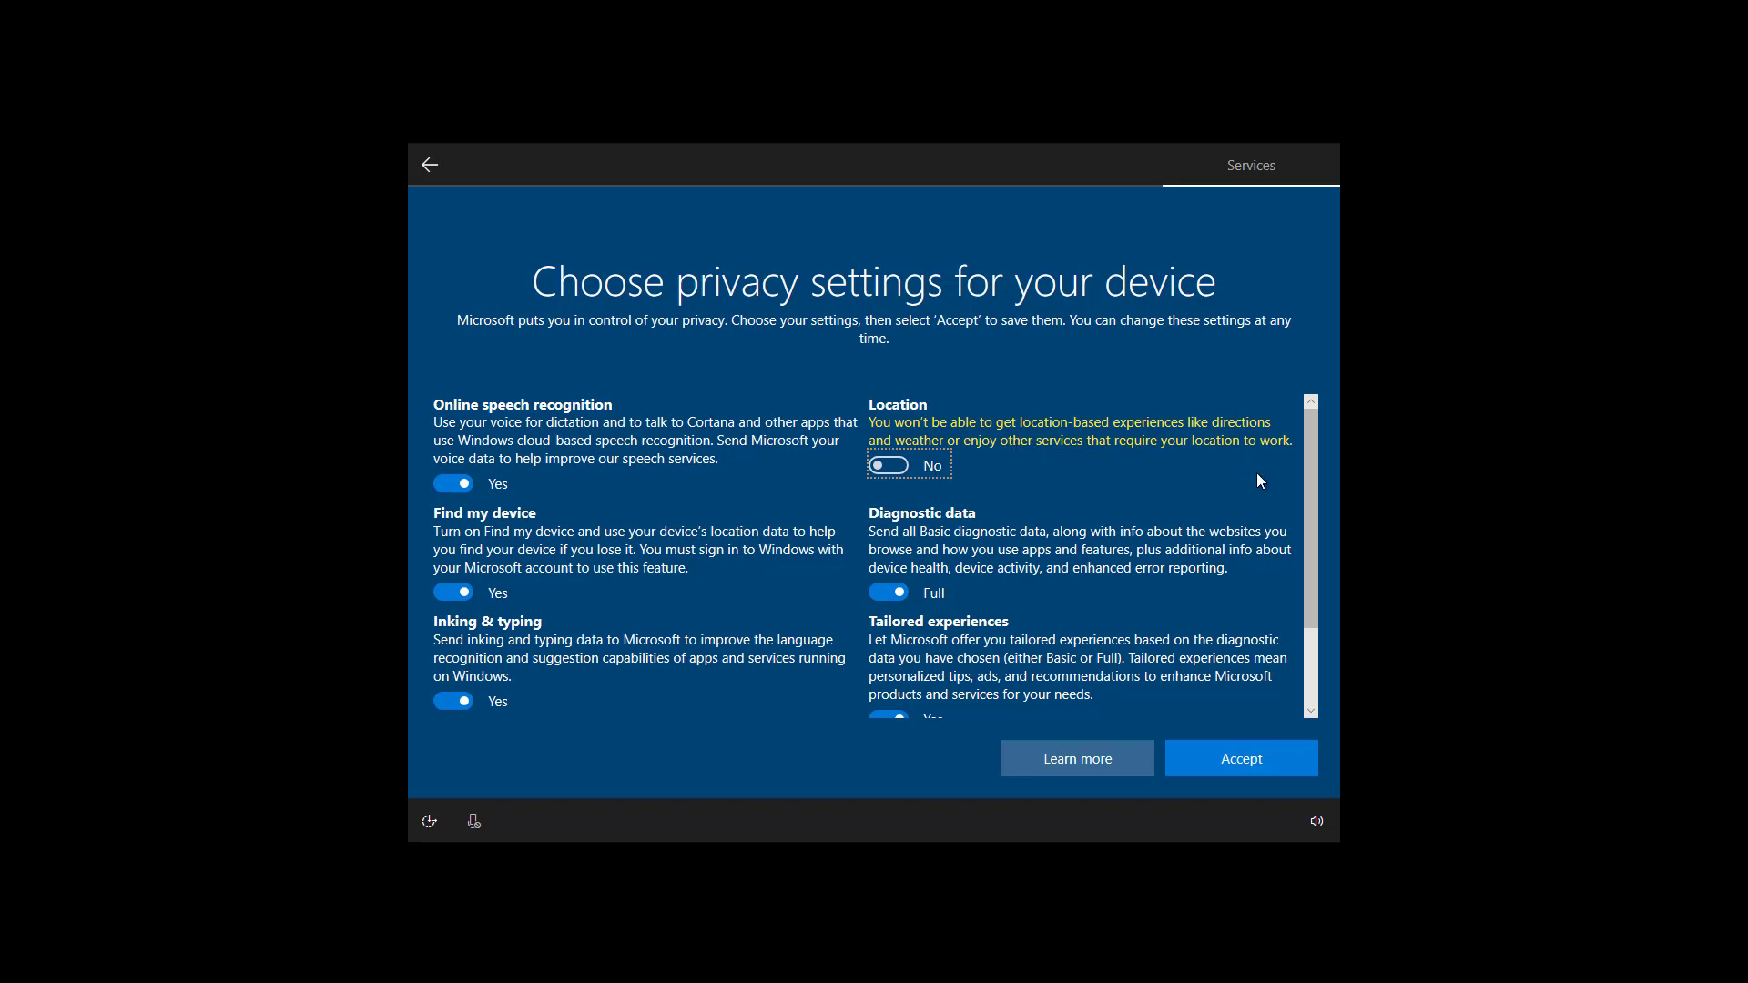
Toggle Diagnostic data and Advertising ID, restore Full diagnostic data, and accept the privacy settings
scroll(down, 3)
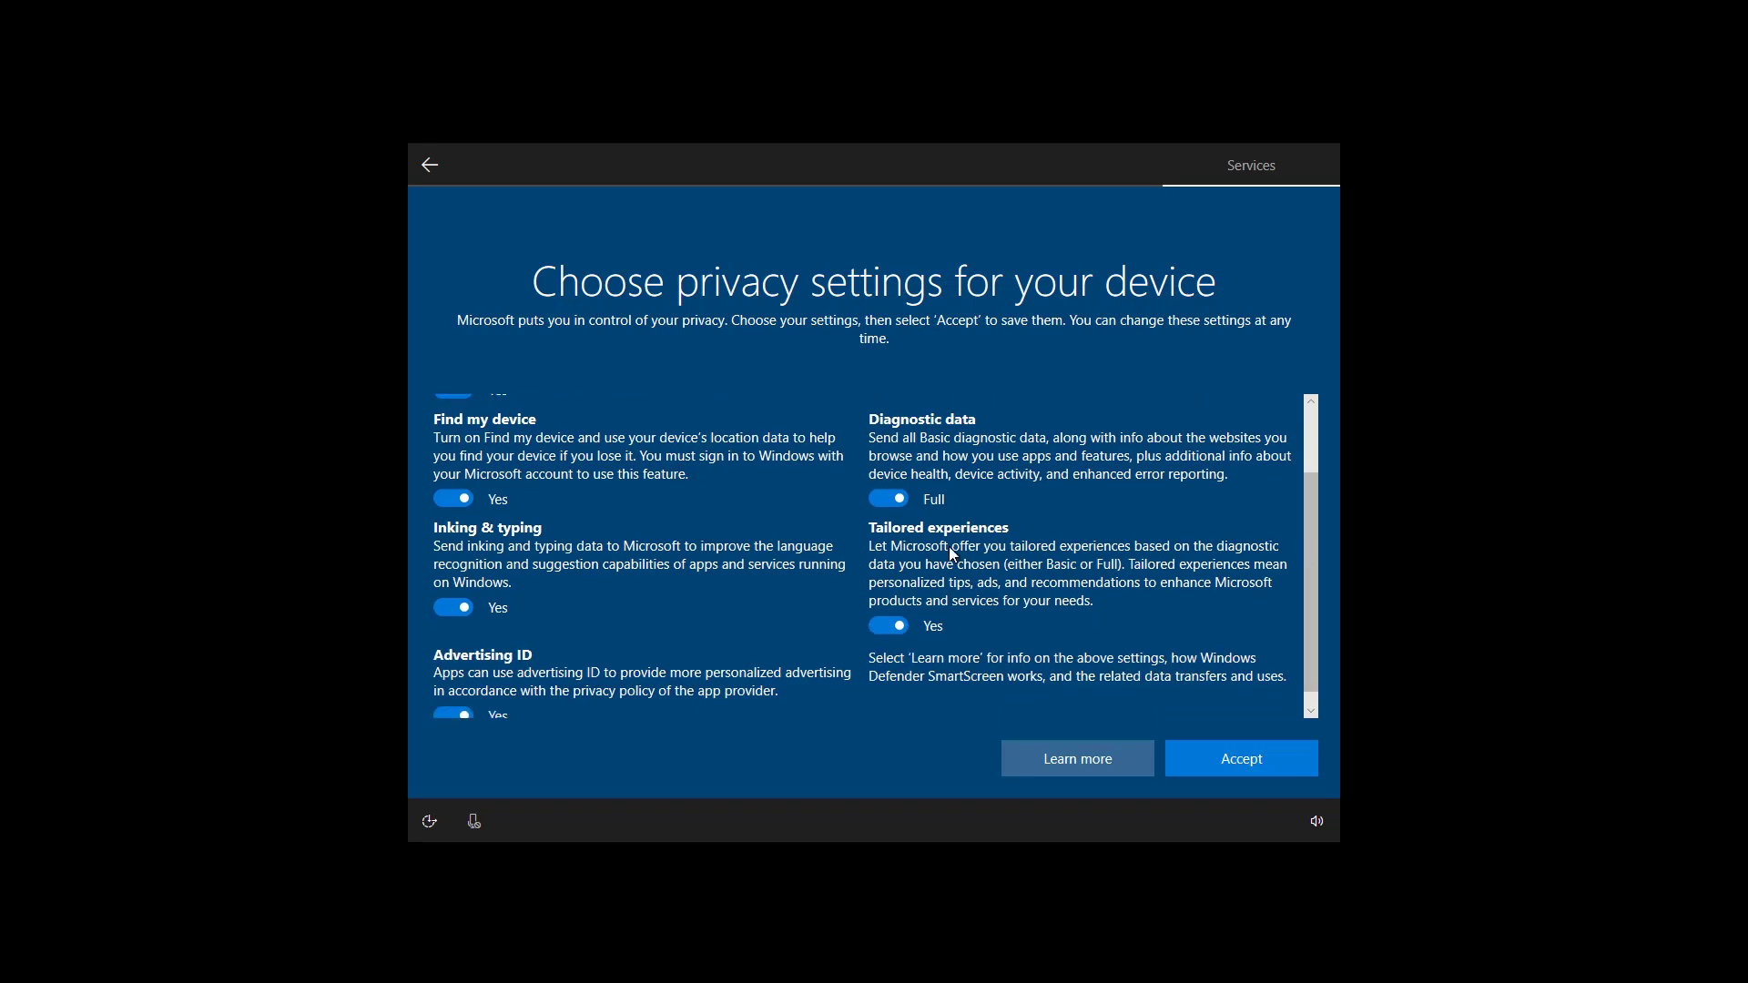
click(886, 497)
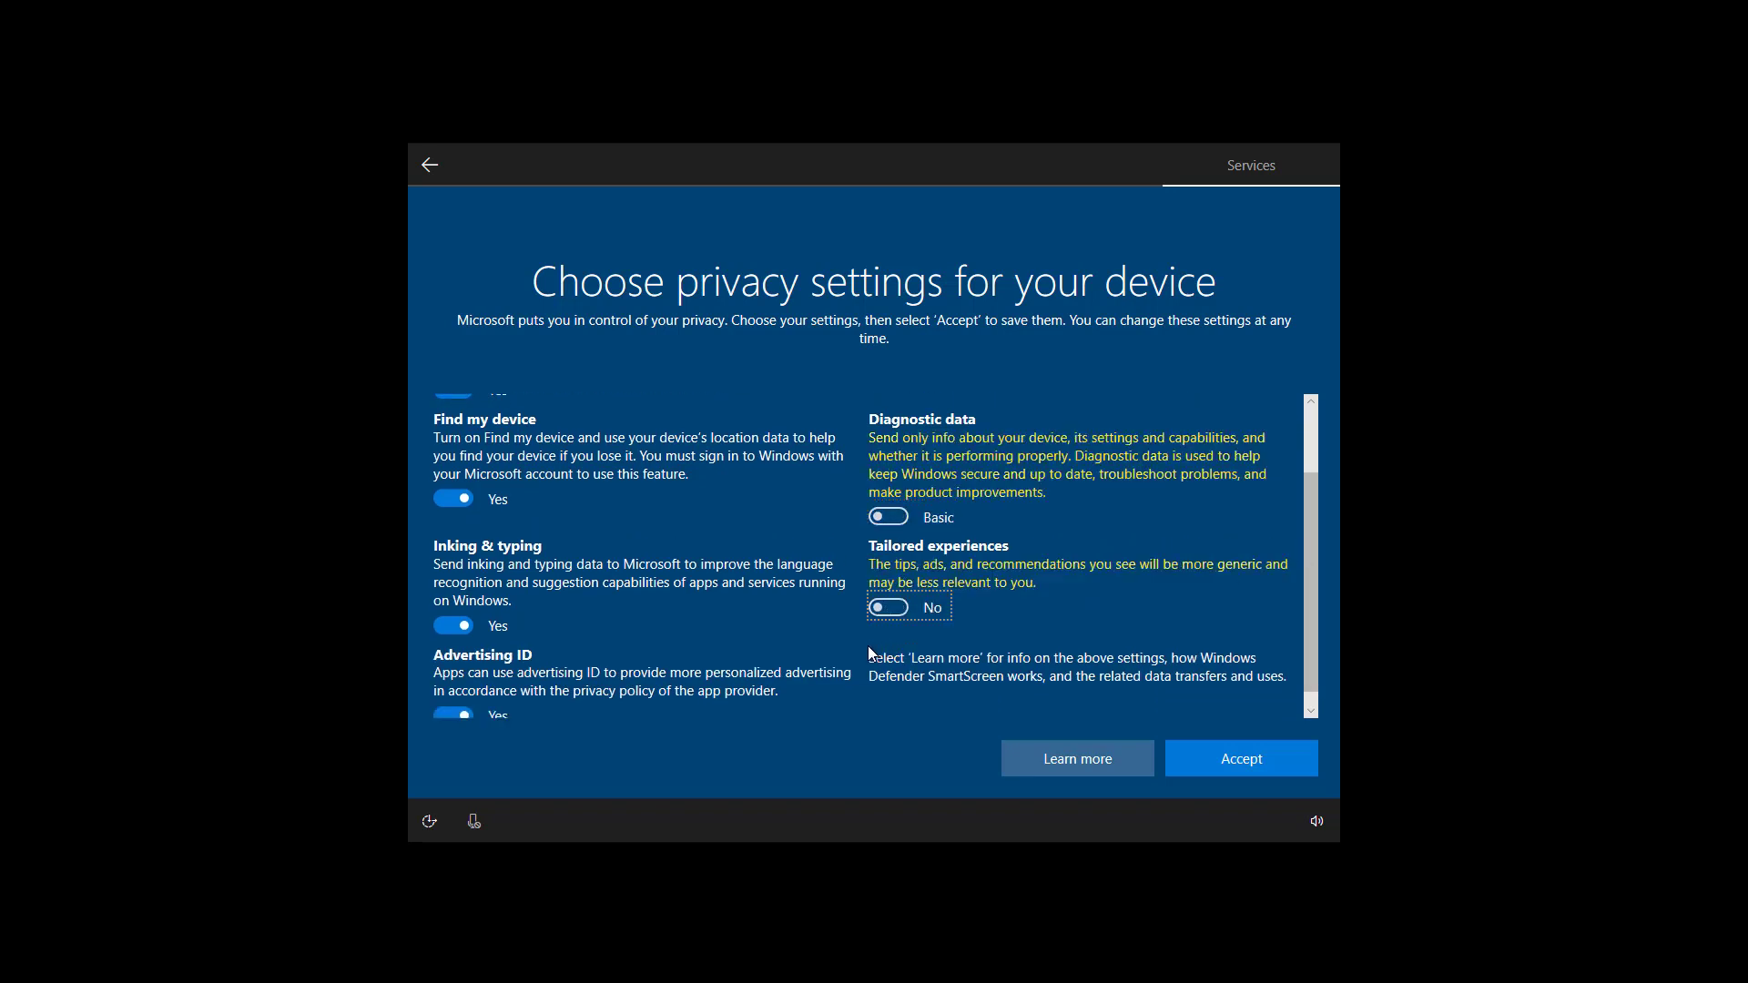
click(452, 624)
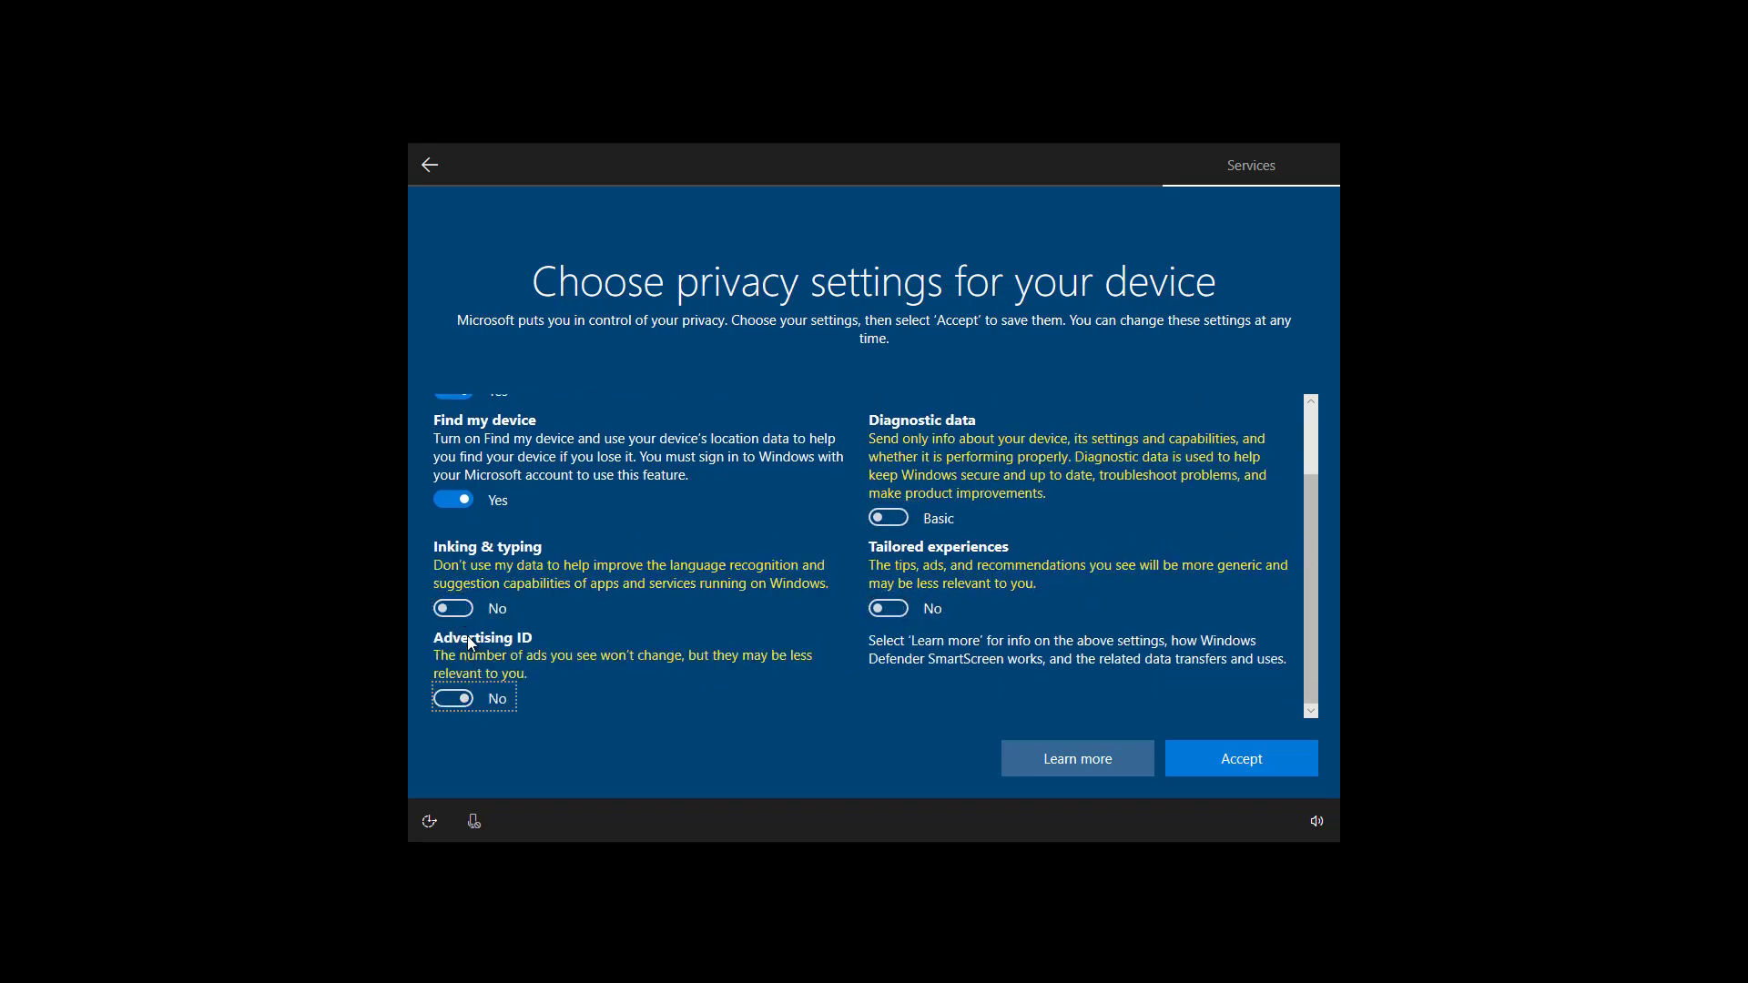
scroll(up, 3)
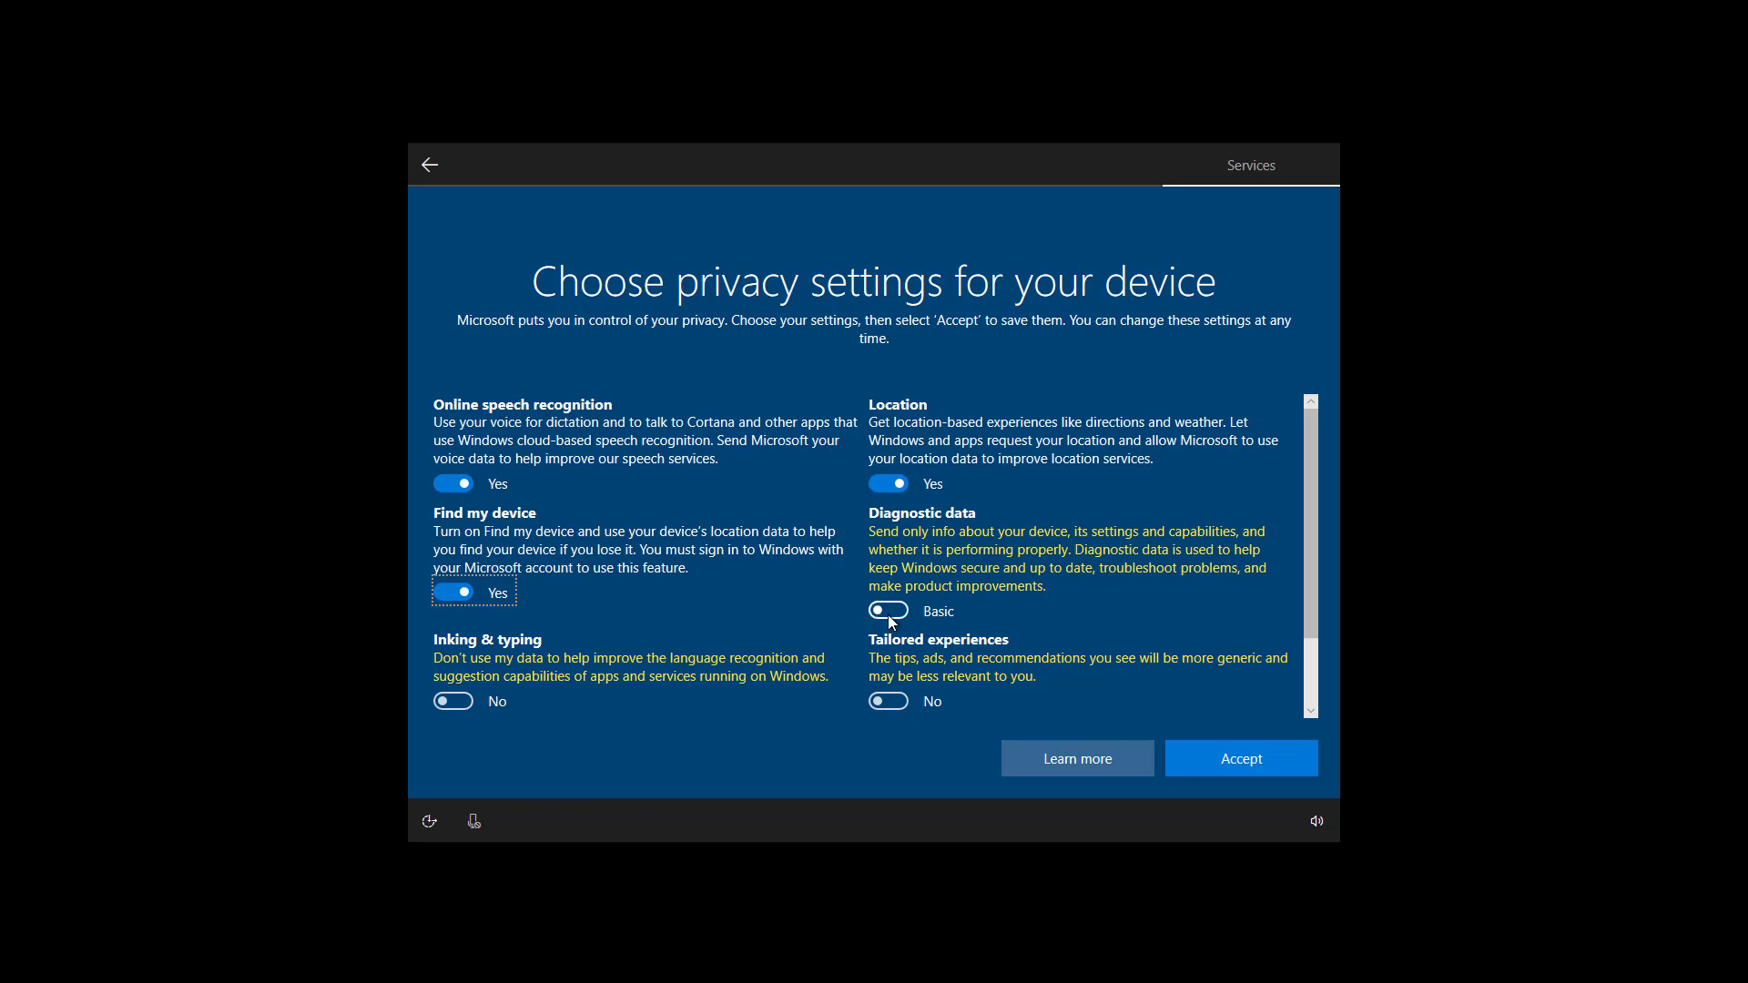
click(888, 610)
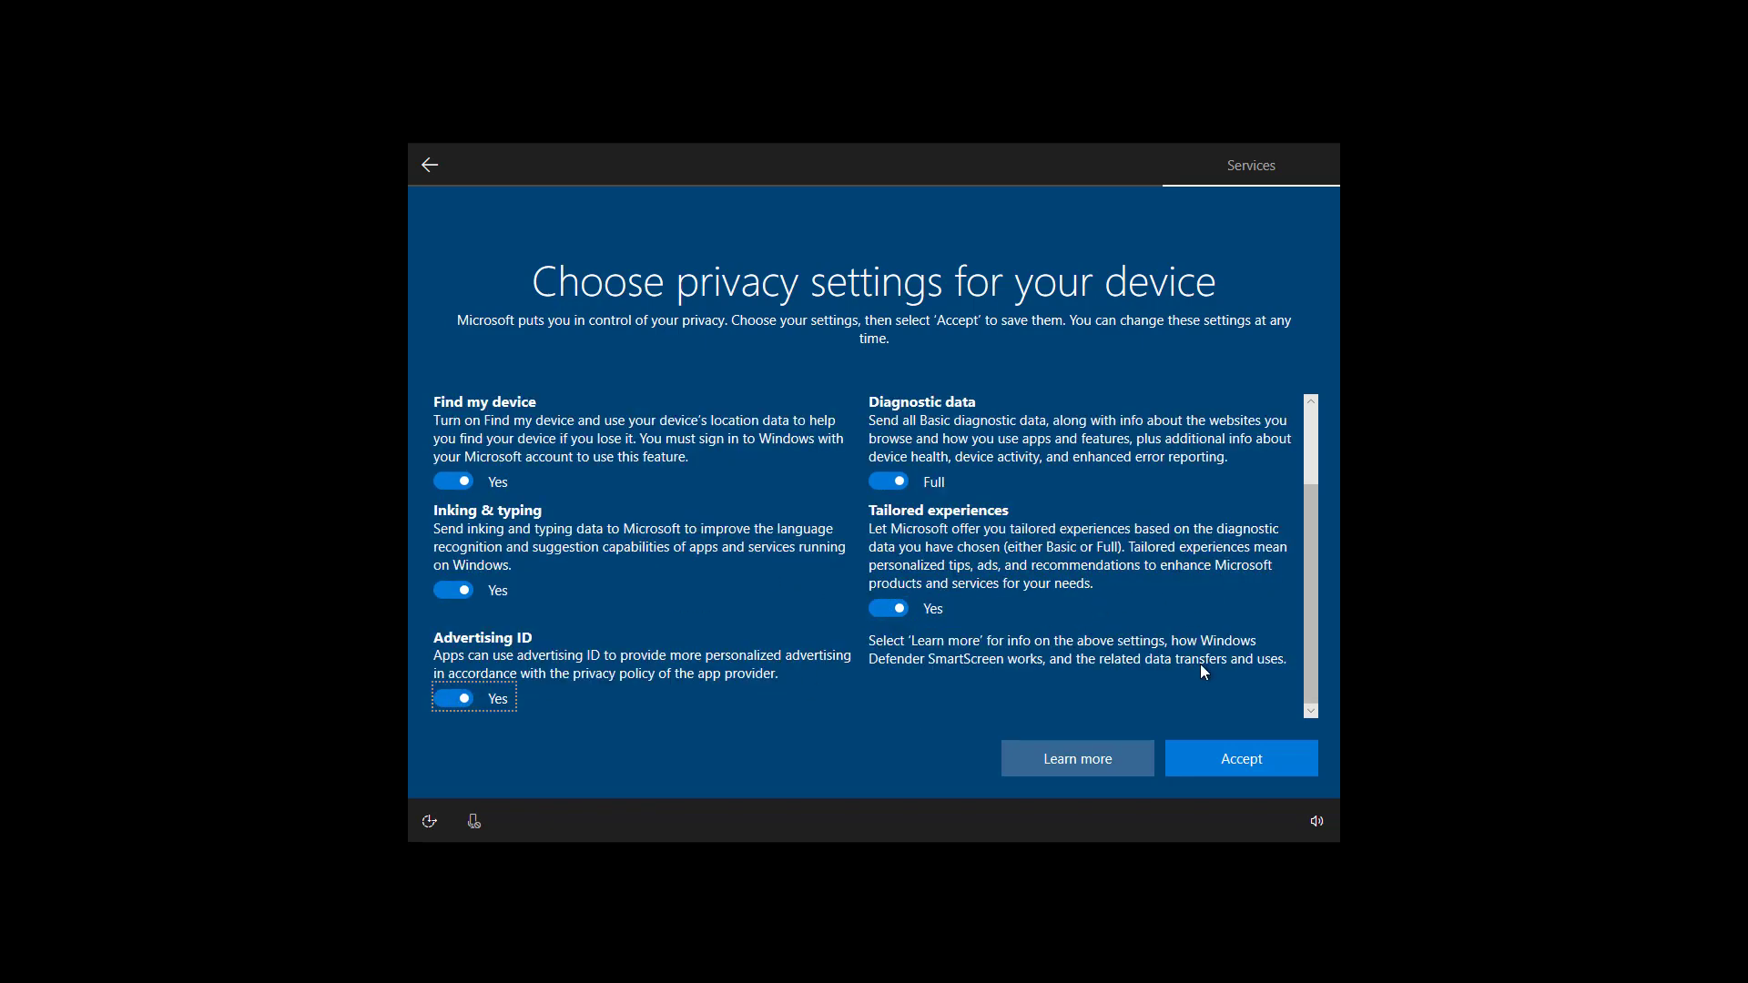
mouse_move(1240, 758)
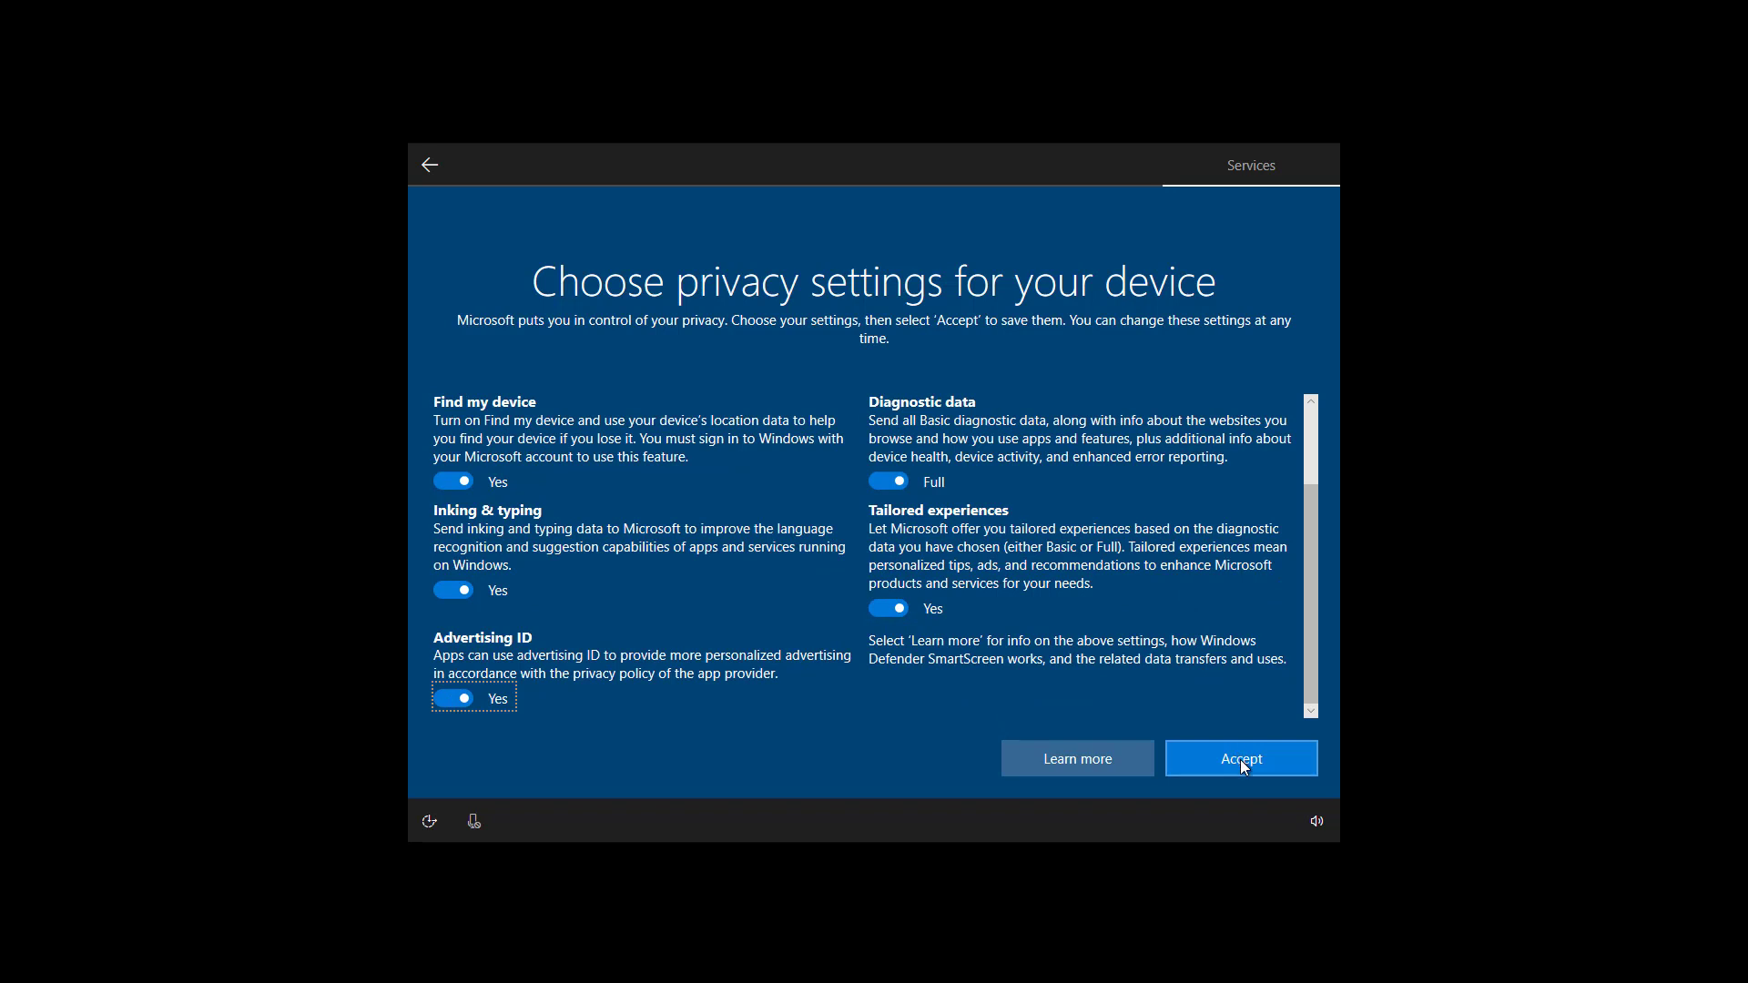
click(1237, 759)
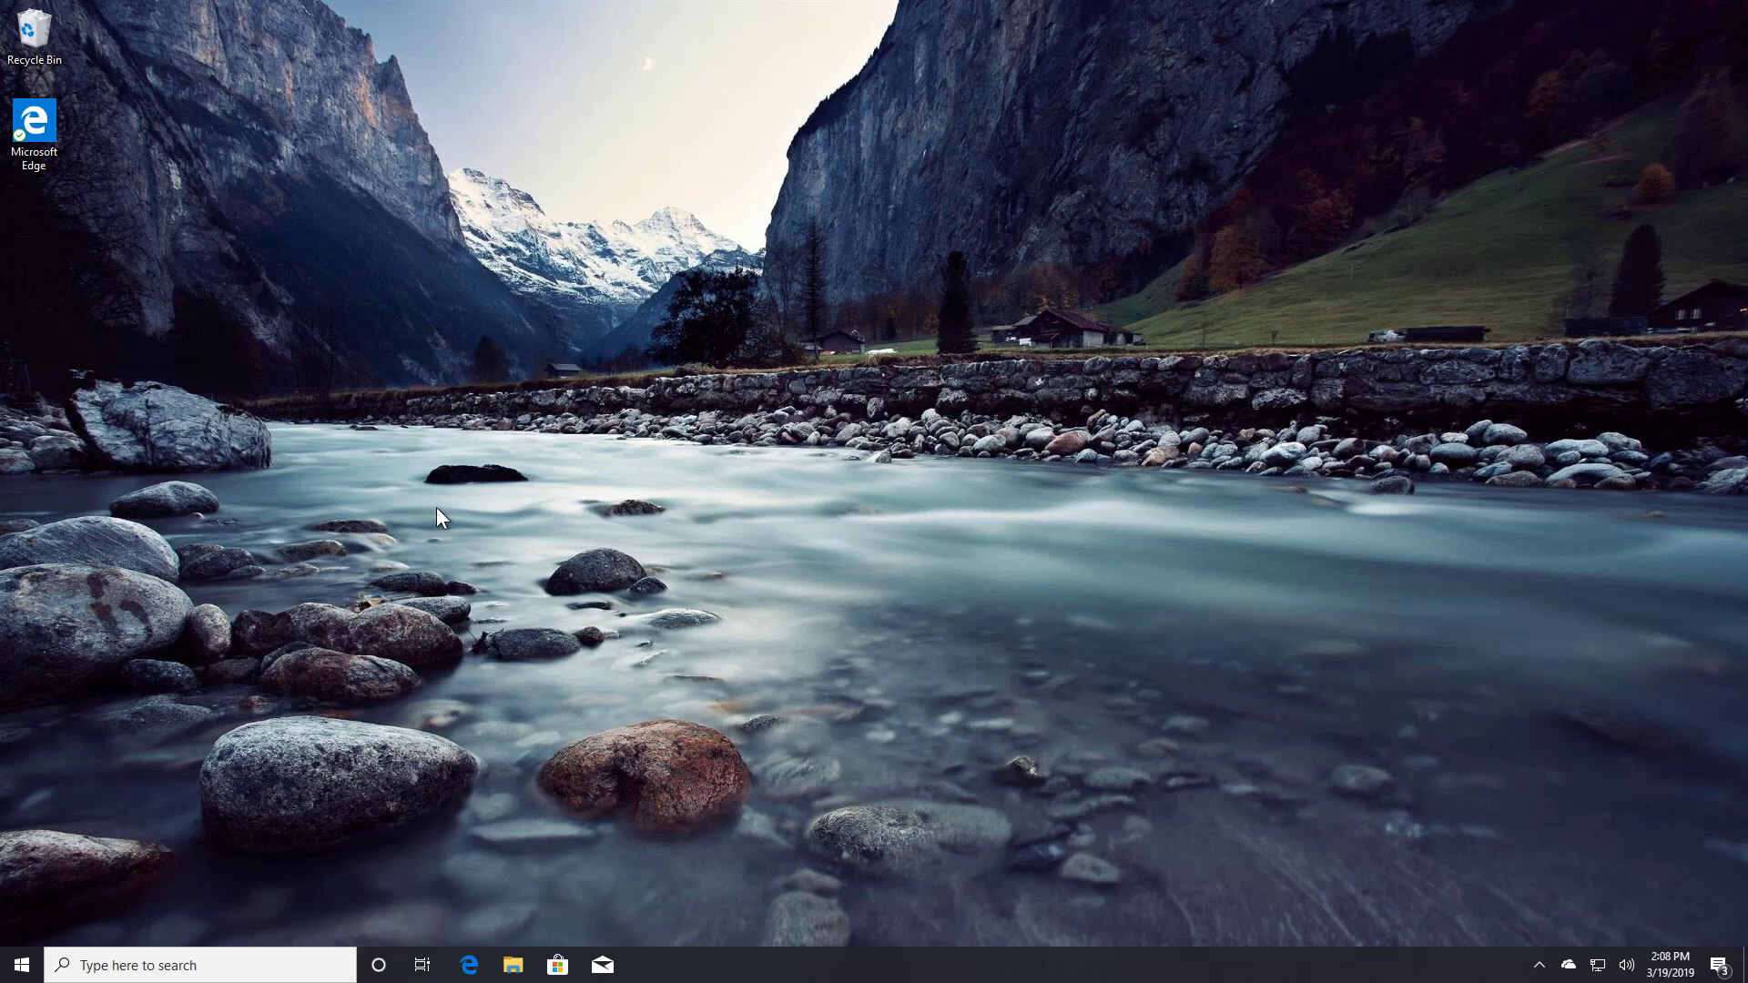
mouse_move(599, 634)
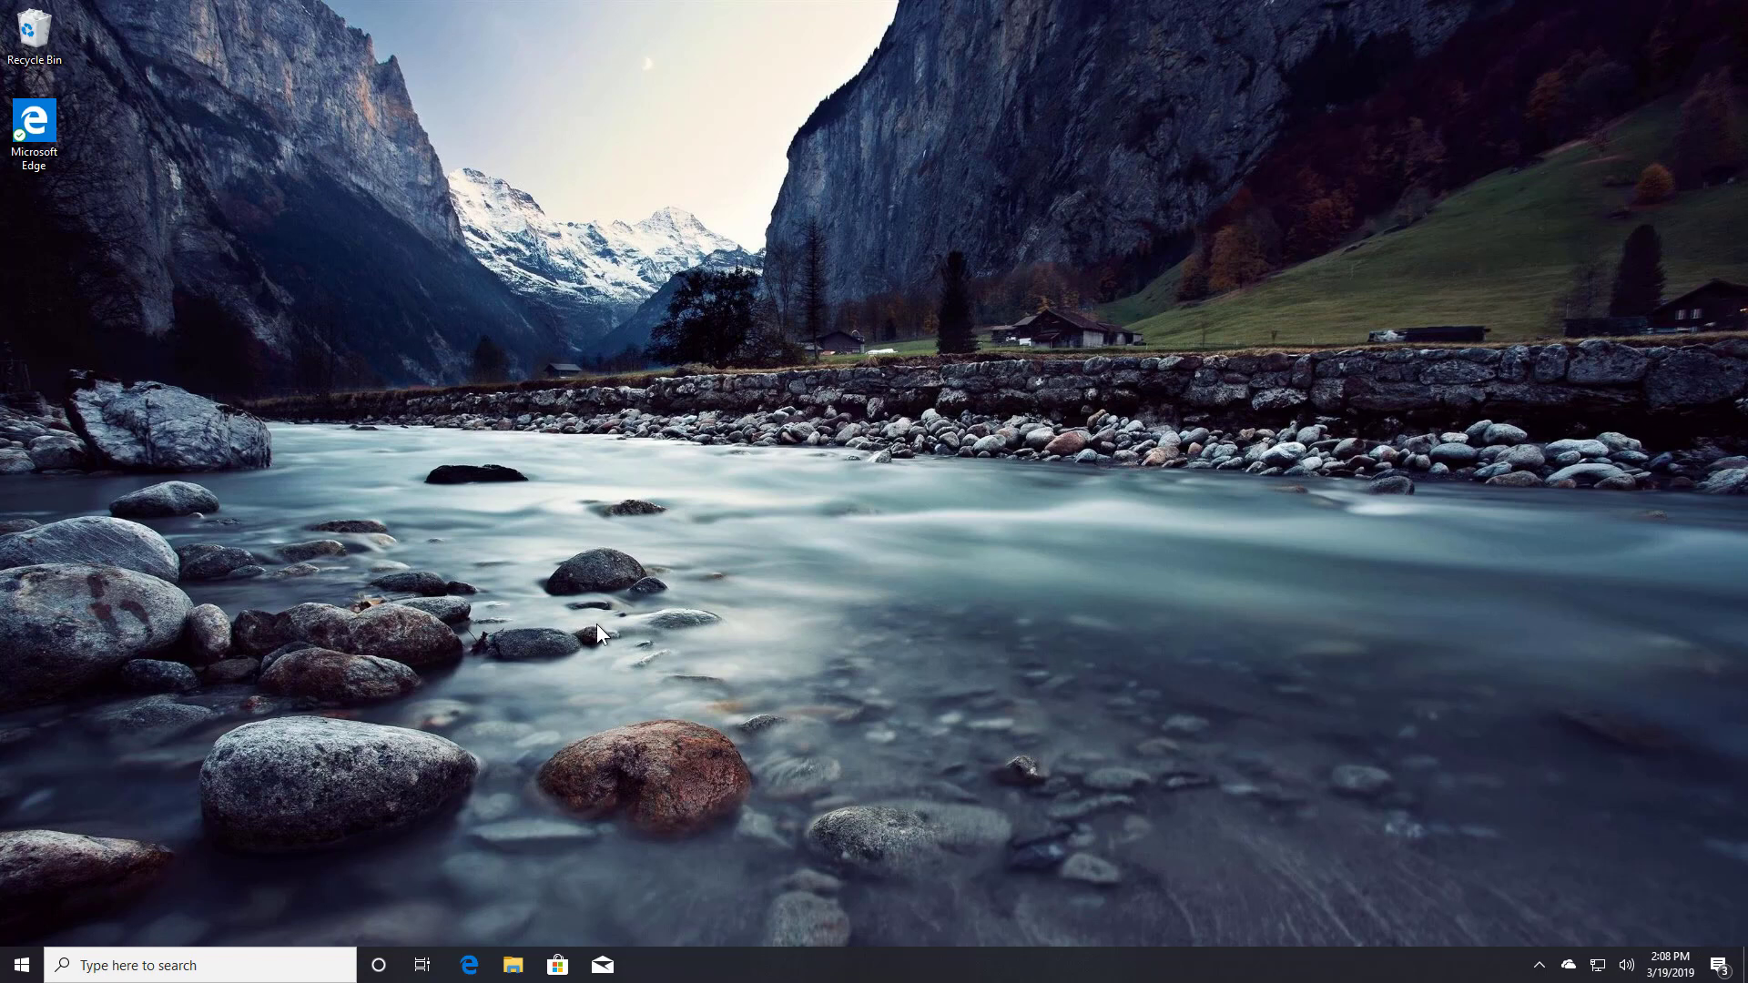
mouse_move(54, 942)
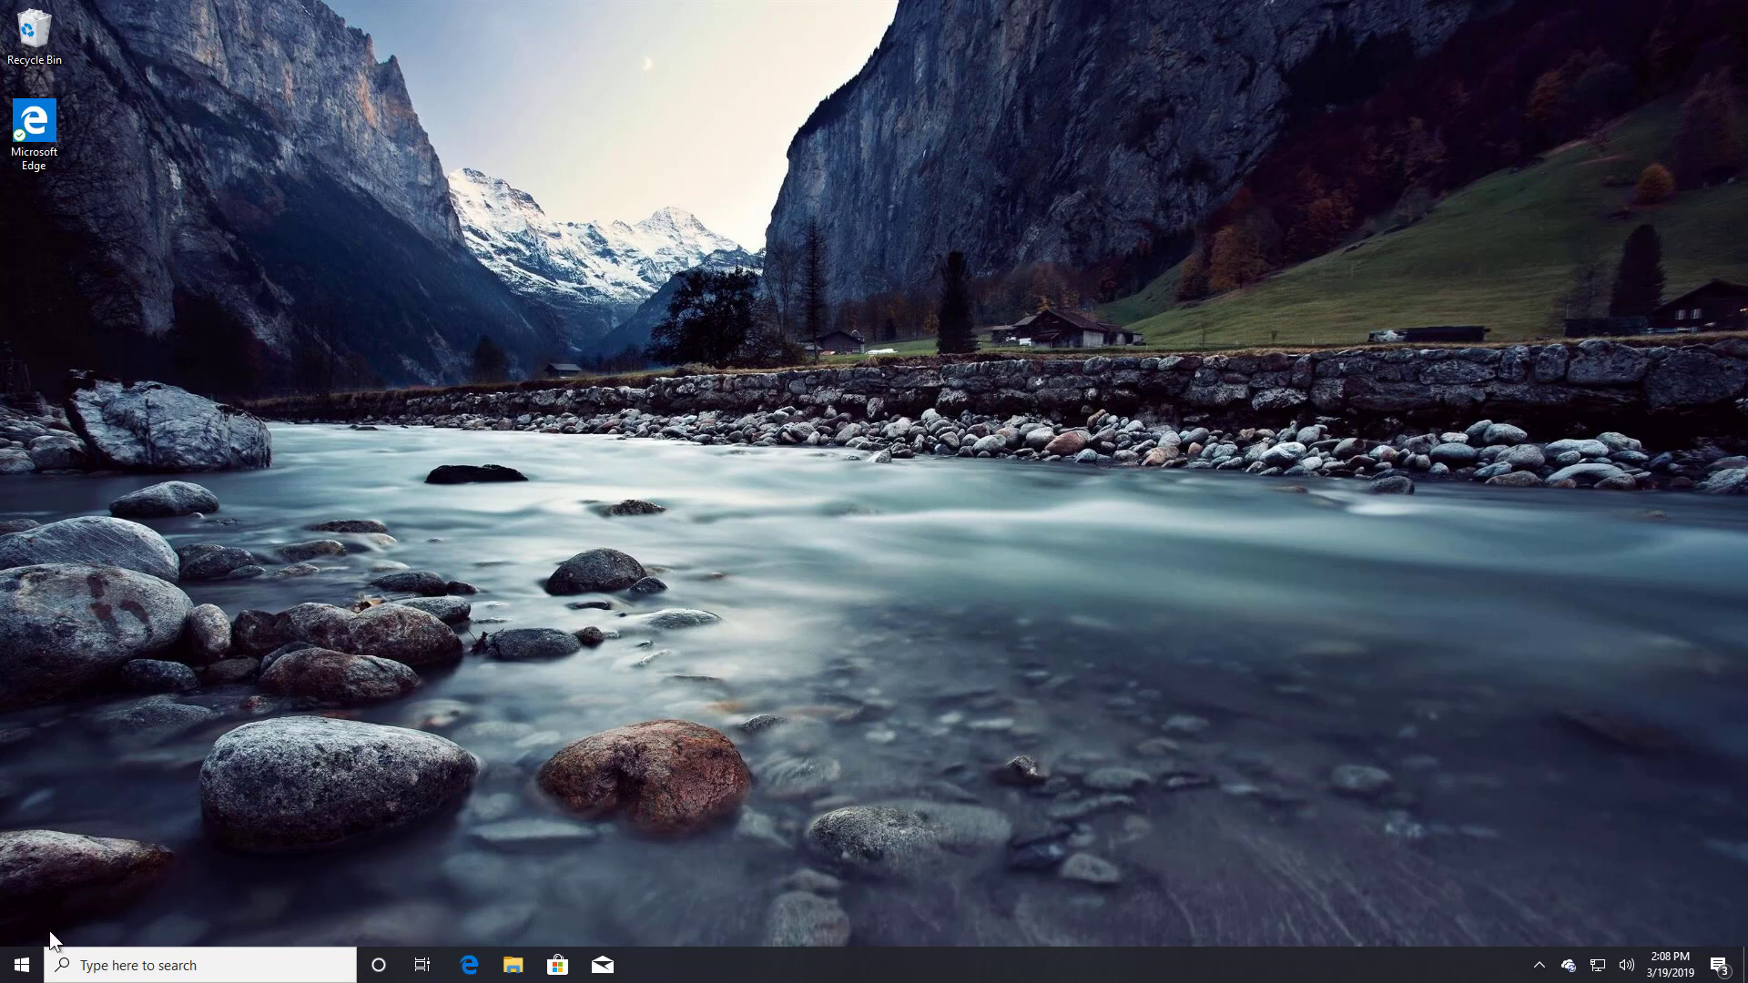
Lock the PC from the Start menu account icon and dismiss the lock screen
click(18, 964)
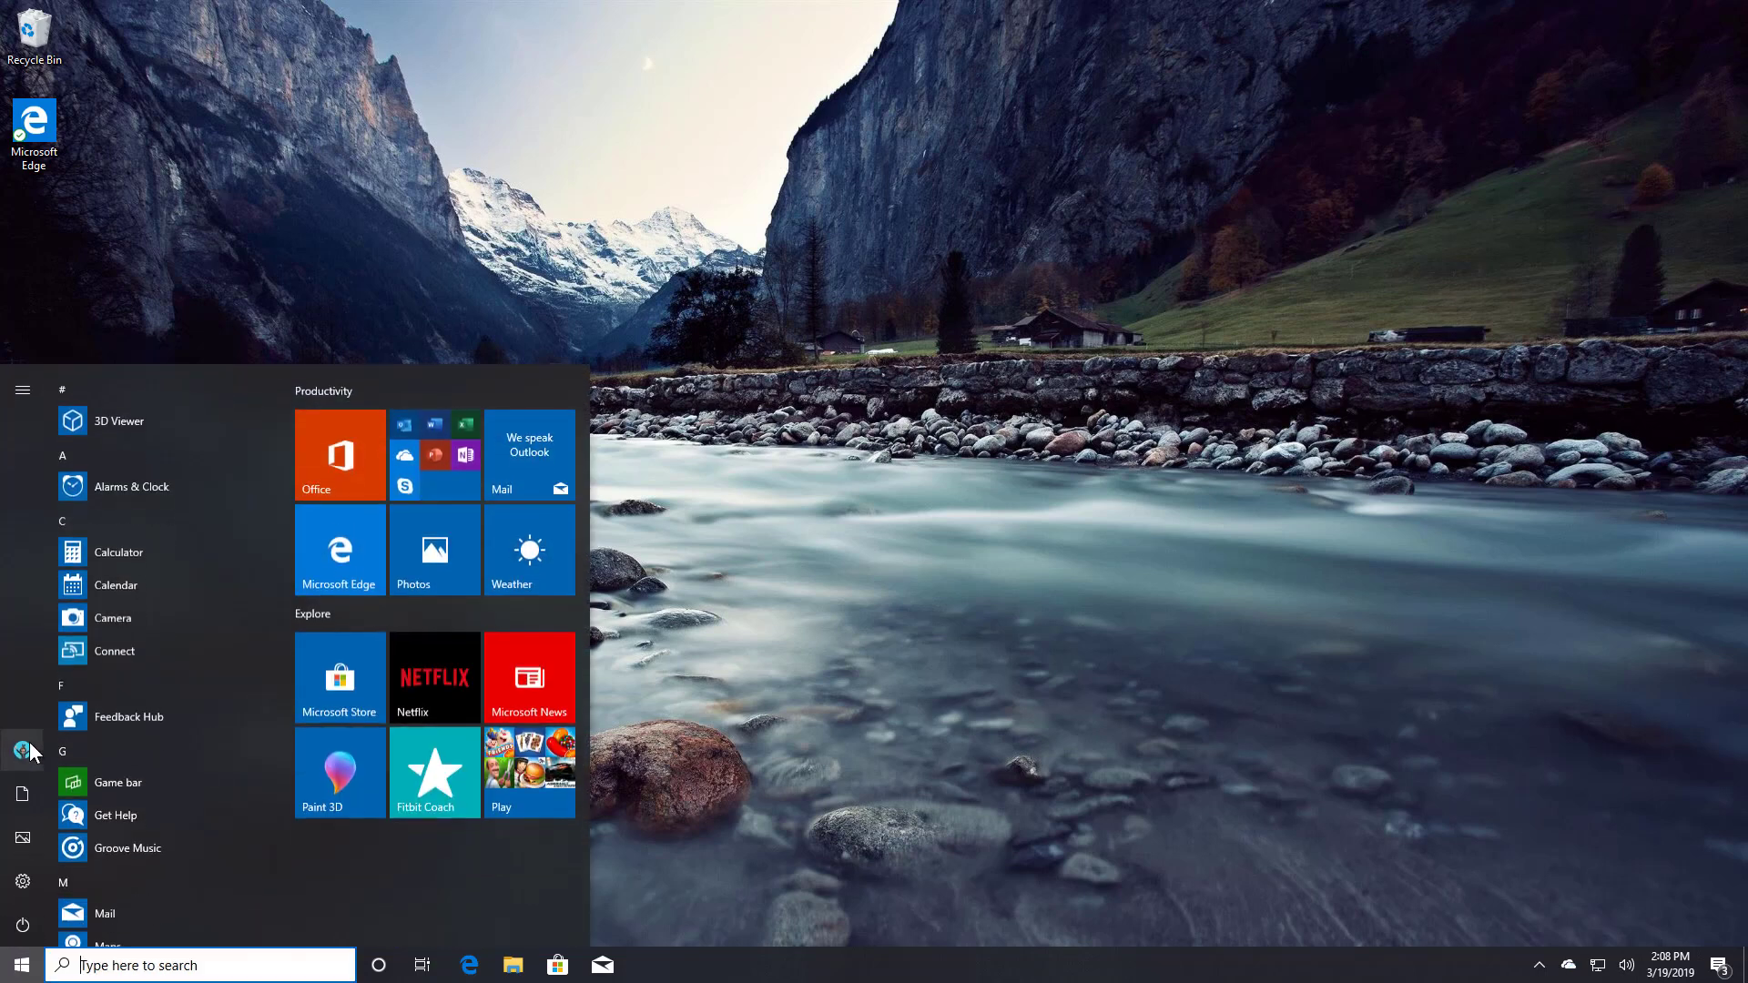
click(22, 750)
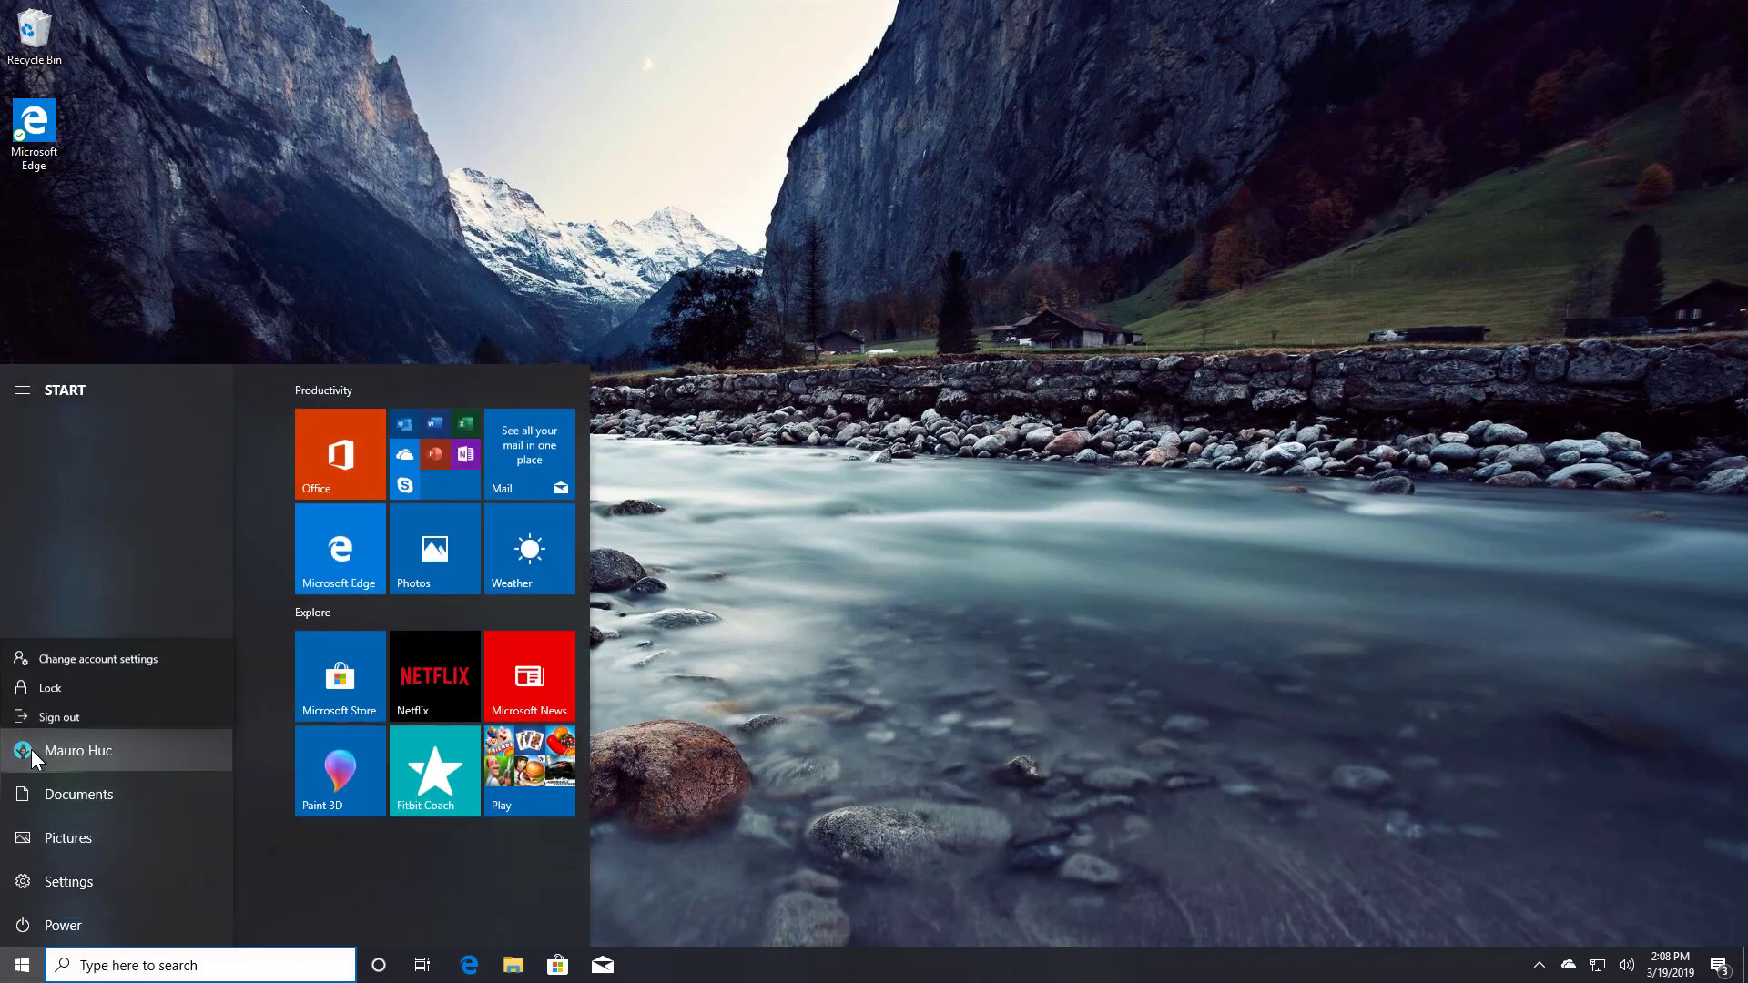
click(51, 686)
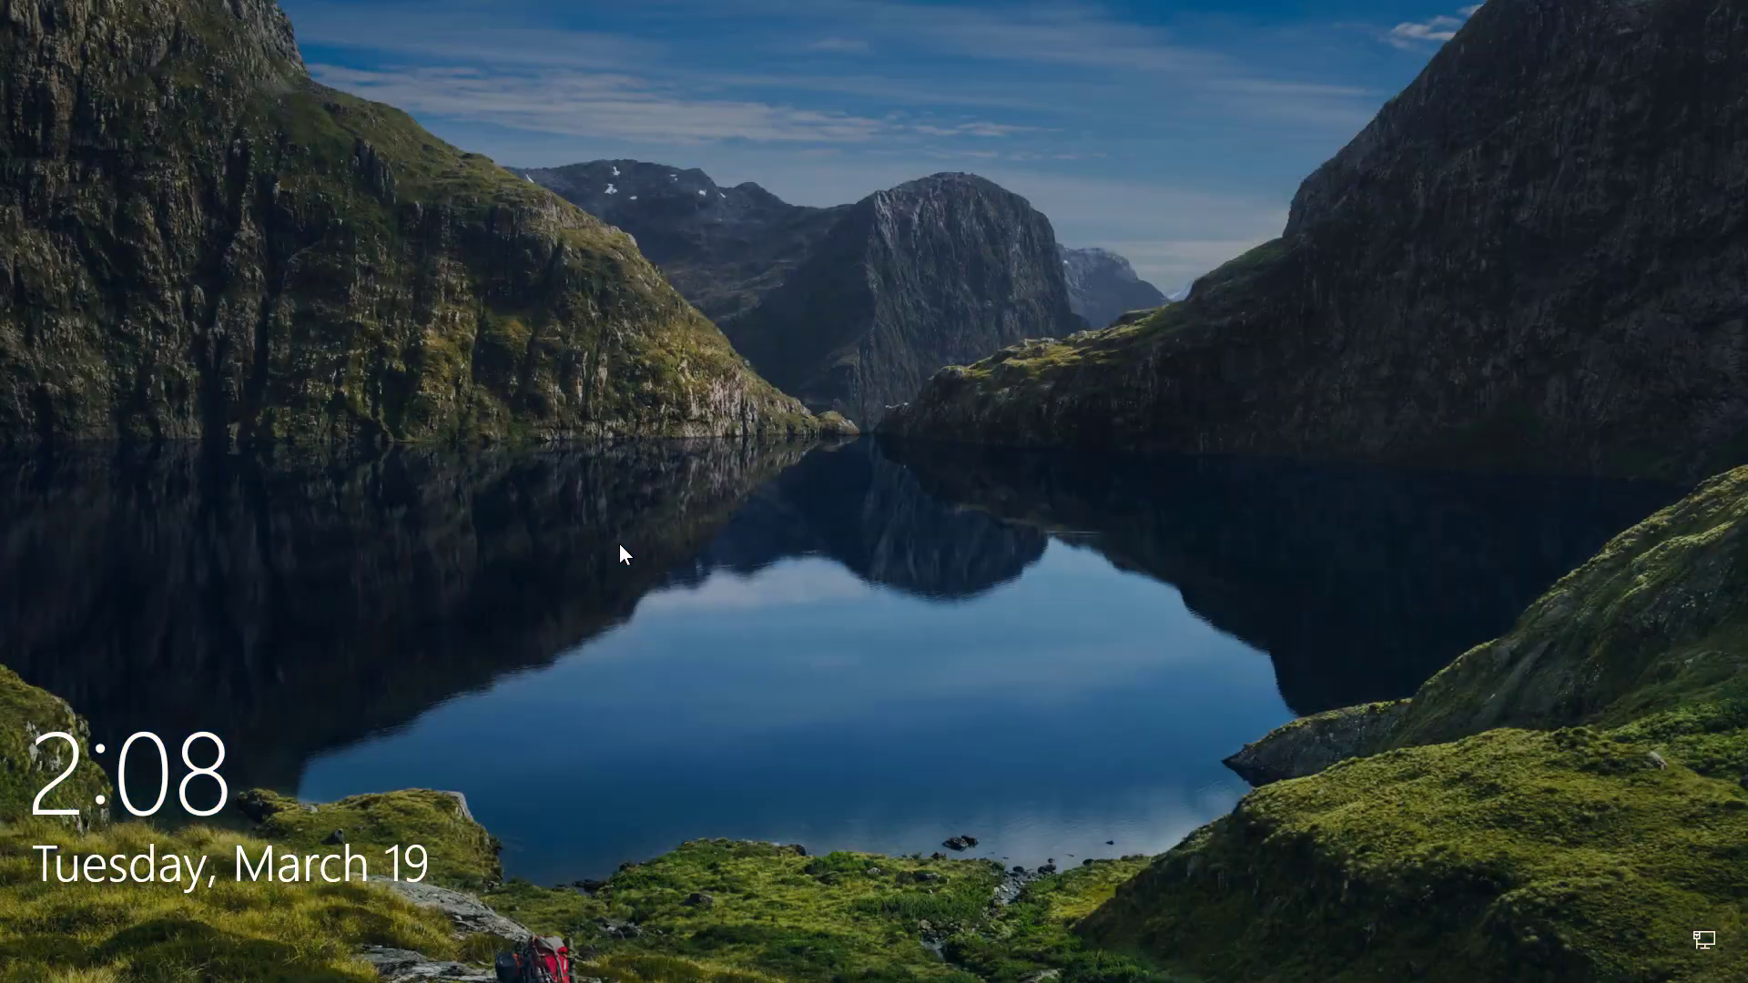
click(621, 555)
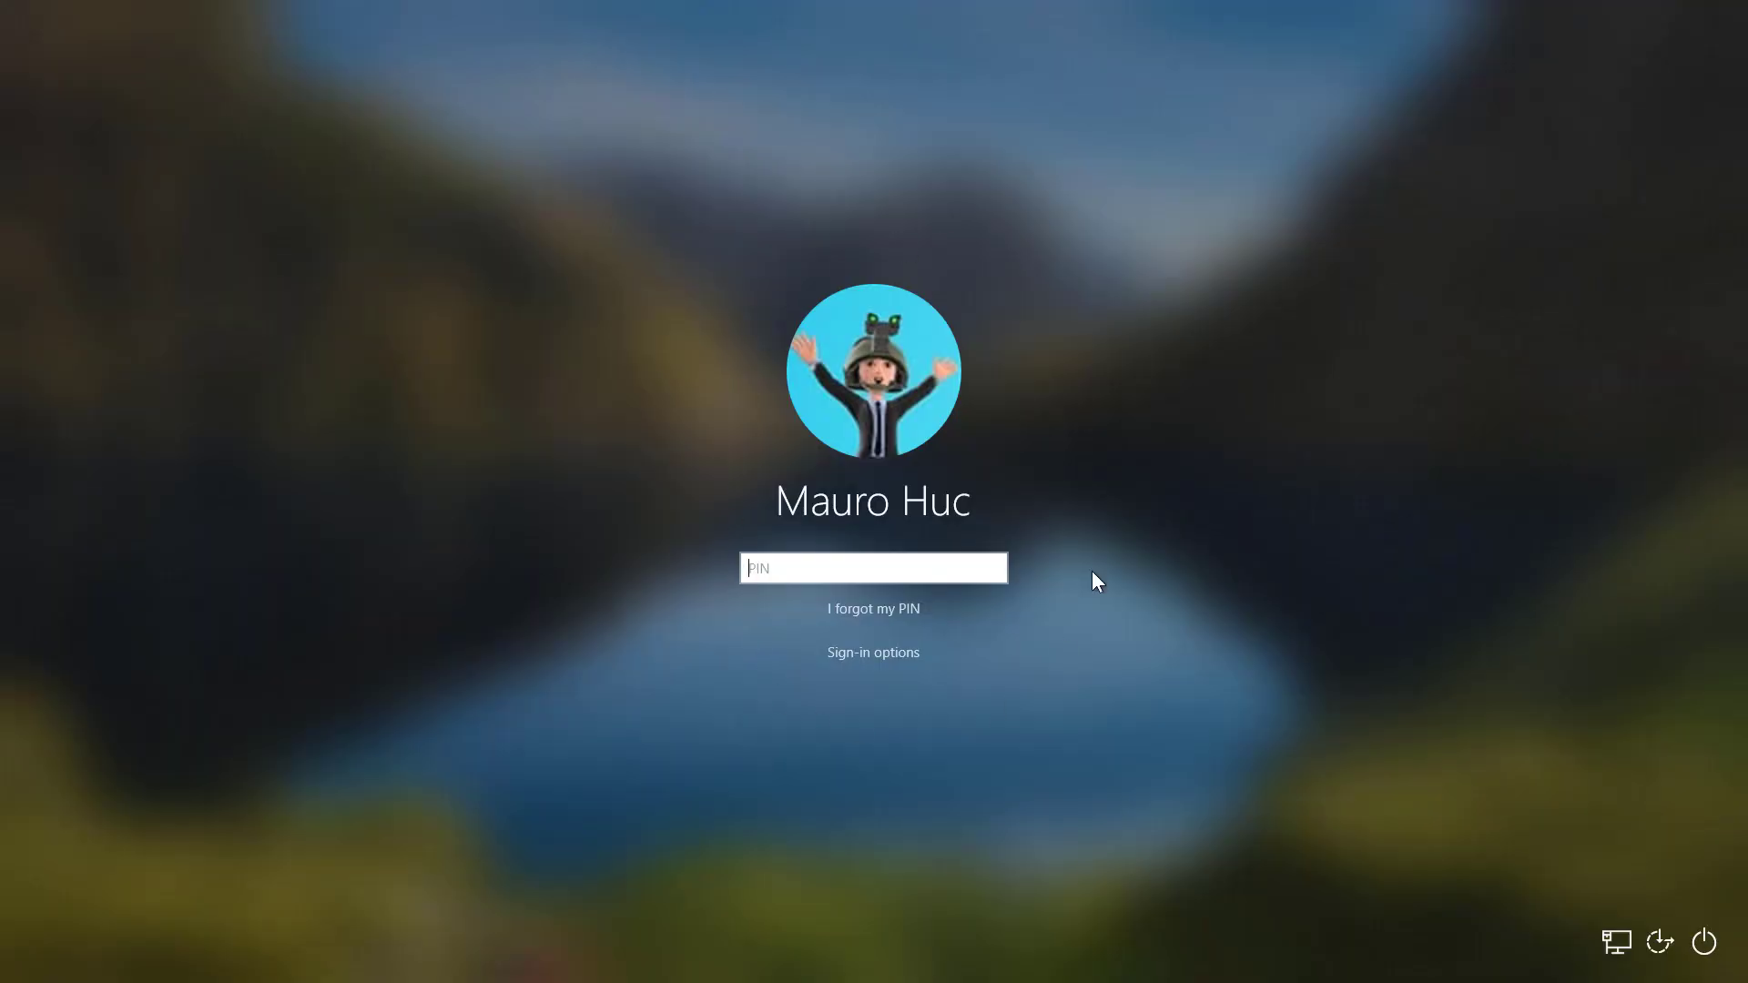